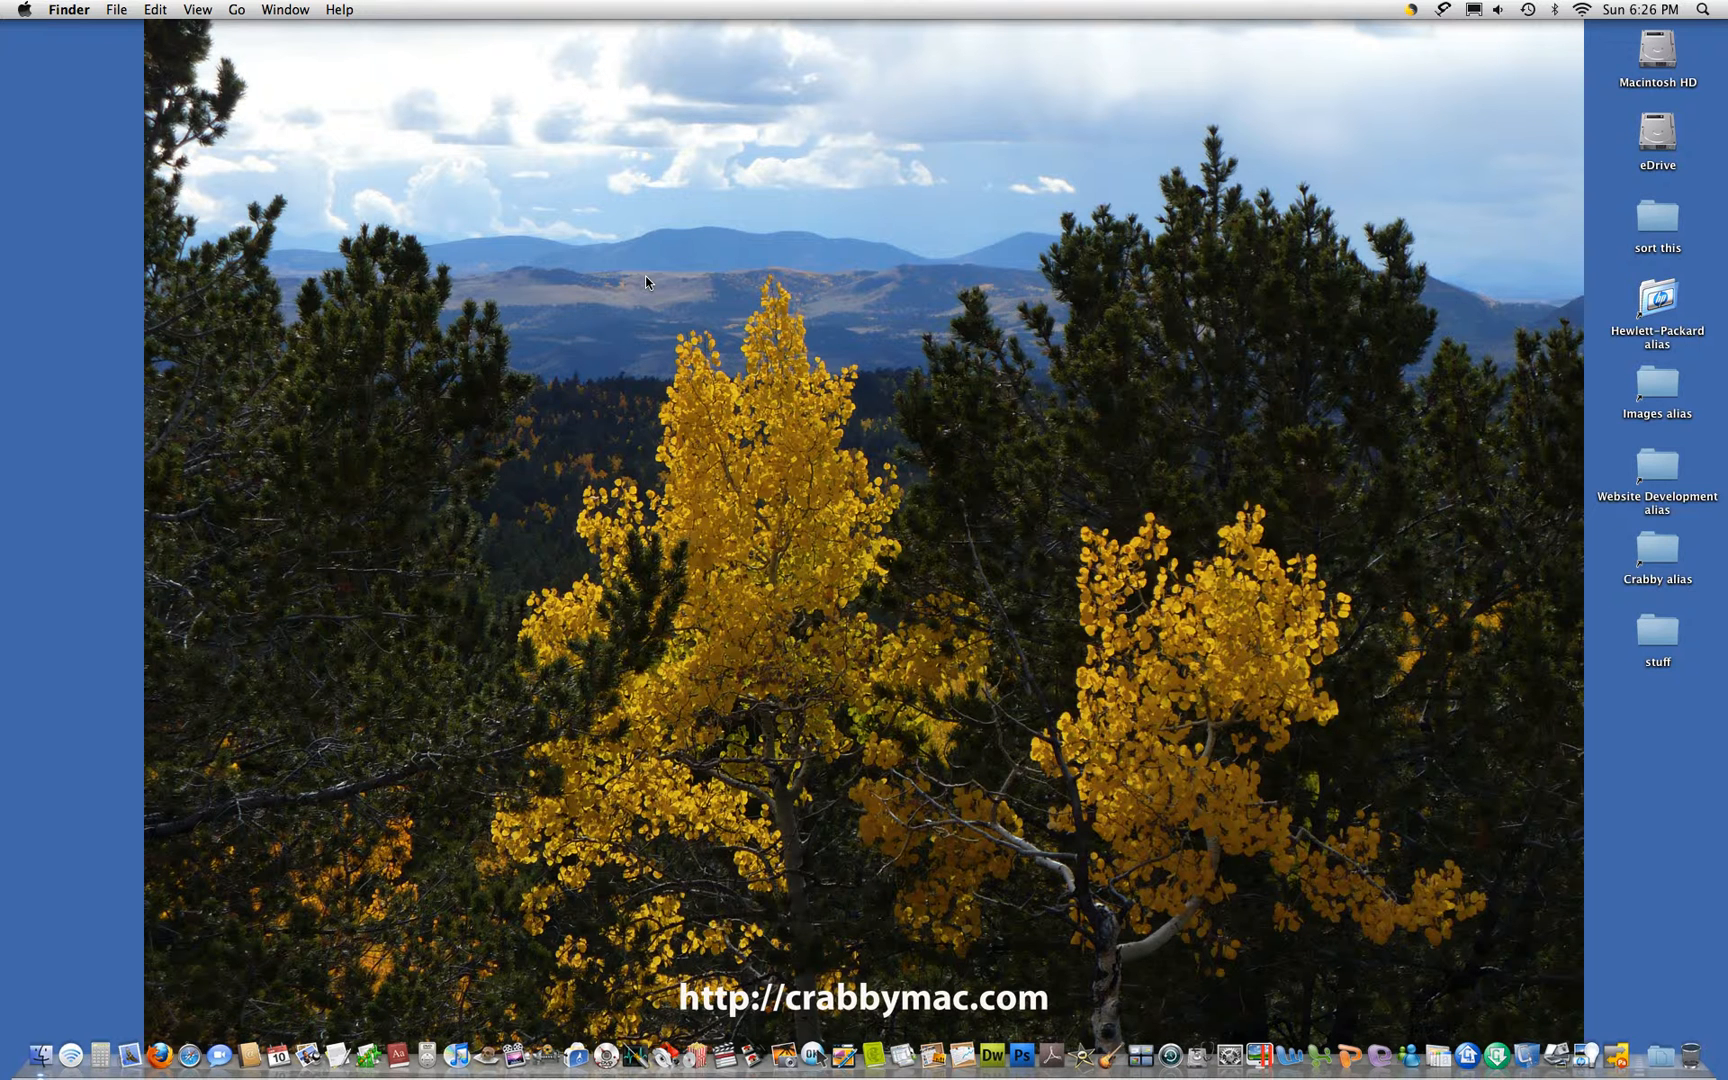
{"action": "mouse_move", "coordinate": [700, 418]}
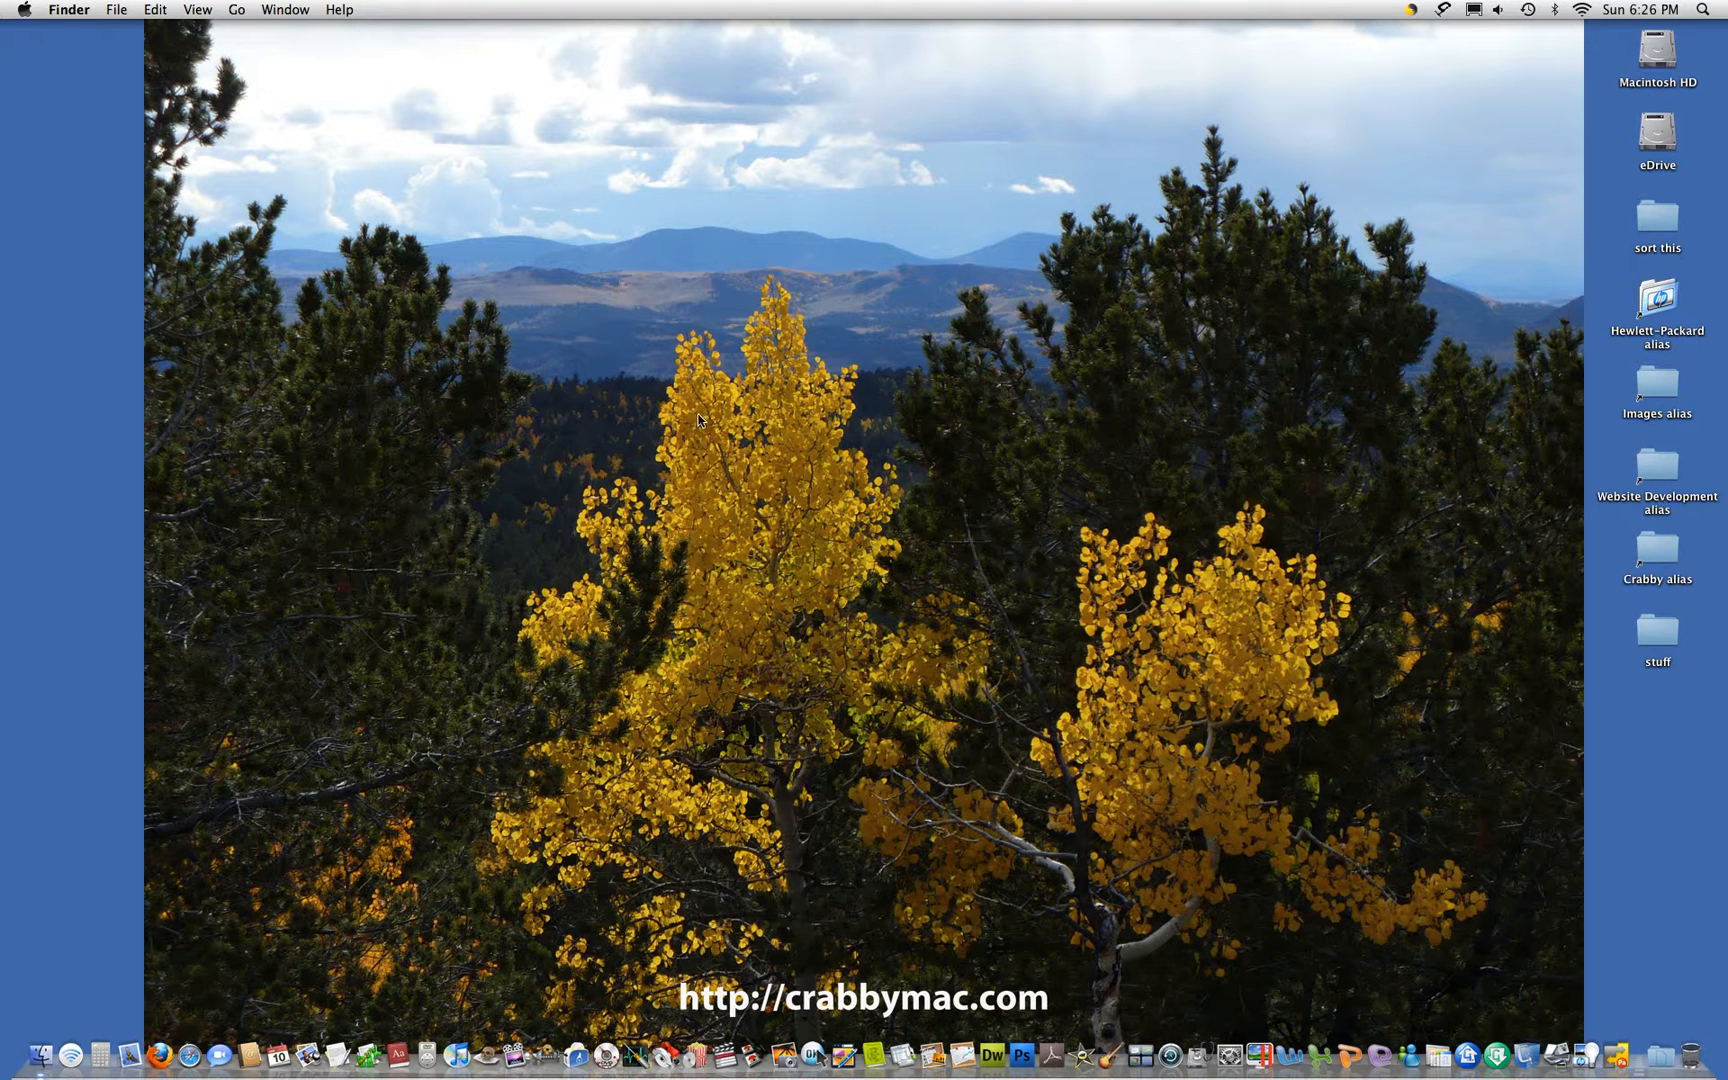
{"action": "mouse_move", "coordinate": [574, 440]}
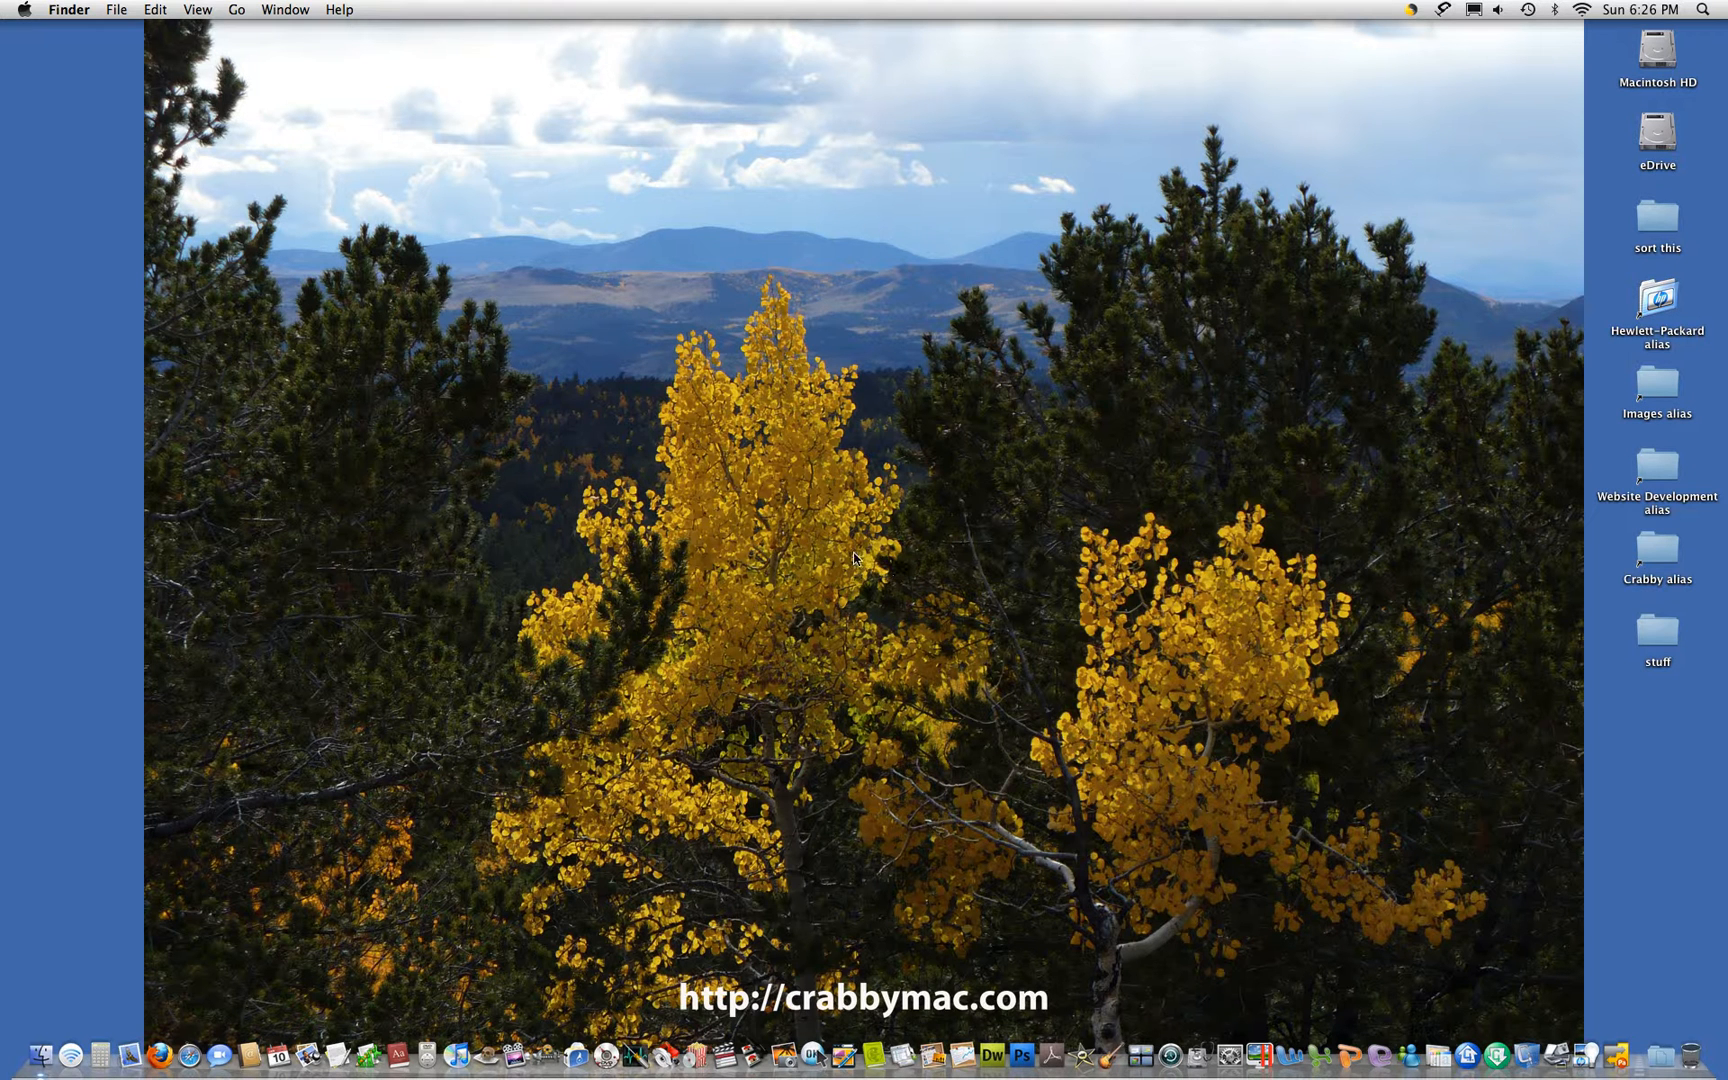
{"action": "mouse_move", "coordinate": [744, 538]}
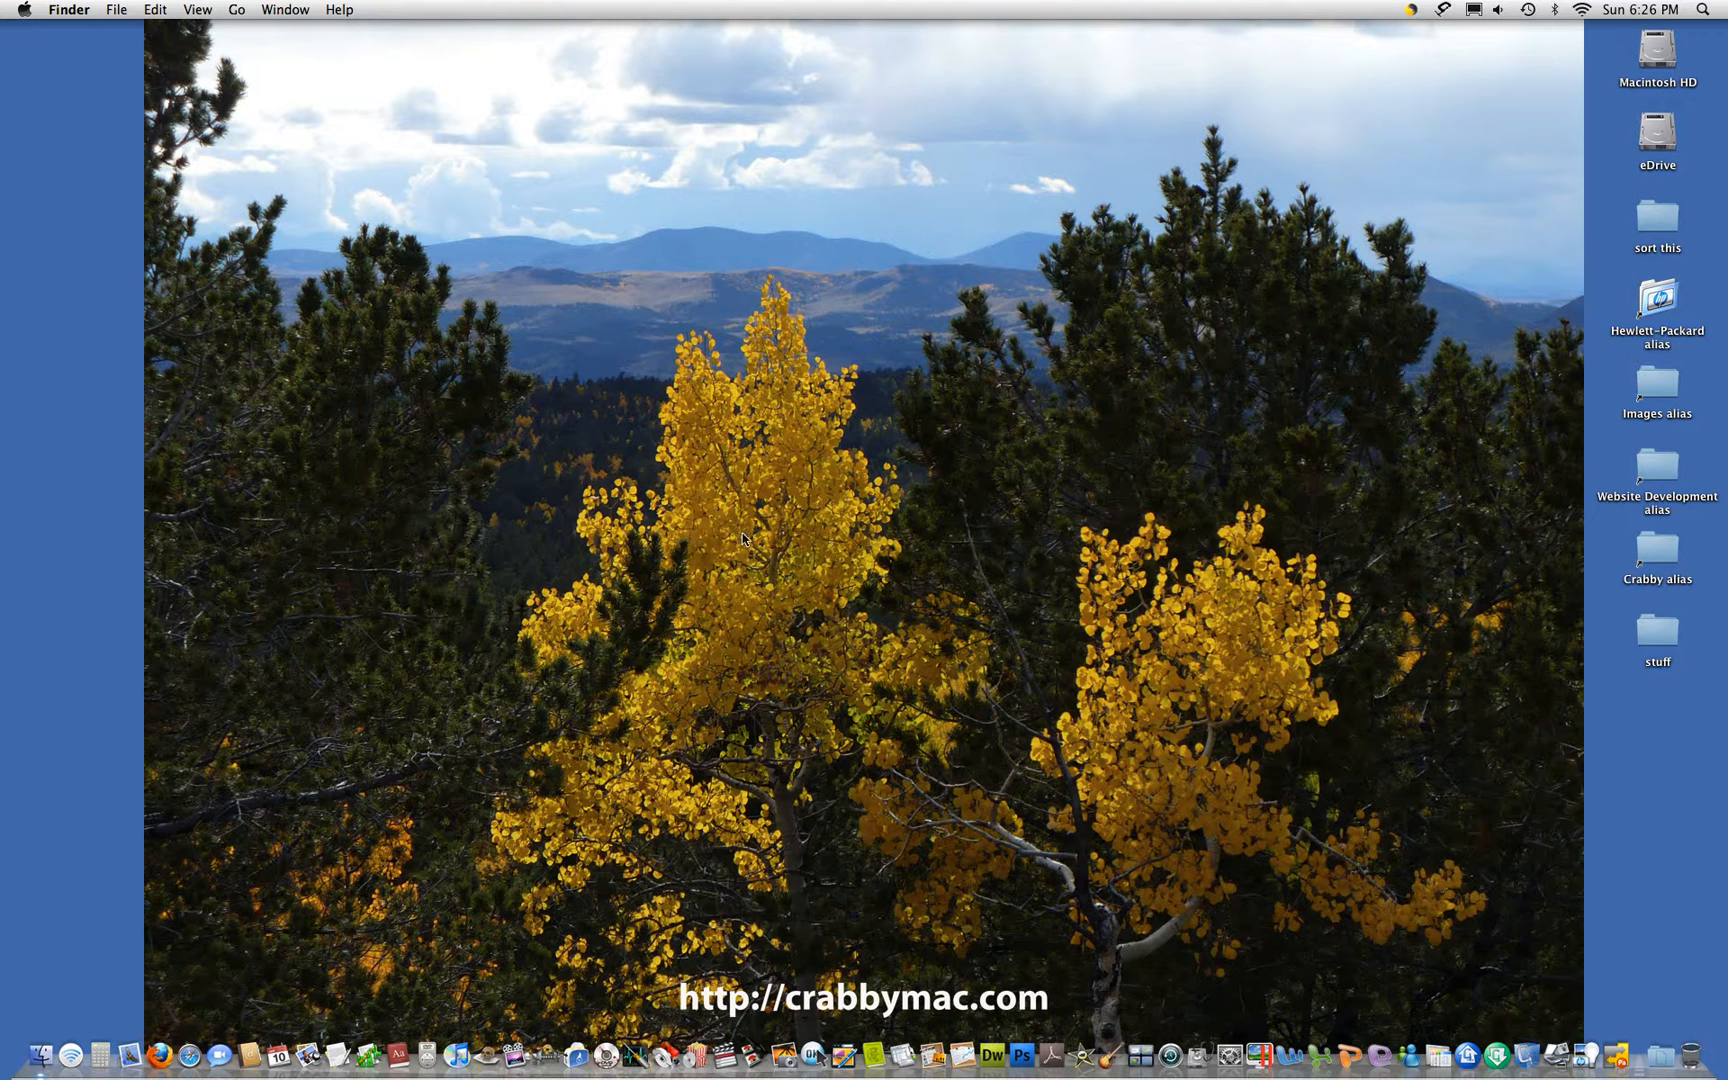
{"action": "mouse_move", "coordinate": [964, 650]}
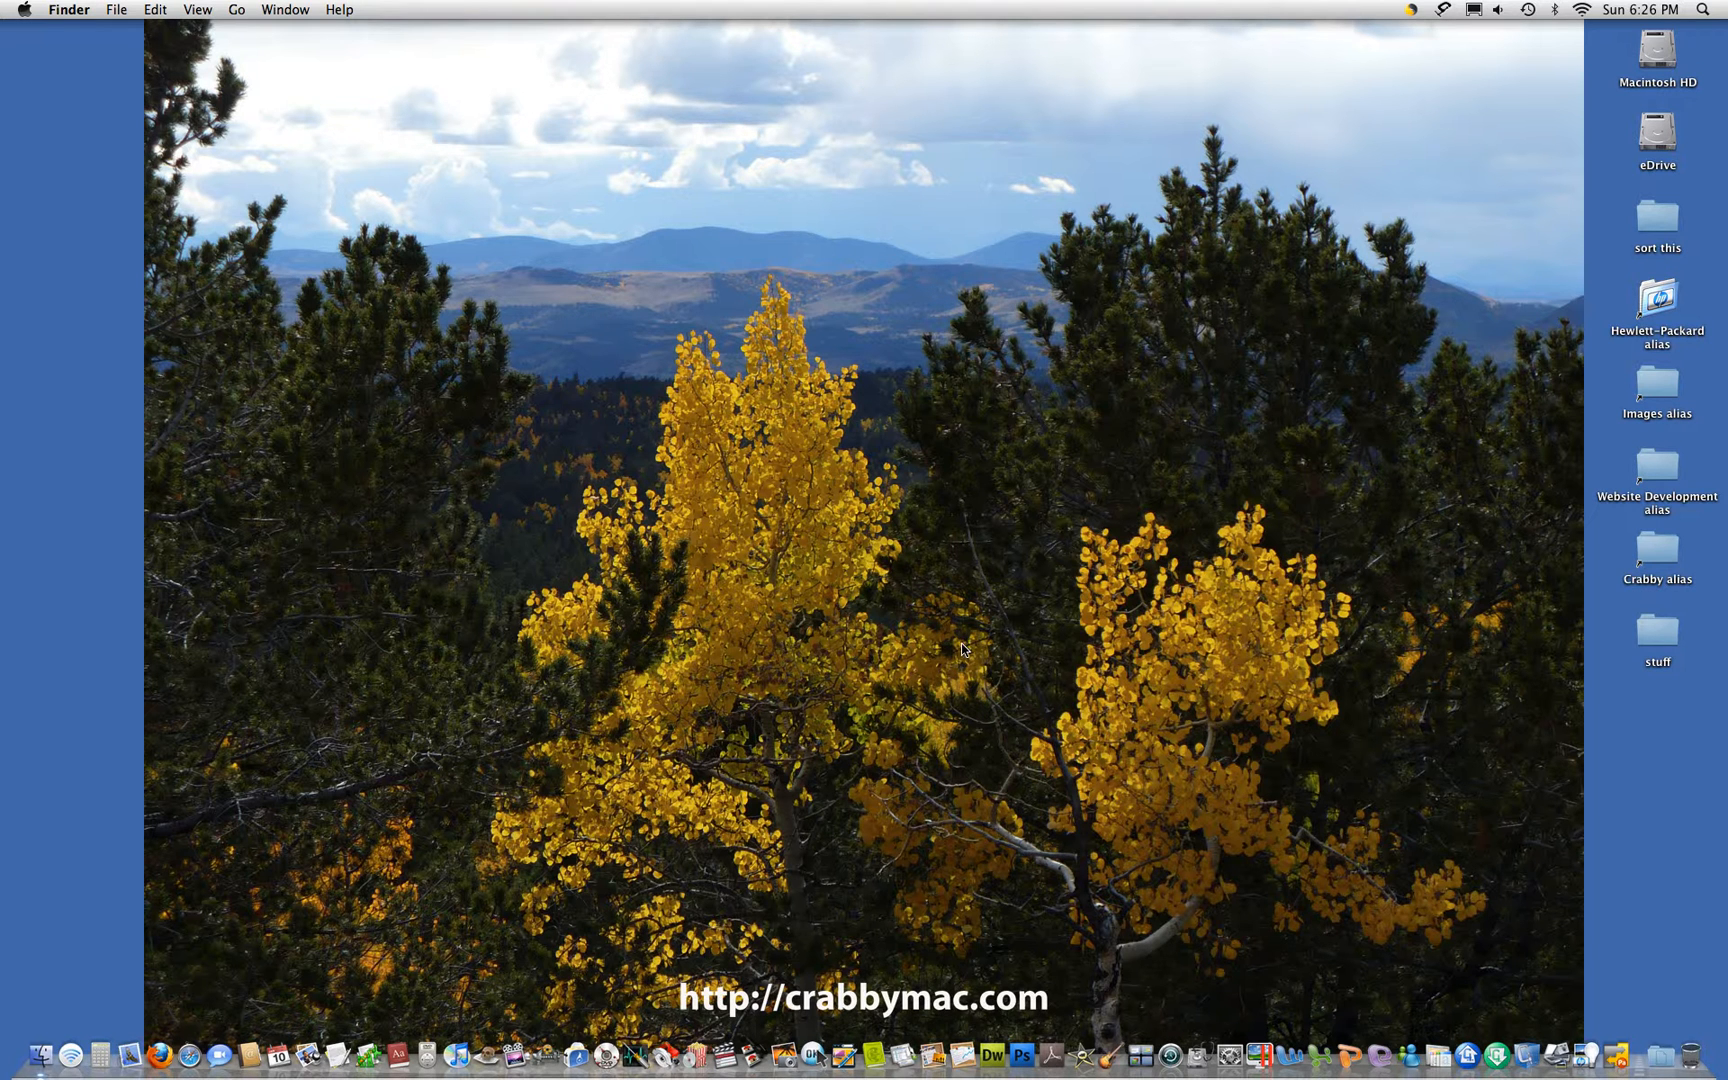
{"action": "mouse_move", "coordinate": [528, 938]}
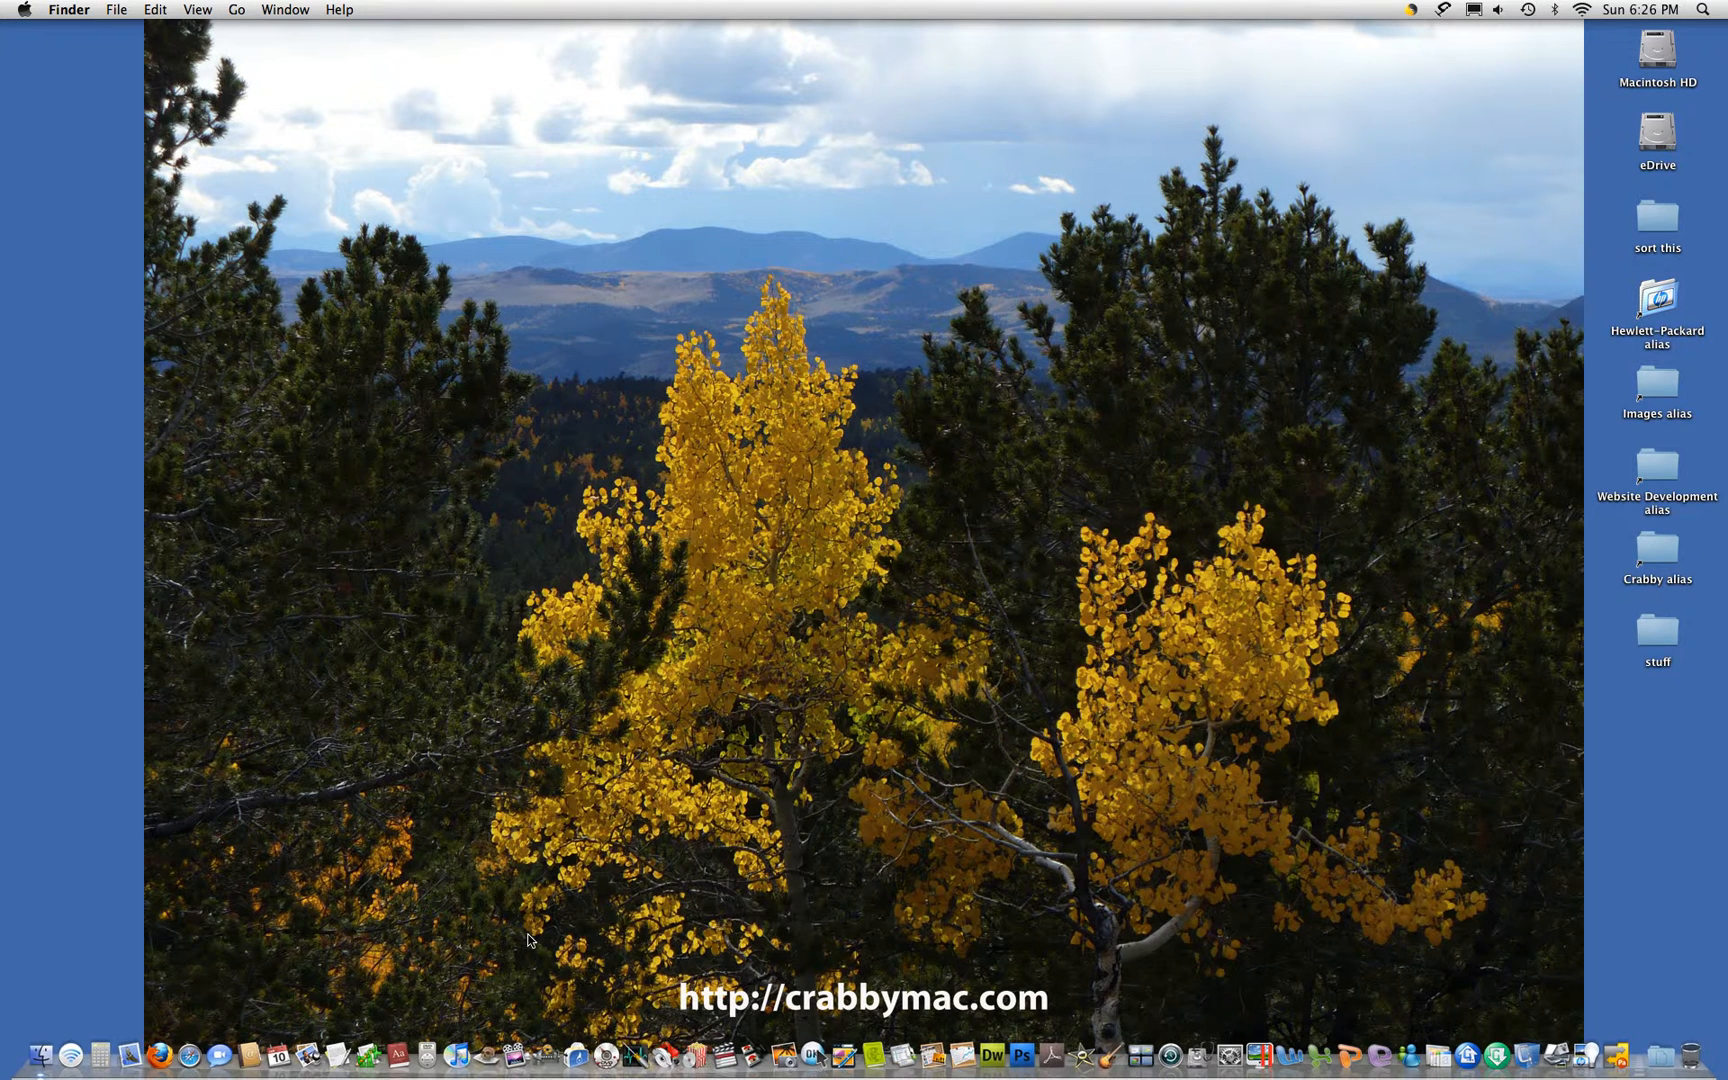
{"action": "mouse_move", "coordinate": [214, 874]}
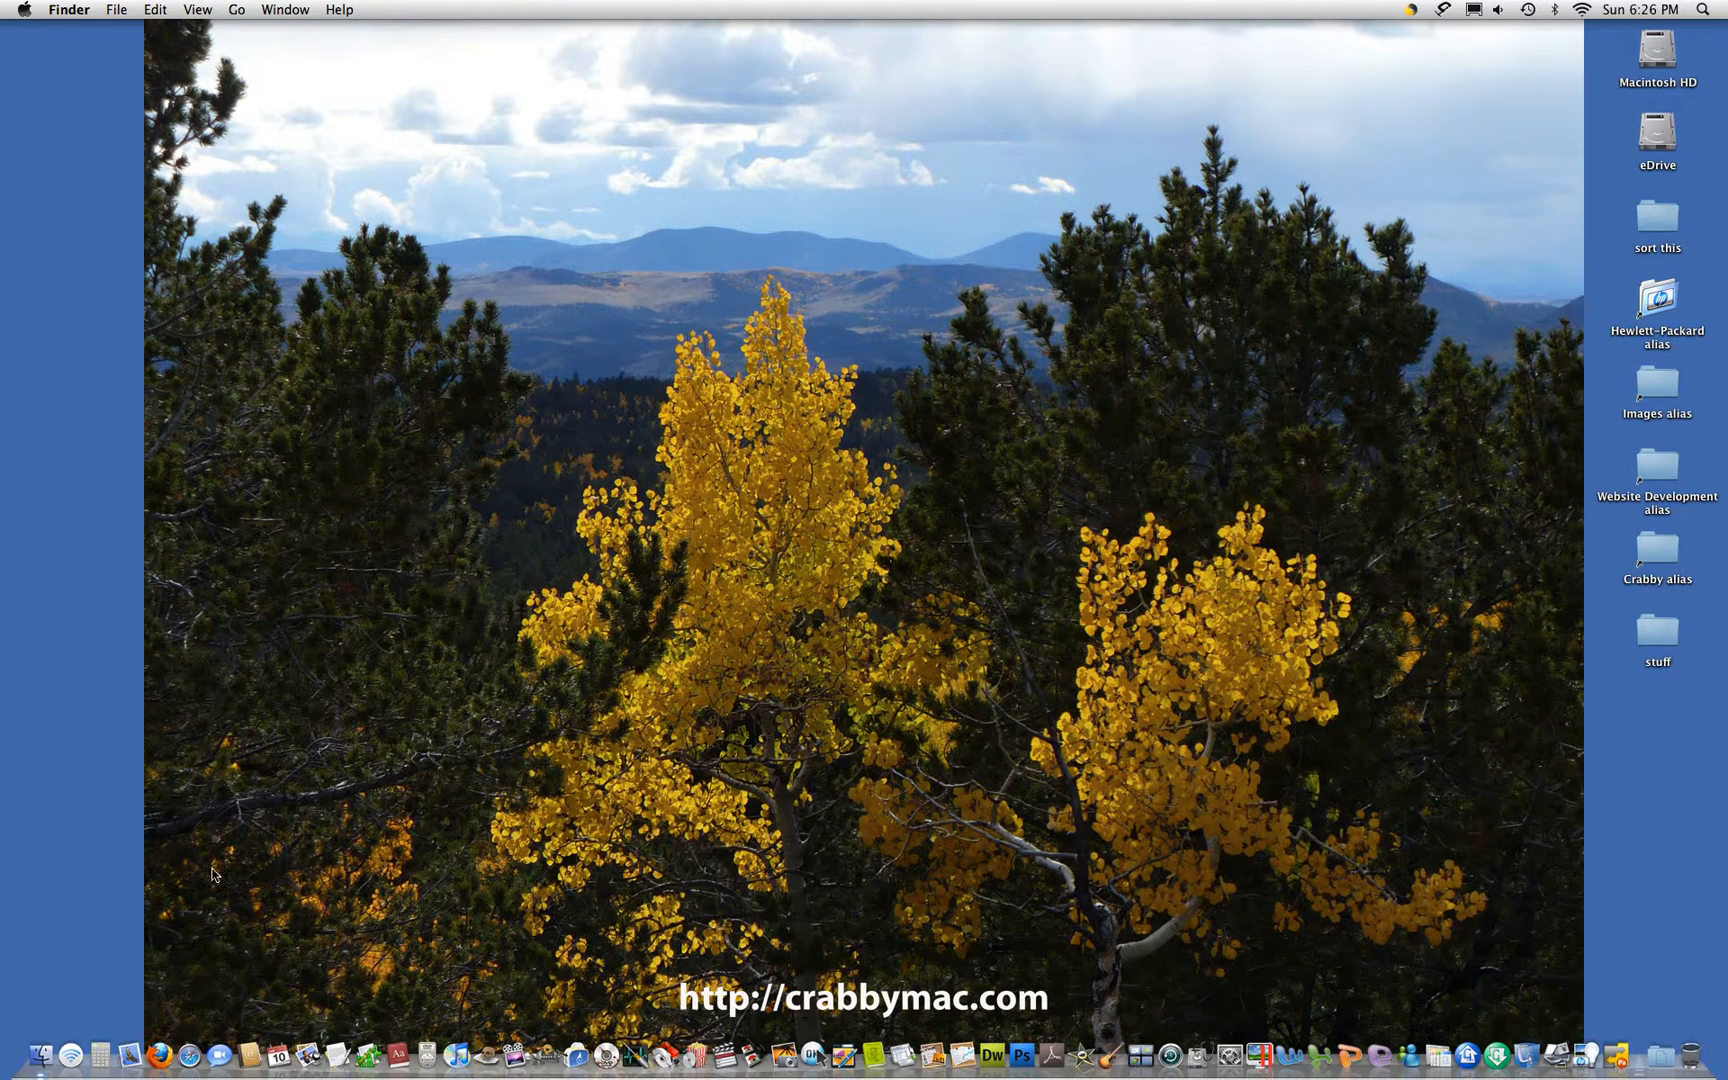
{"action": "mouse_move", "coordinate": [160, 1054]}
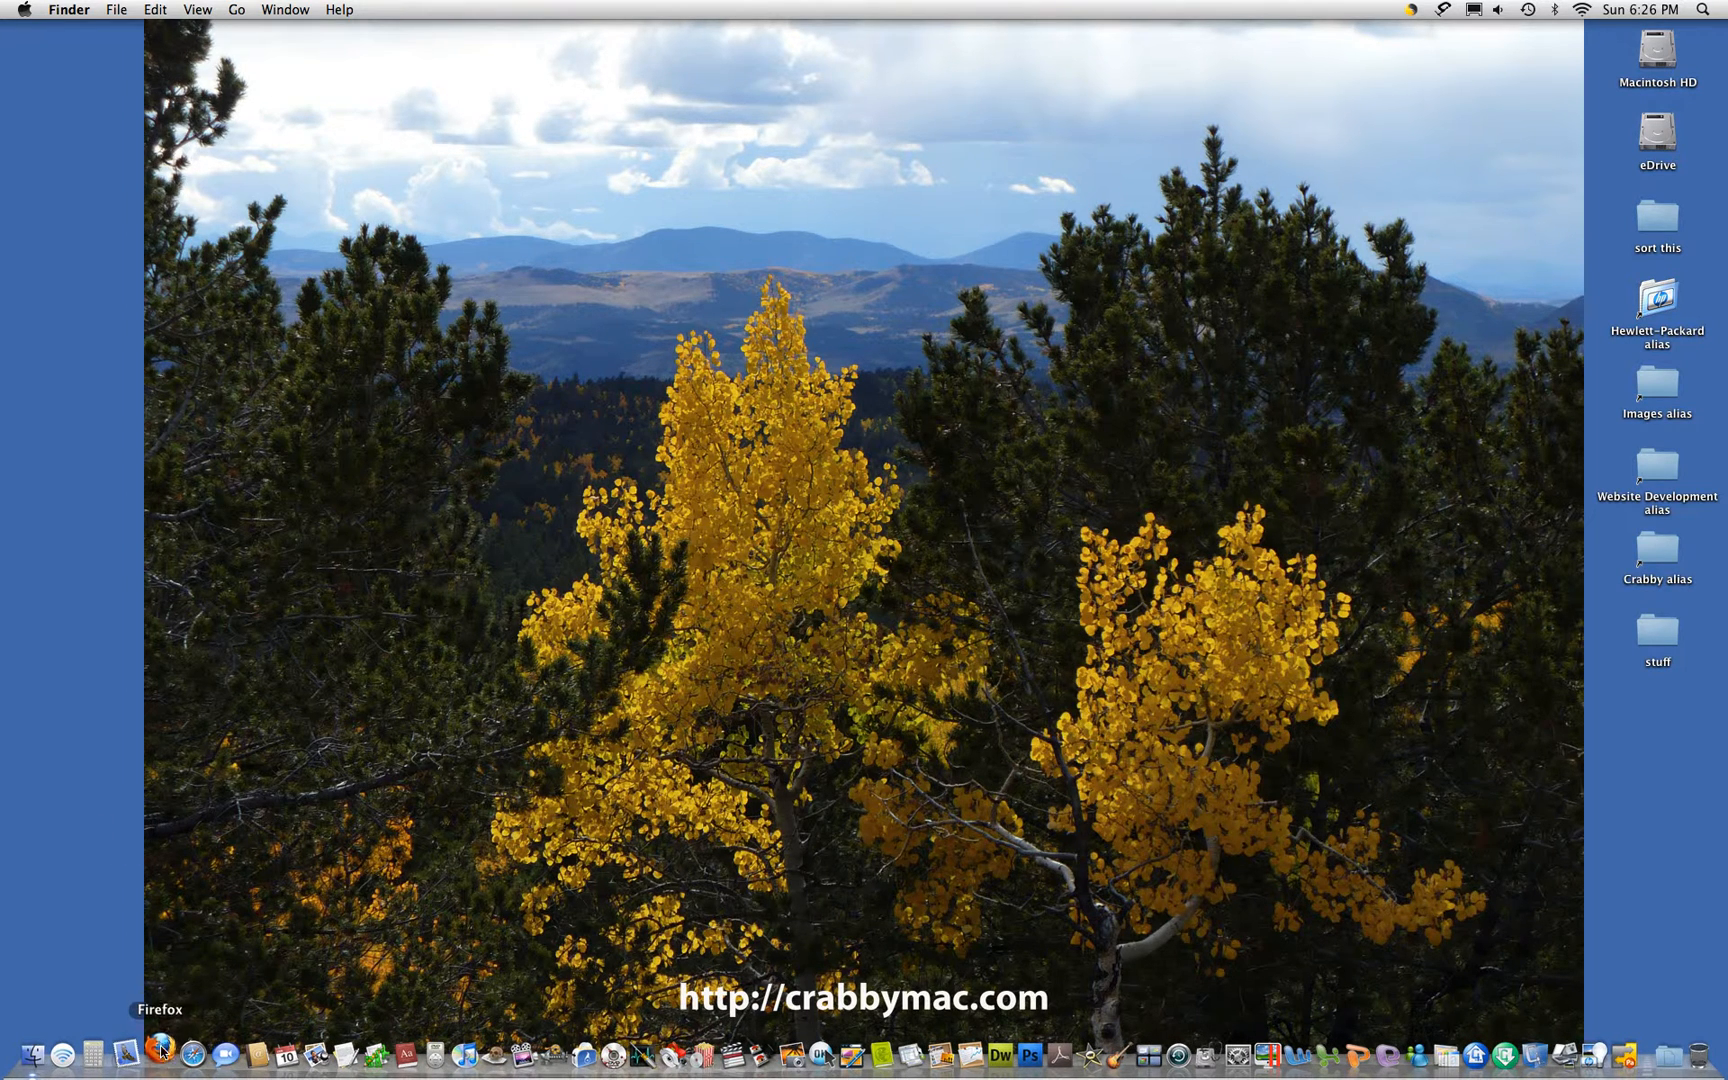
Launch Firefox and open a second browser window beside the Apple start page
{"action": "left_click", "coordinate": [160, 1054]}
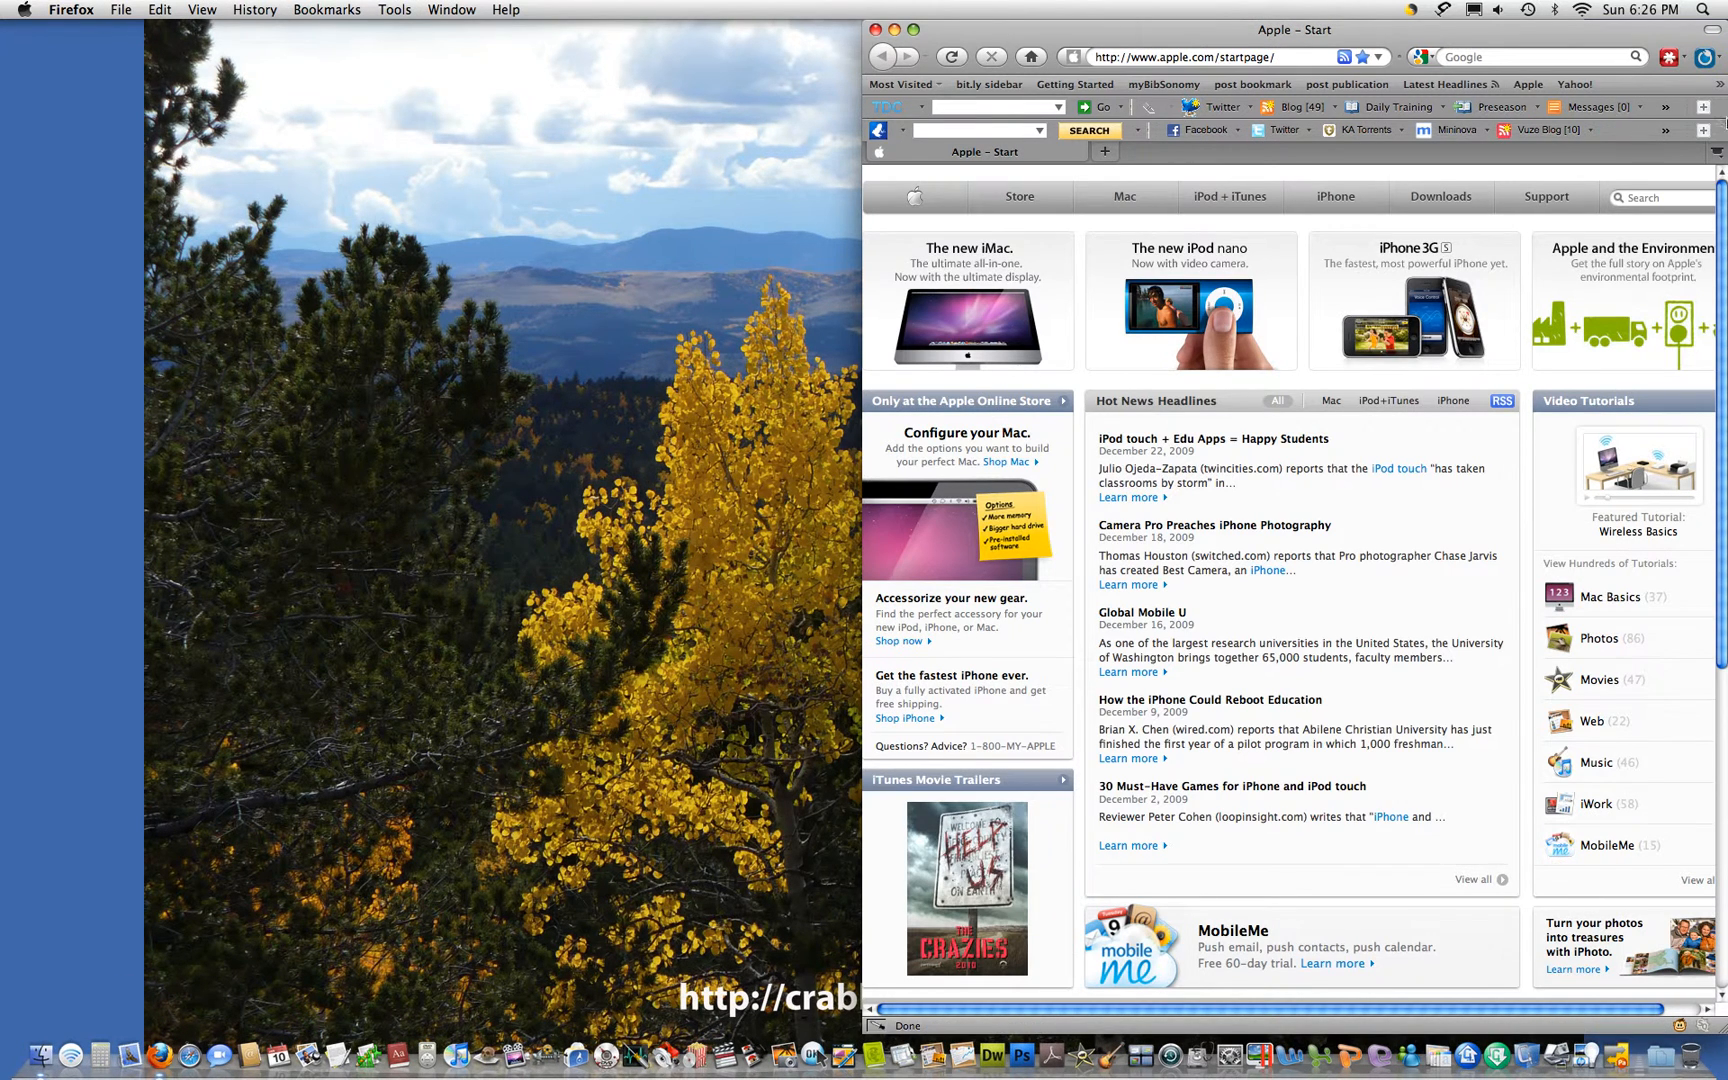
{"action": "mouse_move", "coordinate": [6, 66]}
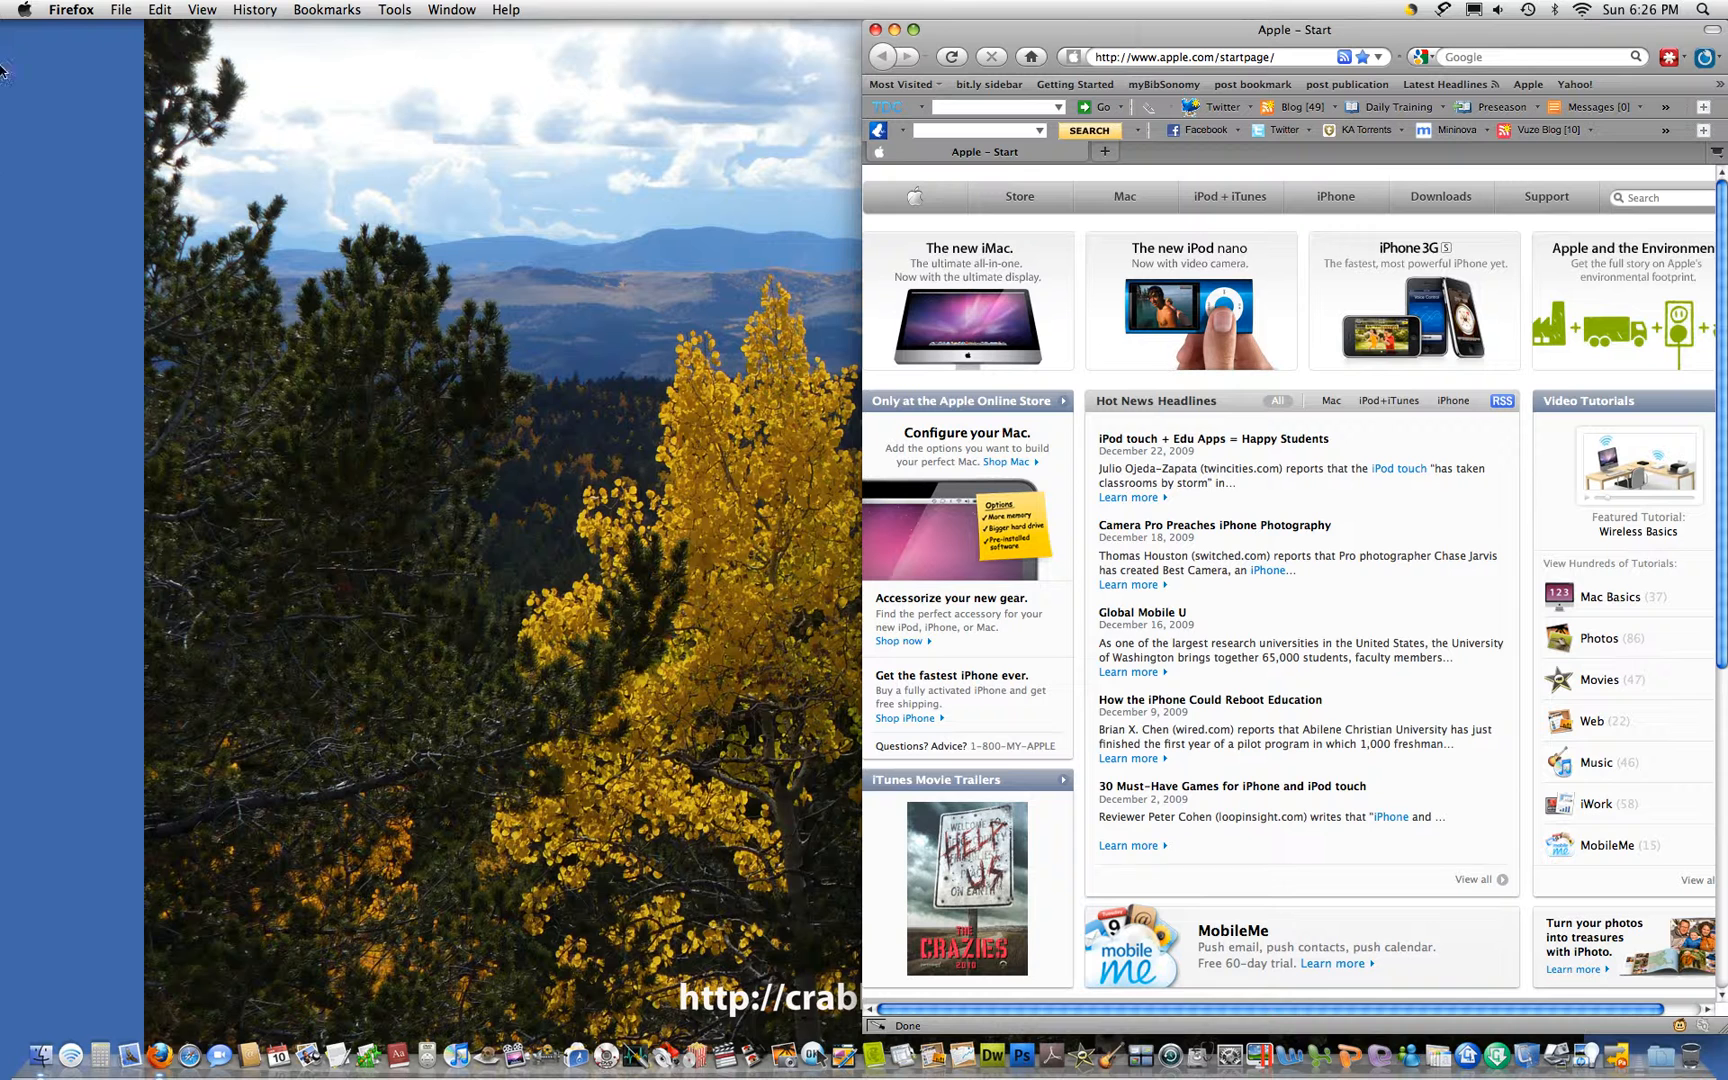
{"action": "left_click", "coordinate": [120, 8]}
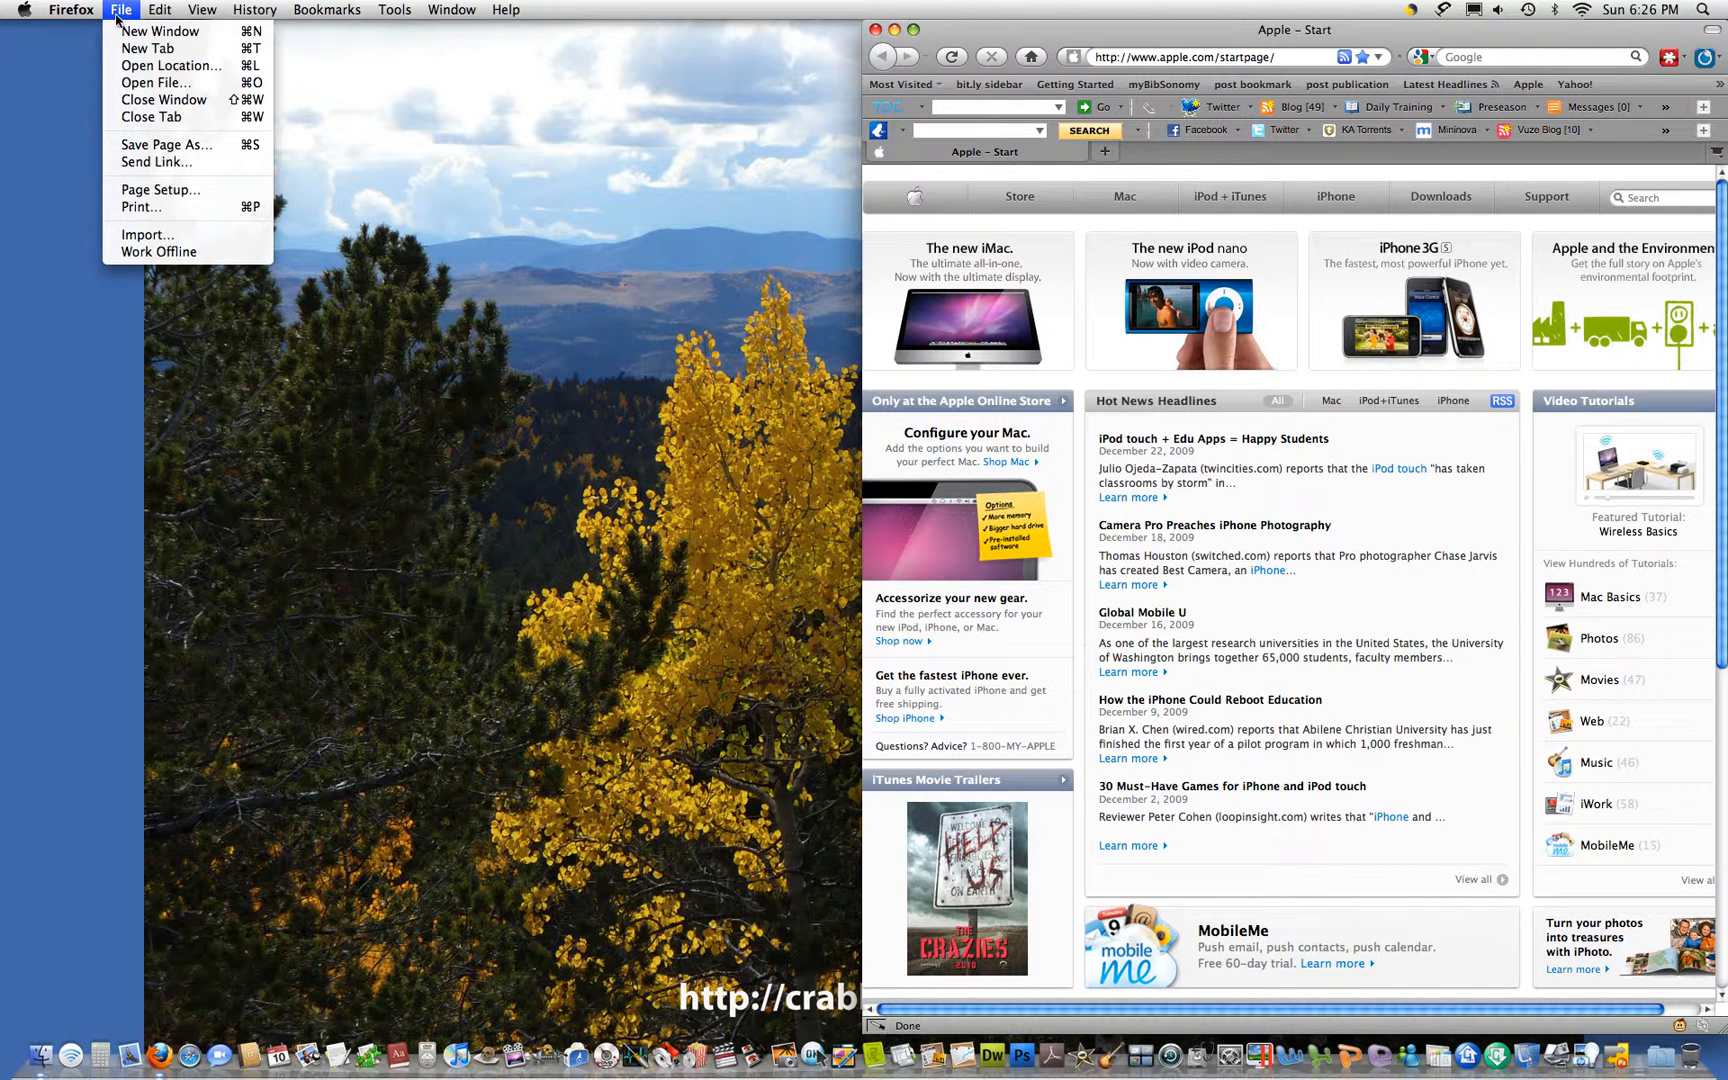
{"action": "mouse_move", "coordinate": [160, 30]}
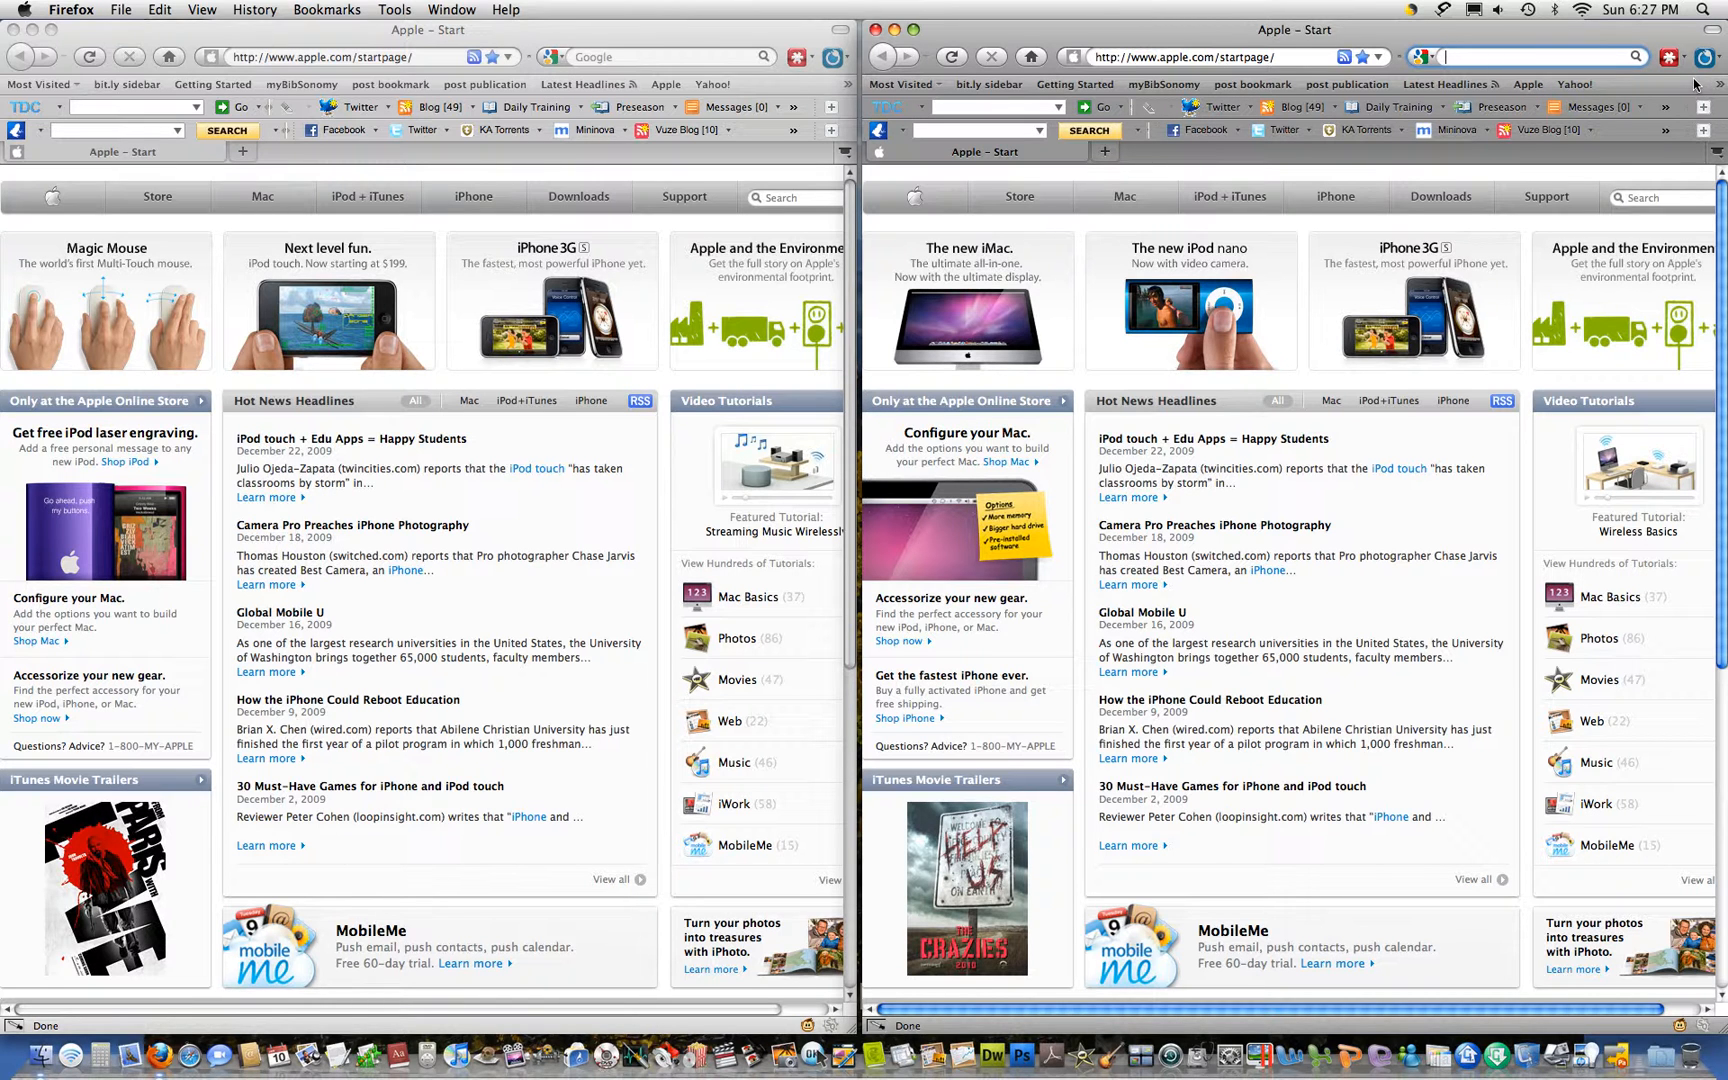
Reach YouTube via a Google search and search for thecrabbymac videos
{"action": "type", "text": "youtube"}
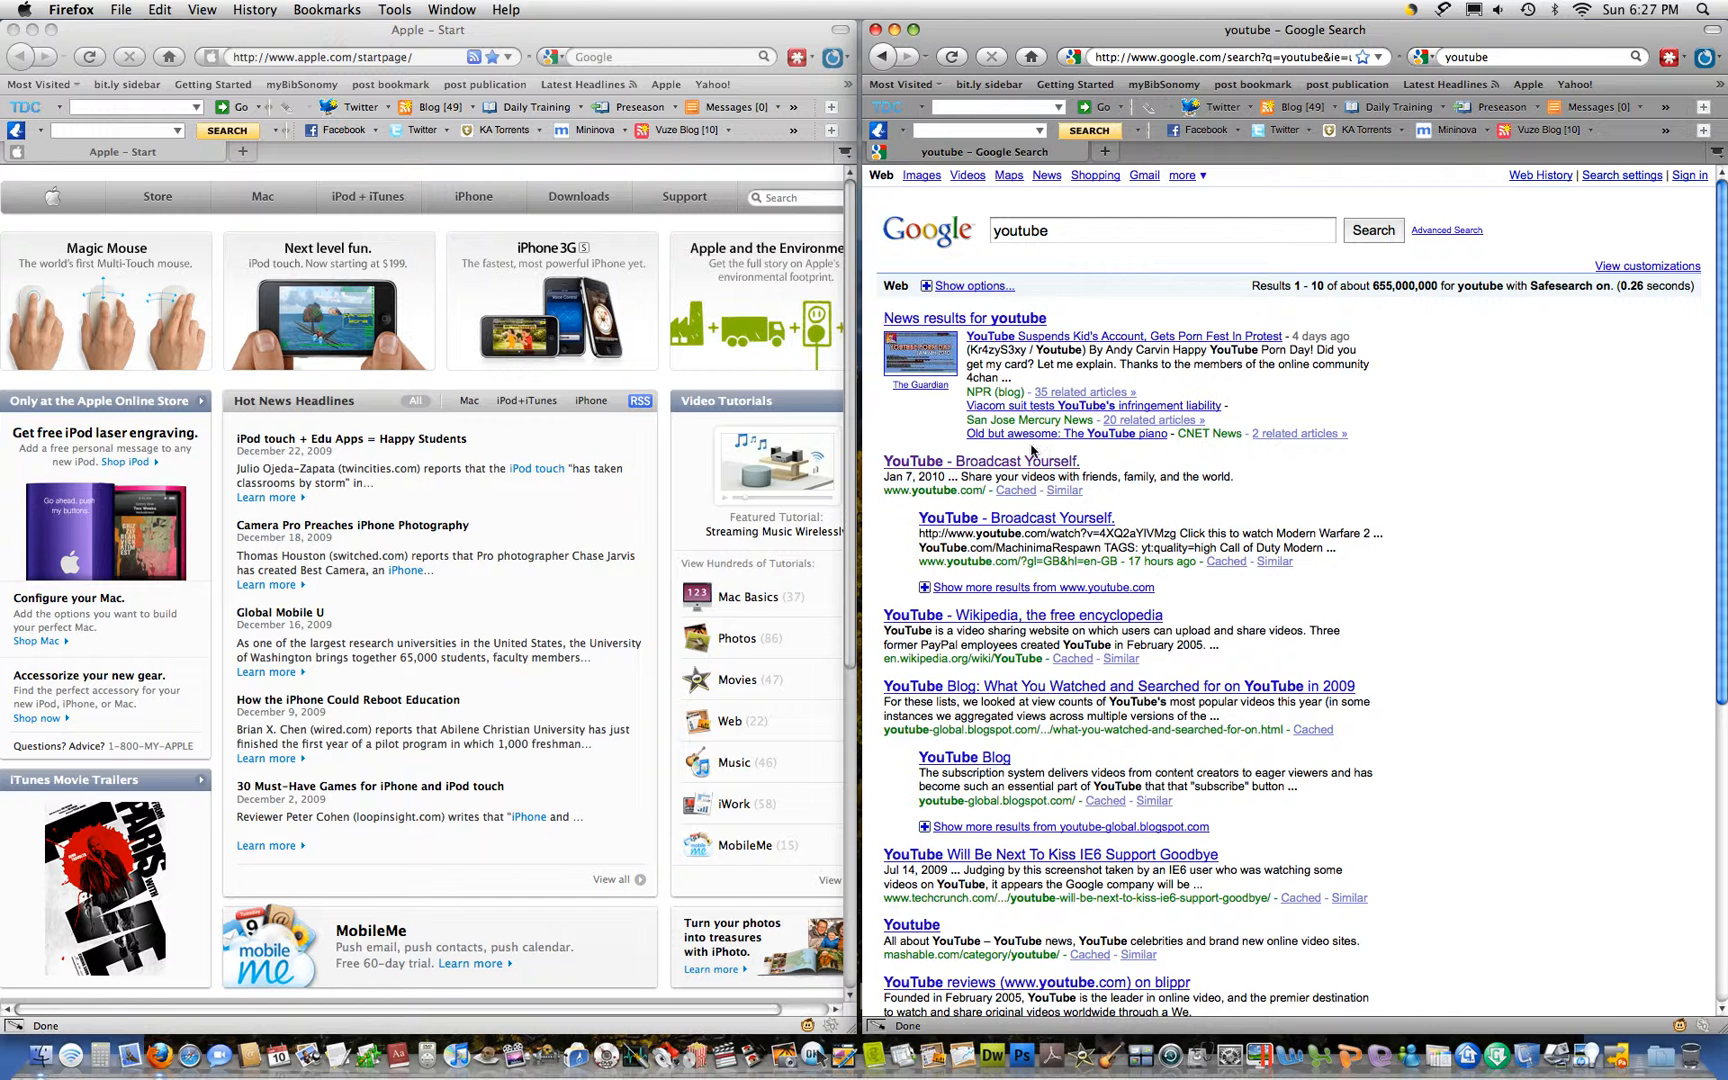
{"action": "left_click", "coordinate": [978, 460]}
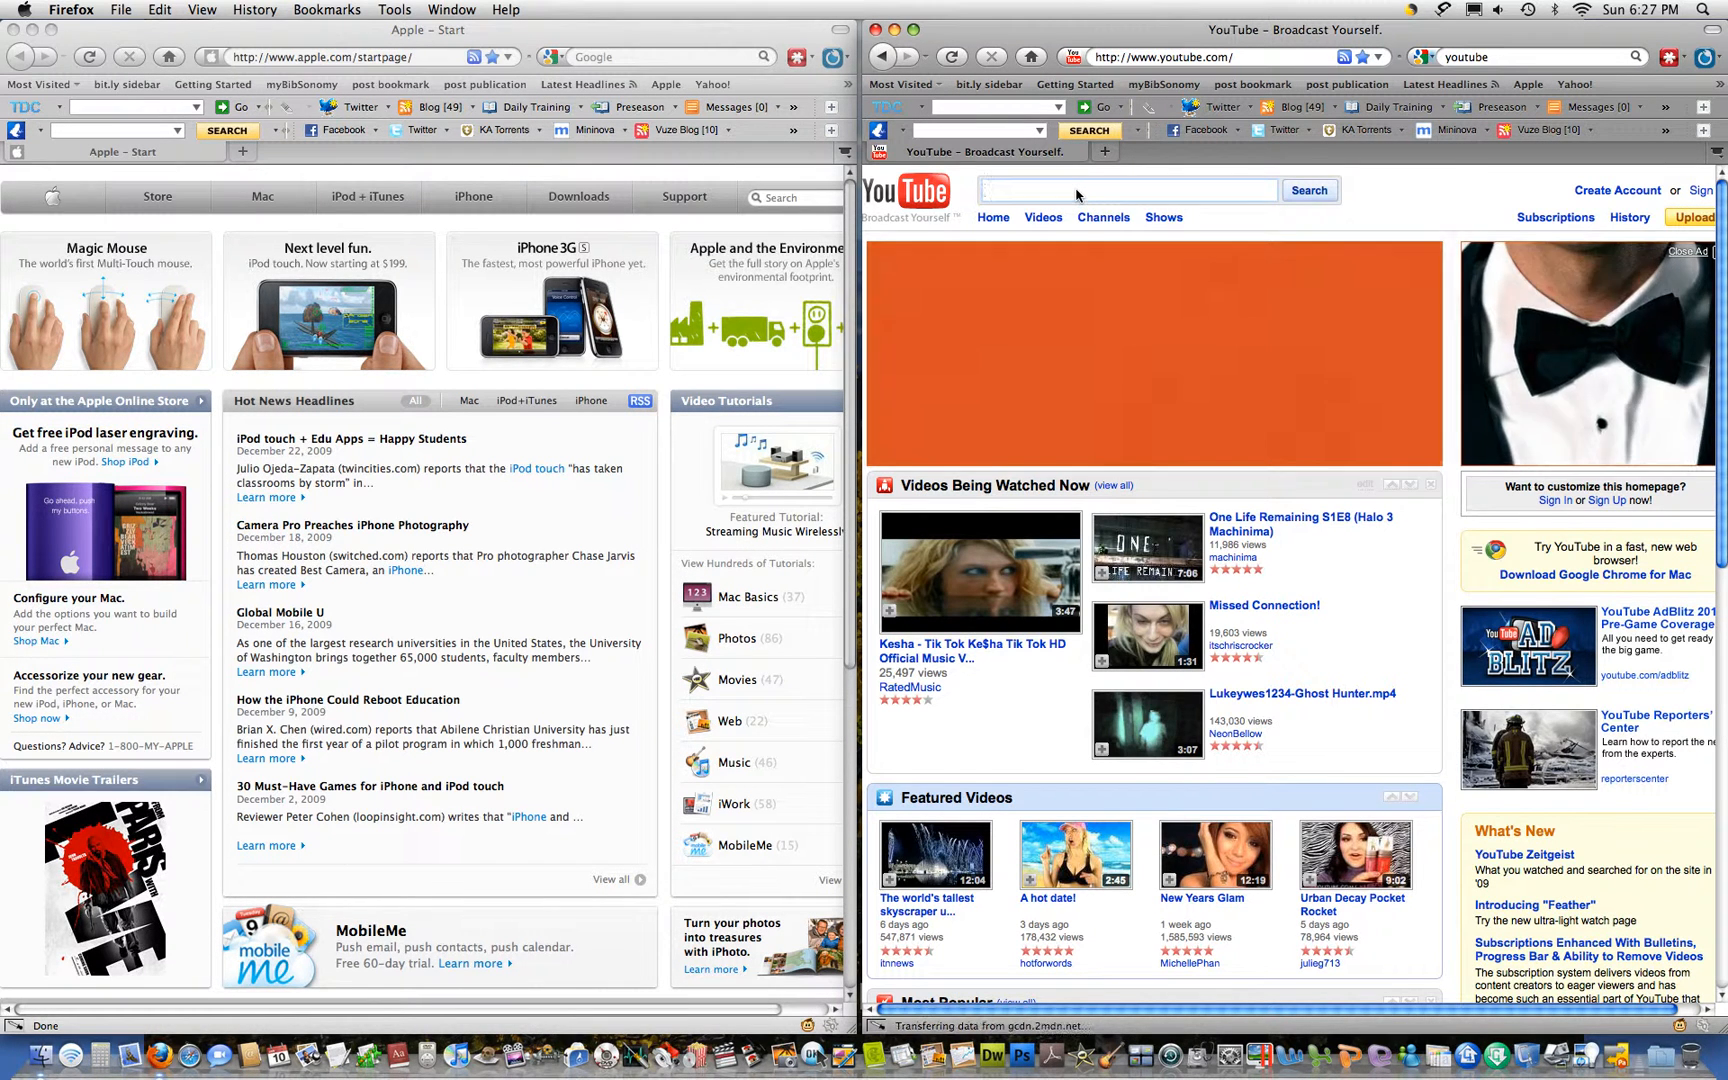
{"action": "type", "text": "thecrabby"}
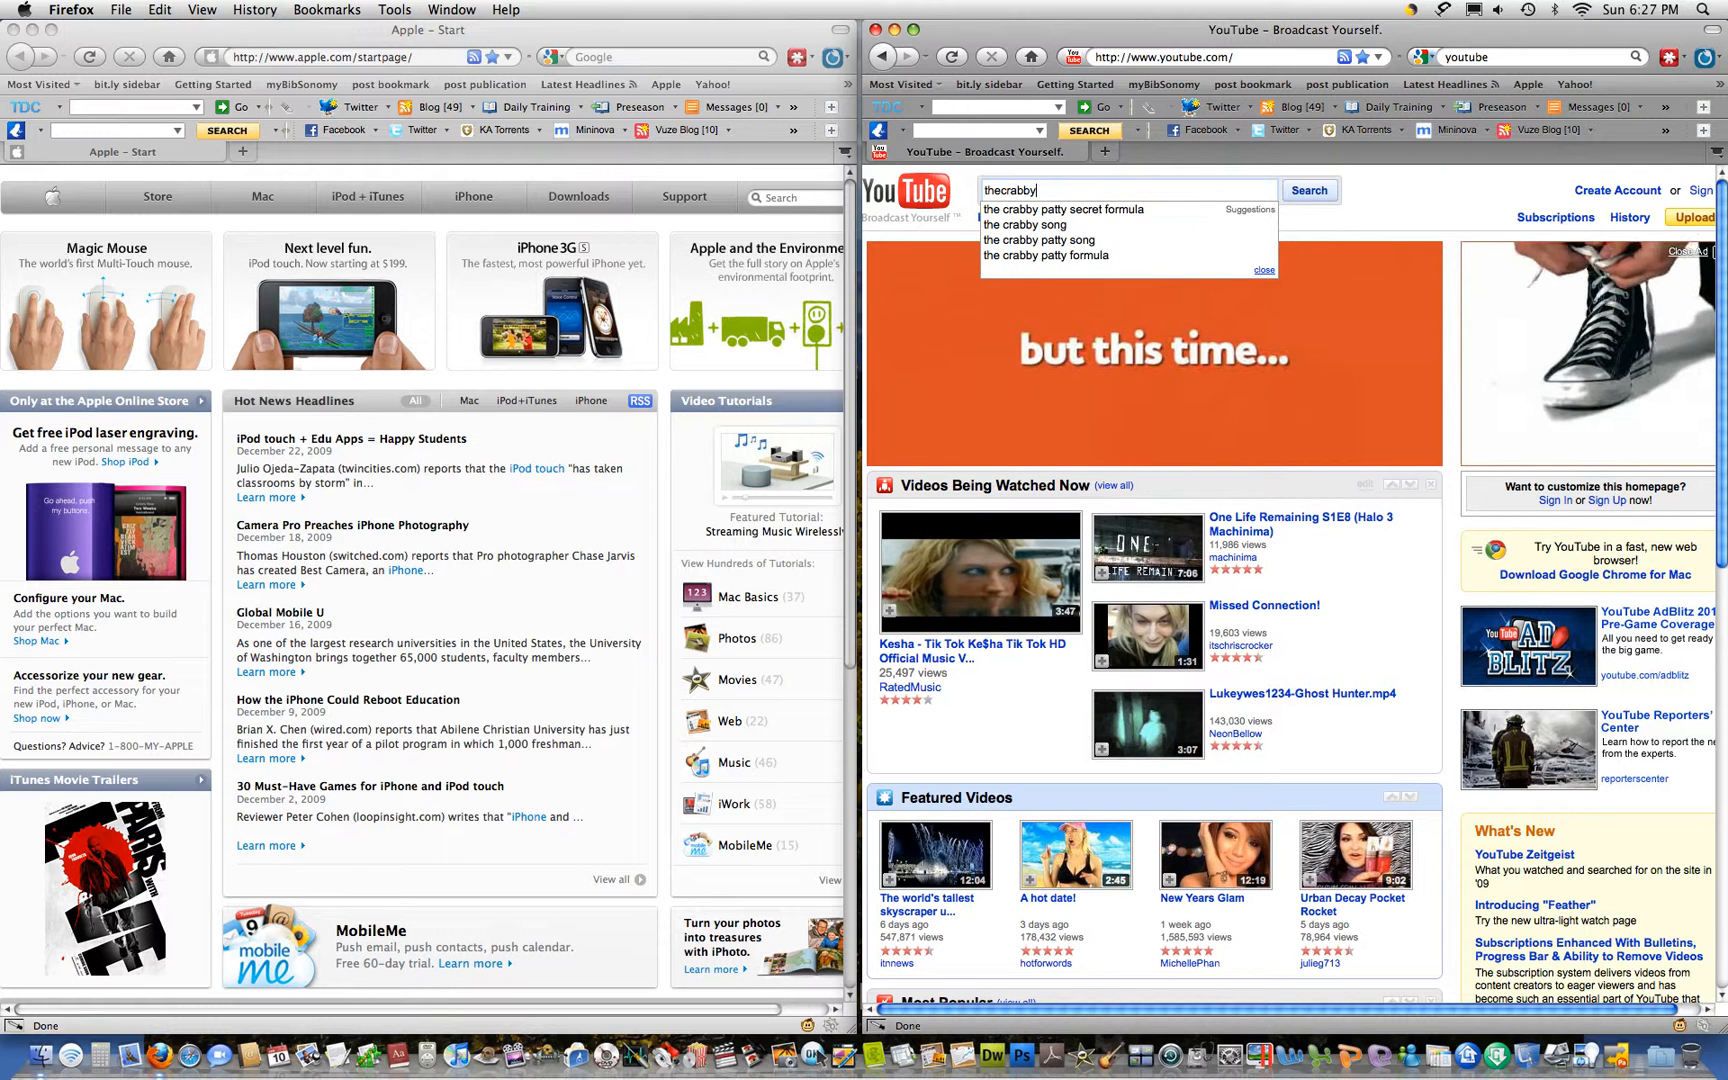
{"action": "type", "text": "mac"}
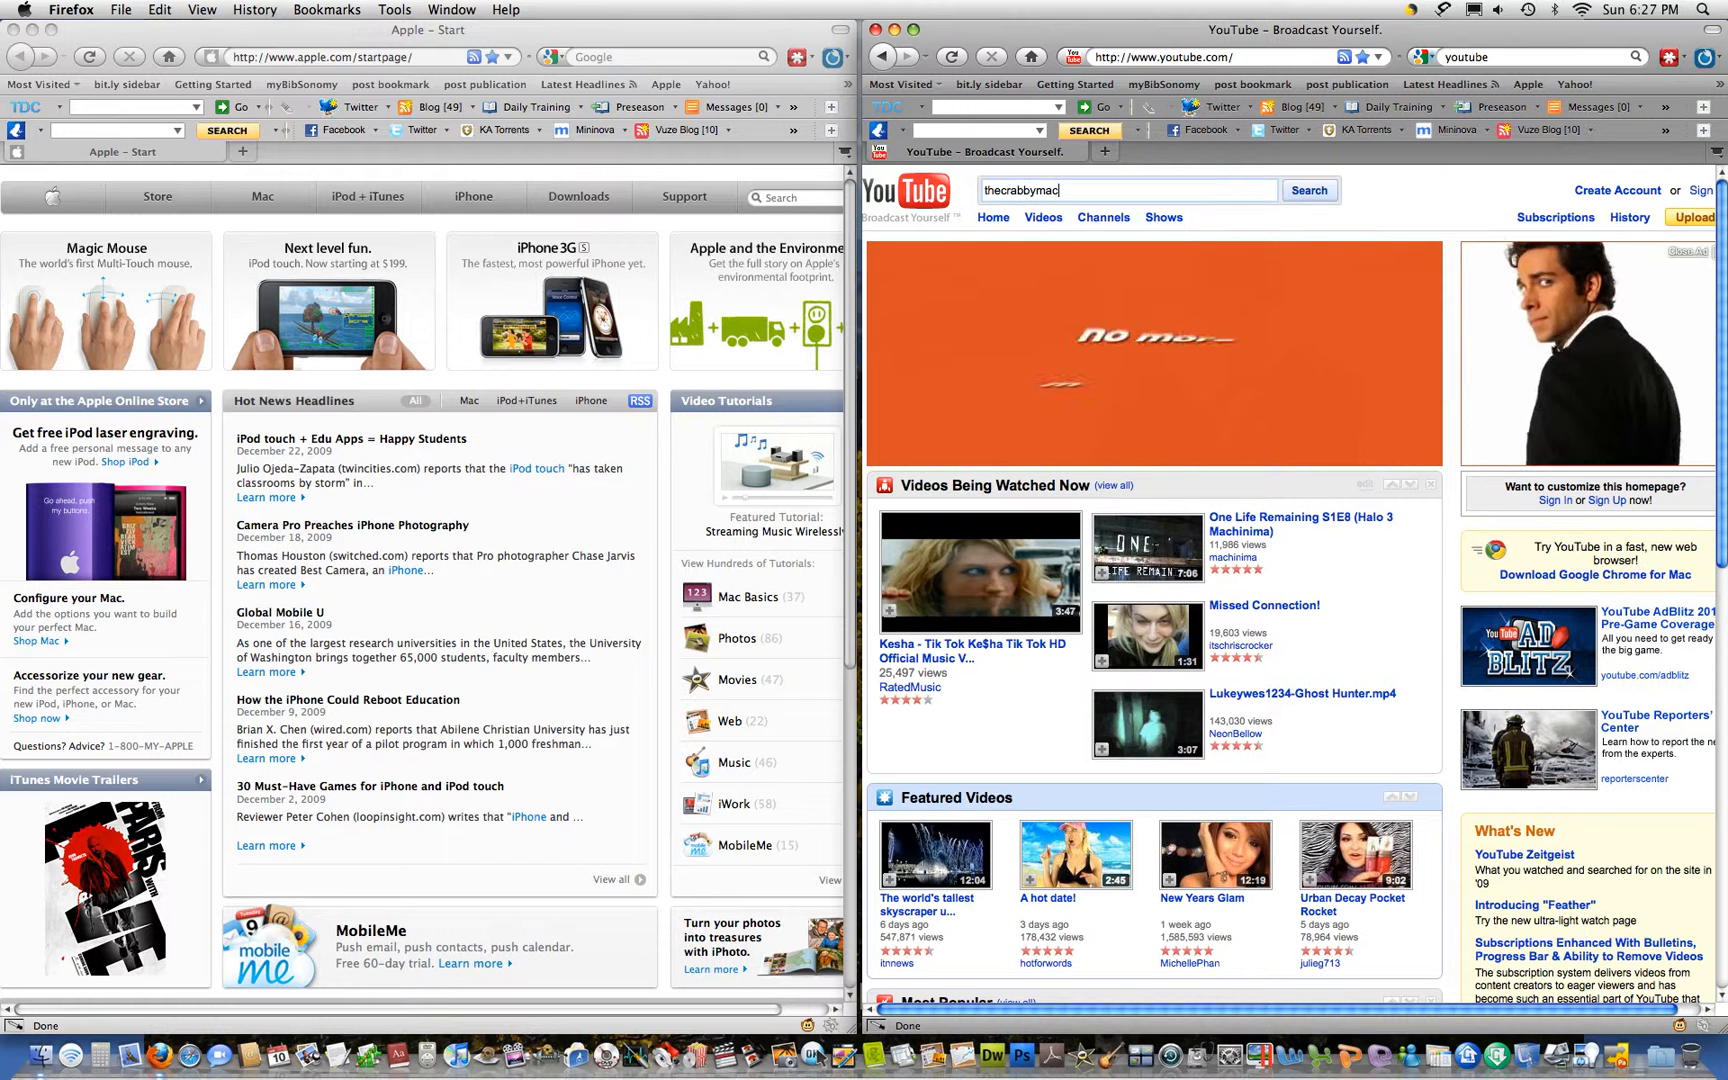
{"action": "left_click", "coordinate": [1308, 190]}
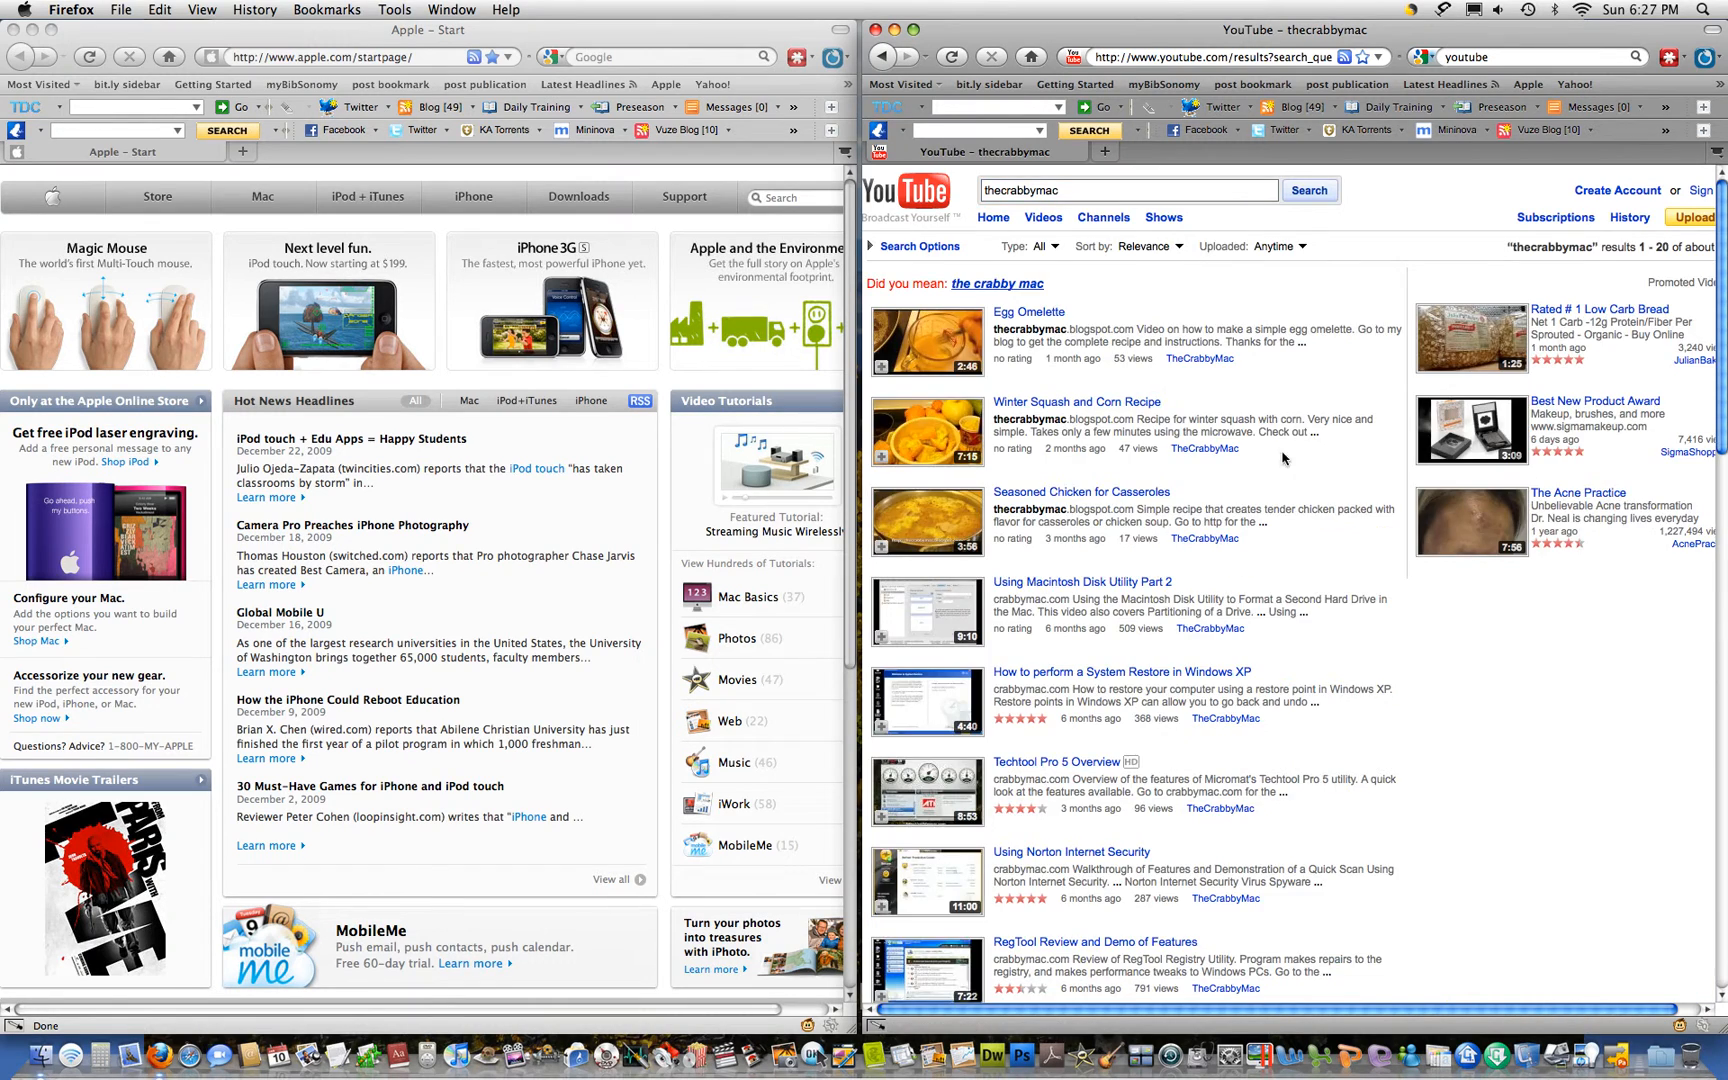
{"action": "scroll", "scroll_direction": "down", "scroll_amount": 3}
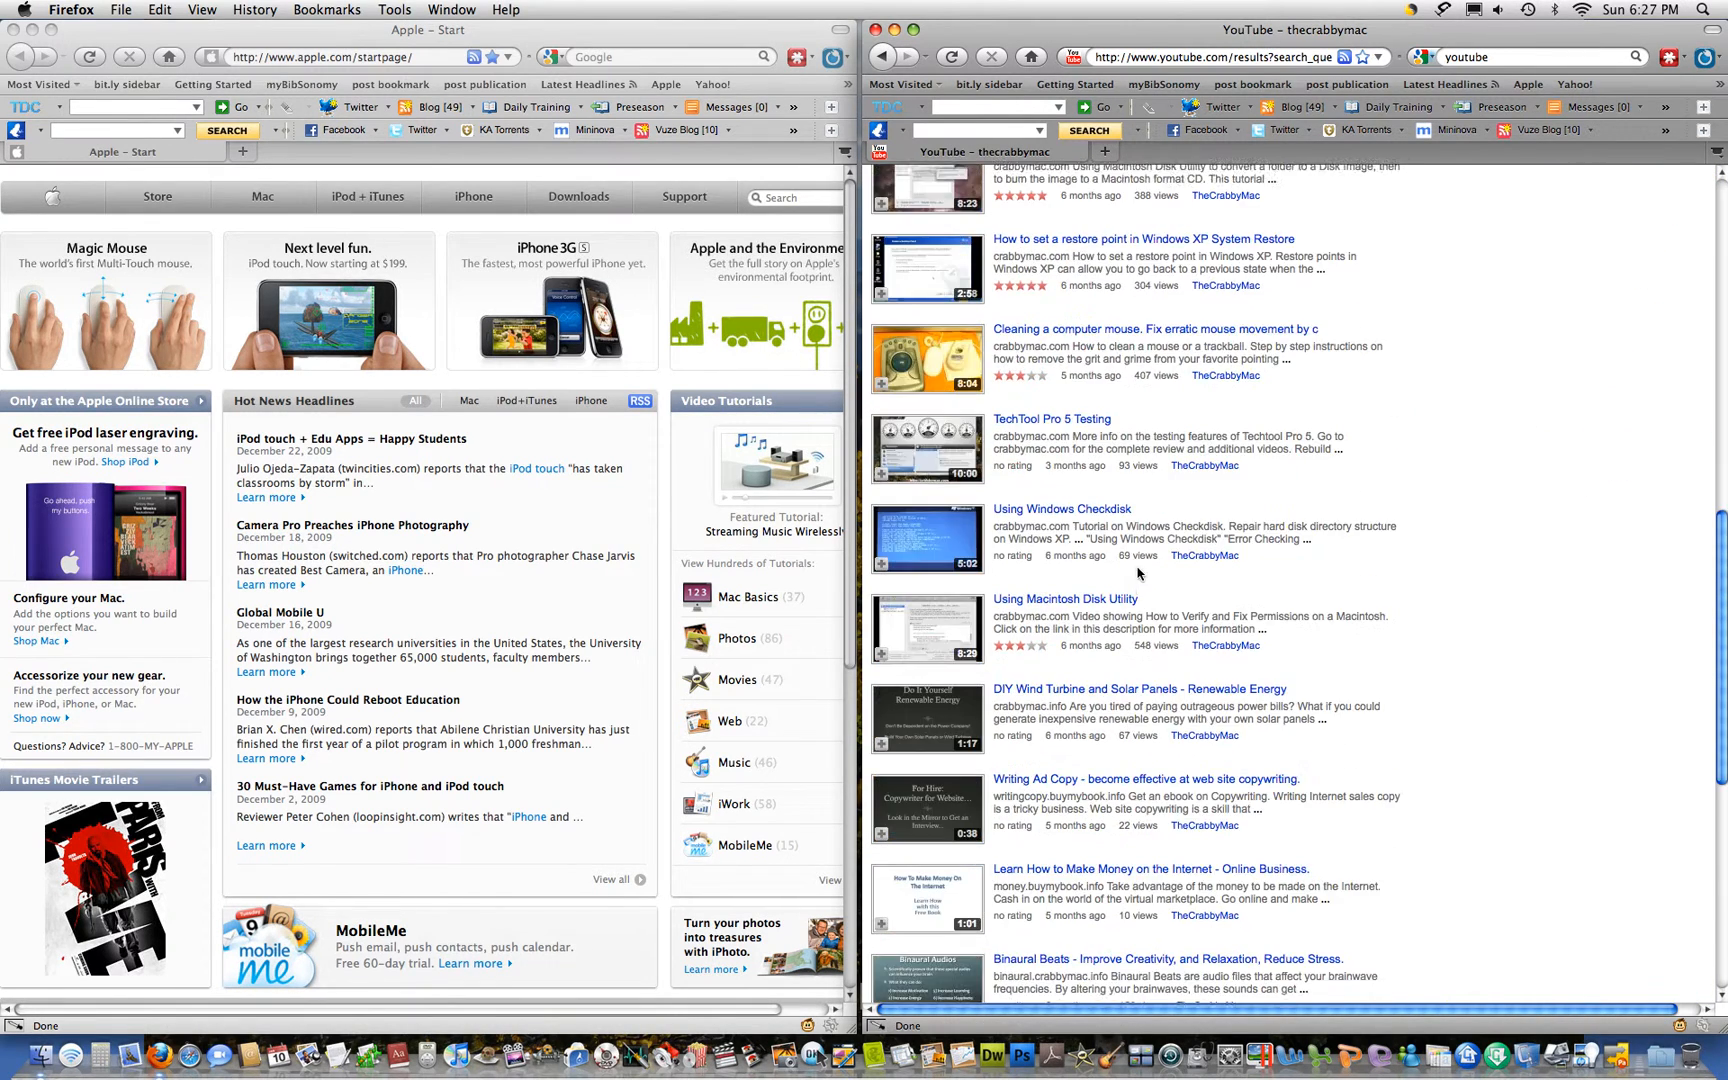
{"action": "scroll", "scroll_direction": "down", "scroll_amount": 3}
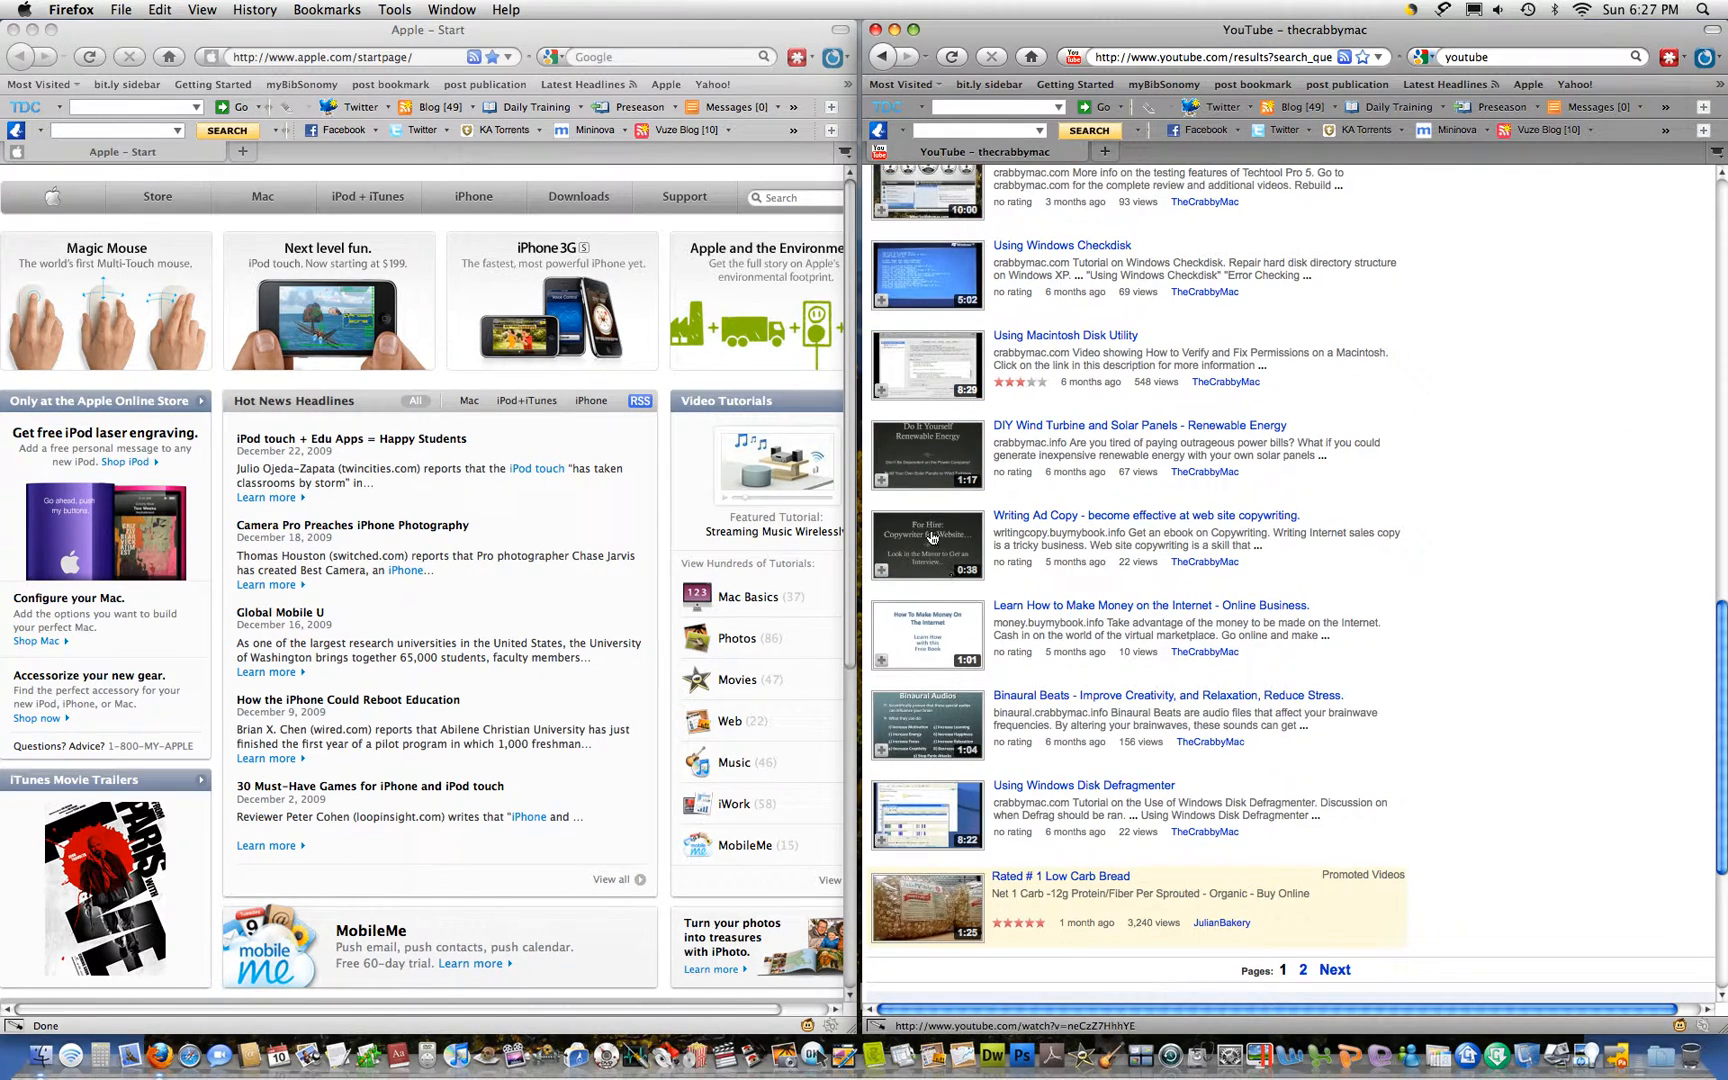
Load the Writing Ad Copy video, play it briefly, pause and return it to 0:00
{"action": "left_click", "coordinate": [1146, 514]}
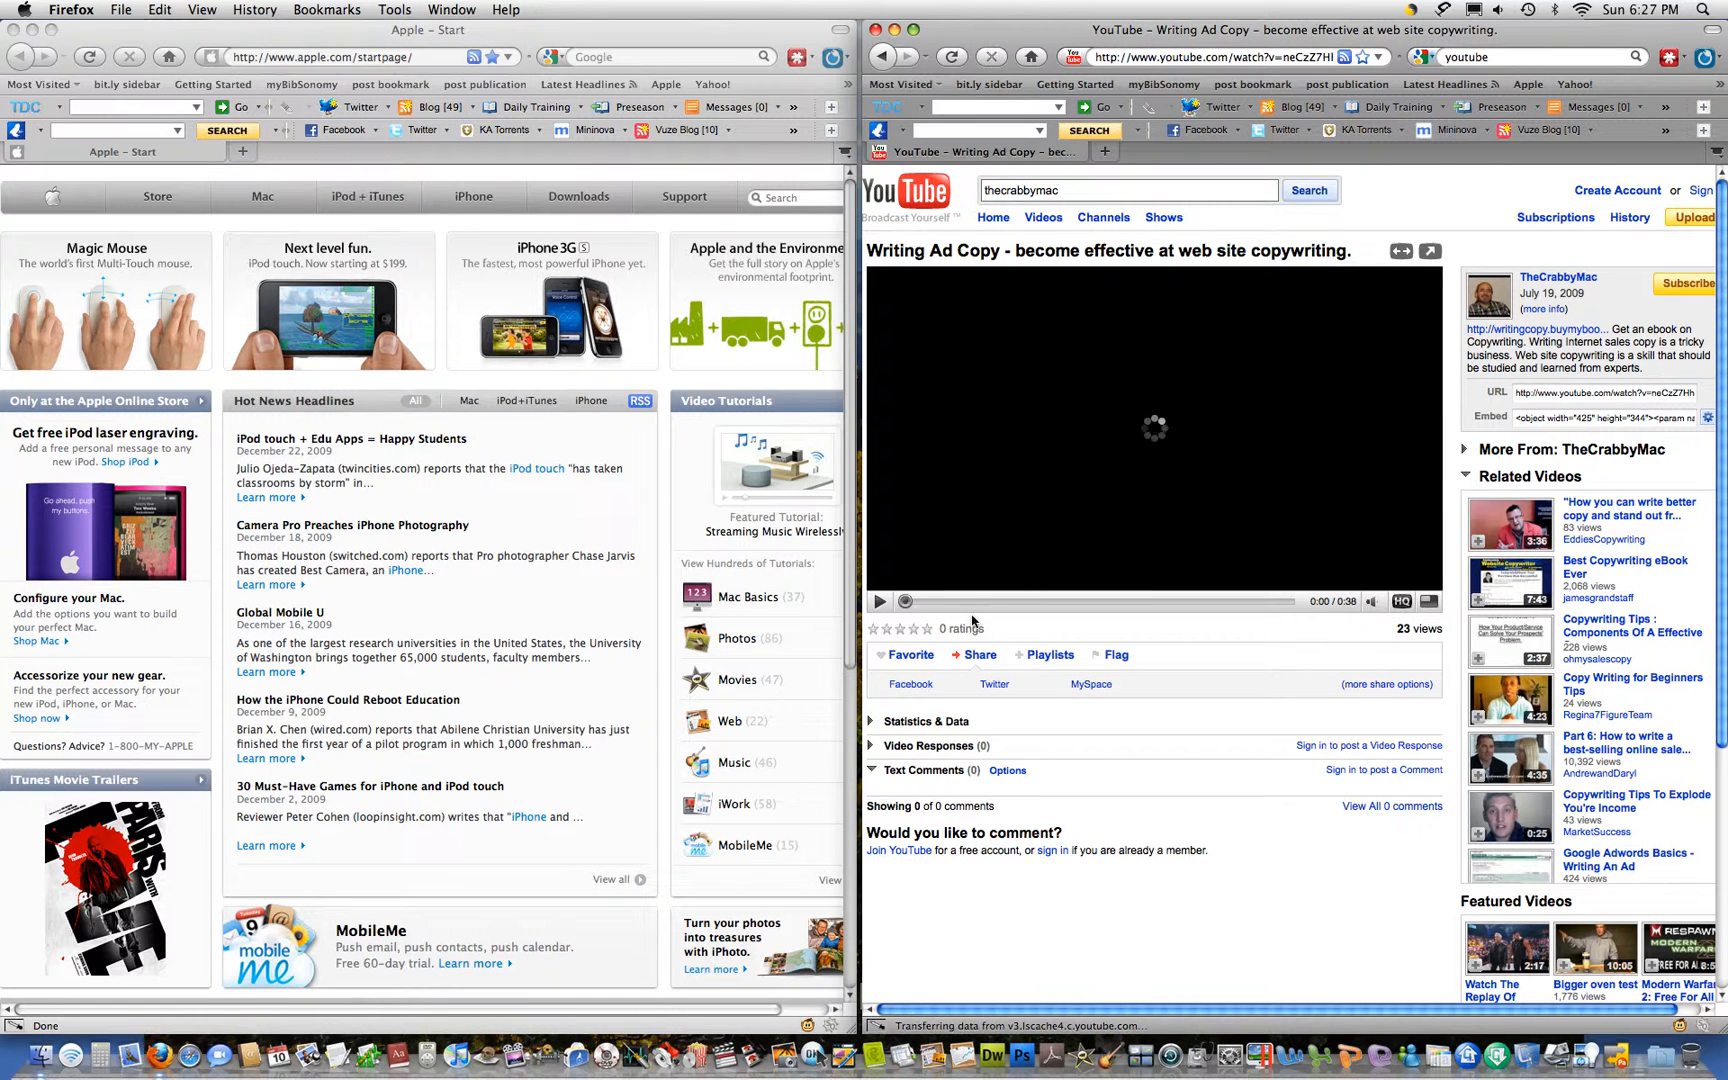
{"action": "left_click", "coordinate": [878, 602]}
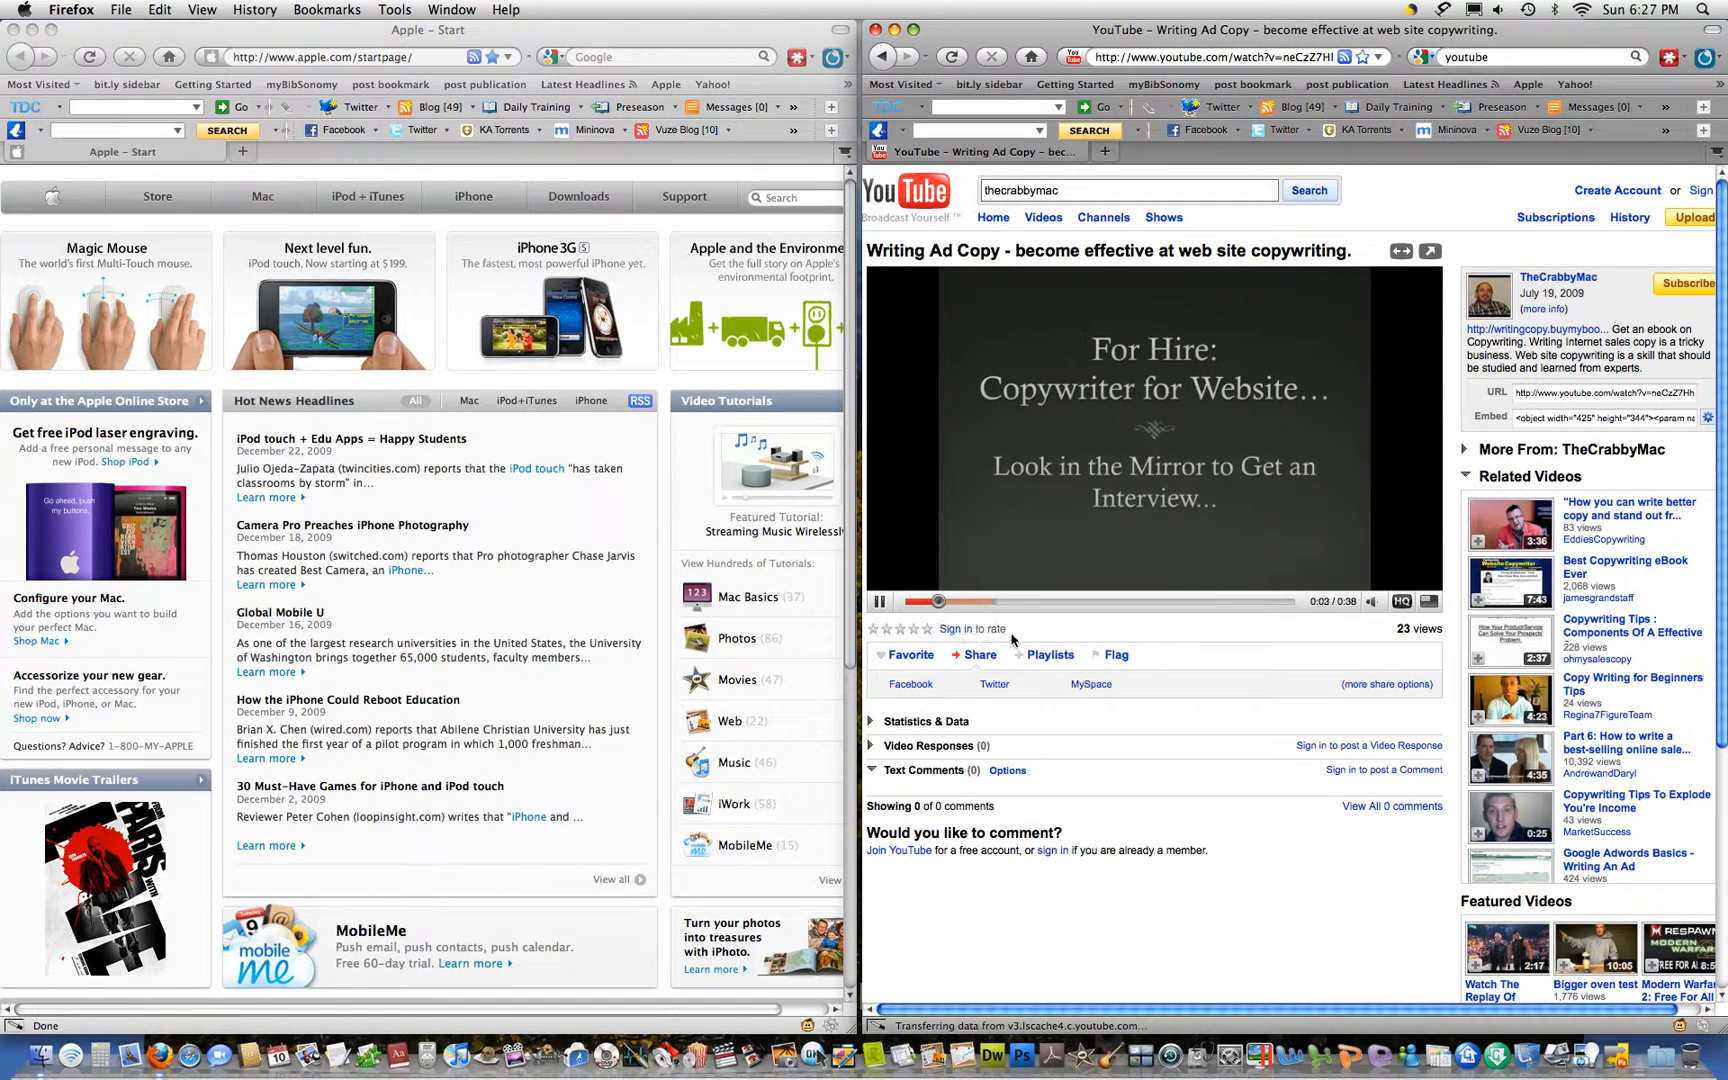
{"action": "left_click", "coordinate": [878, 602]}
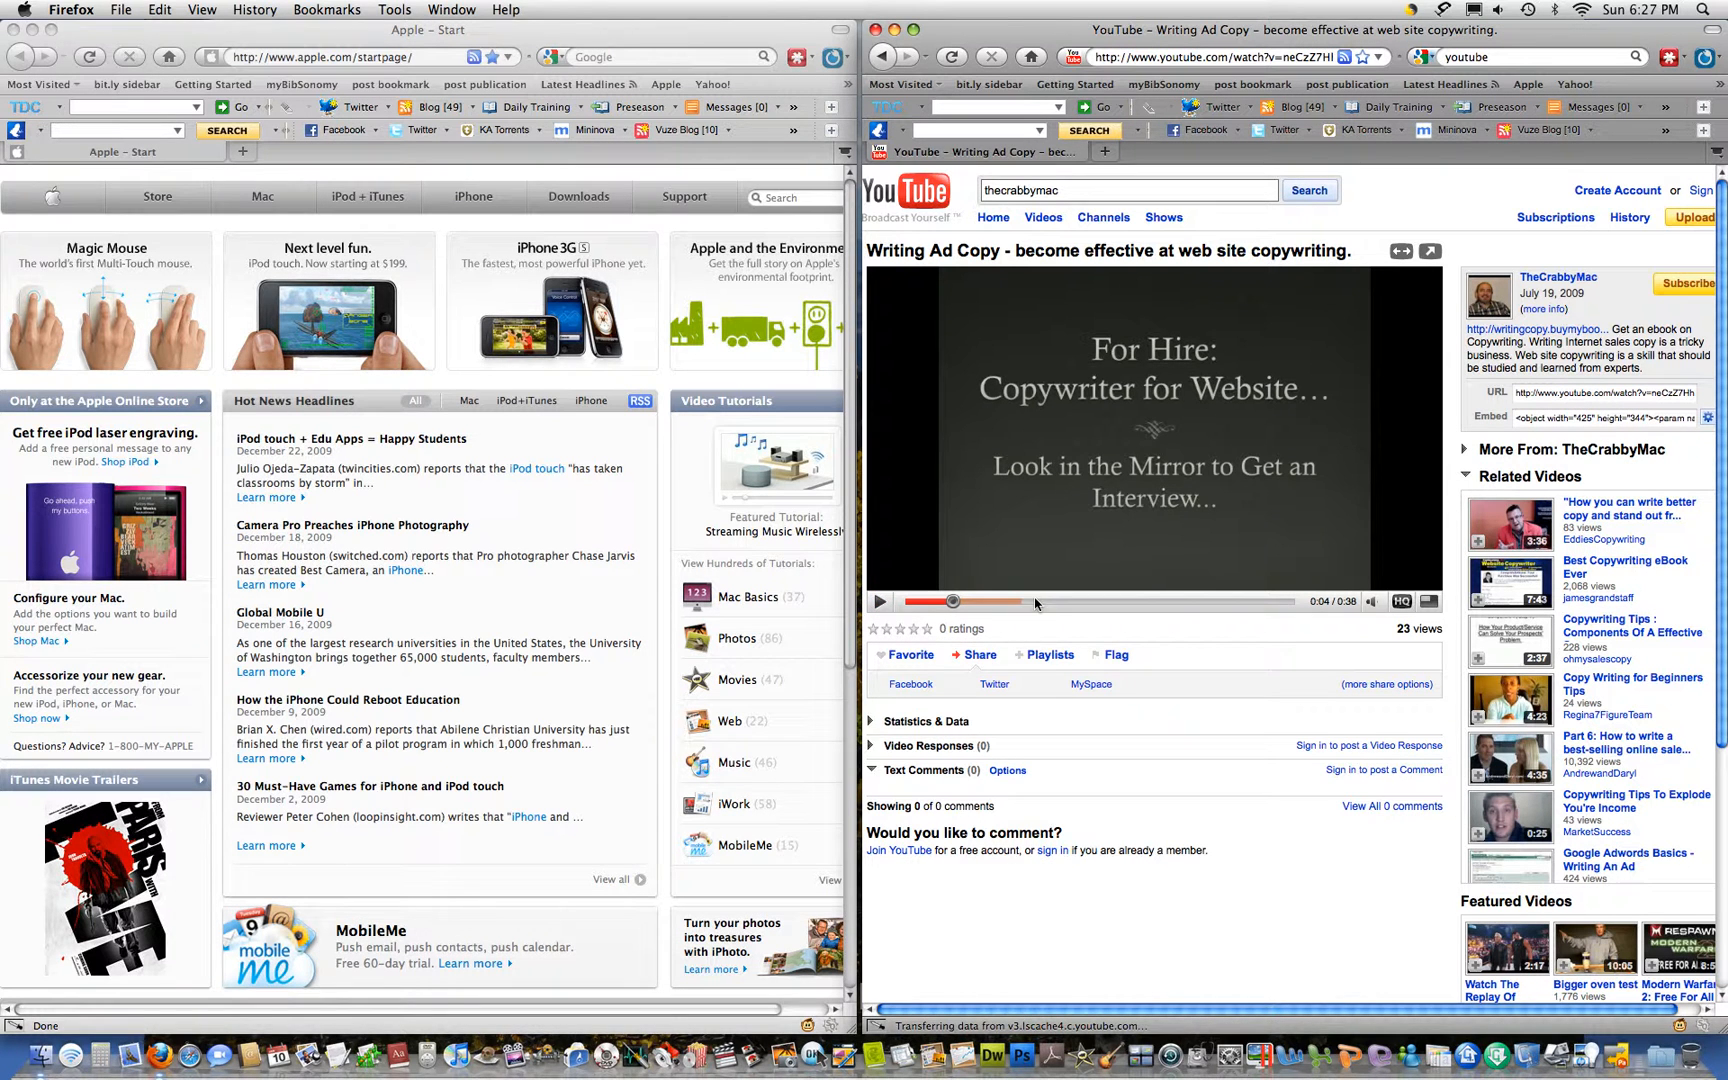
{"action": "mouse_move", "coordinate": [938, 596]}
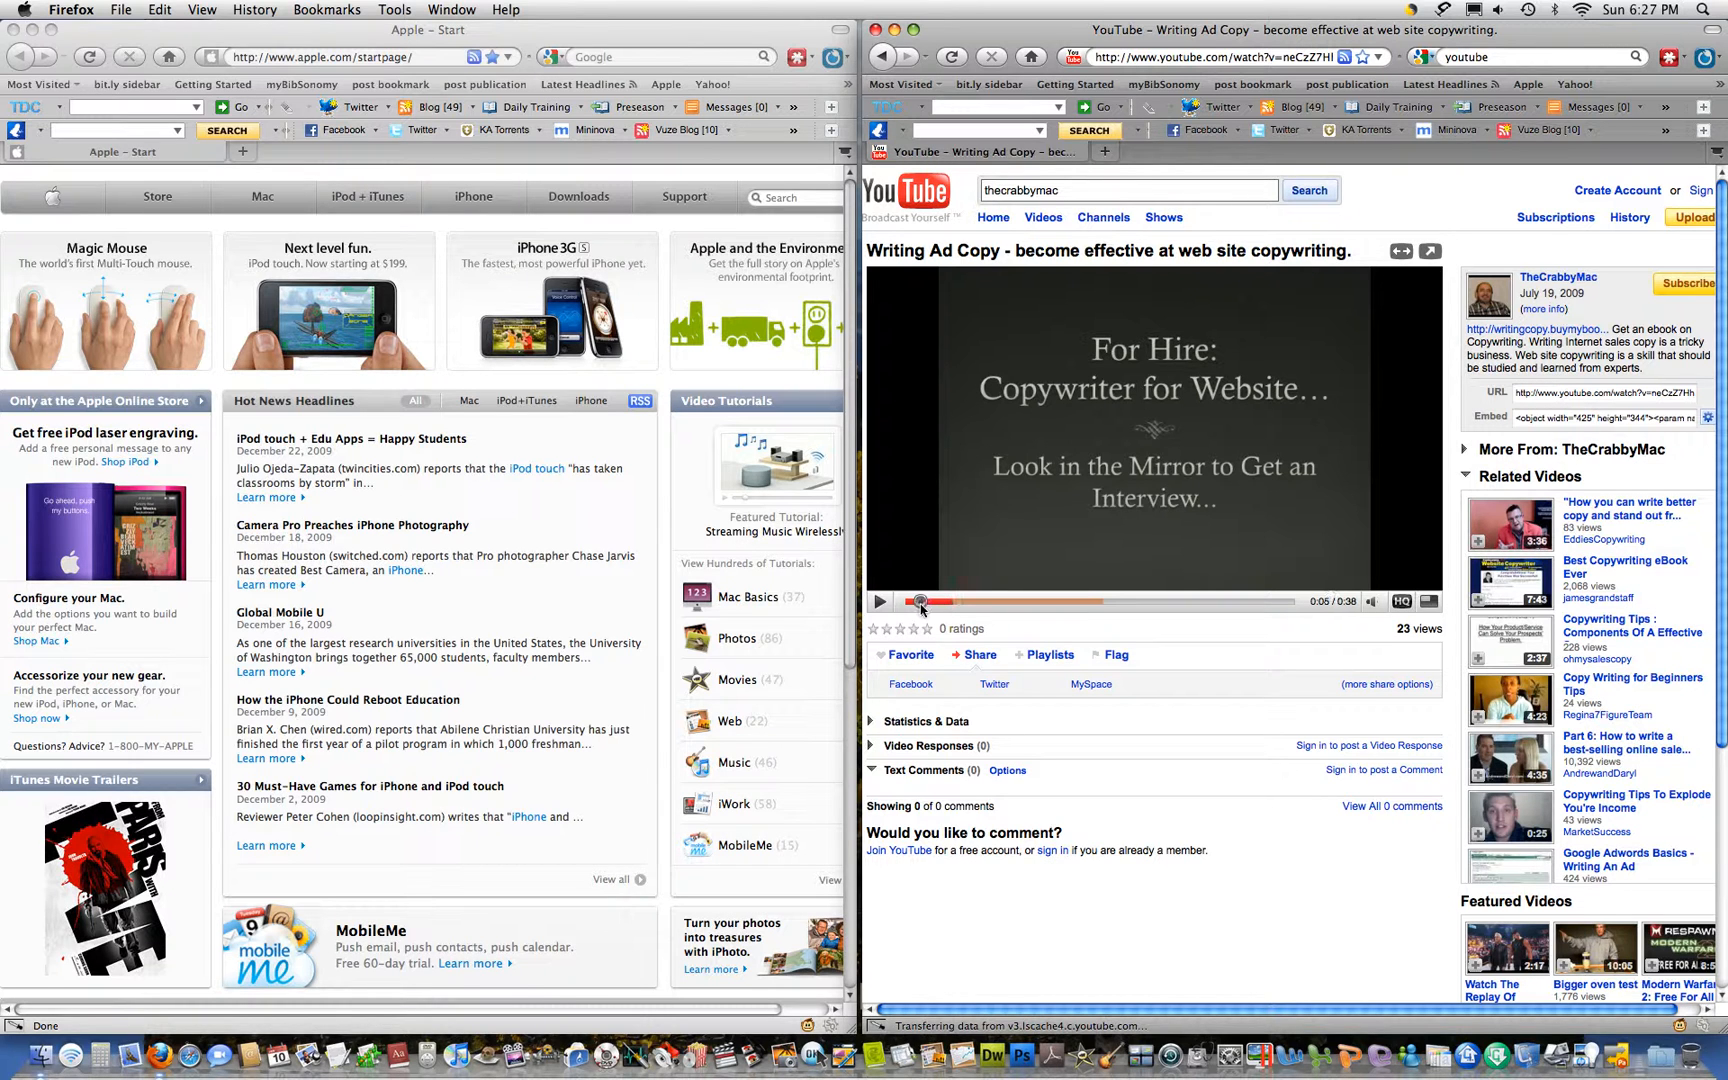
{"action": "left_click", "coordinate": [906, 602]}
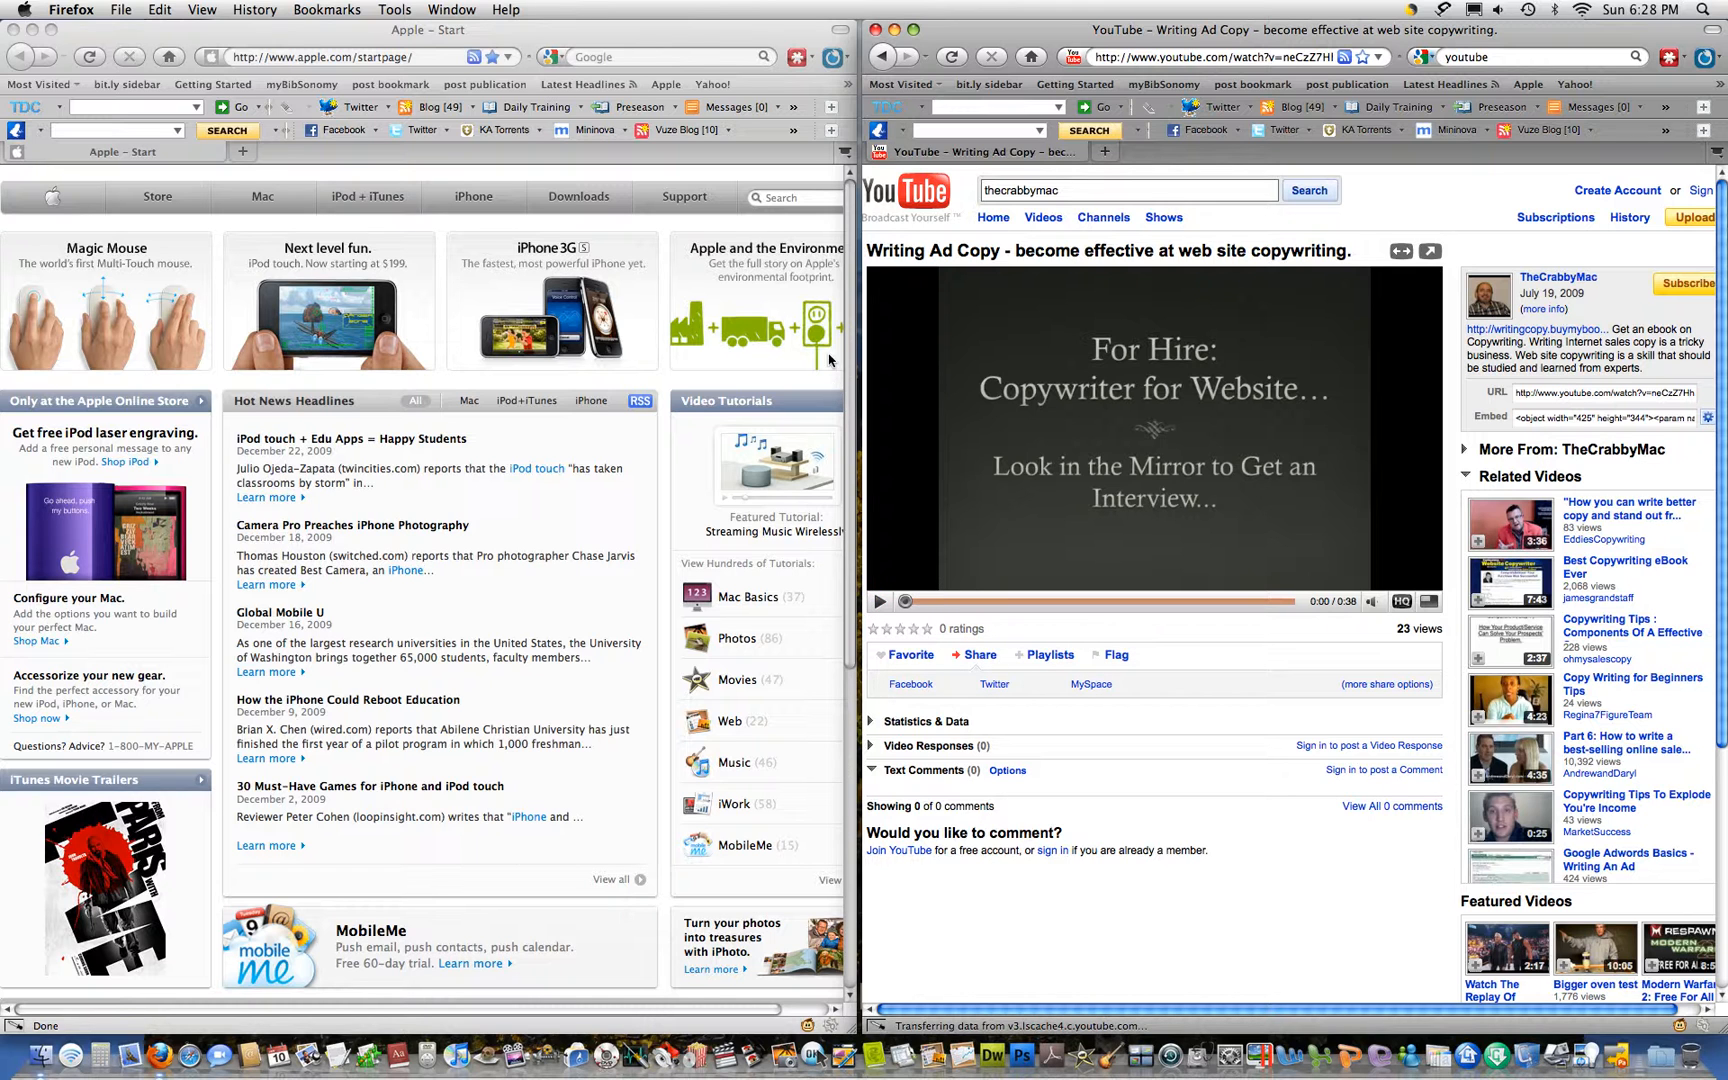
{"action": "mouse_move", "coordinate": [506, 1070]}
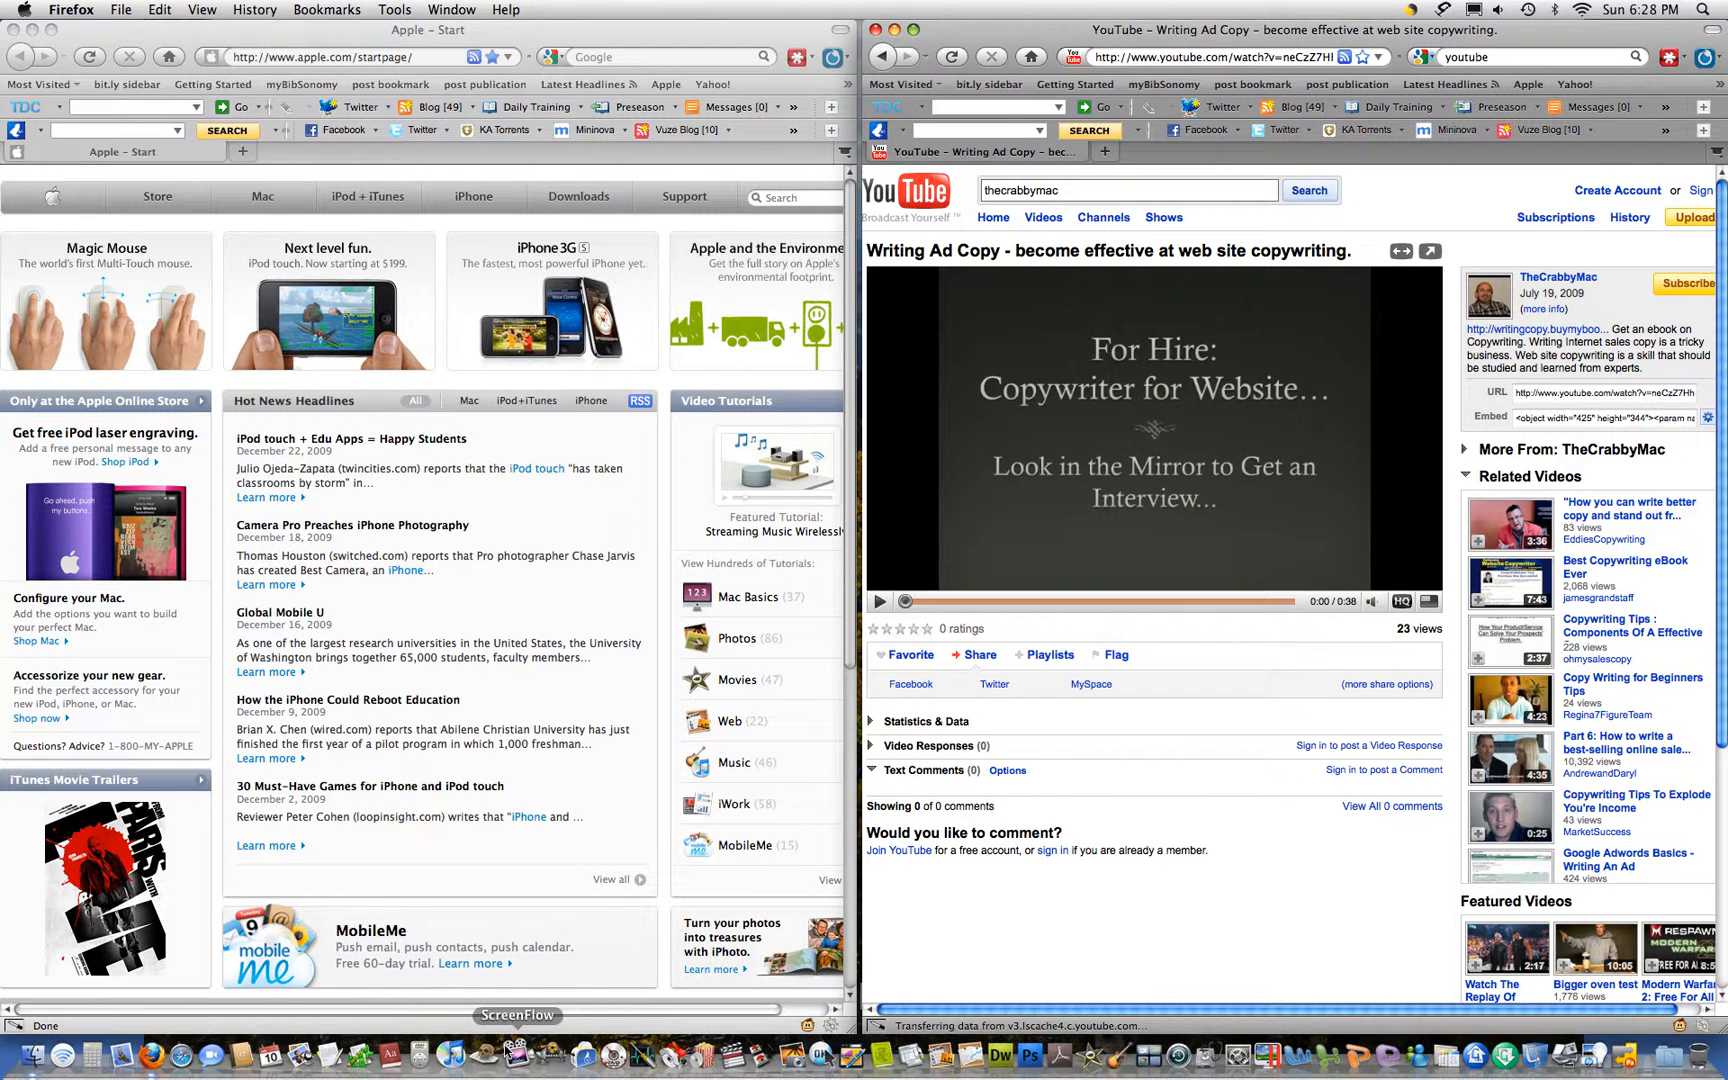
{"action": "mouse_move", "coordinate": [462, 754]}
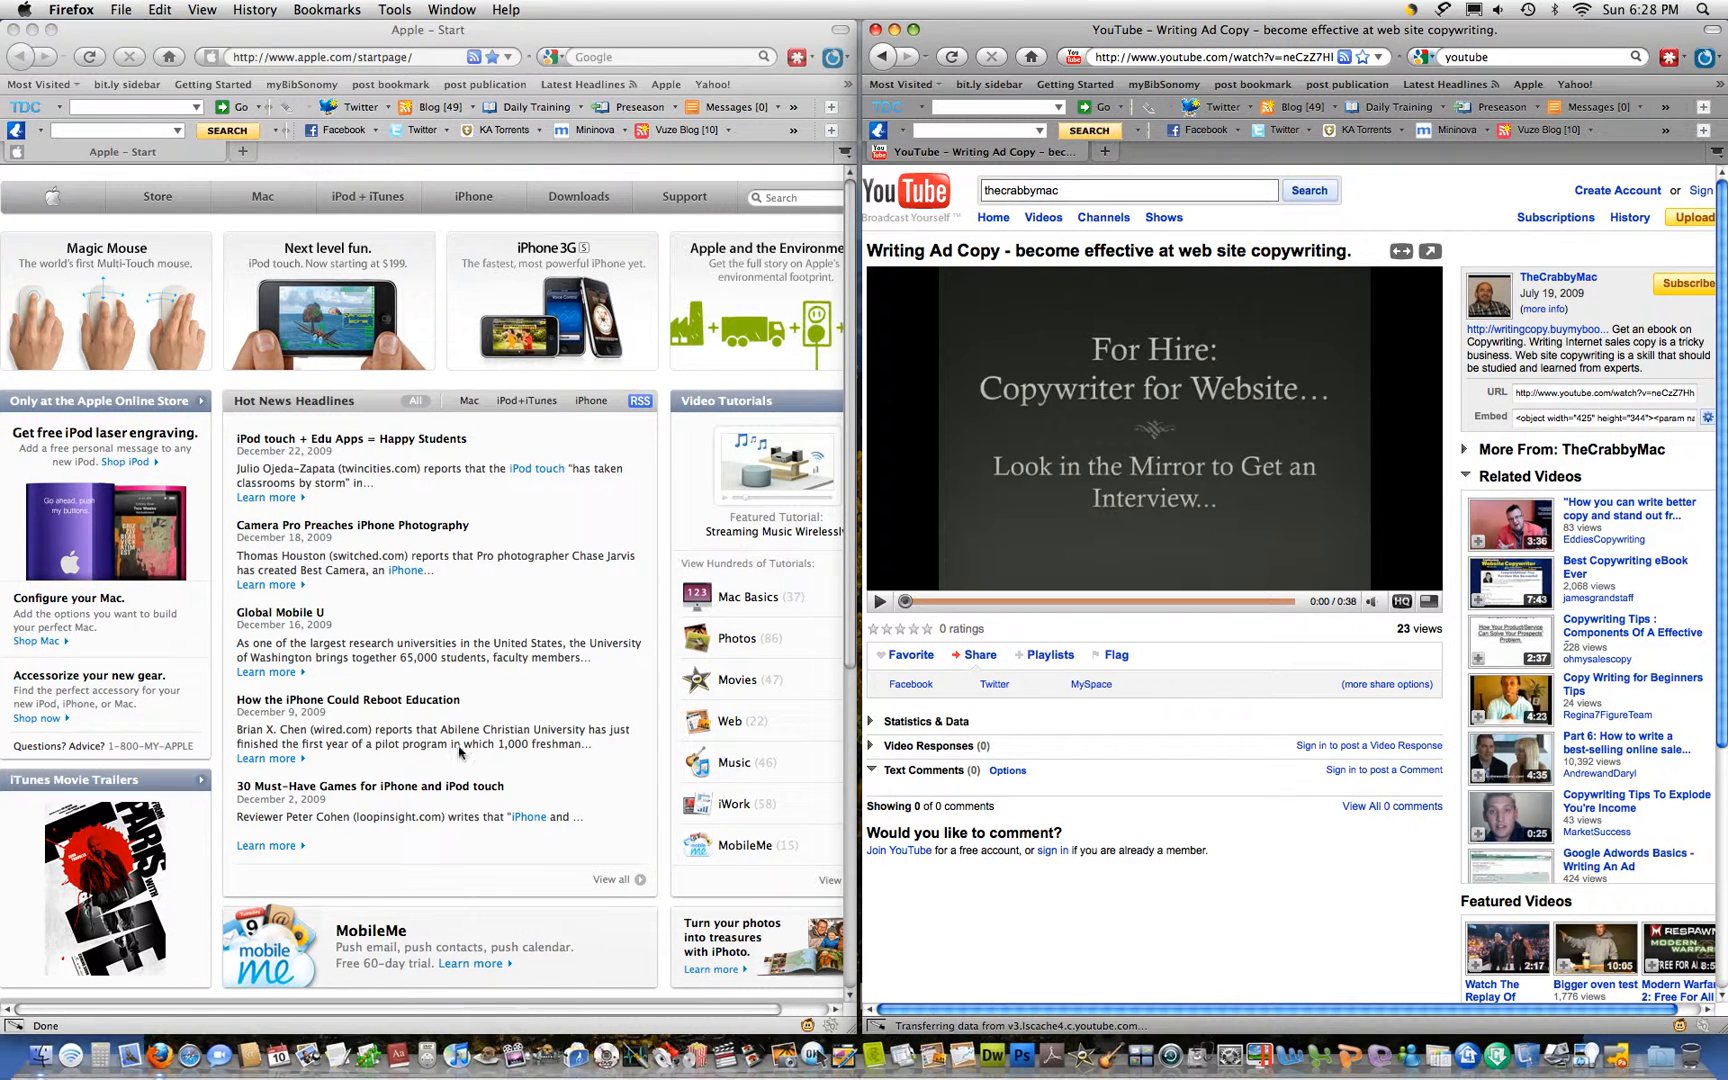
{"action": "mouse_move", "coordinate": [516, 1056]}
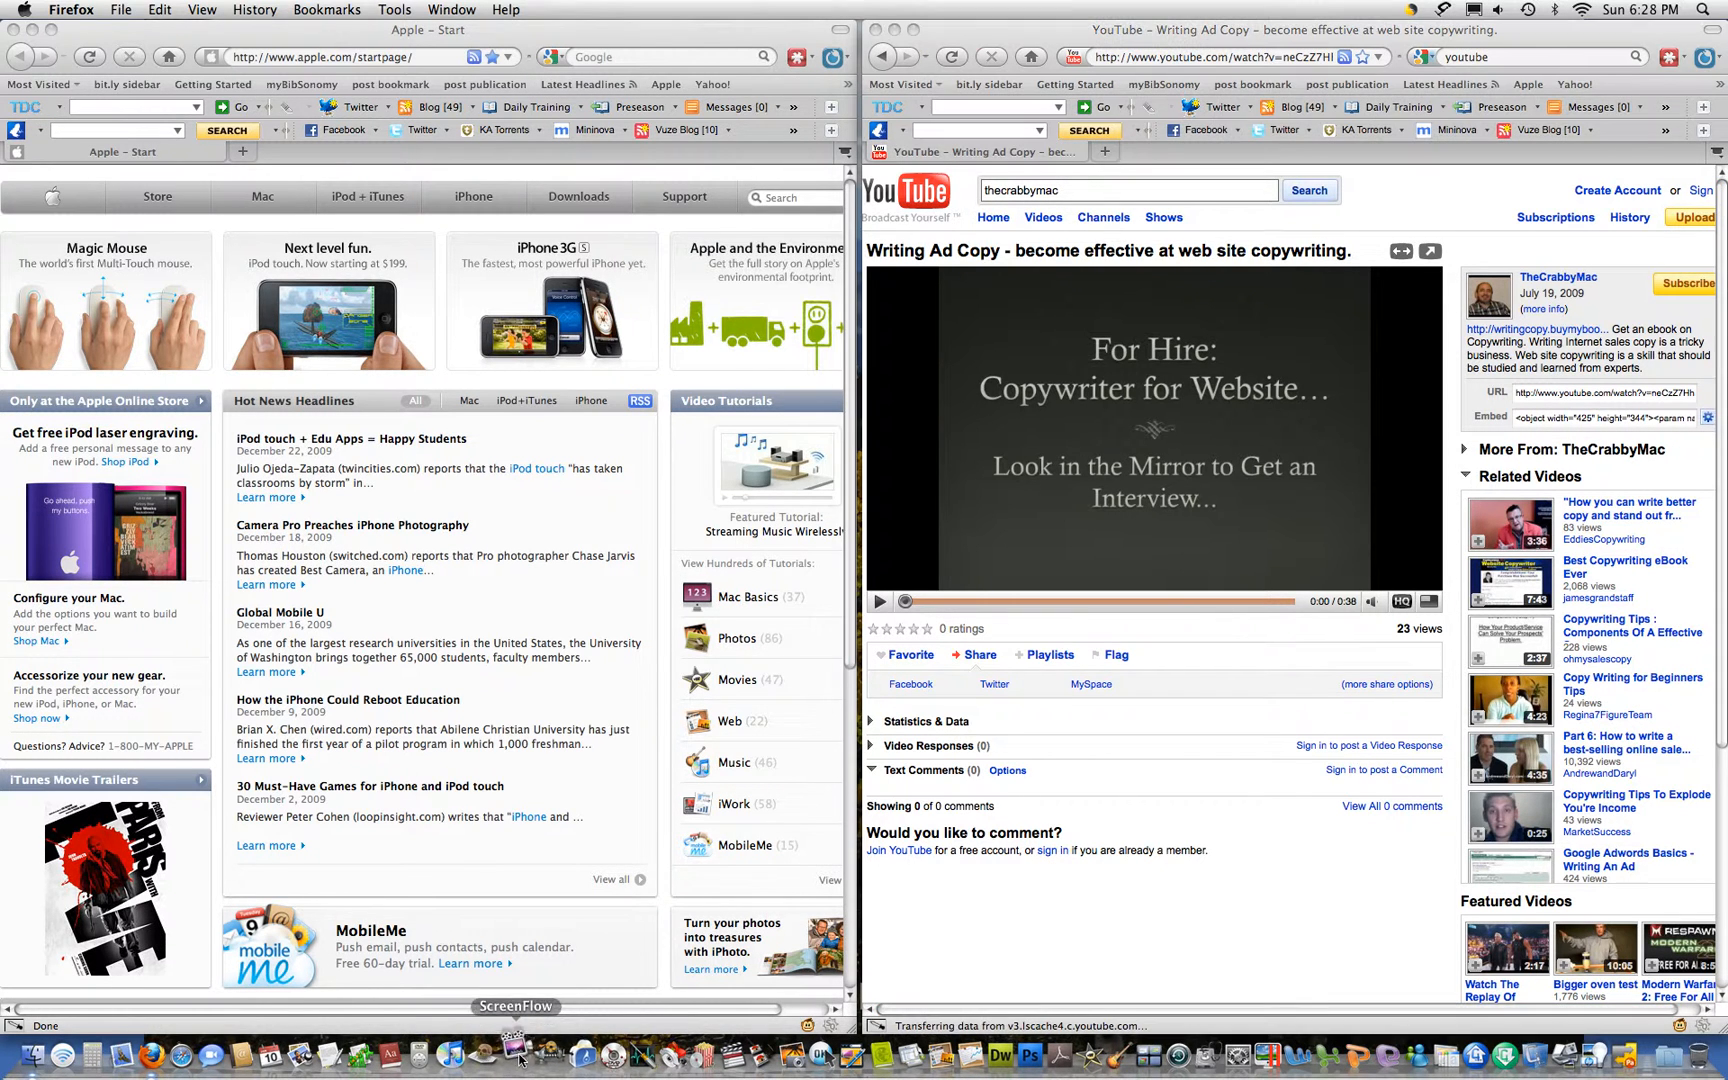
Launch ScreenFlow and start a desktop recording with computer audio enabled
{"action": "left_click", "coordinate": [514, 1054]}
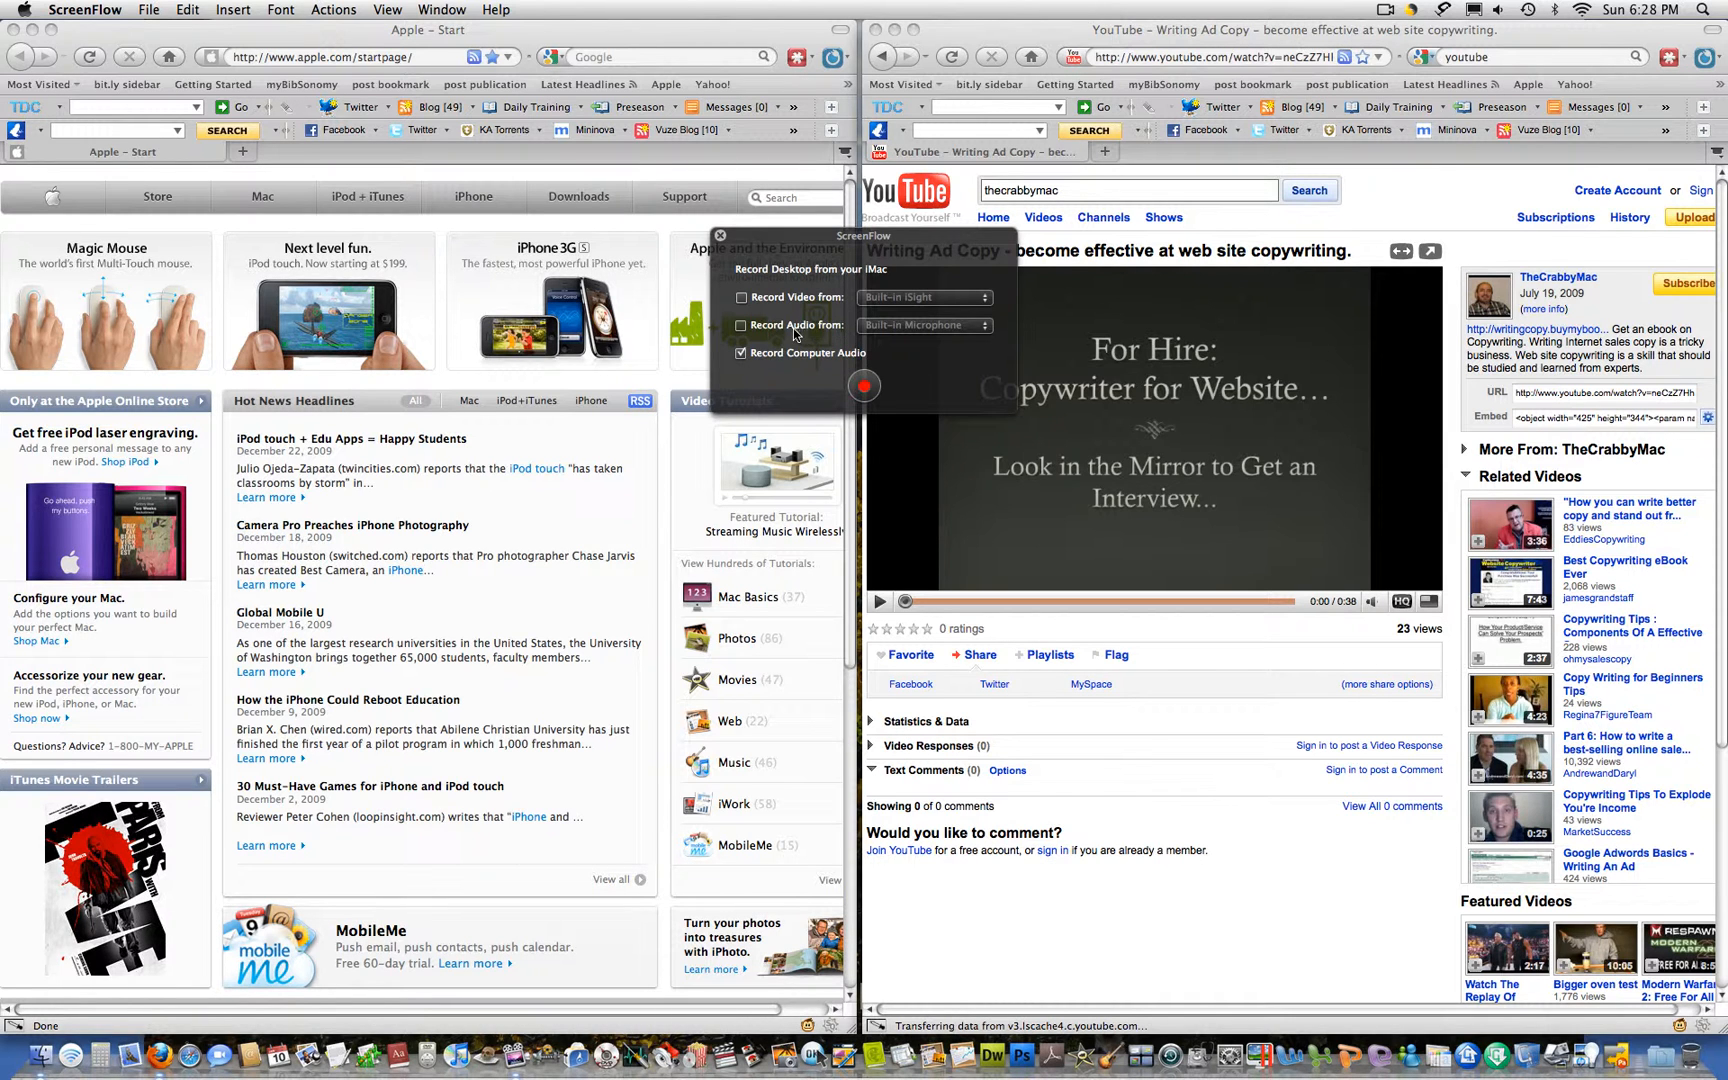
{"action": "mouse_move", "coordinate": [926, 336]}
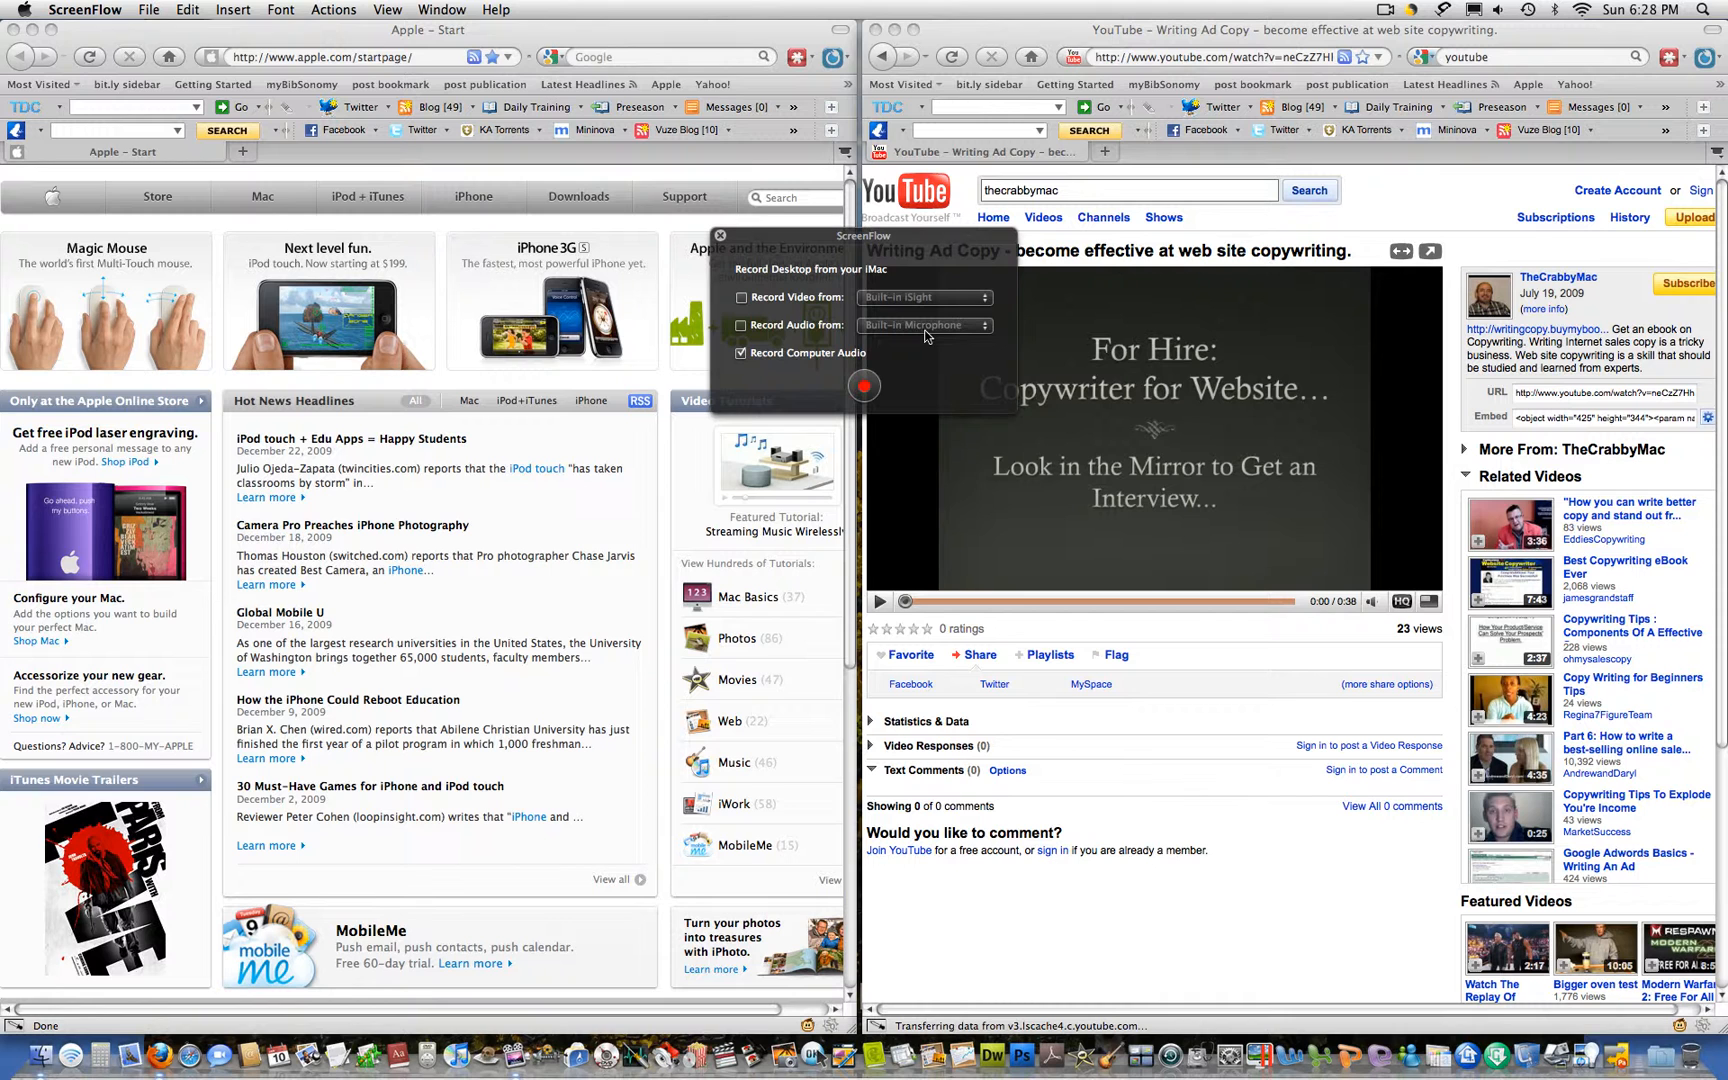
{"action": "mouse_move", "coordinate": [750, 370]}
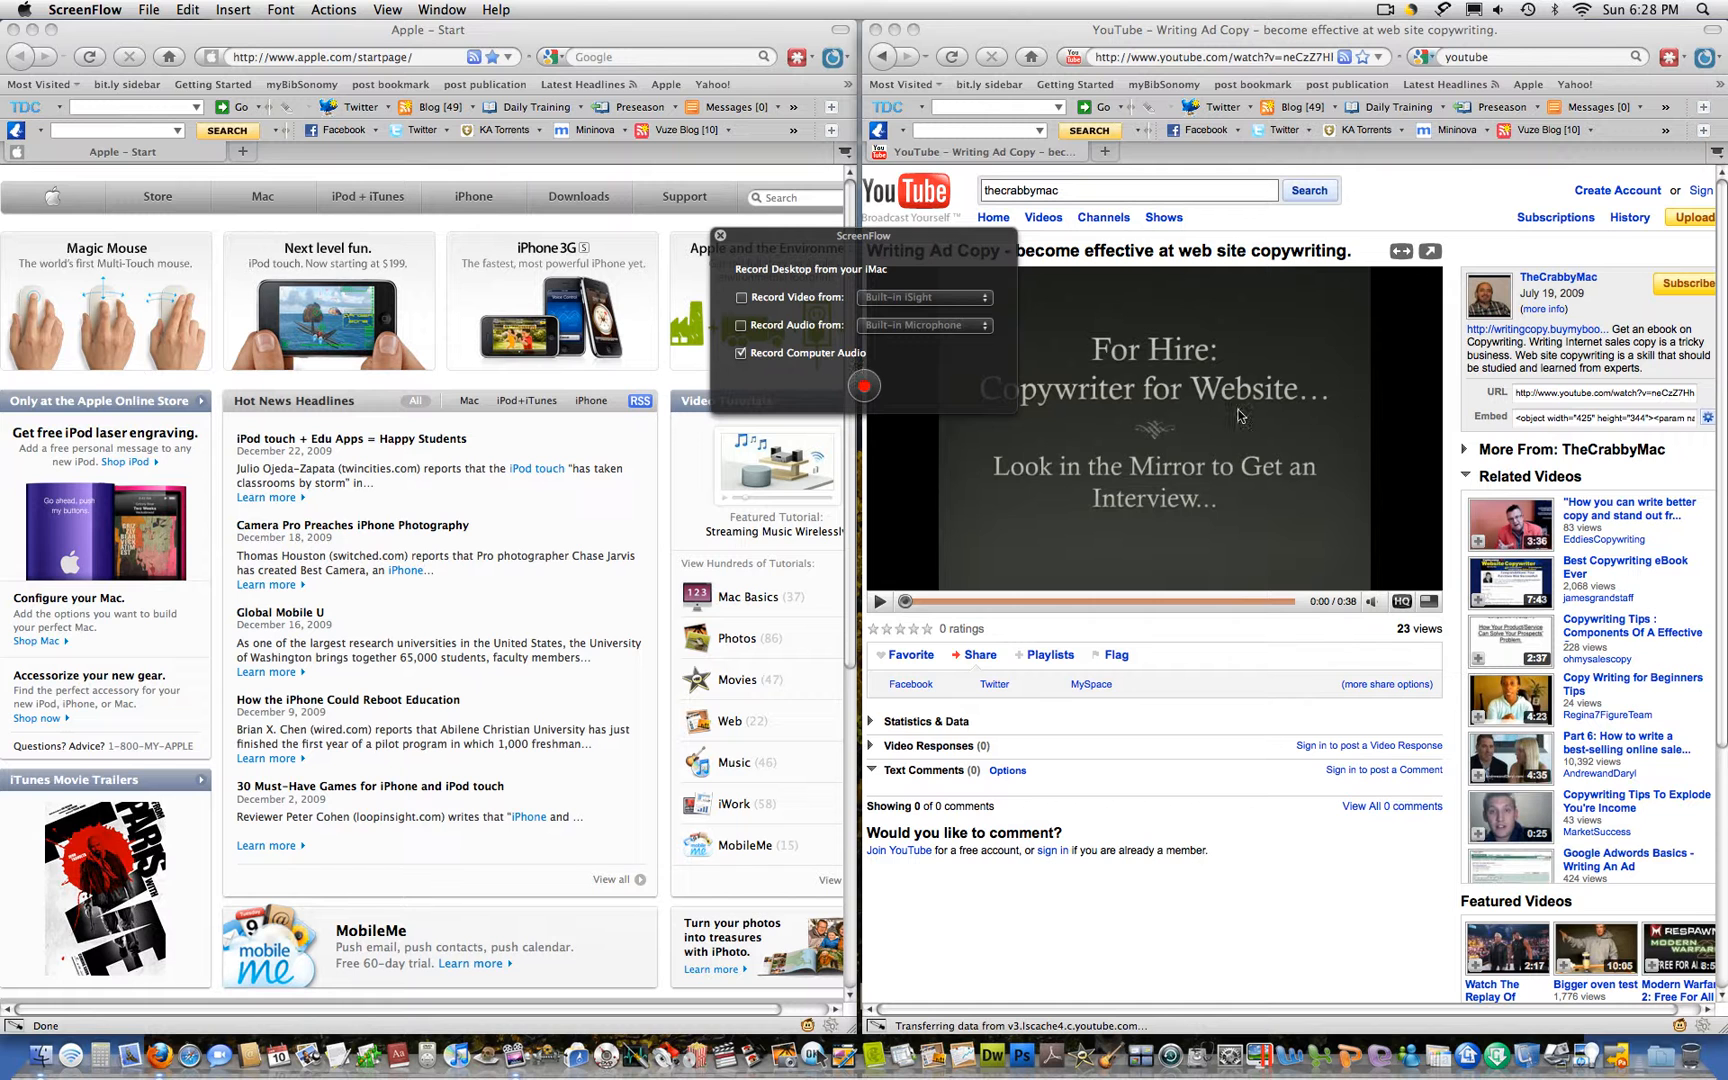
{"action": "mouse_move", "coordinate": [1290, 496]}
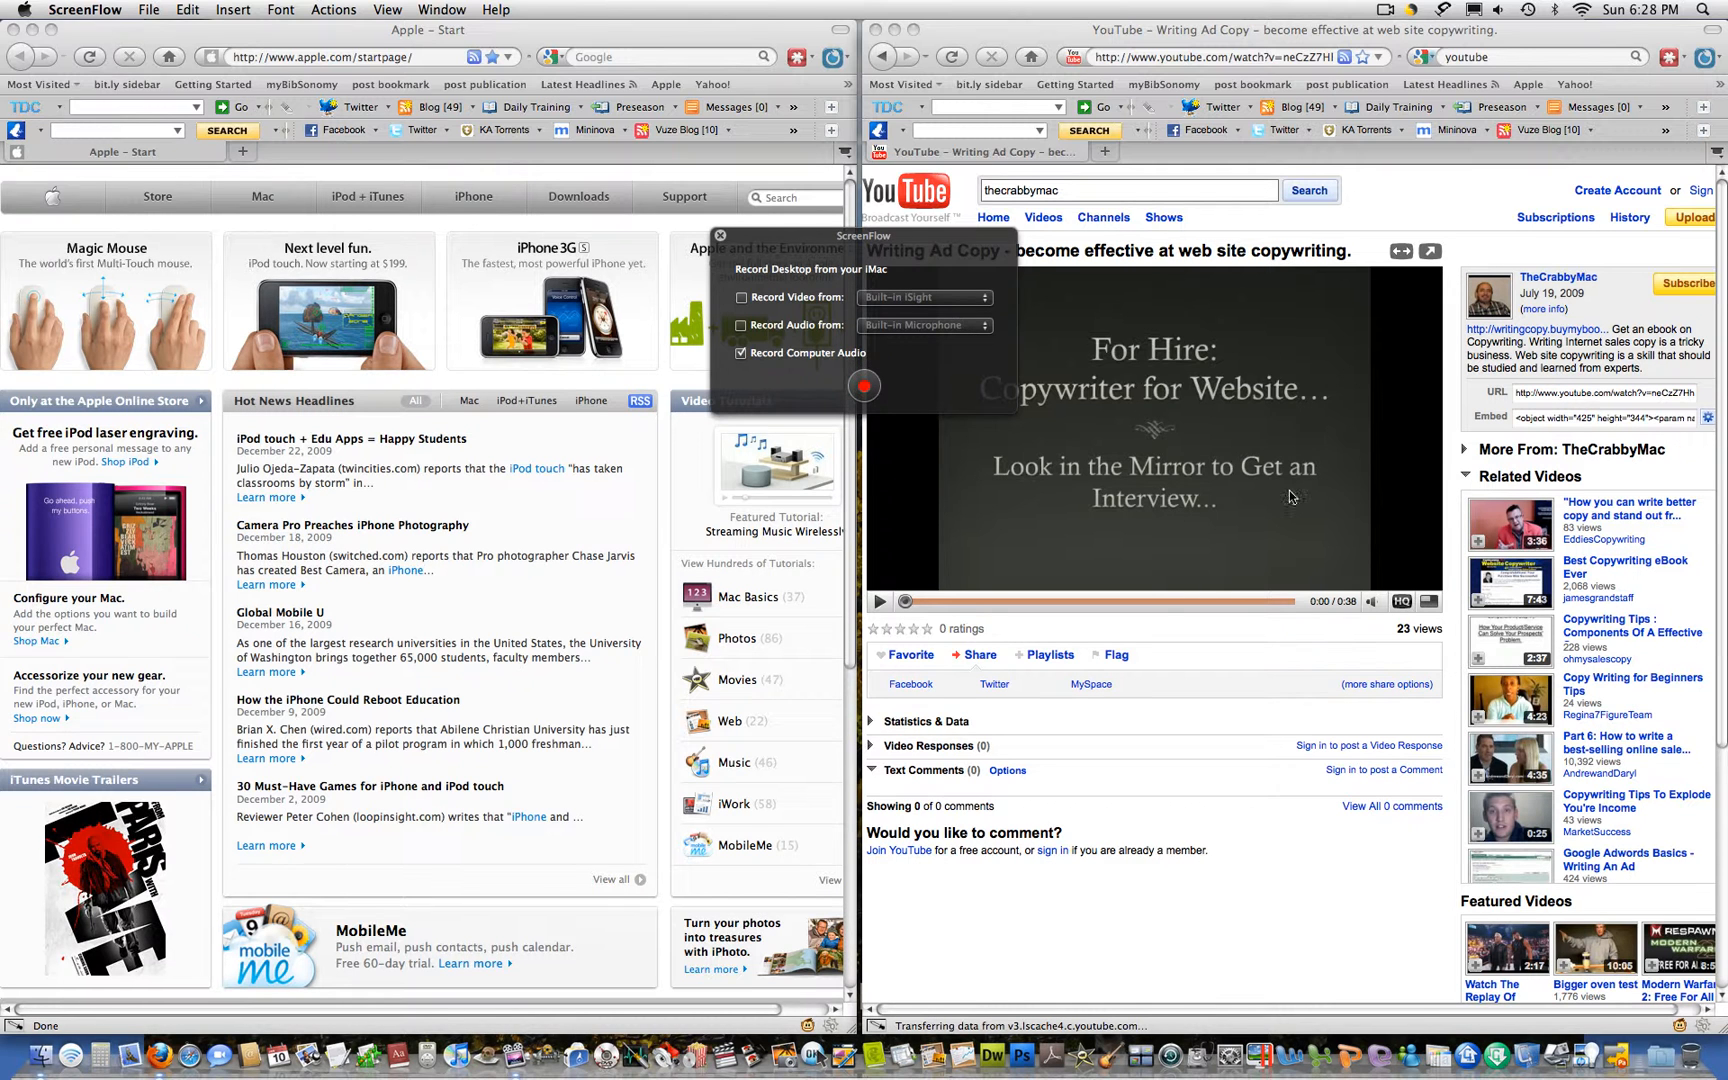
{"action": "mouse_move", "coordinate": [954, 444]}
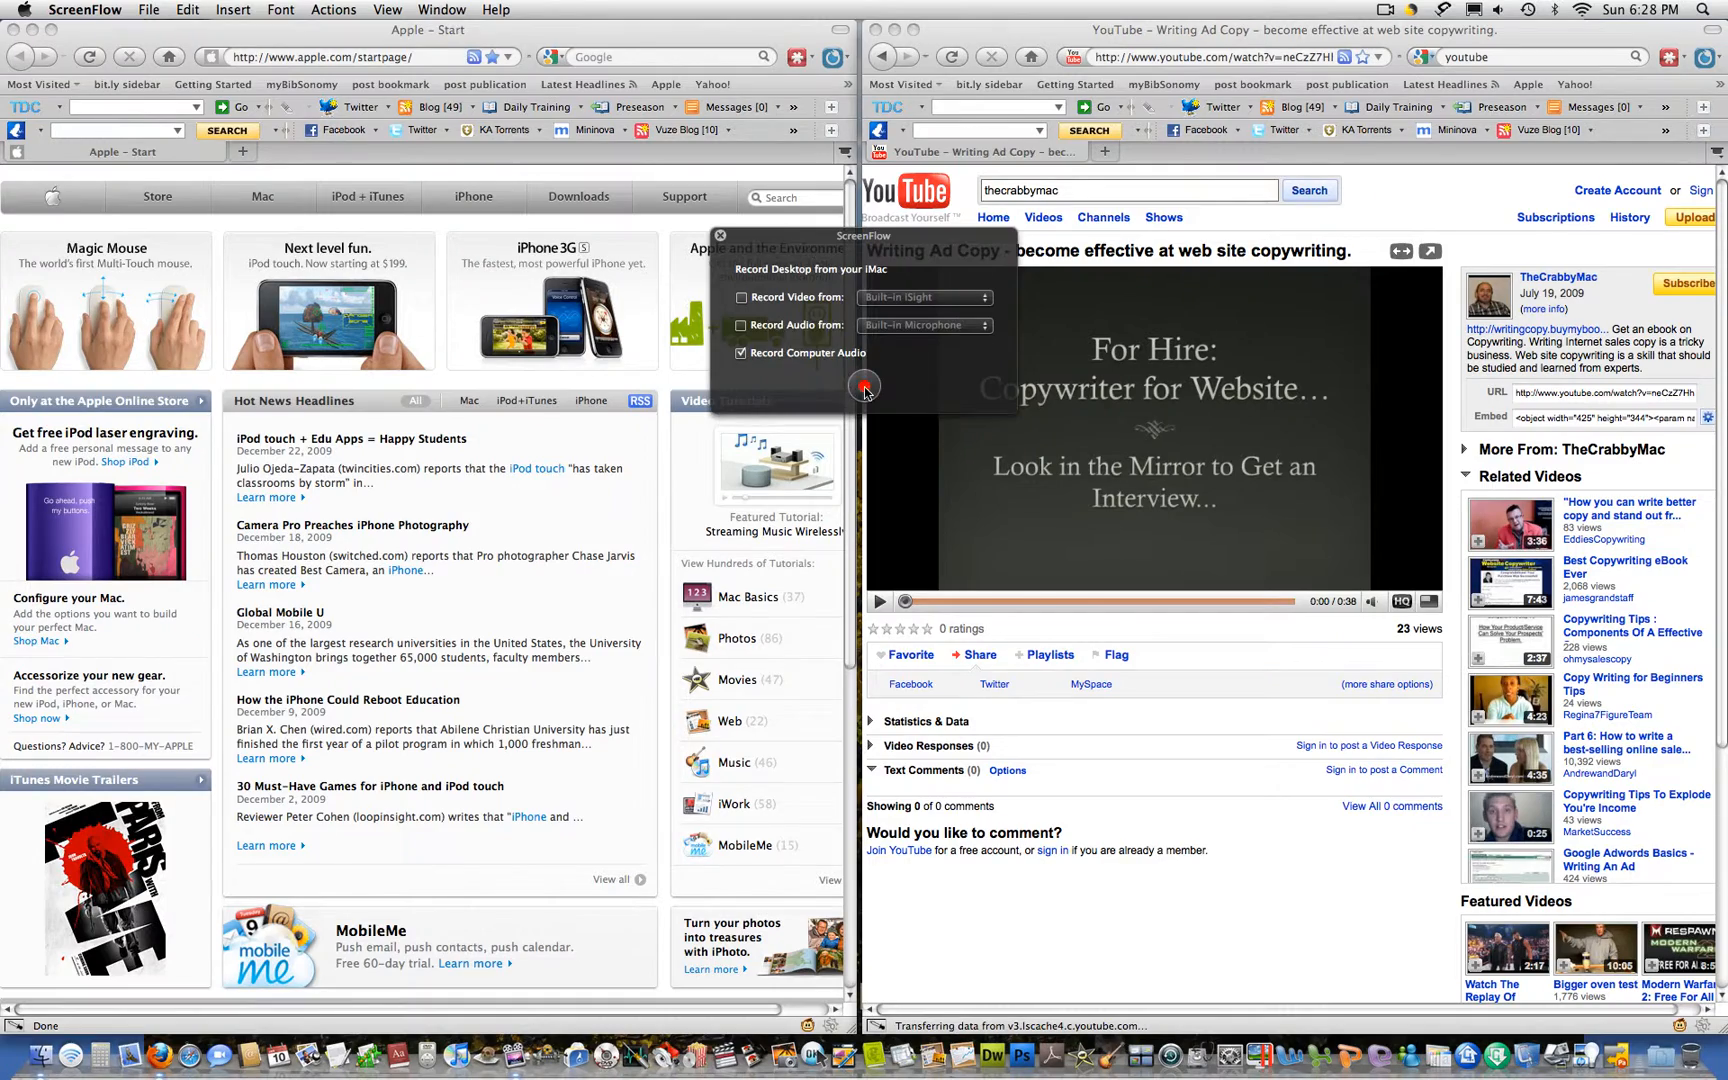
{"action": "left_click", "coordinate": [862, 386]}
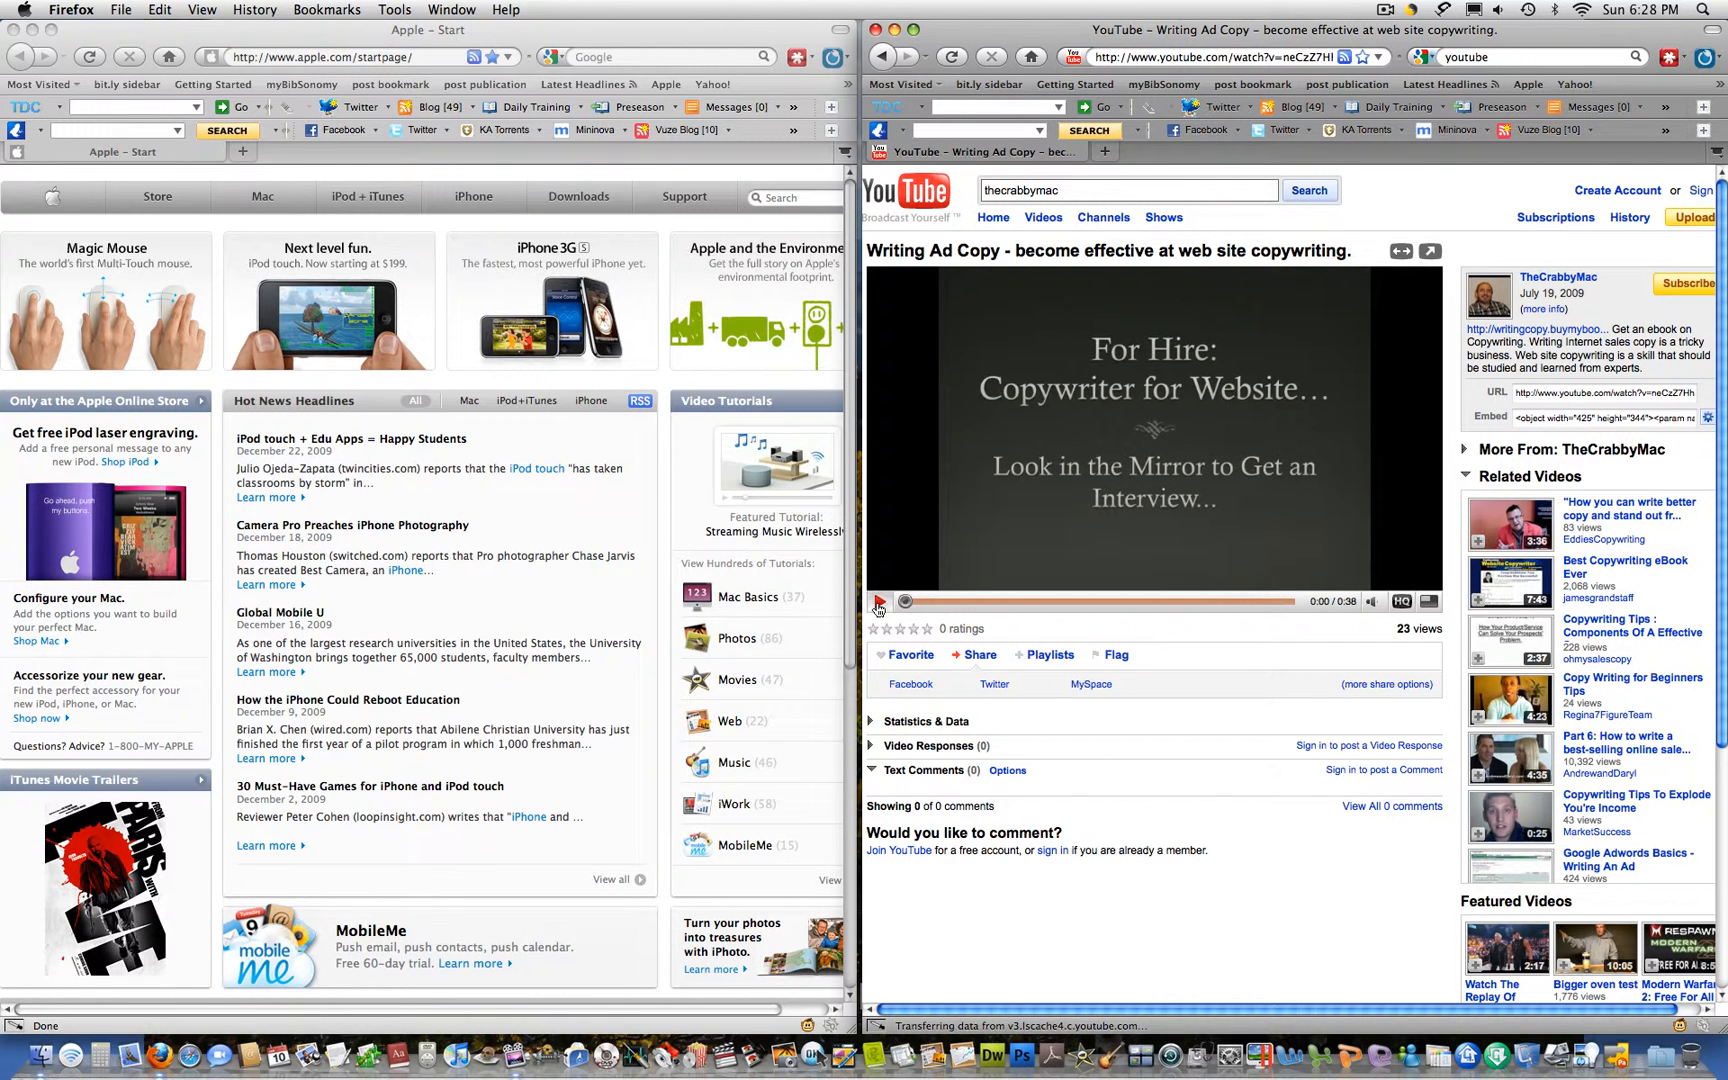
Play the Writing Ad Copy video through to its end while recording
{"action": "left_click", "coordinate": [878, 602]}
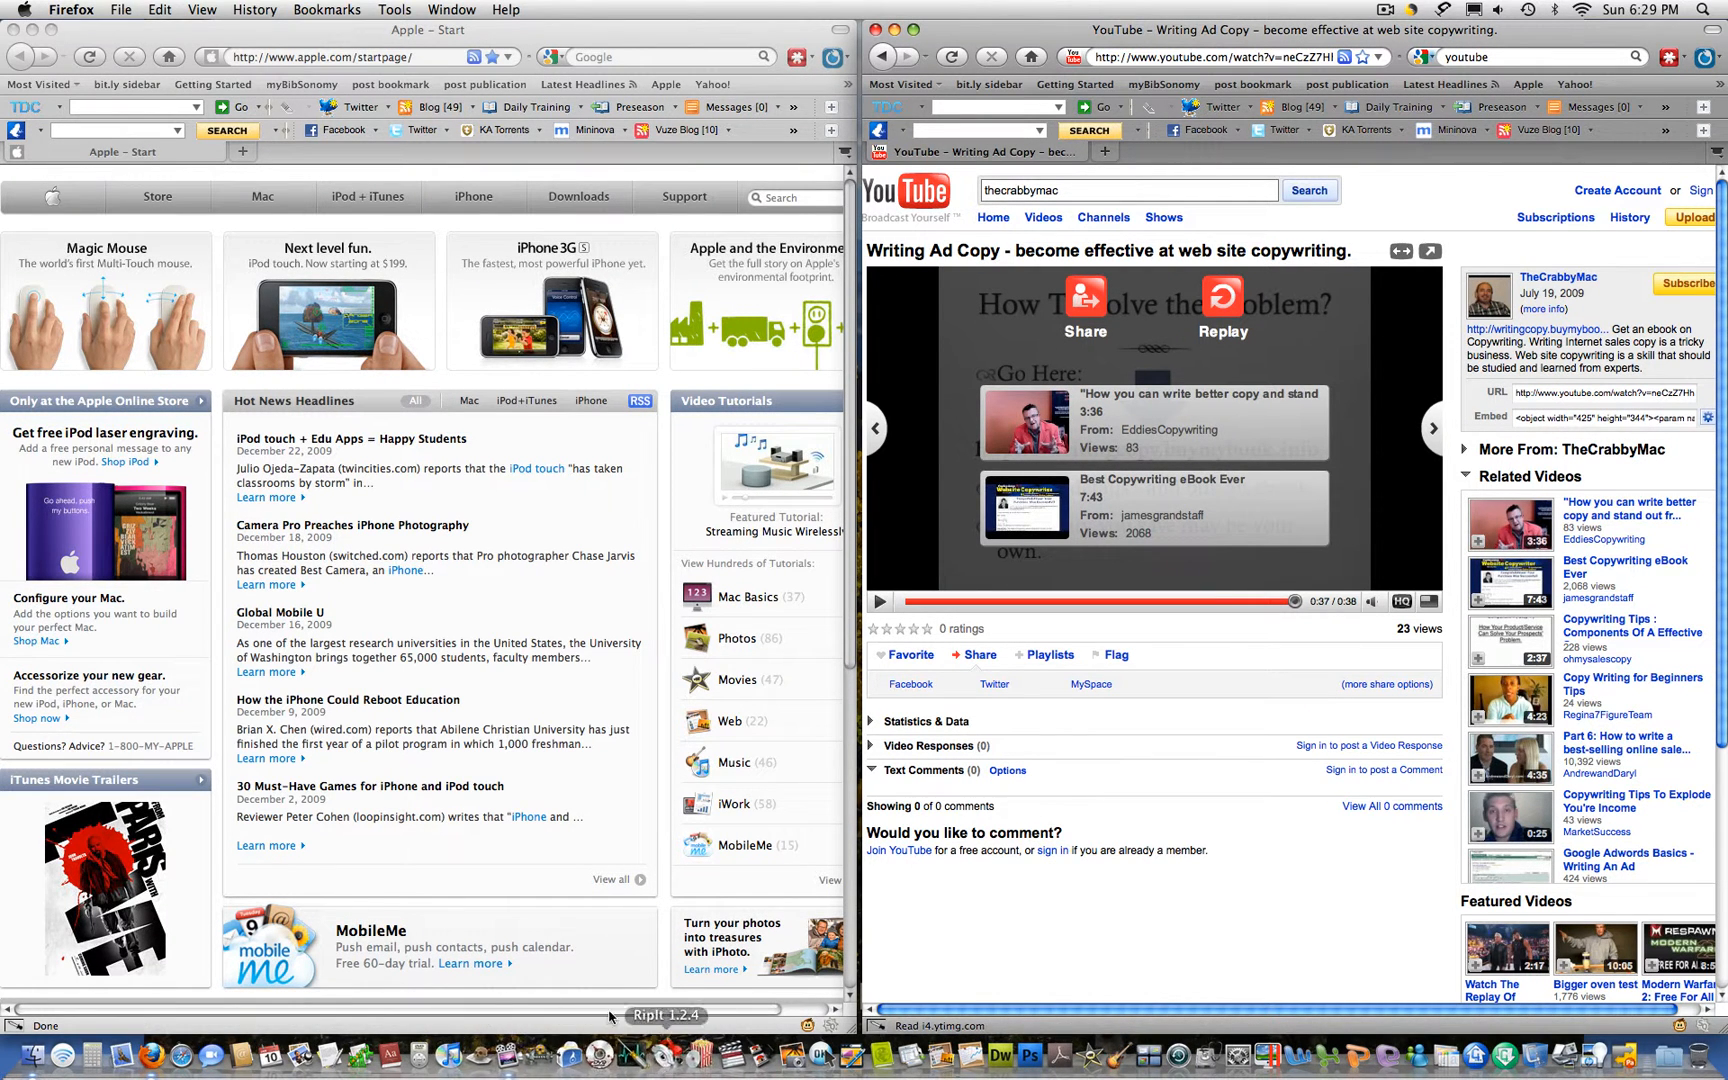
{"action": "mouse_move", "coordinate": [794, 760]}
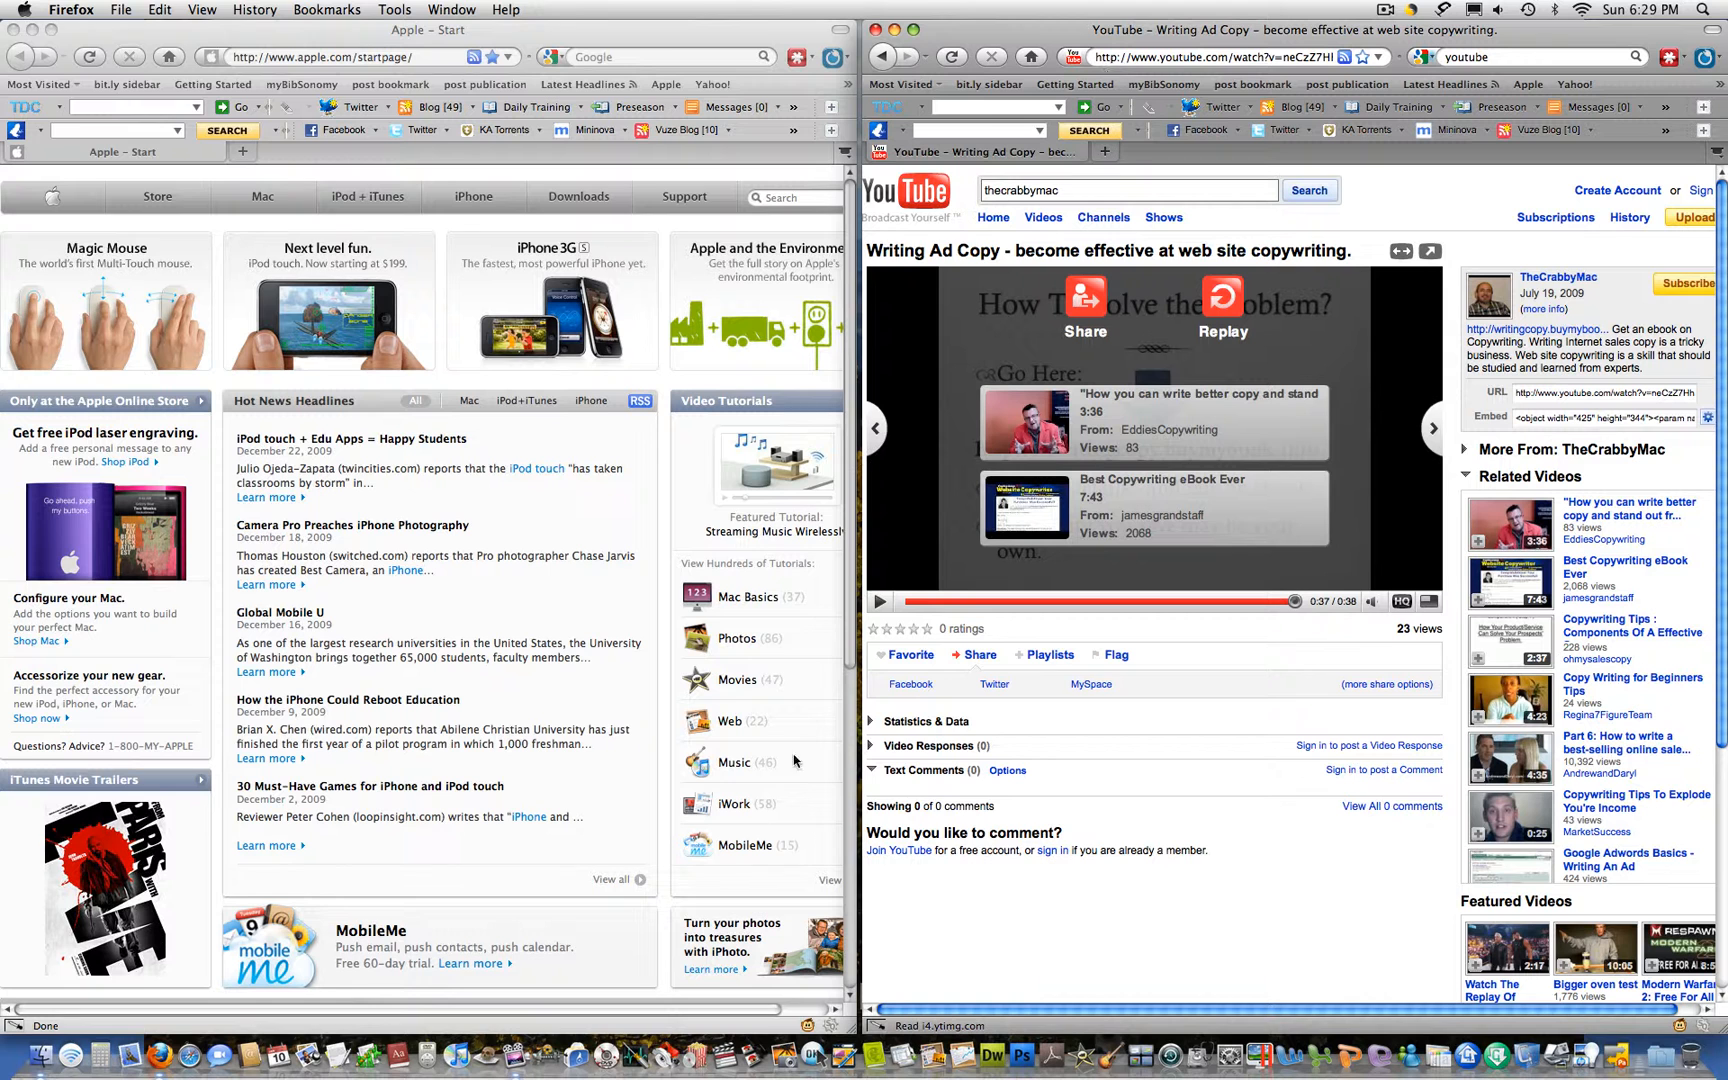
{"action": "mouse_move", "coordinate": [624, 716]}
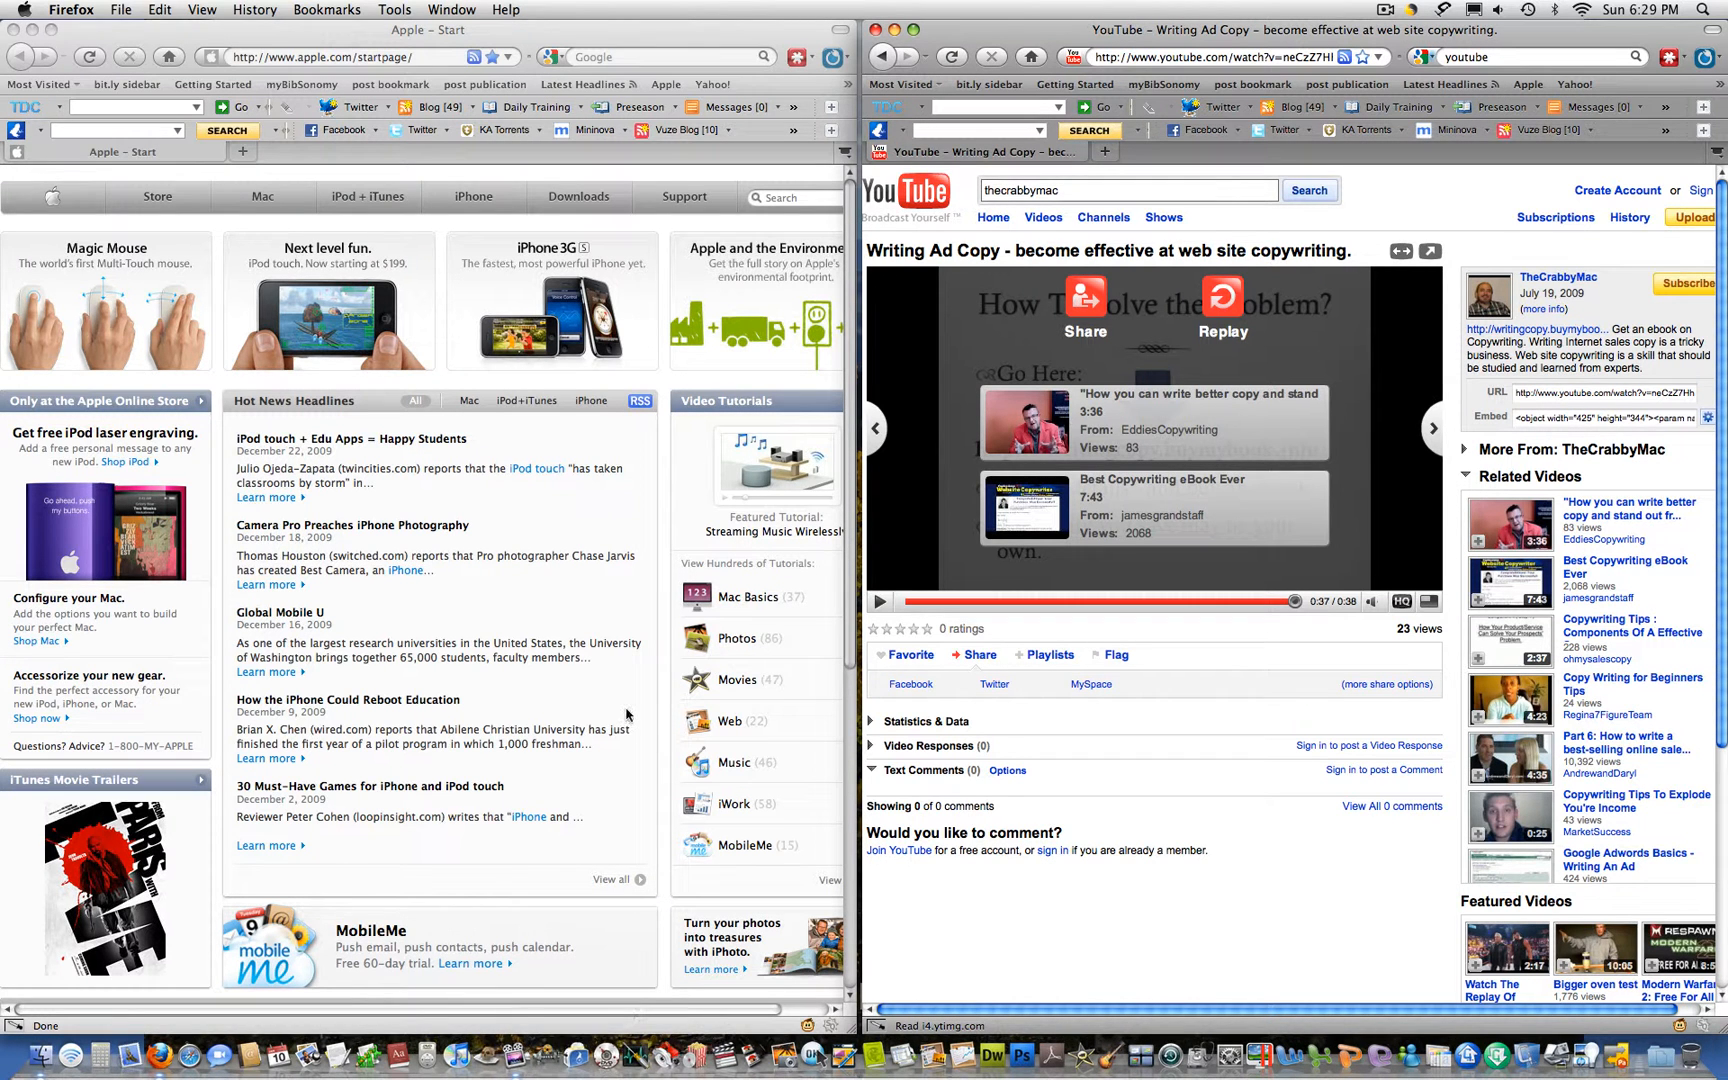
{"action": "mouse_move", "coordinate": [514, 1052]}
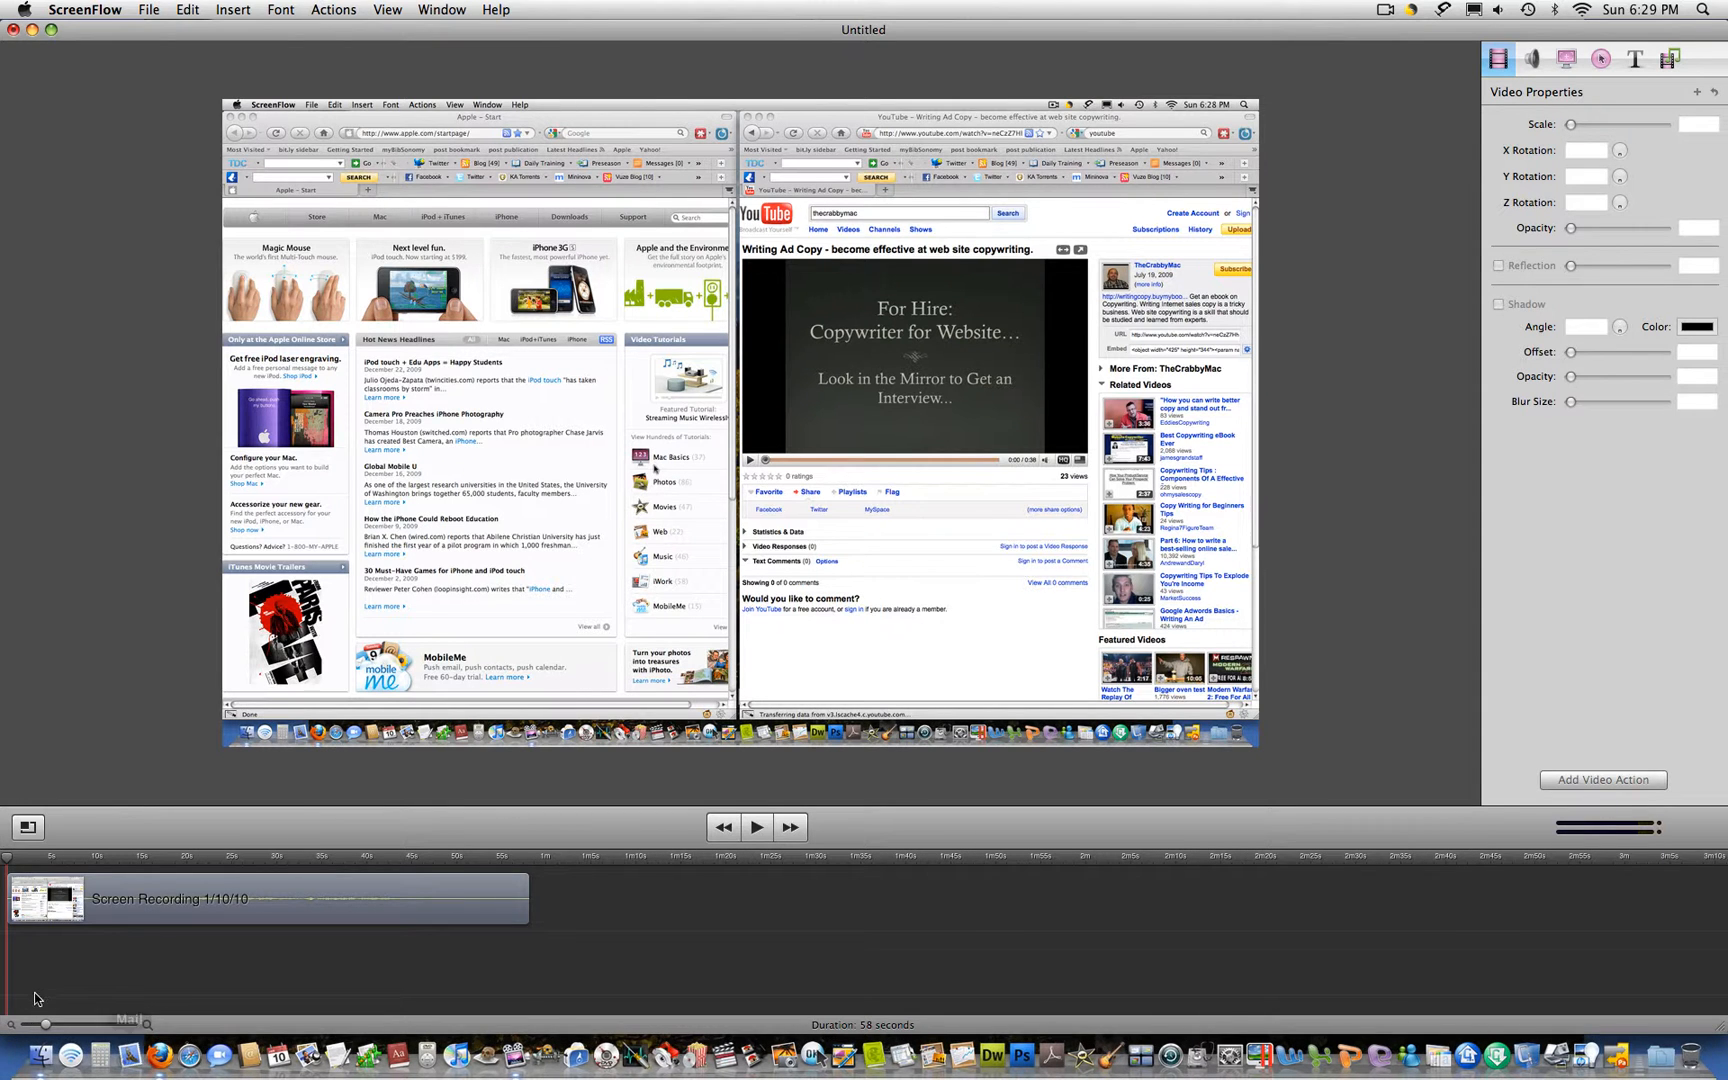
{"action": "mouse_move", "coordinate": [34, 1030]}
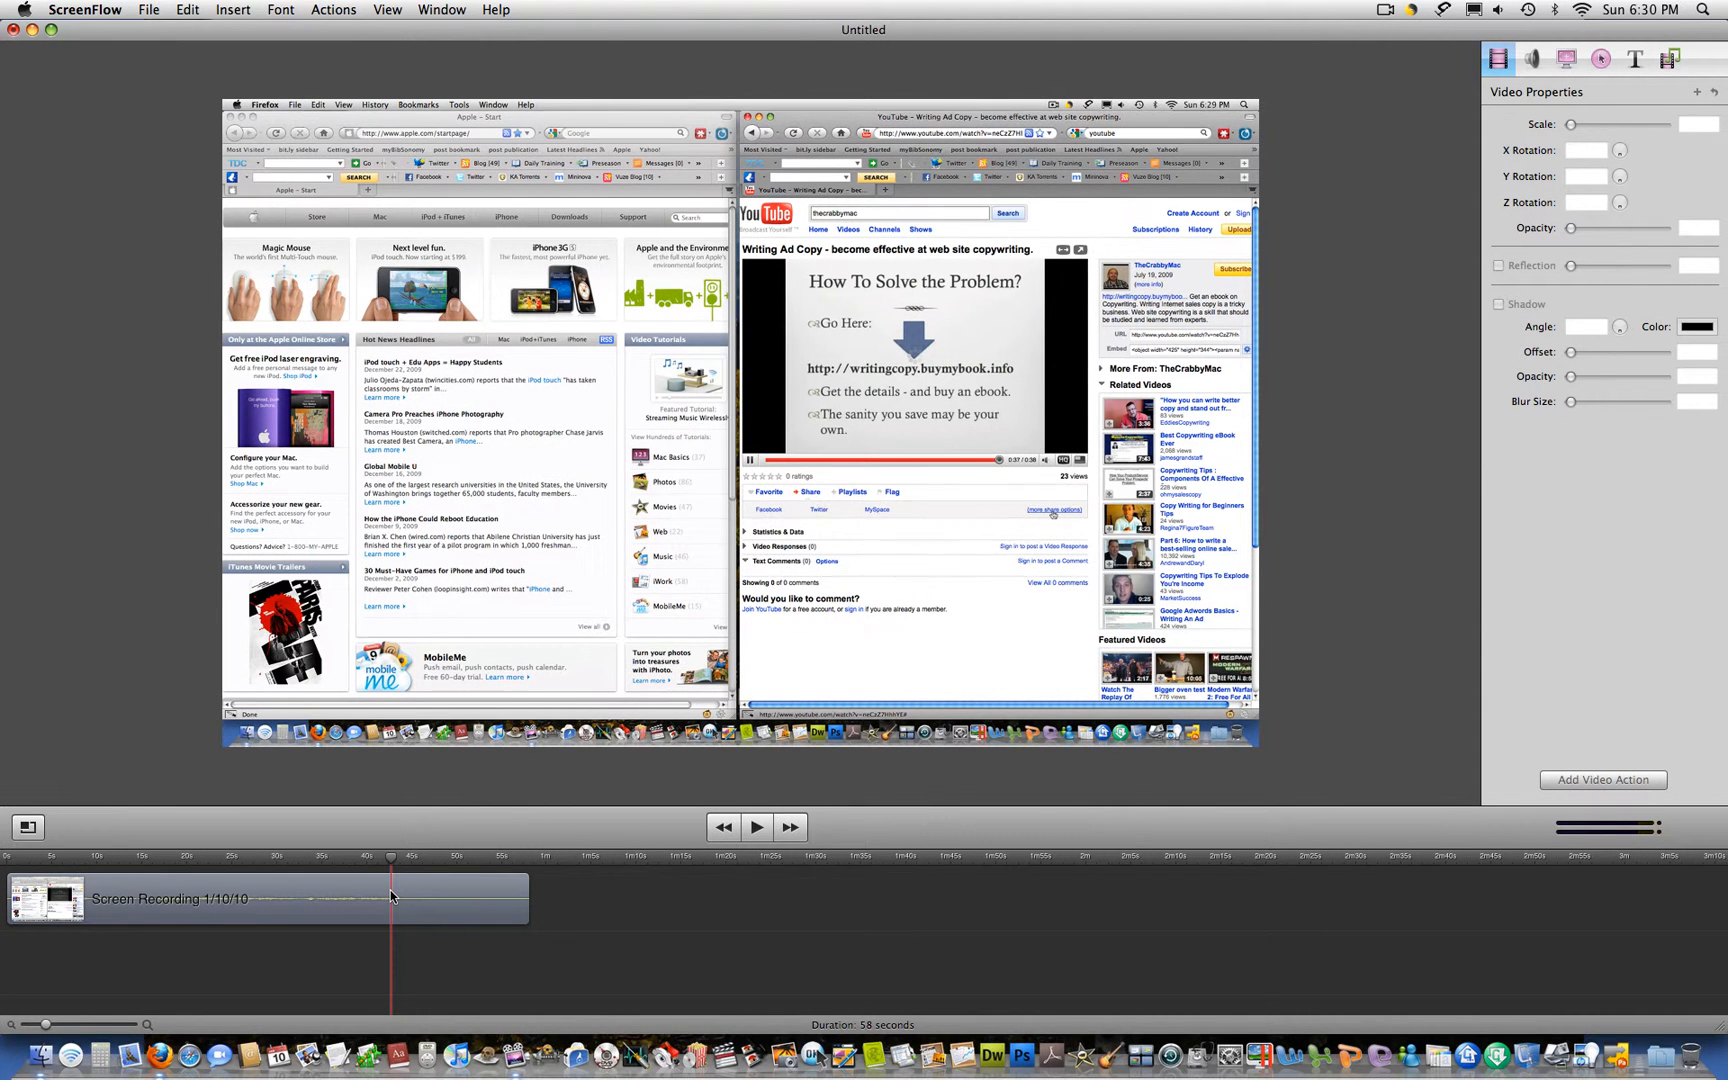
{"action": "mouse_move", "coordinate": [634, 894]}
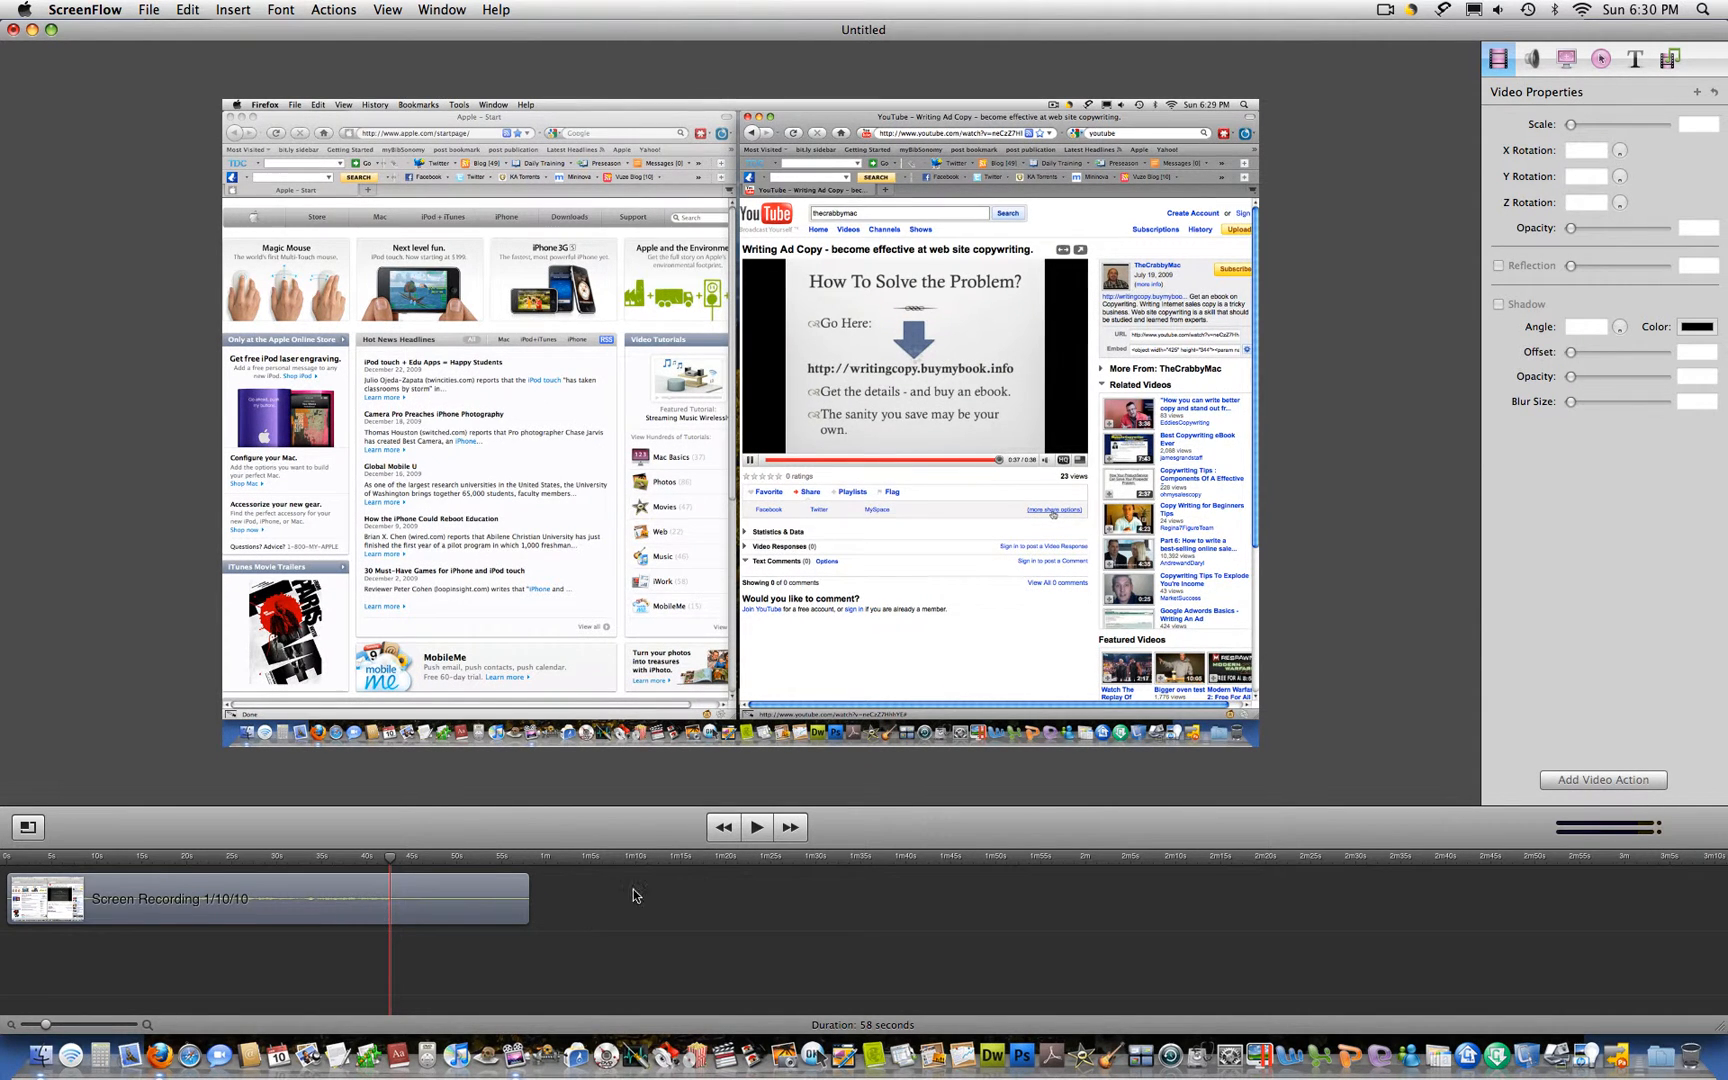
{"action": "mouse_move", "coordinate": [328, 870]}
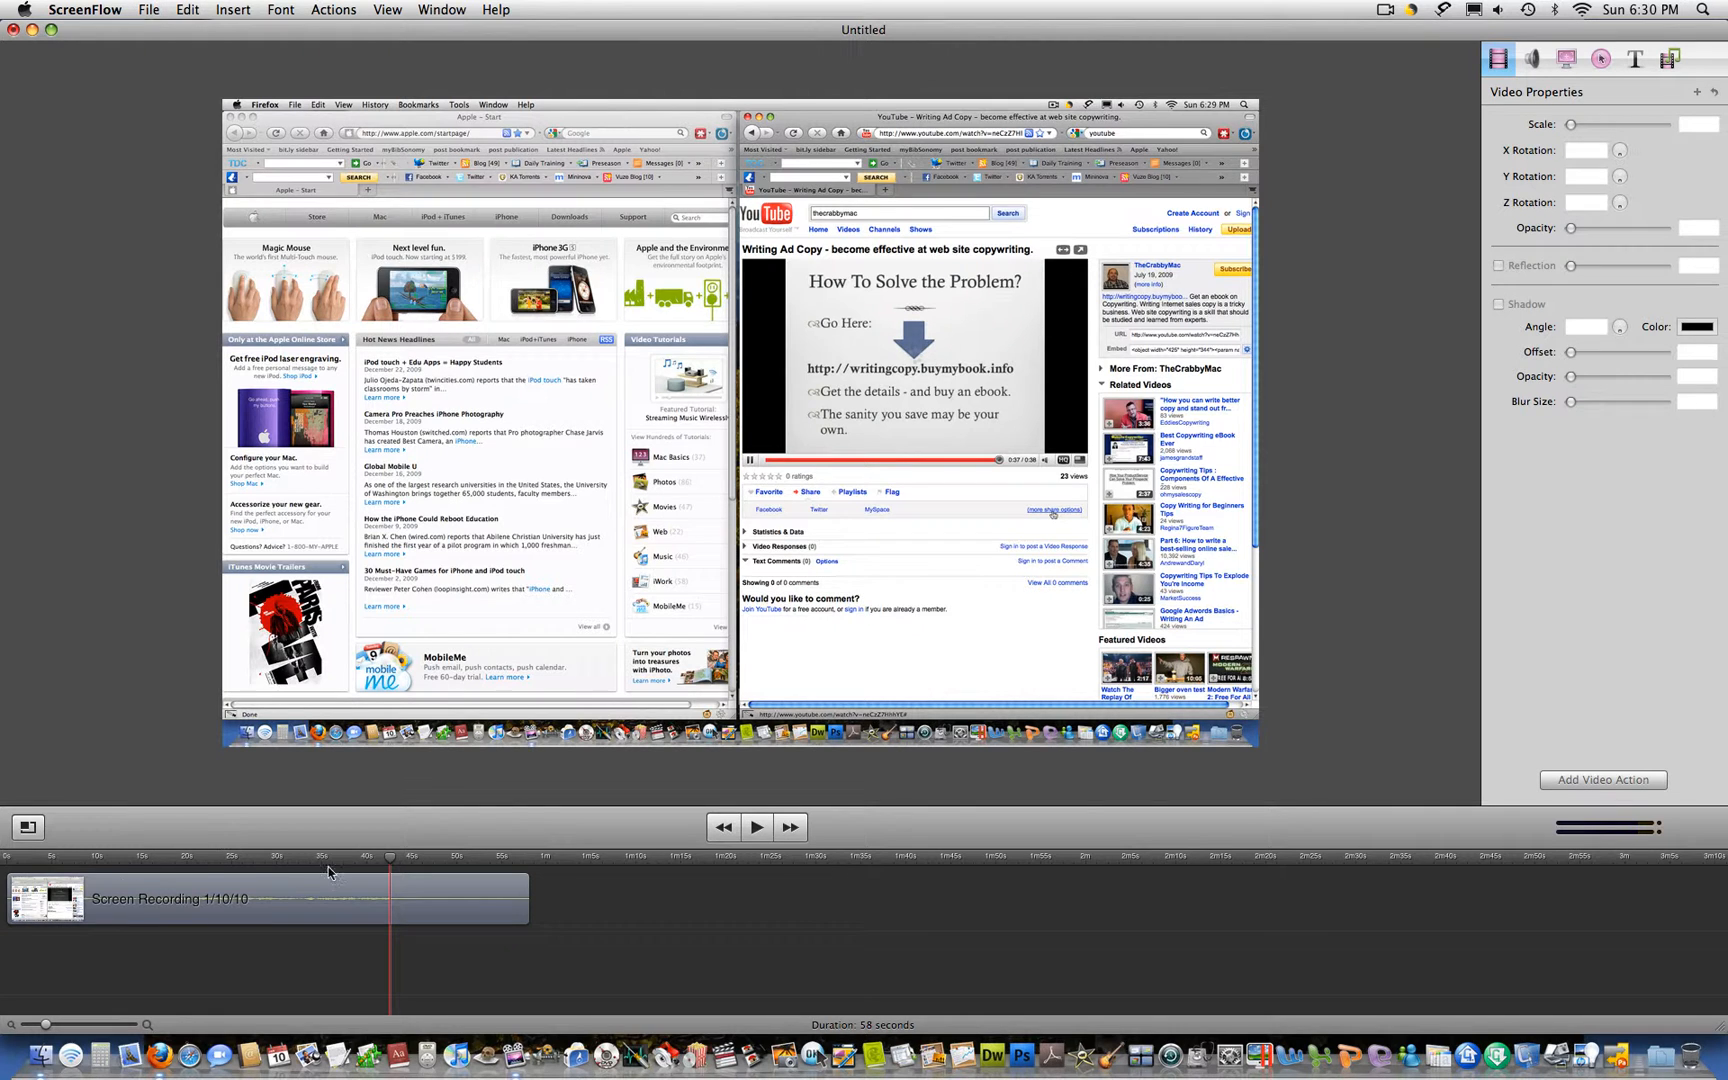
{"action": "mouse_move", "coordinate": [370, 946]}
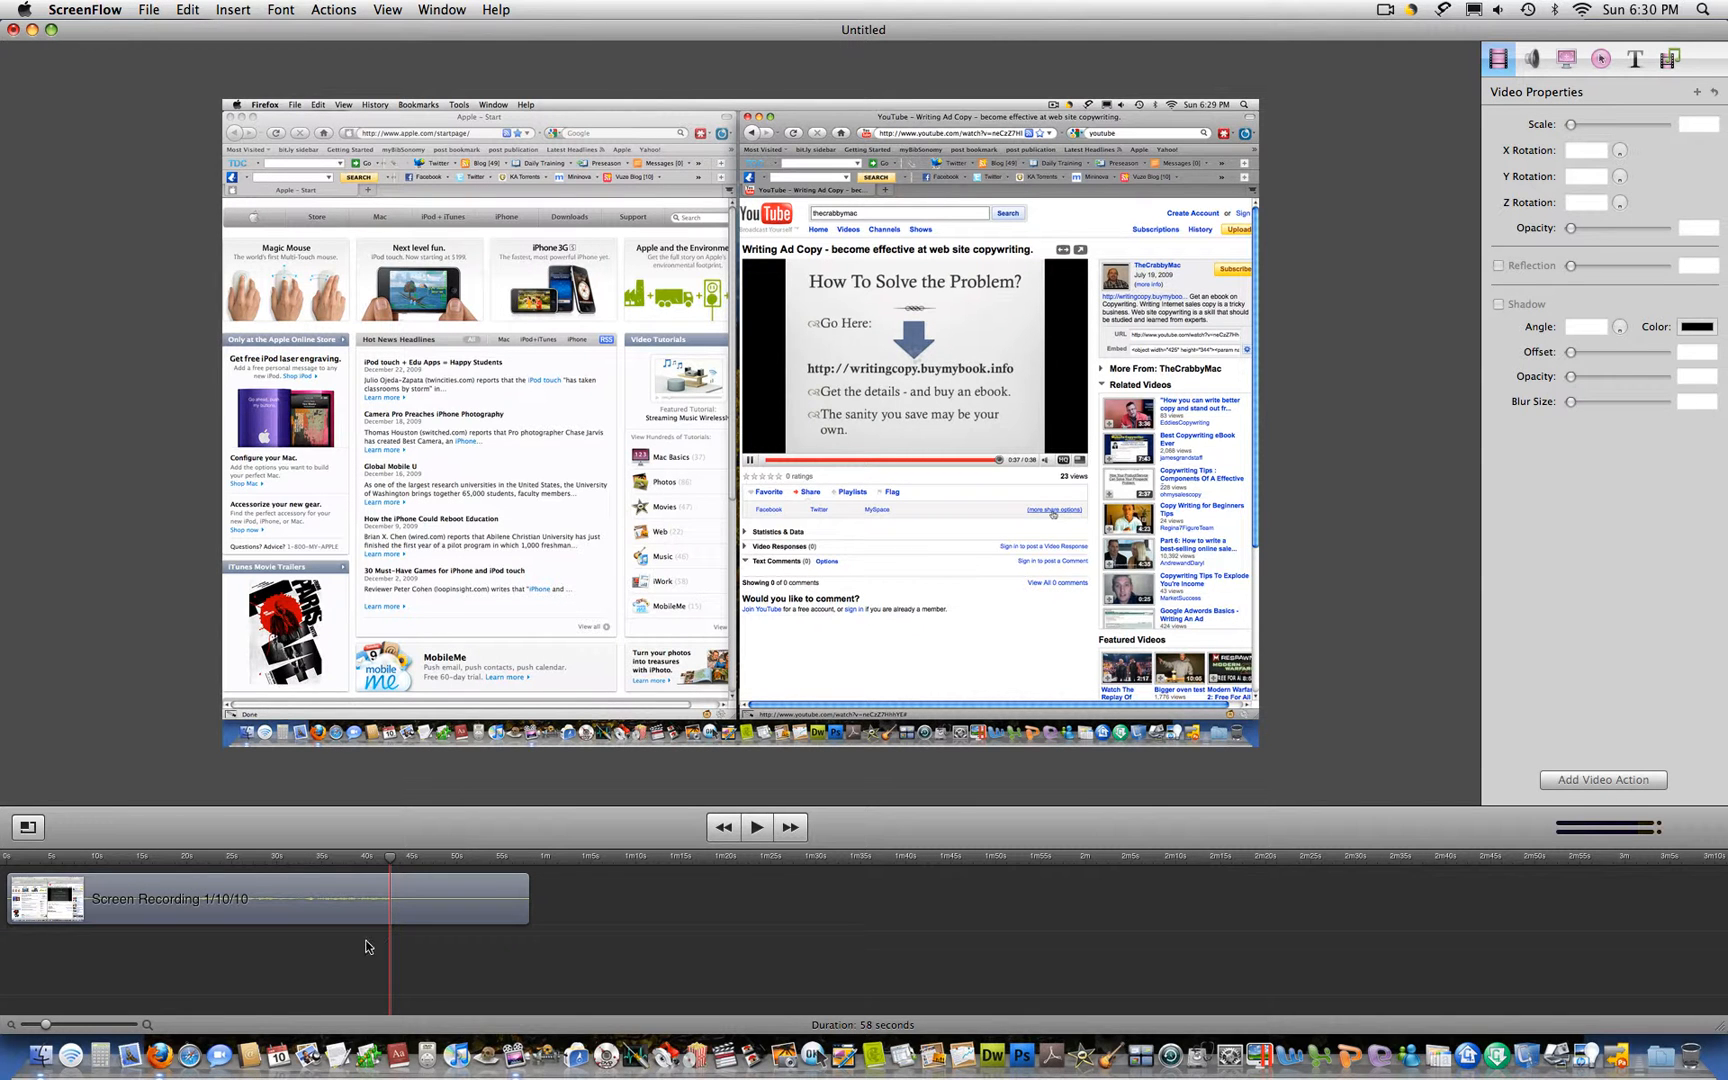
{"action": "mouse_move", "coordinate": [186, 8]}
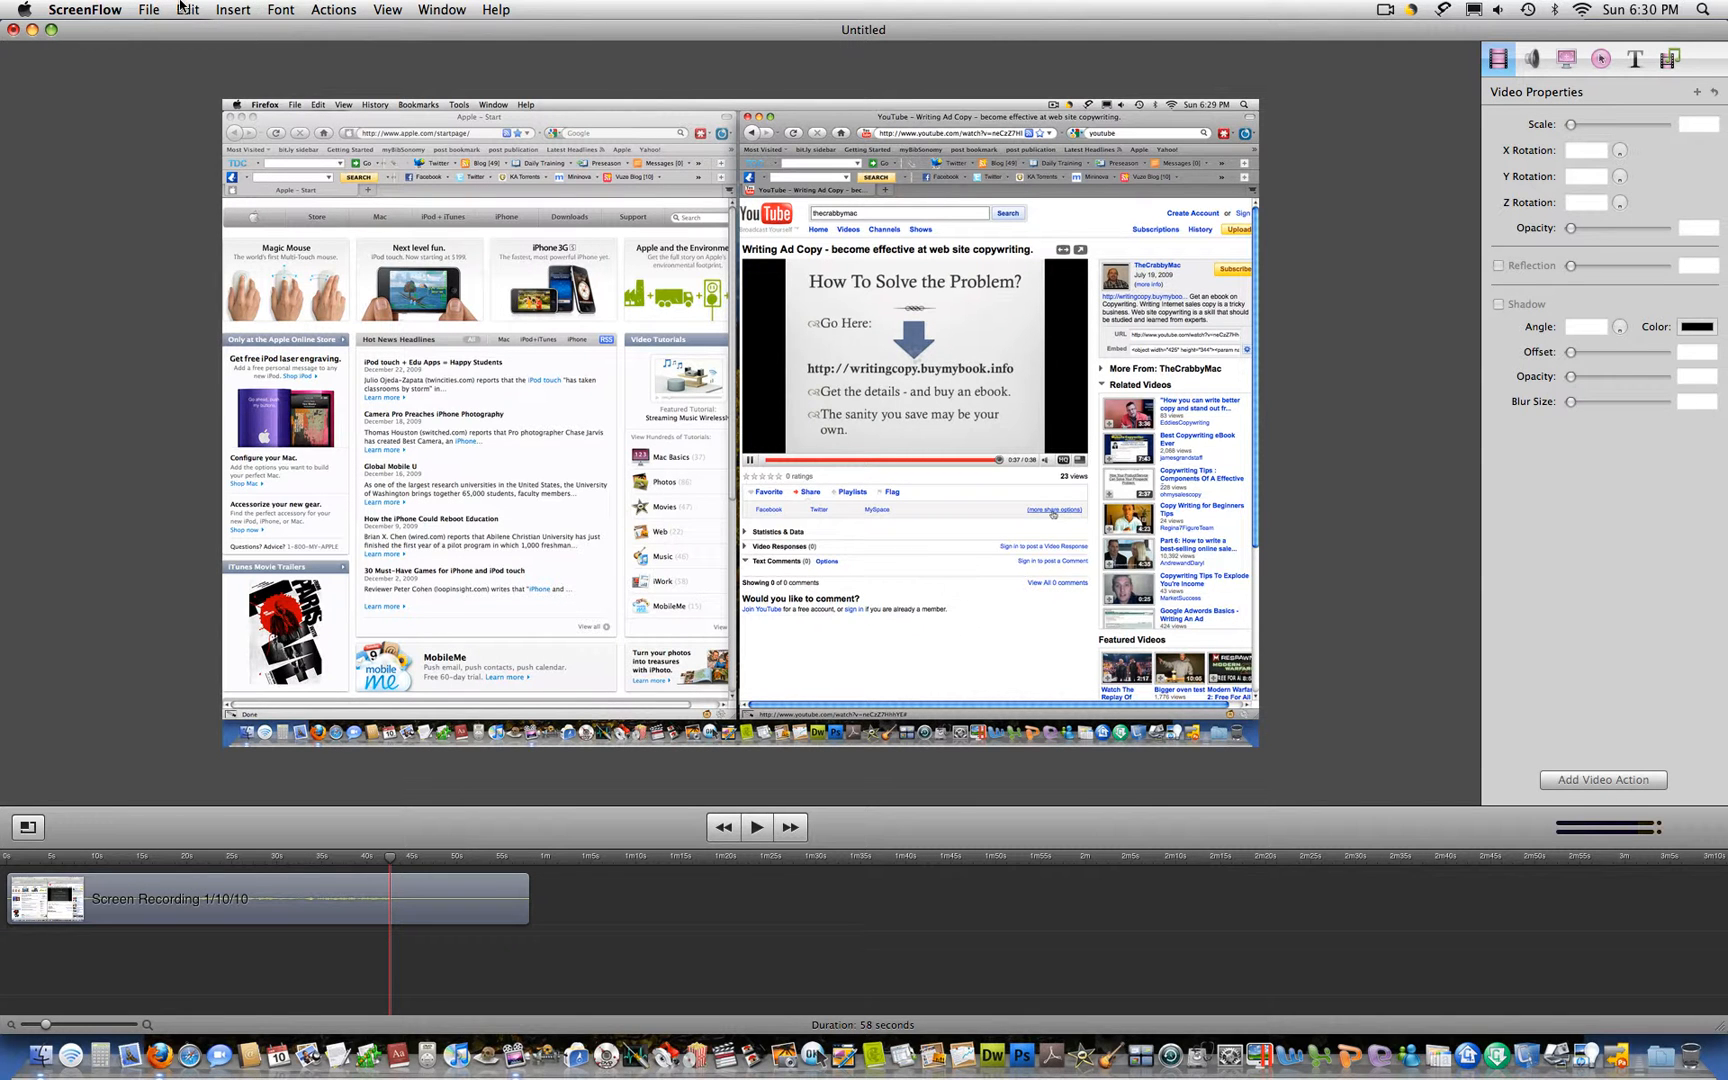
Mark an in point at the final slide and delete the tail, trimming to 42 seconds
{"action": "left_click", "coordinate": [186, 8]}
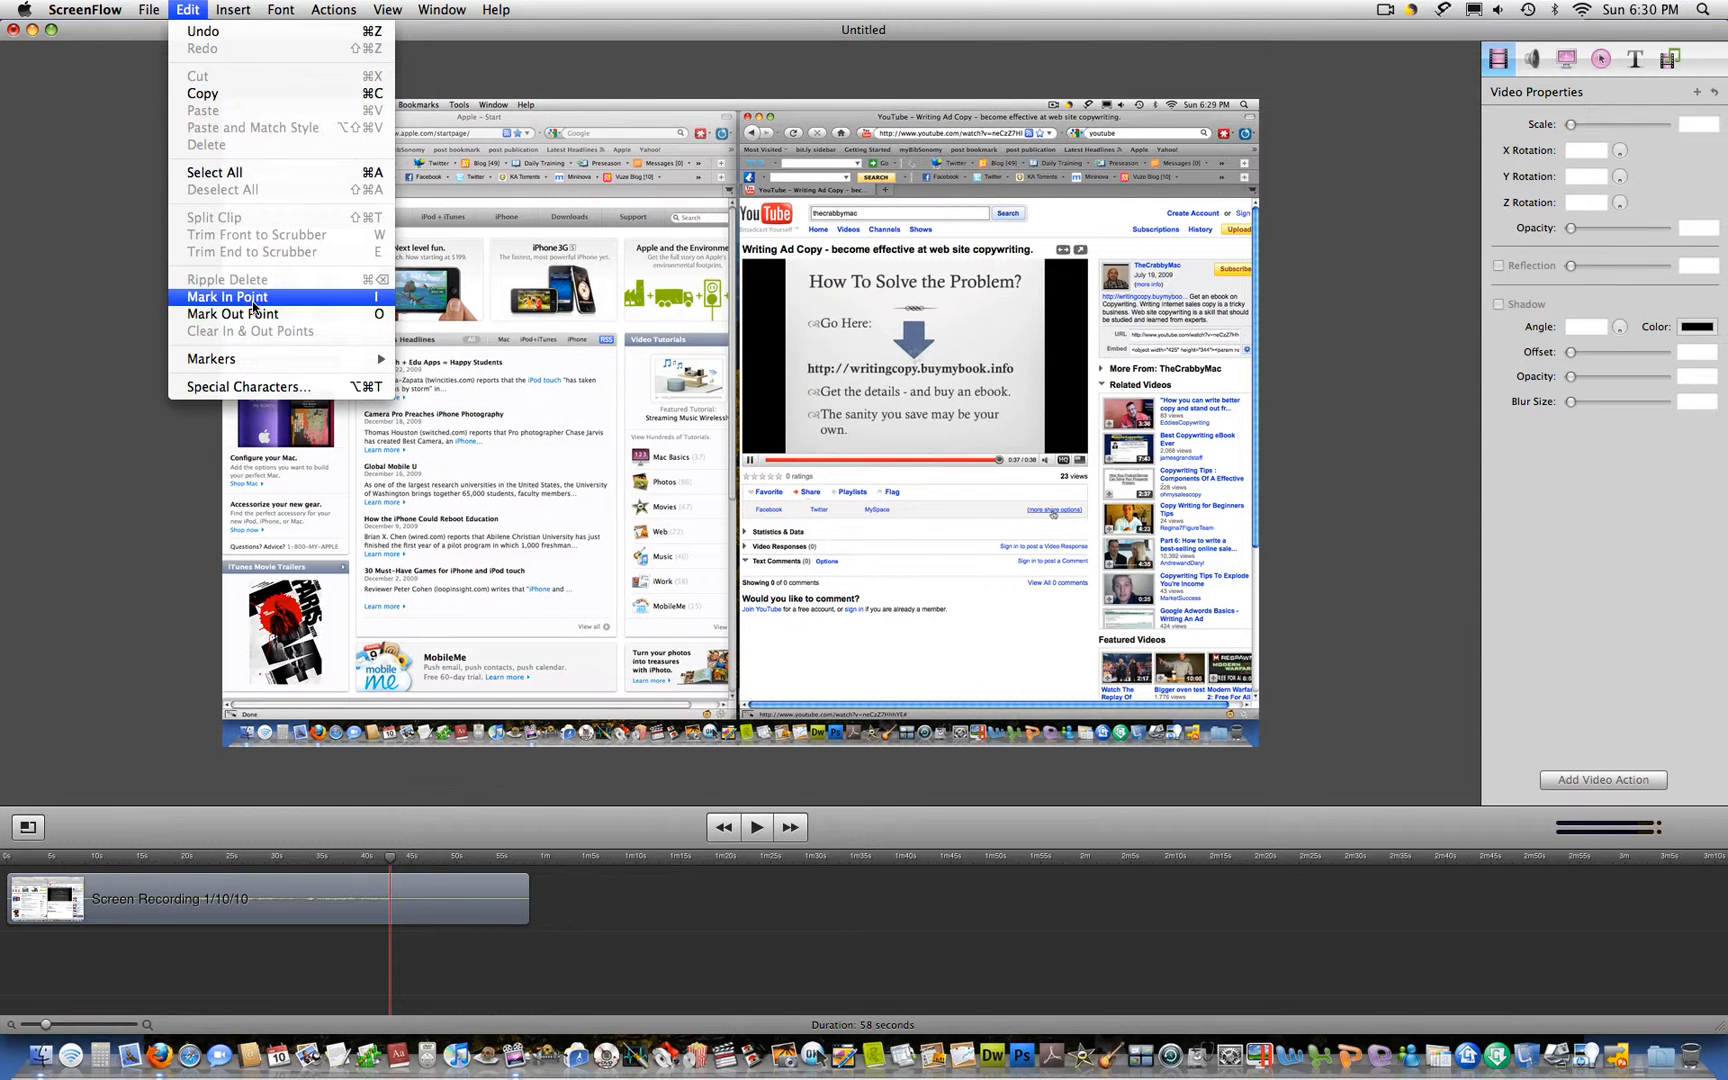
{"action": "left_click", "coordinate": [226, 298]}
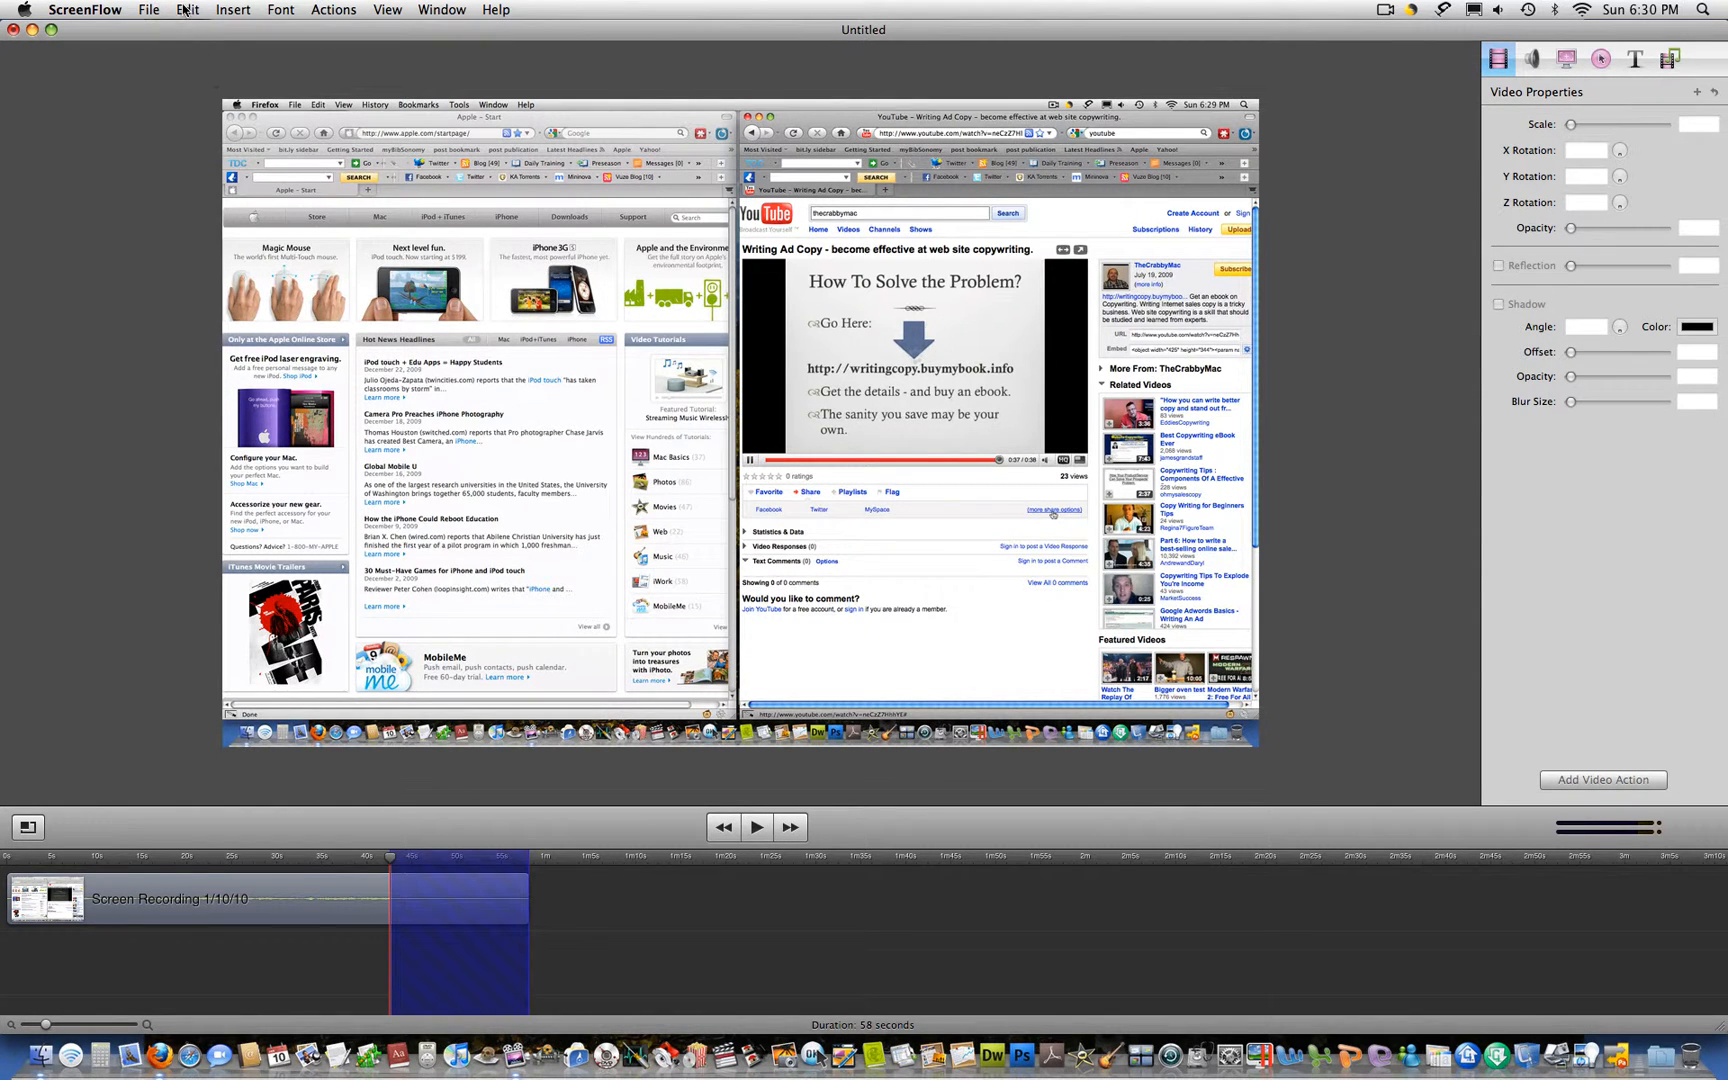
{"action": "left_click", "coordinate": [186, 8]}
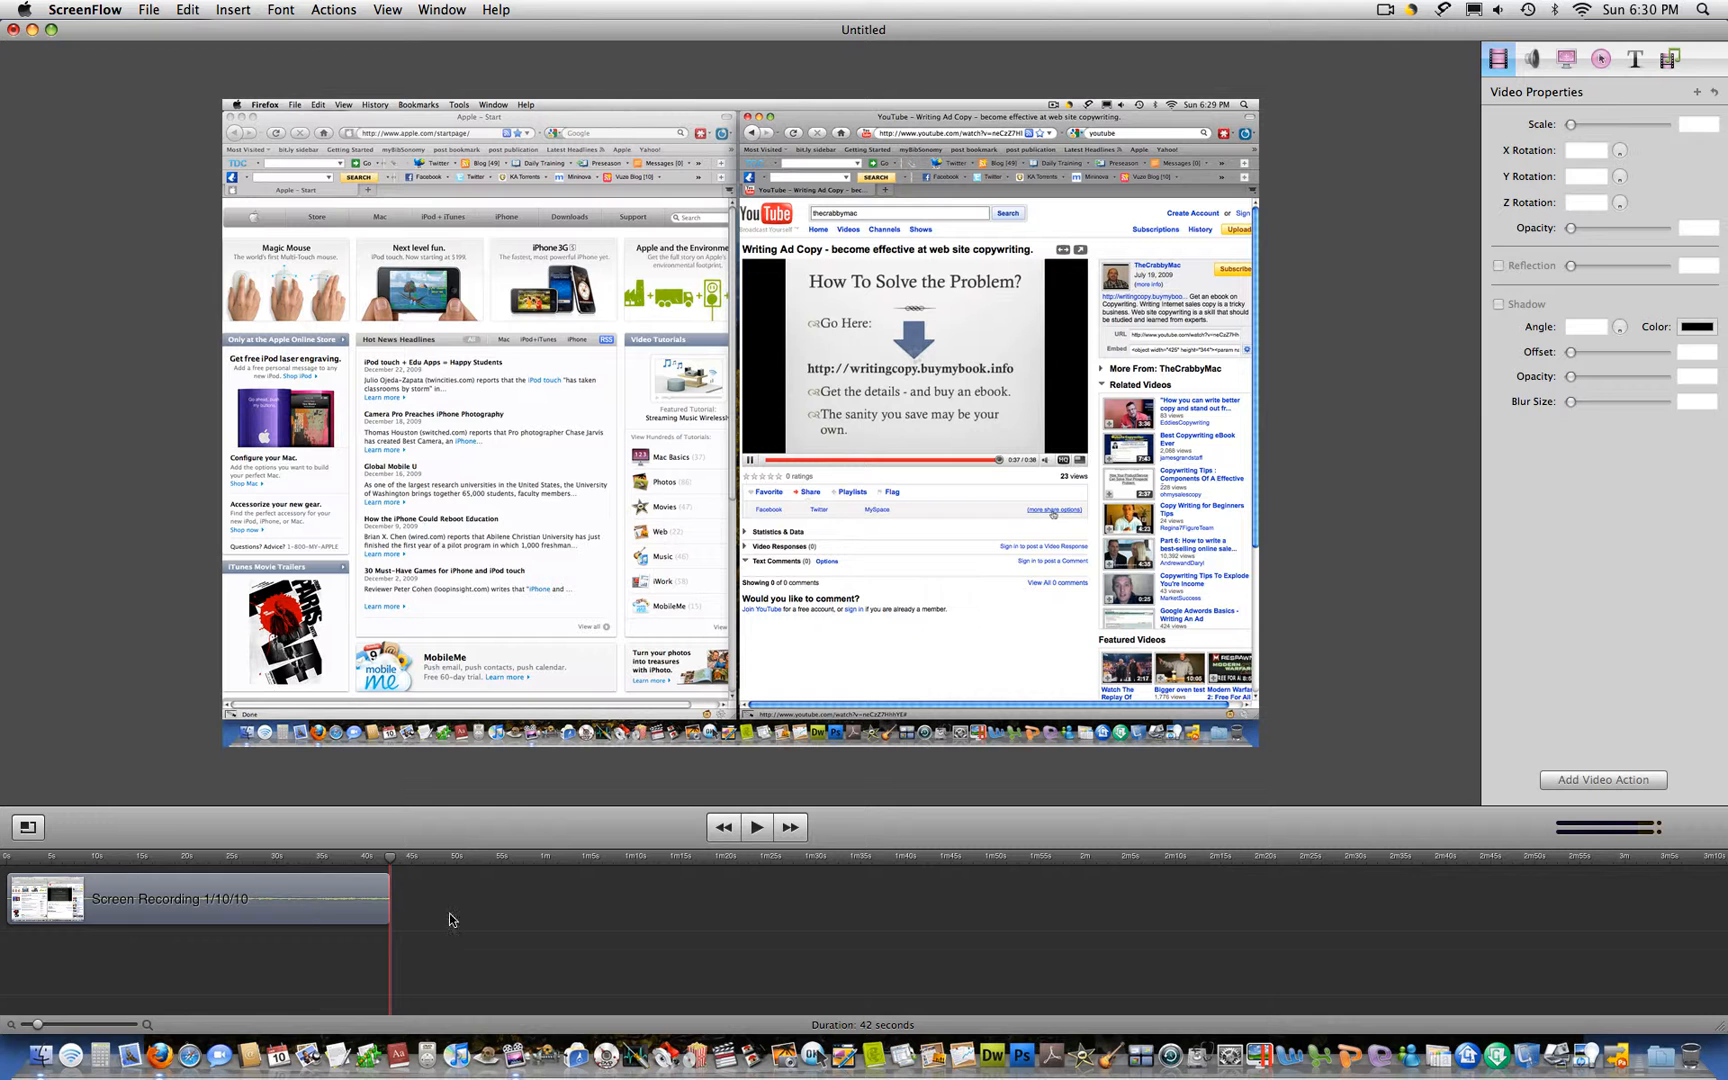
{"action": "mouse_move", "coordinate": [186, 614]}
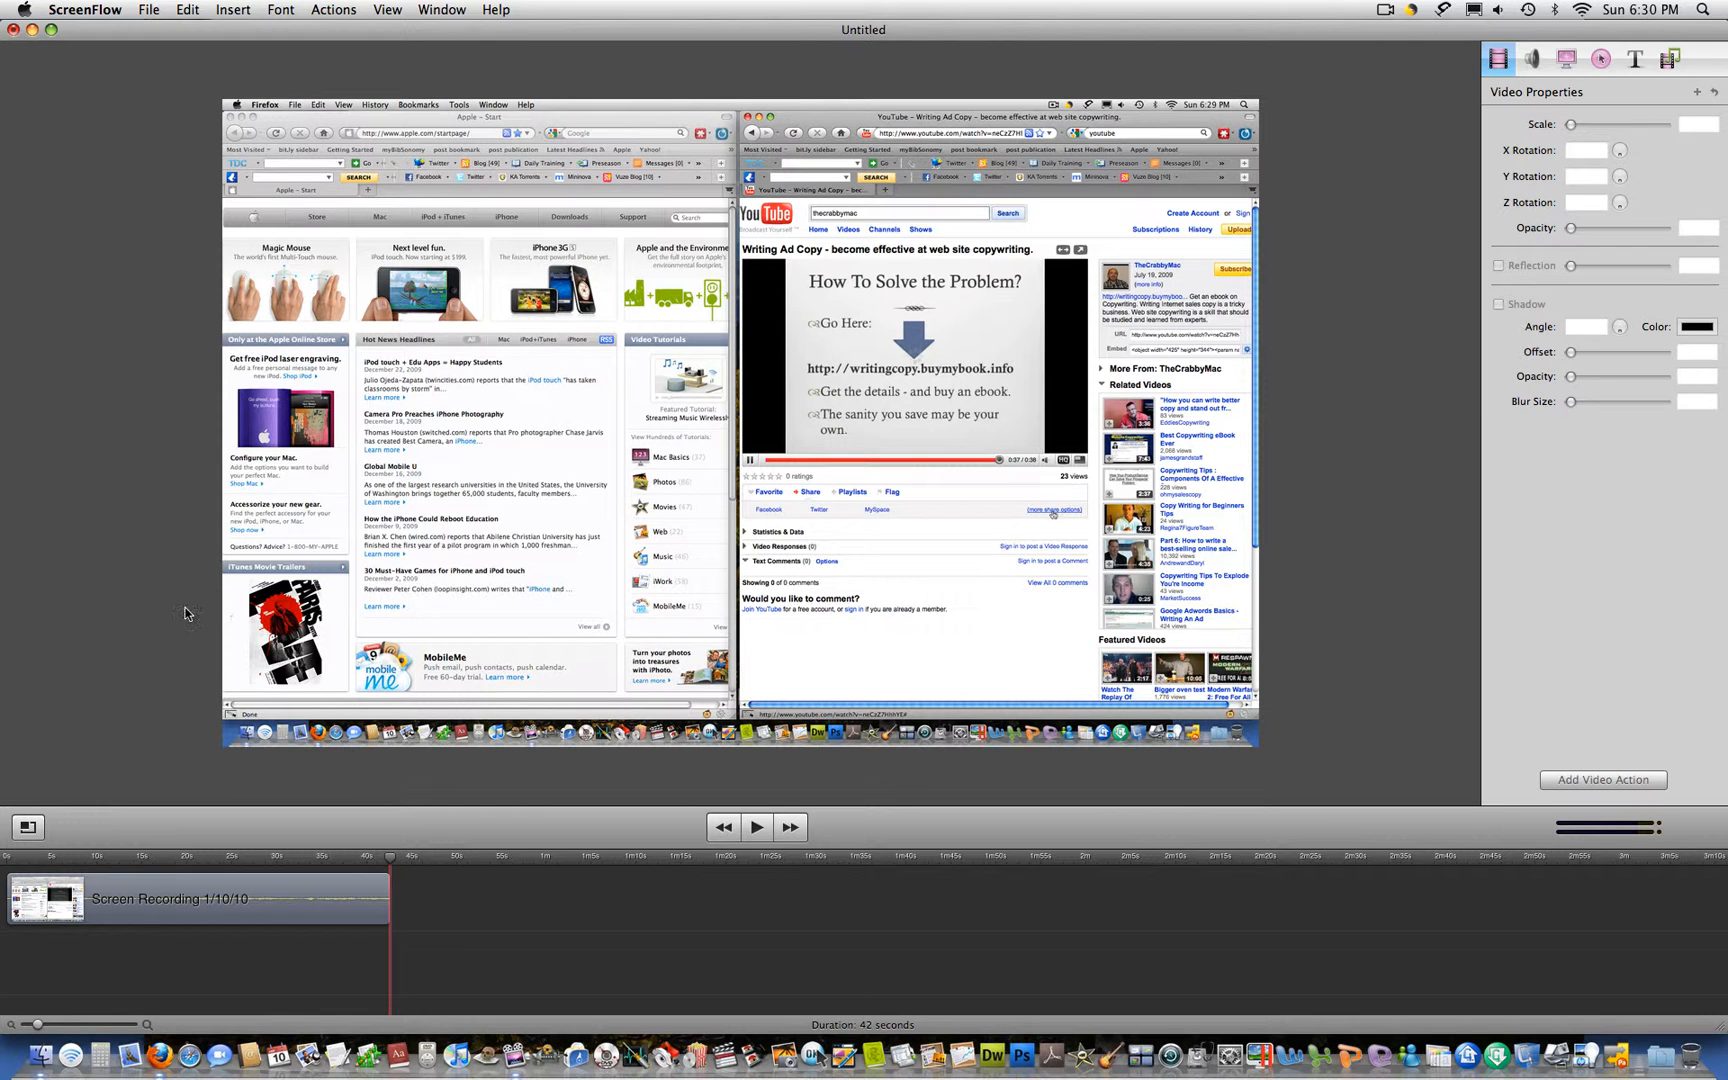
{"action": "mouse_move", "coordinate": [128, 800]}
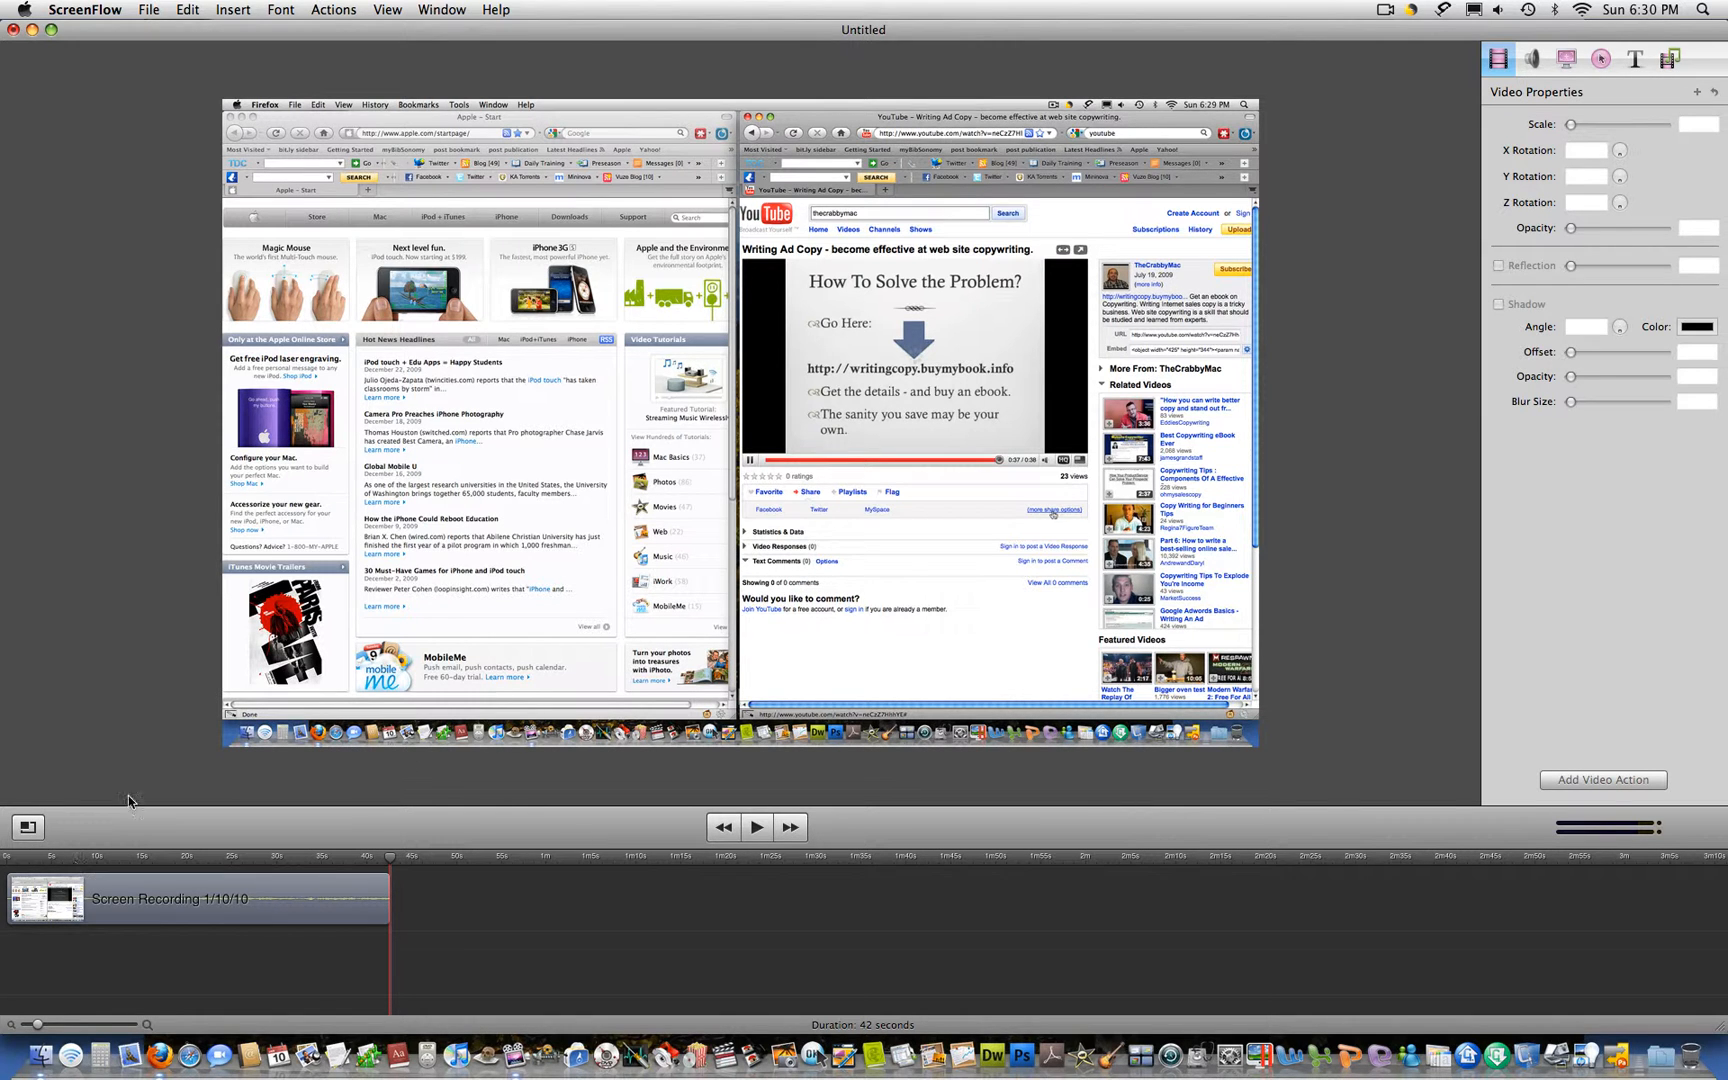
{"action": "mouse_move", "coordinate": [374, 150]}
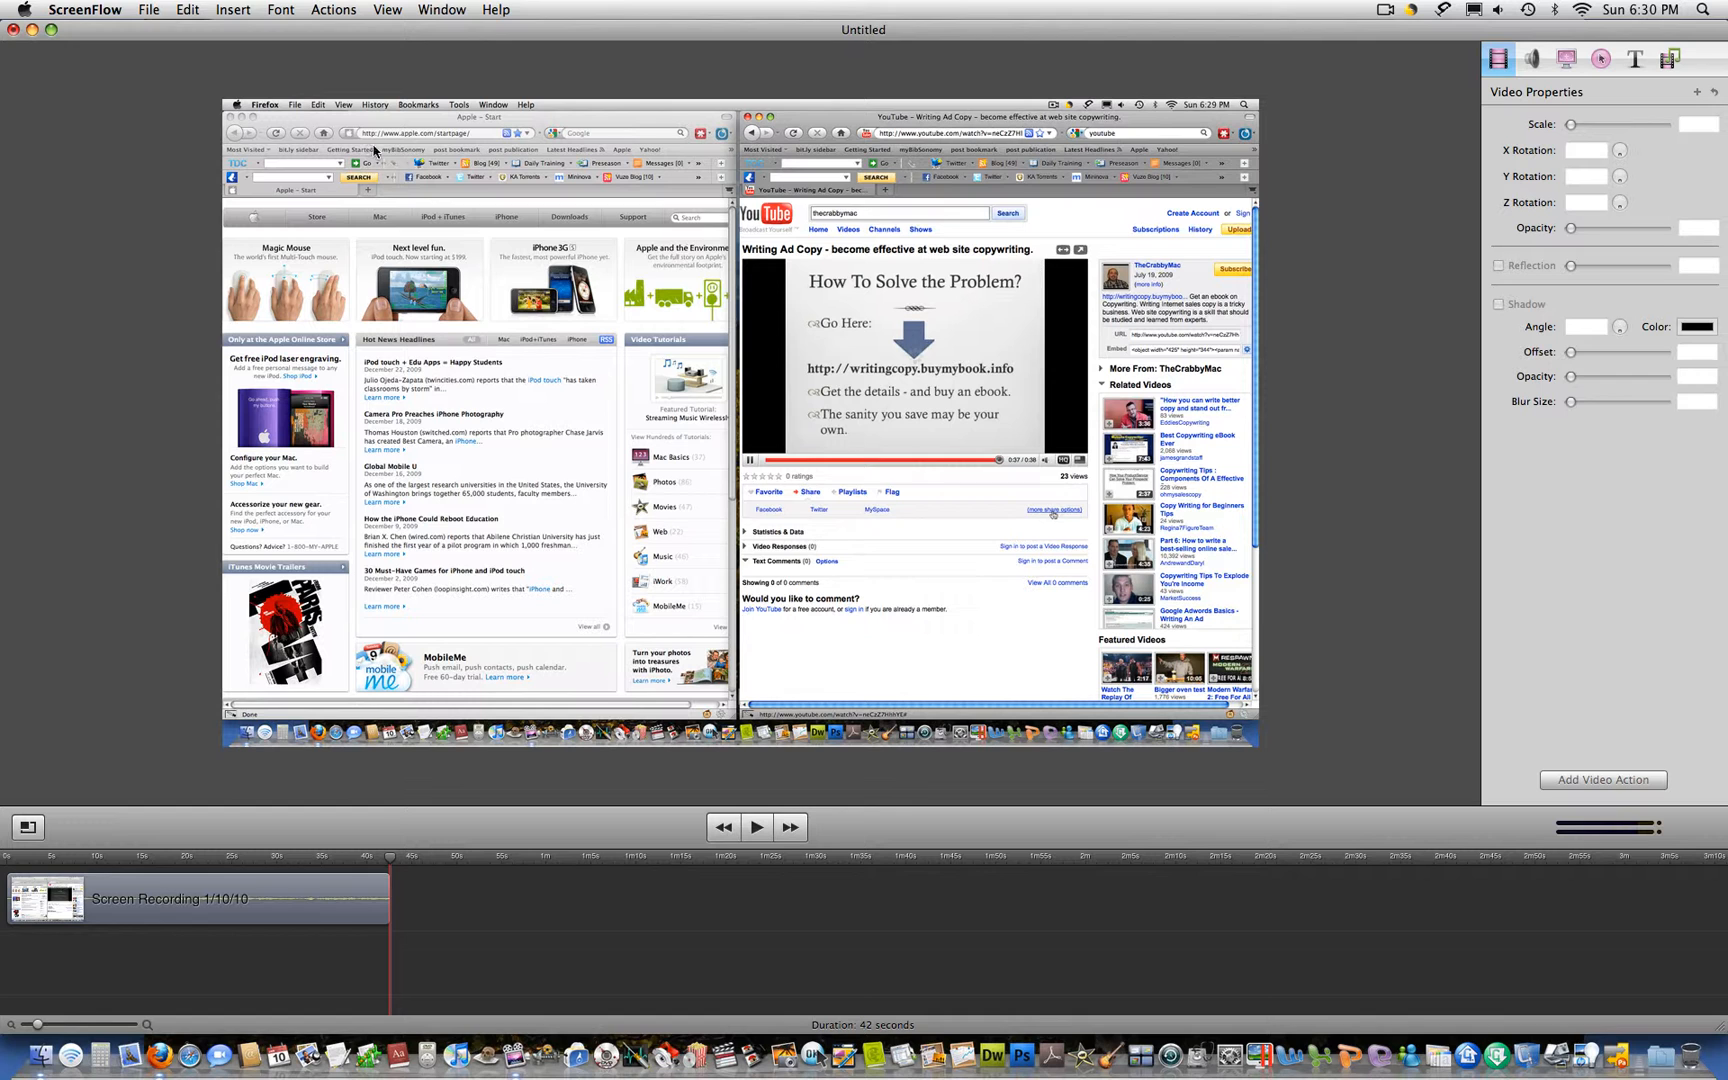
{"action": "mouse_move", "coordinate": [148, 74]}
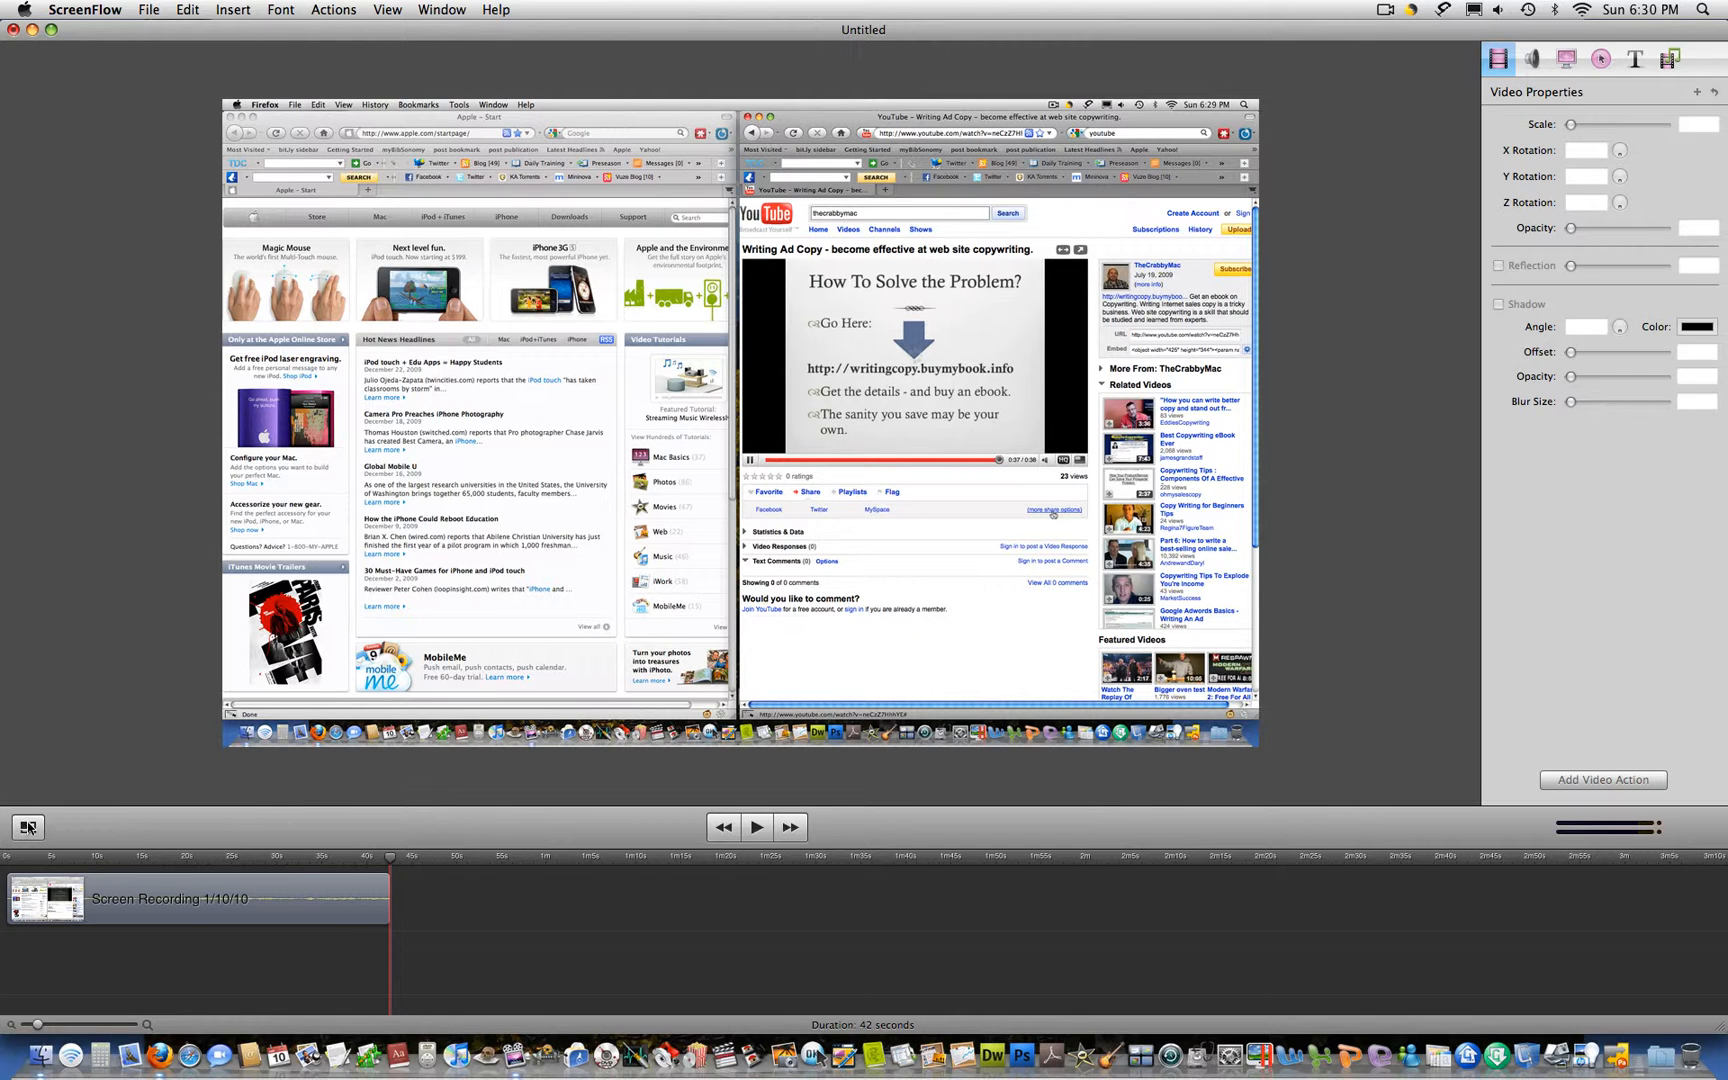
Crop the canvas down to just the How To Solve the Problem? slide
{"action": "left_click", "coordinate": [28, 828]}
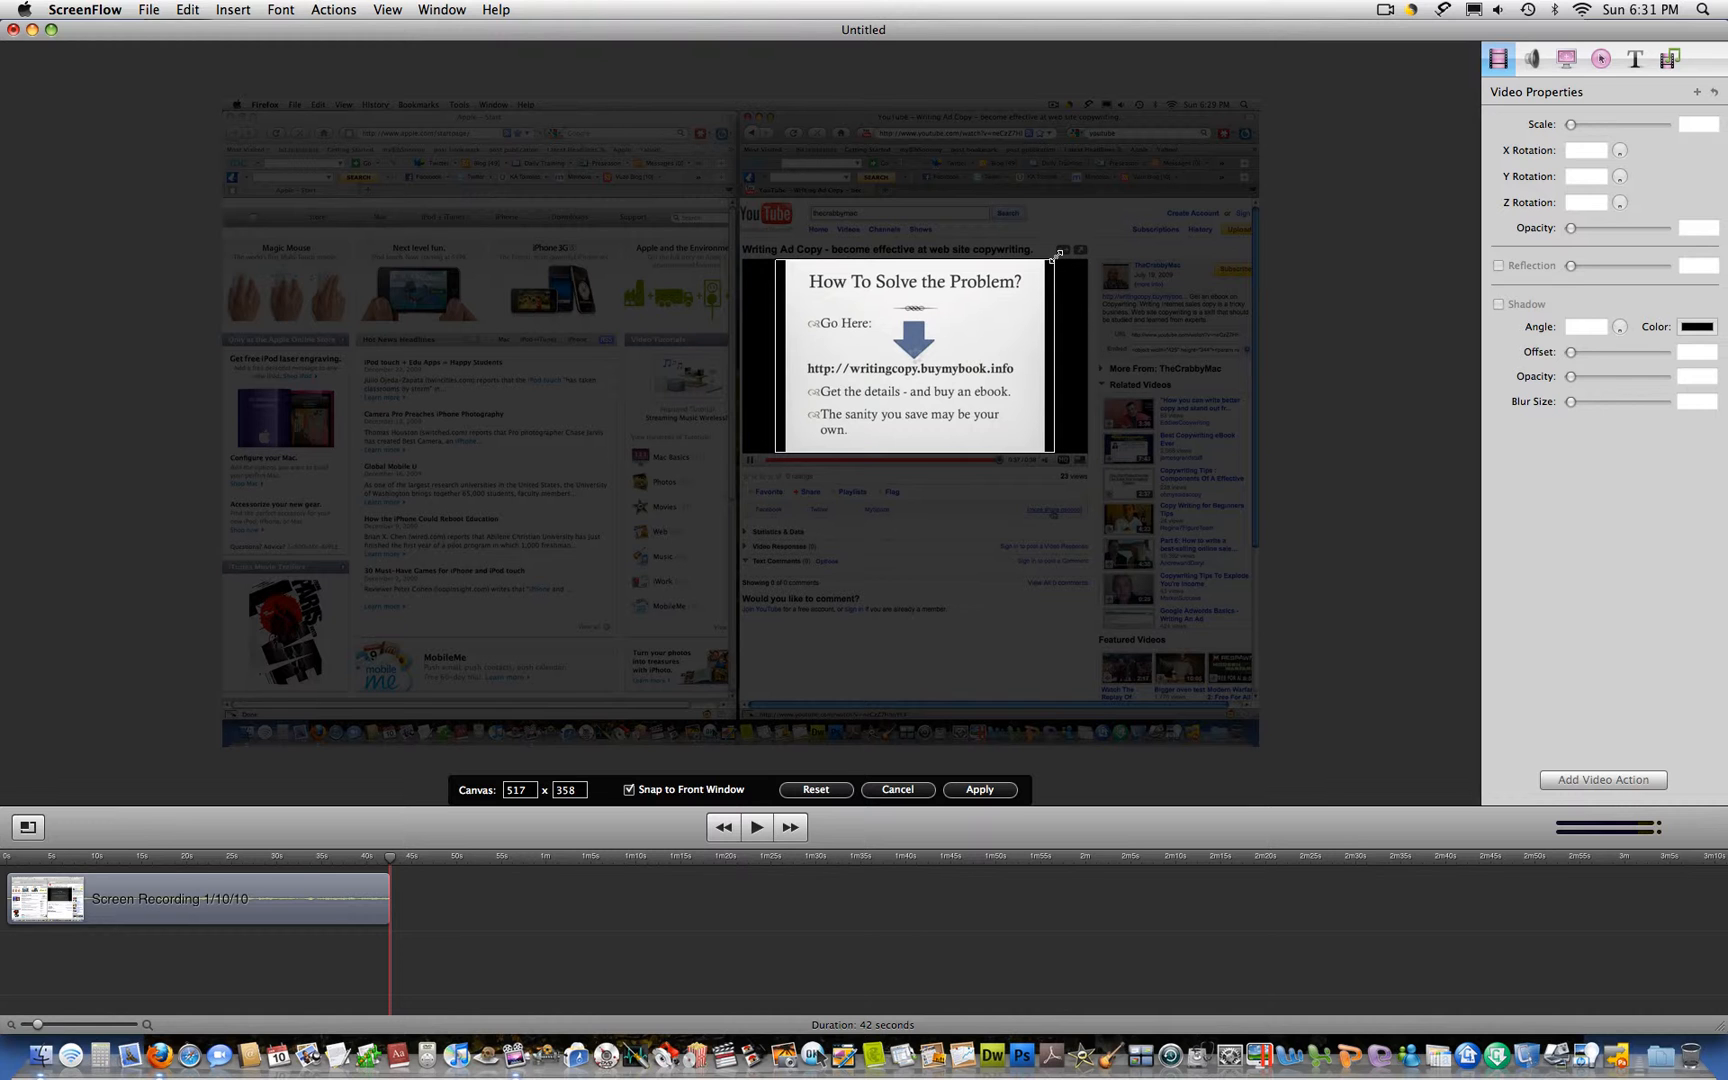
{"action": "left_click", "coordinate": [978, 790]}
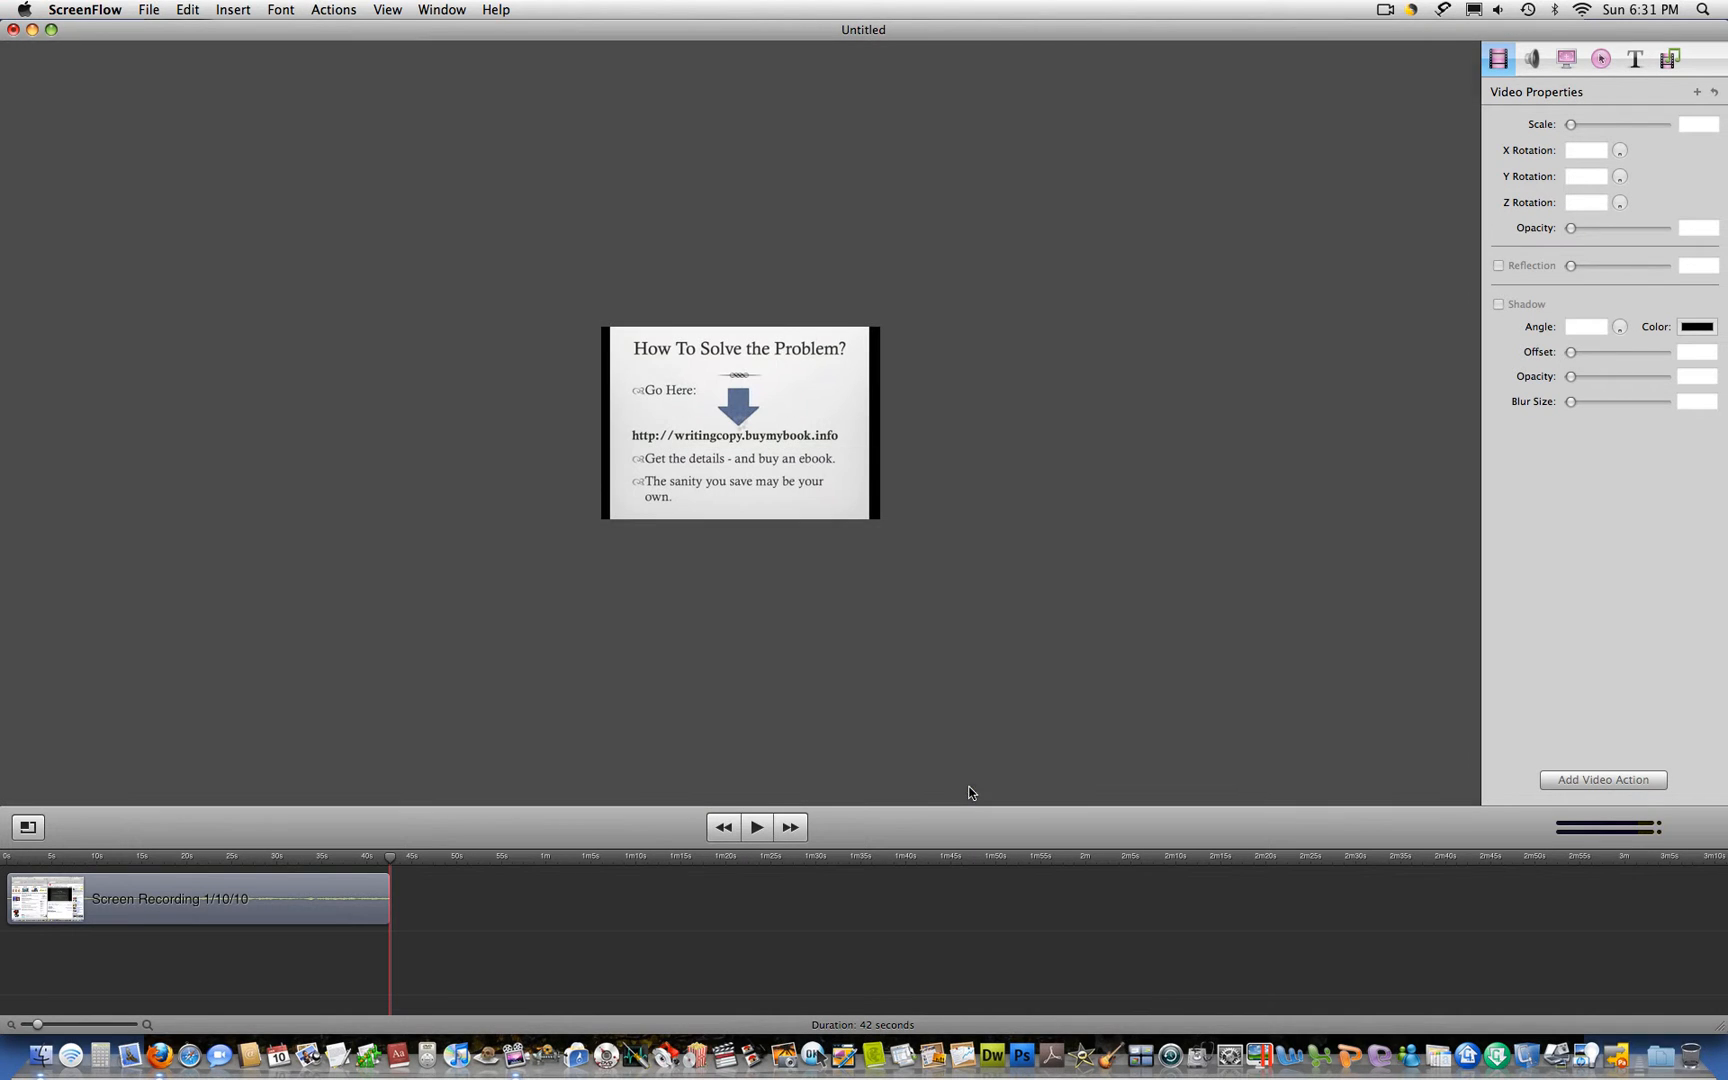
{"action": "mouse_move", "coordinate": [542, 566]}
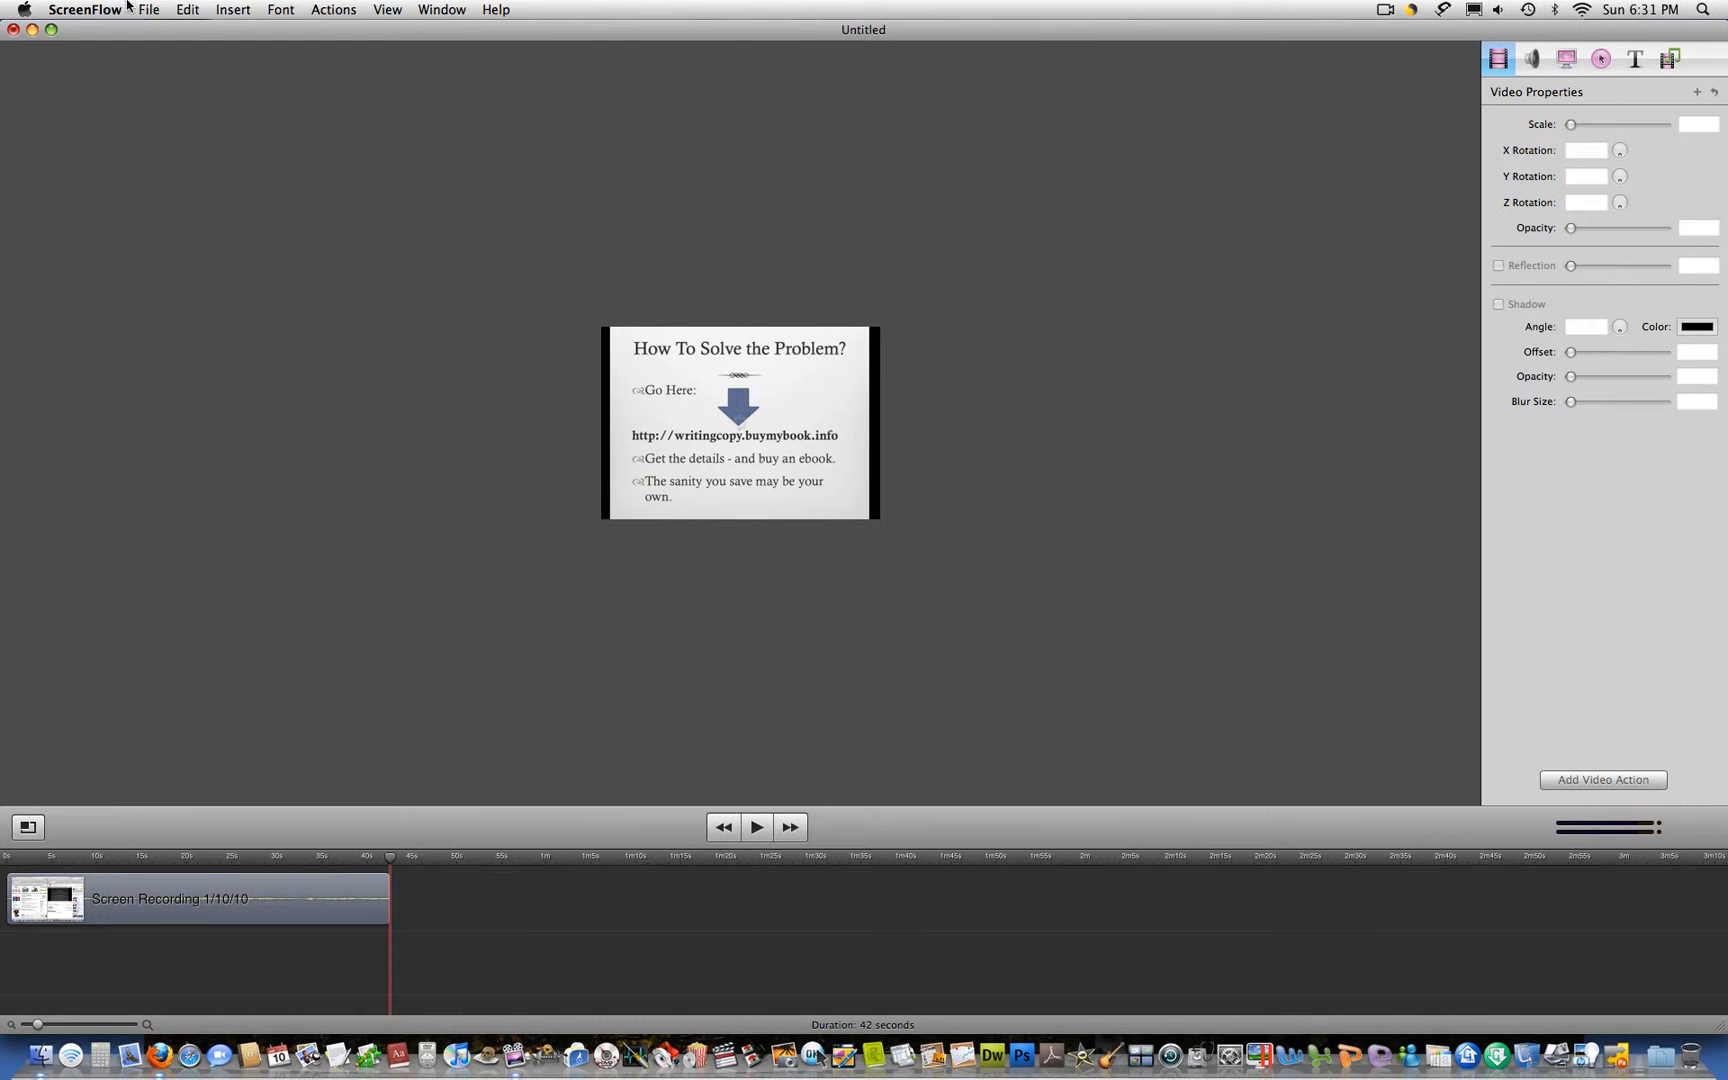
Set up the export as copywriting.mov to the Desktop at 100% scale, 518 x 358
{"action": "left_click", "coordinate": [148, 8]}
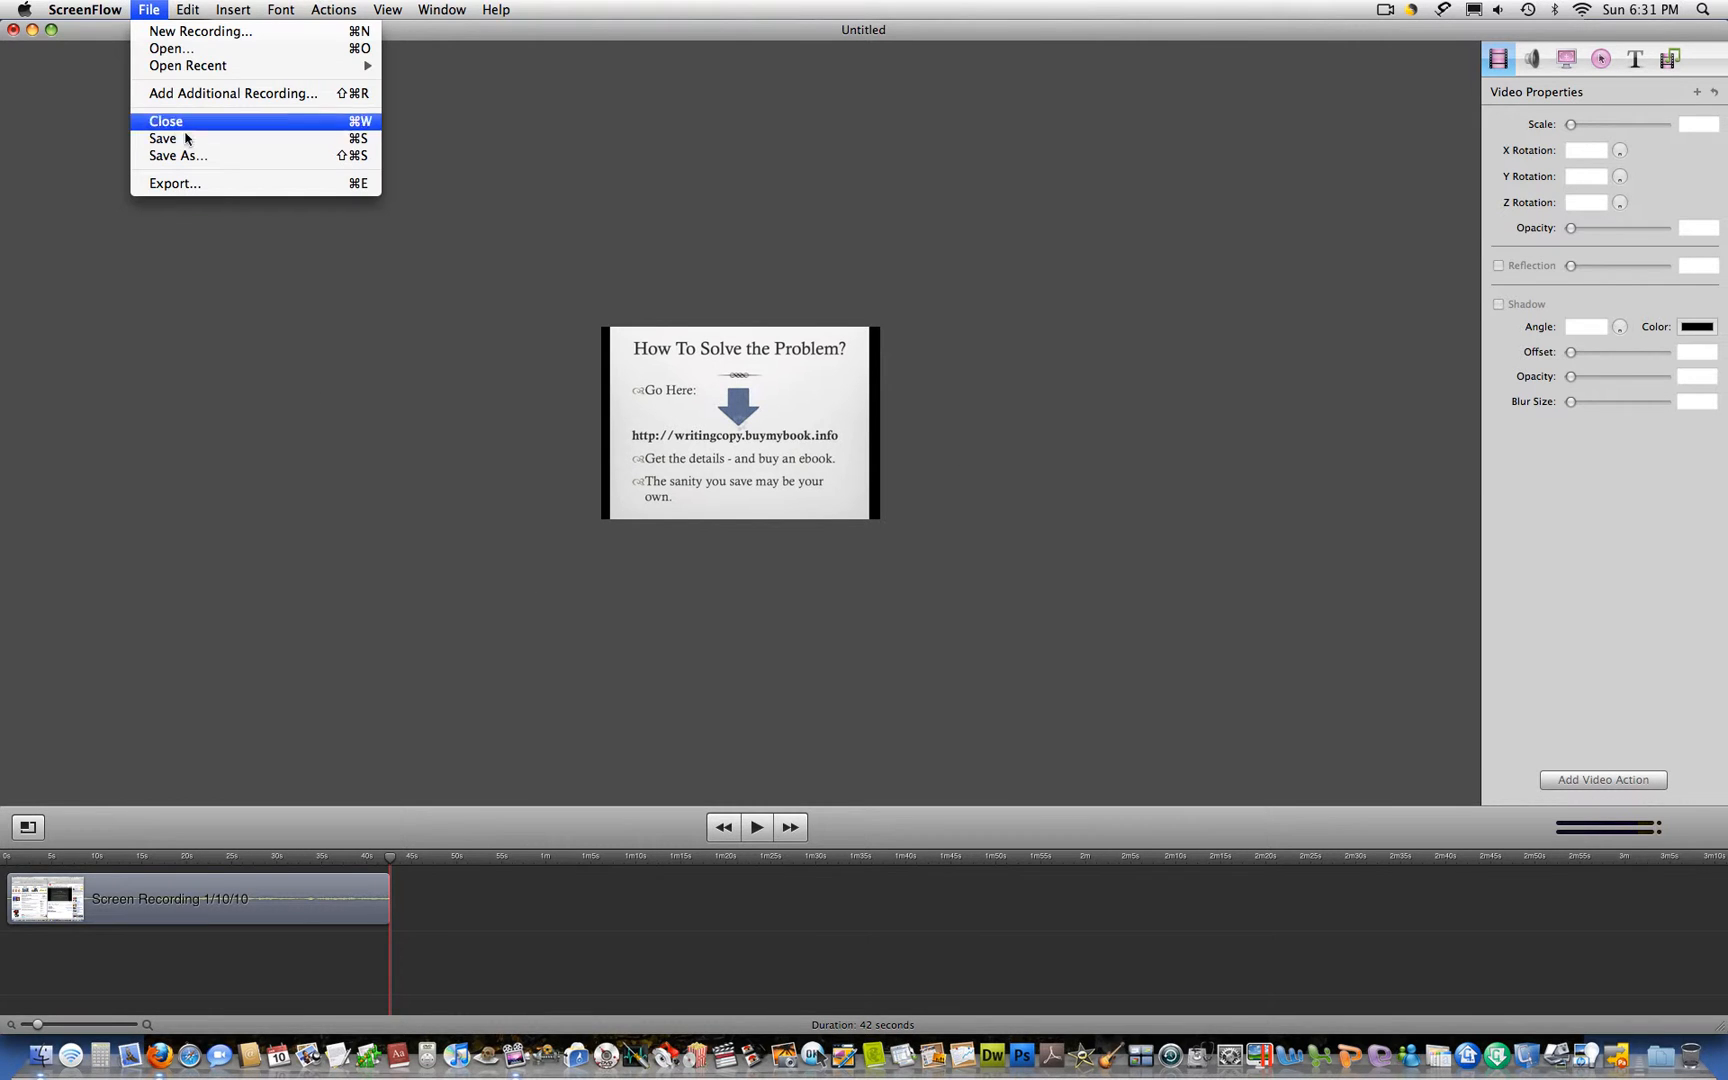
{"action": "mouse_move", "coordinate": [176, 156]}
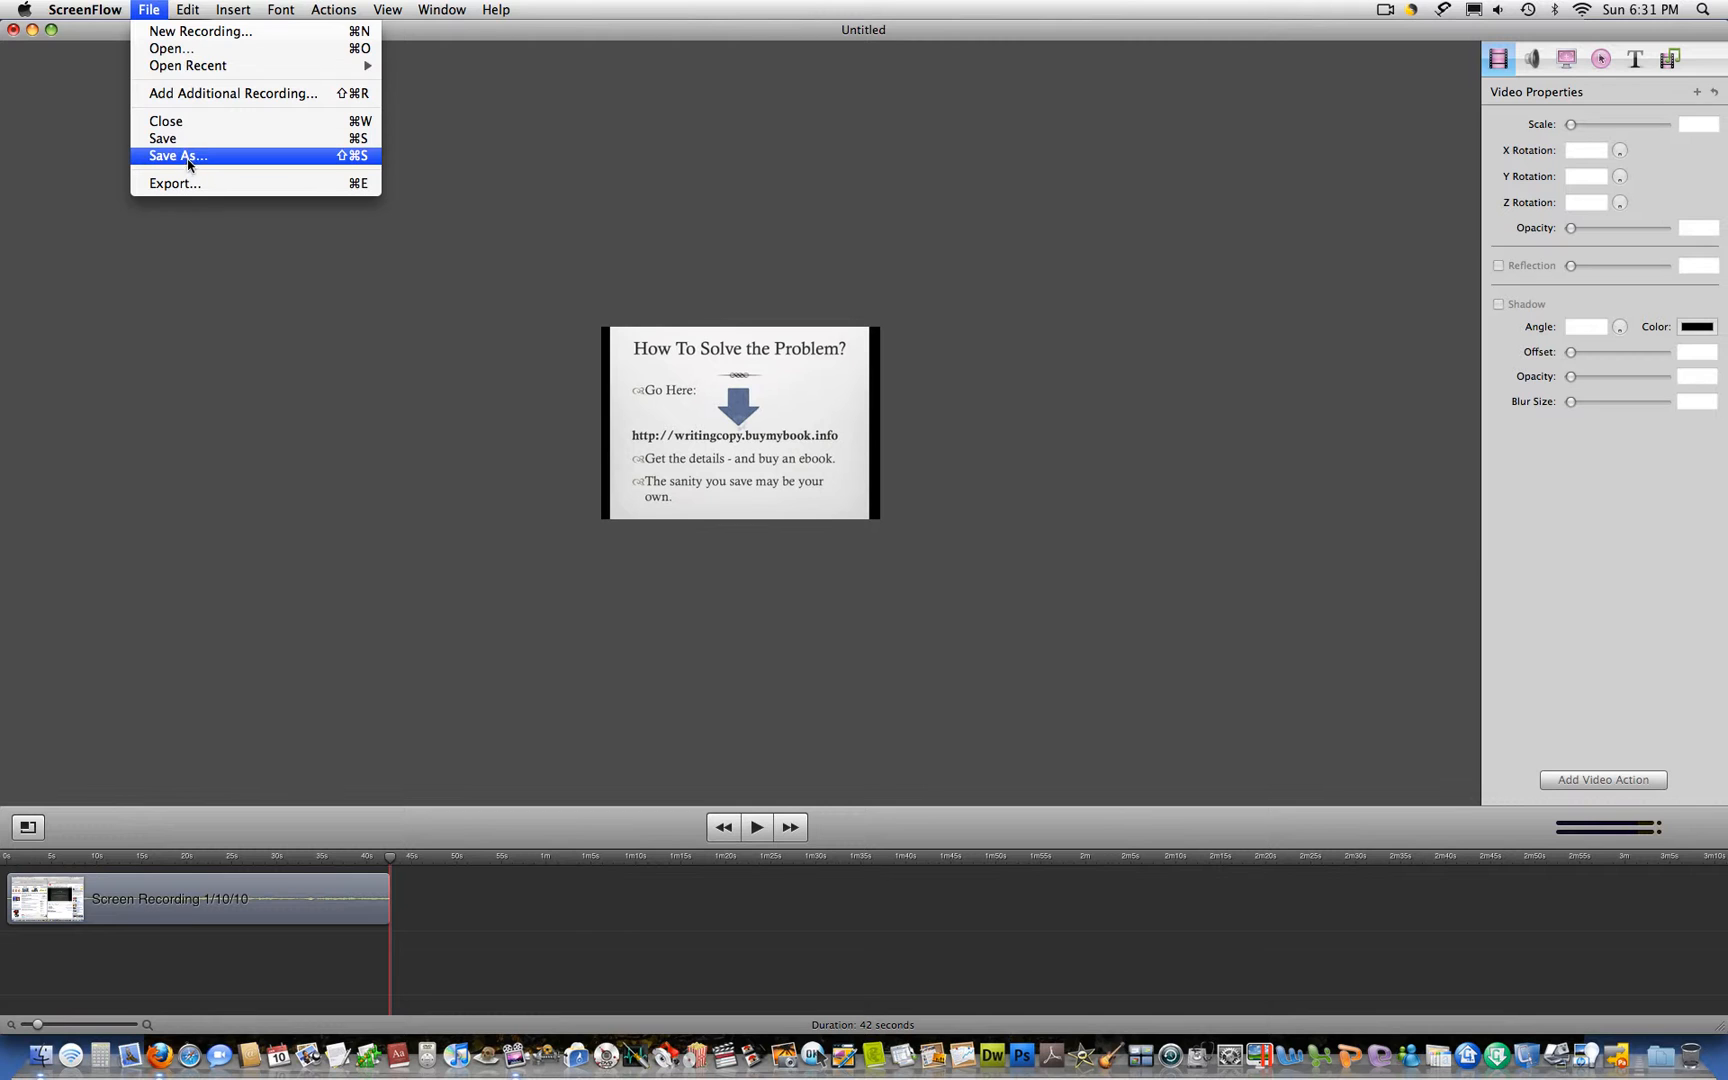
{"action": "mouse_move", "coordinate": [186, 138]}
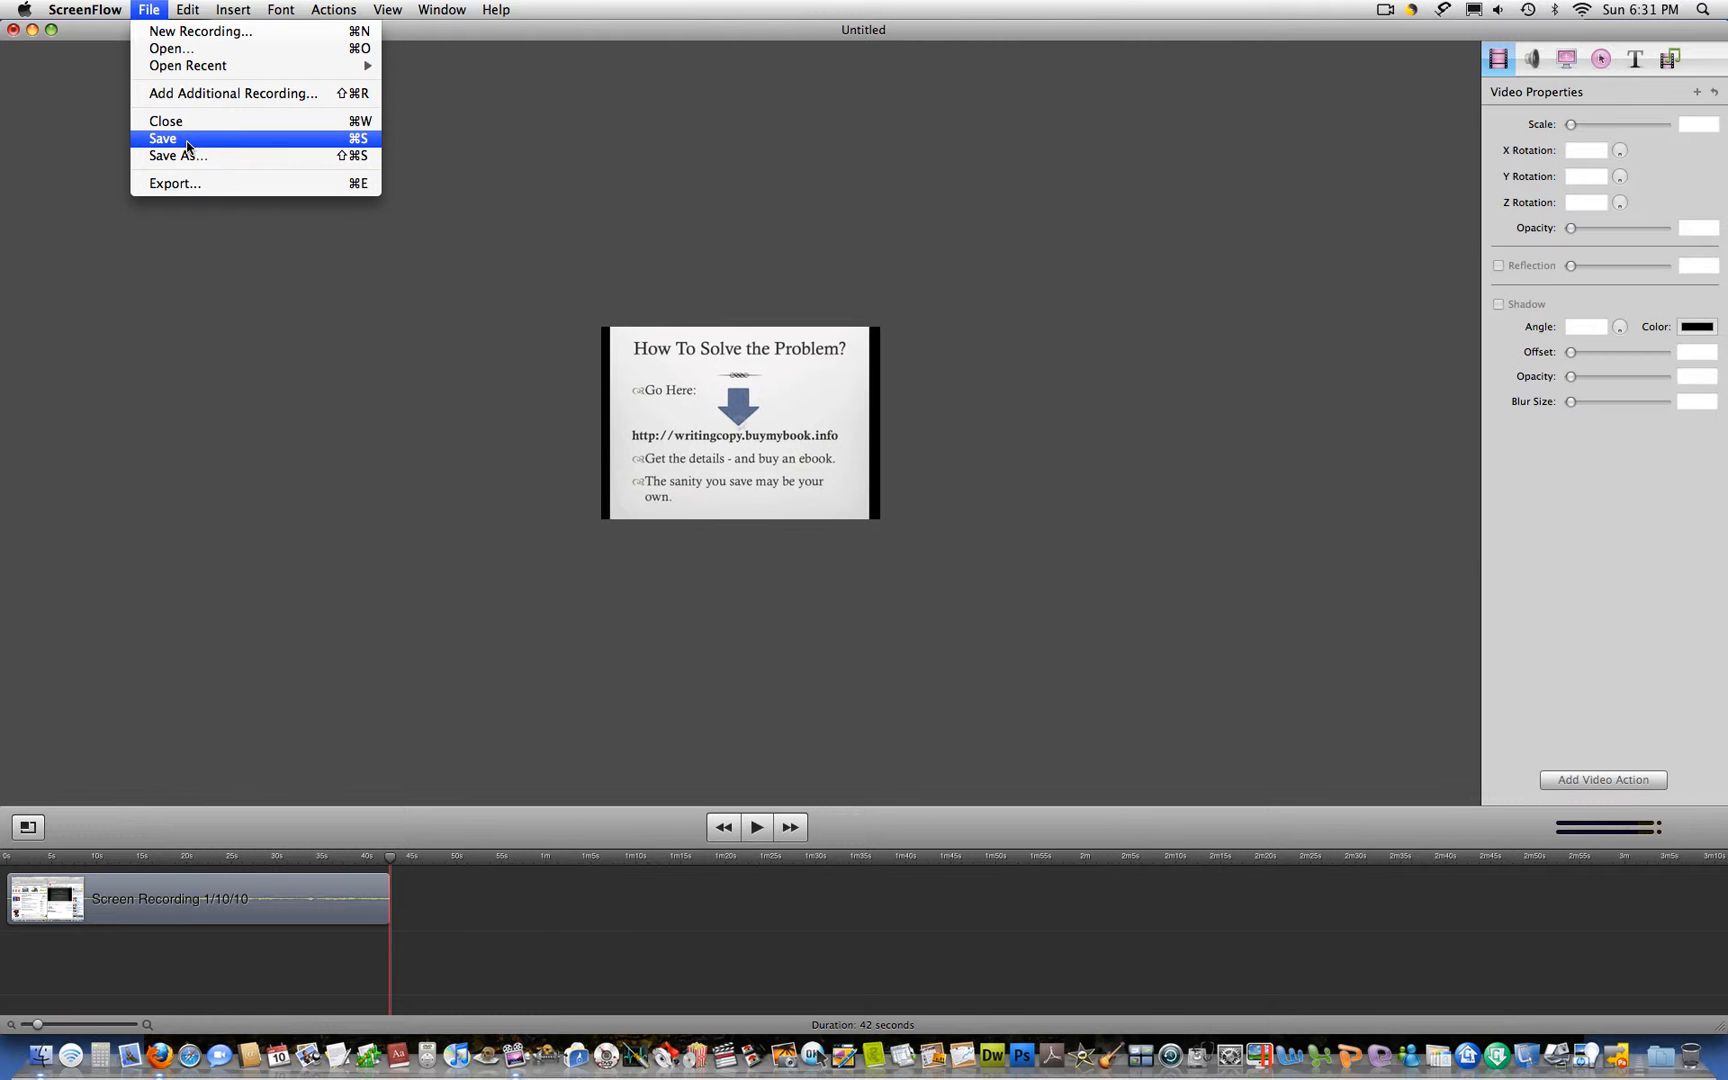
{"action": "mouse_move", "coordinate": [186, 174]}
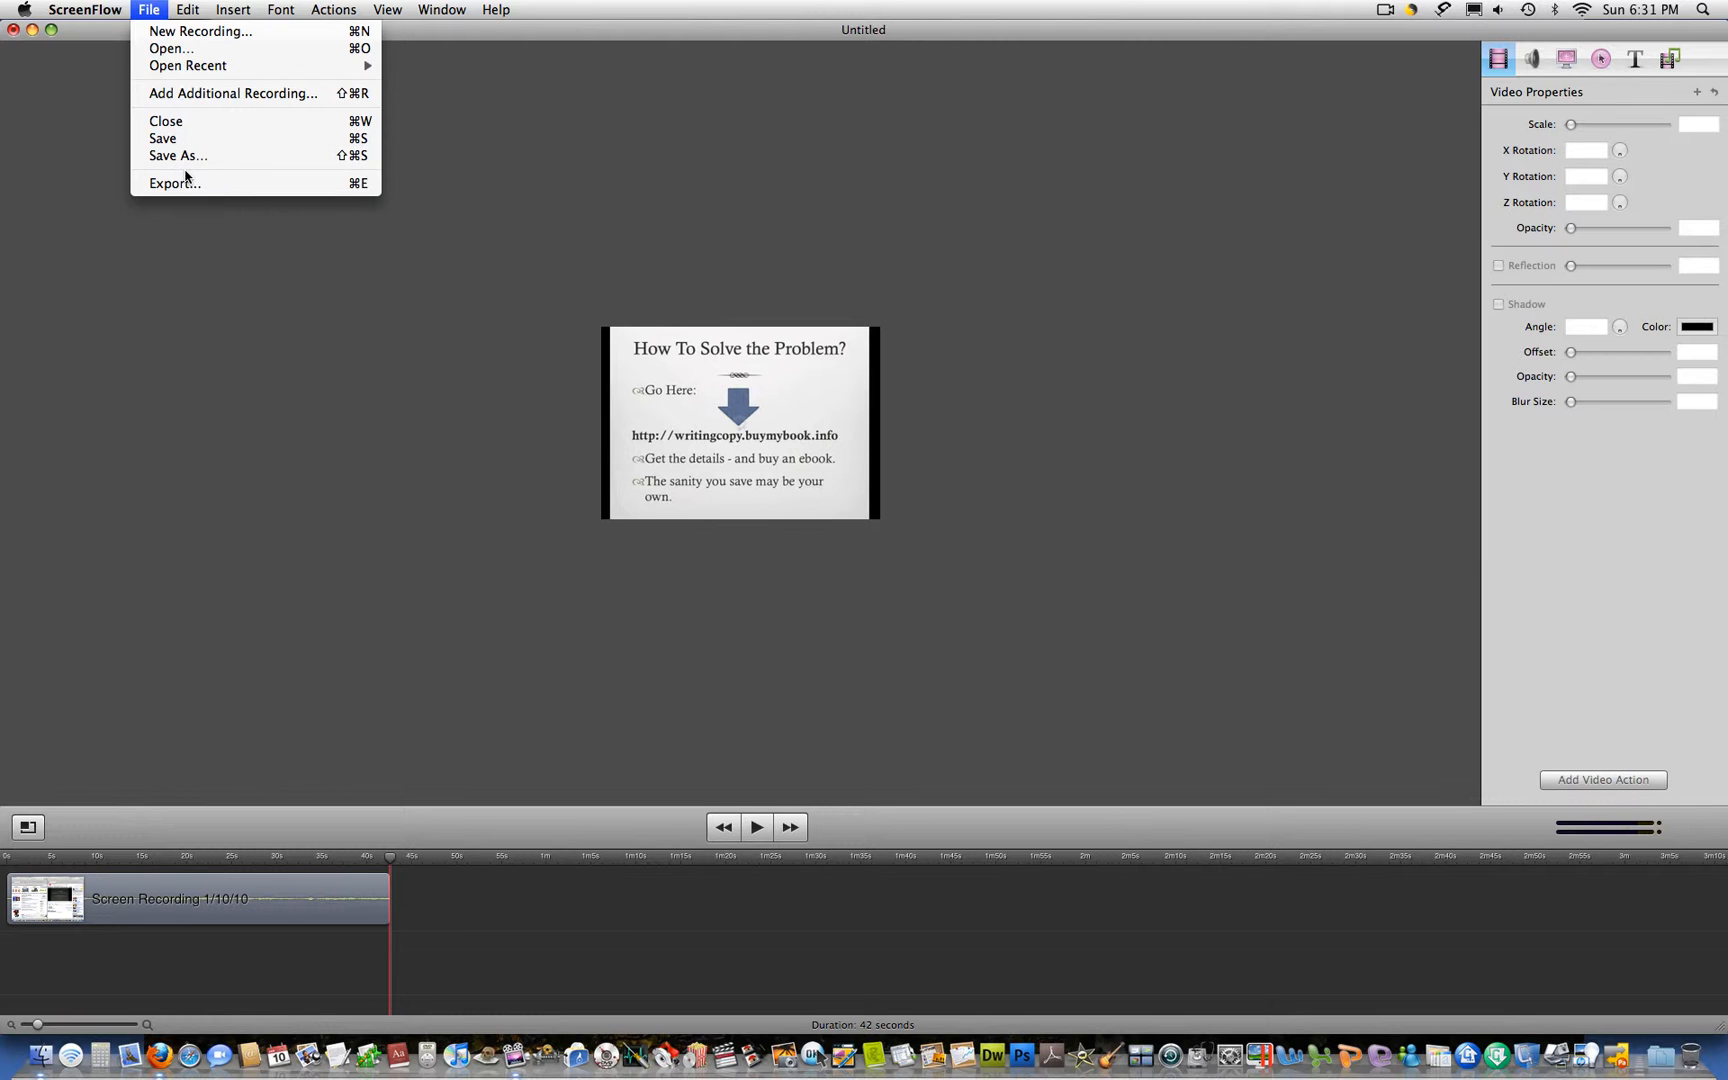
{"action": "mouse_move", "coordinate": [174, 182]}
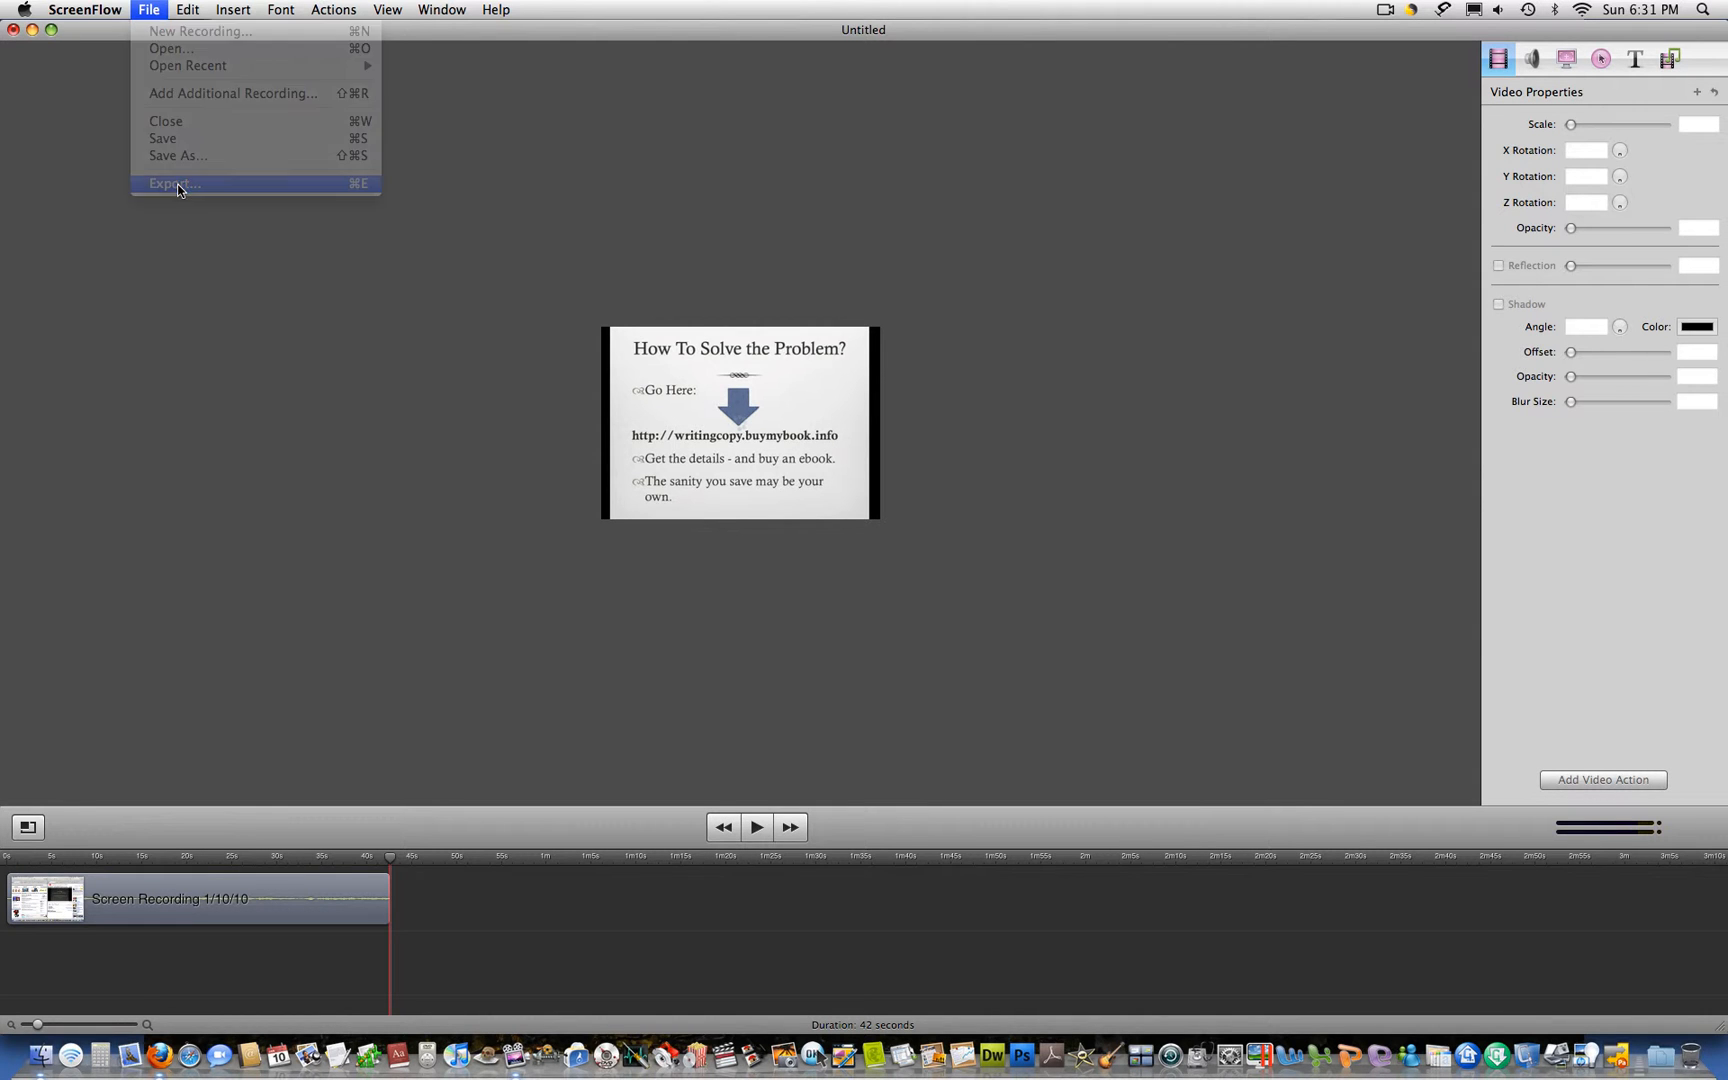
{"action": "left_click", "coordinate": [170, 182]}
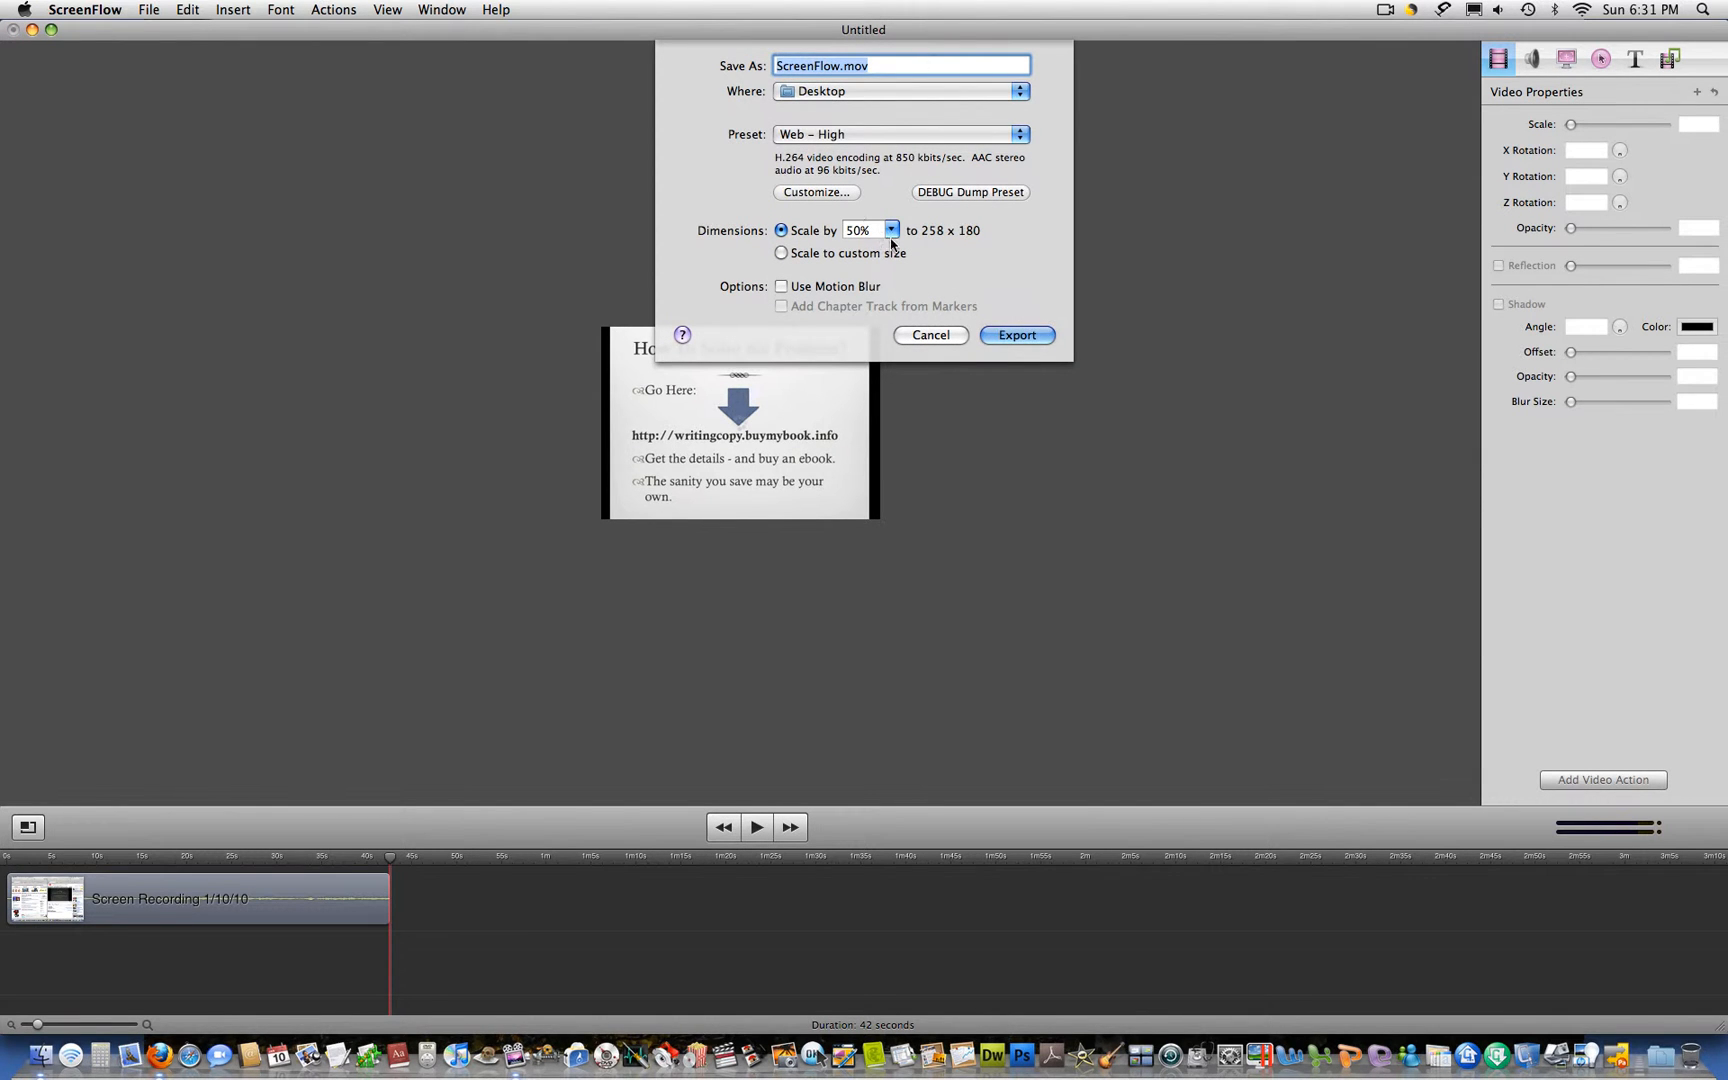
{"action": "mouse_move", "coordinate": [894, 242]}
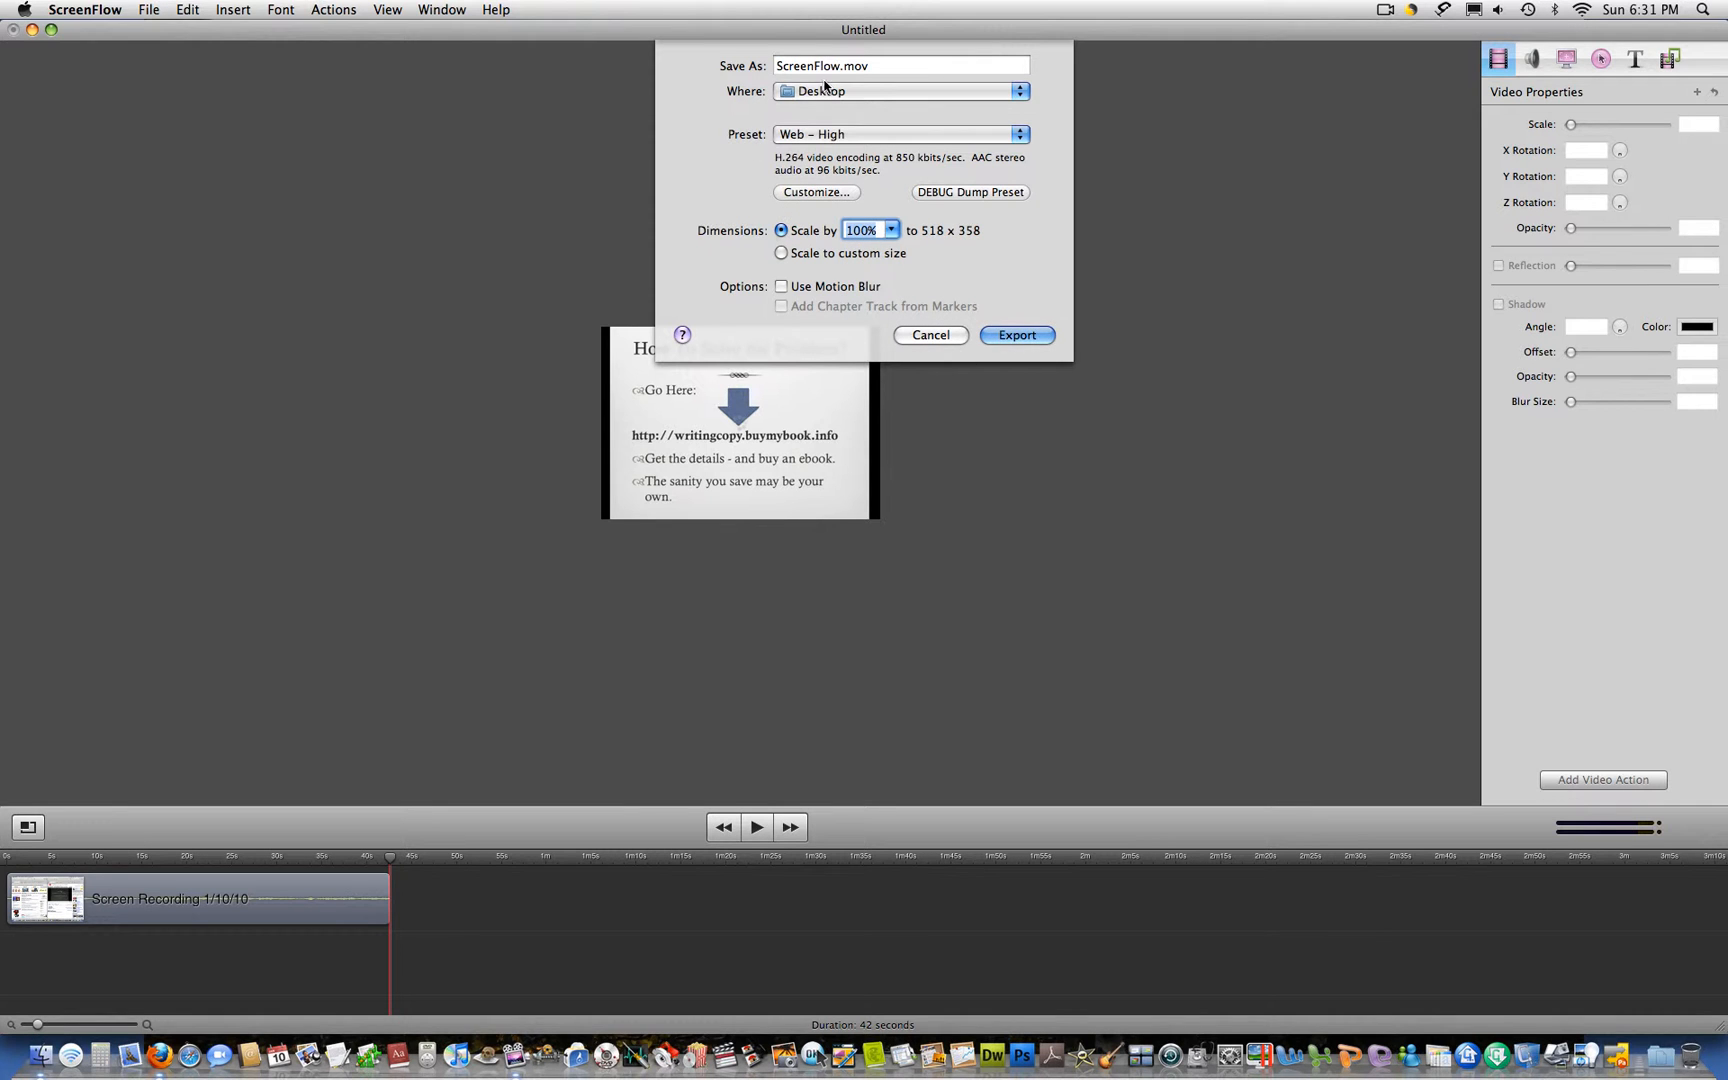
{"action": "left_click", "coordinate": [900, 66]}
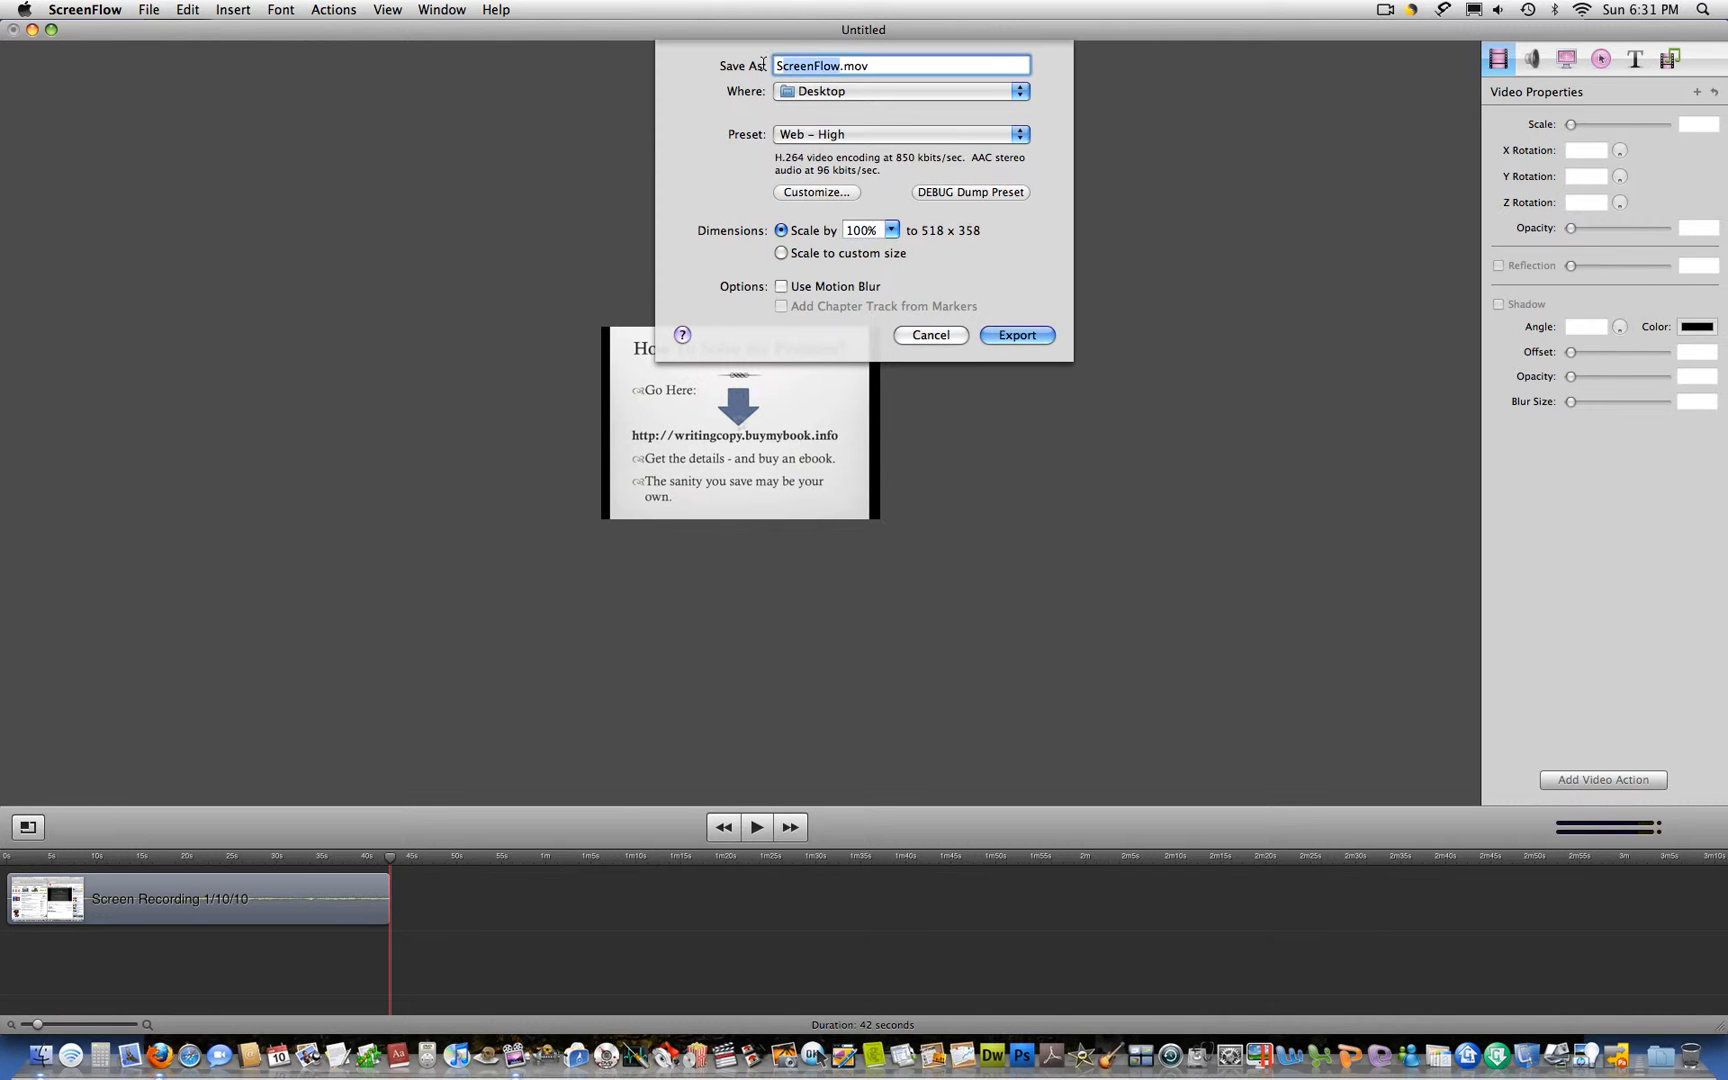
{"action": "mouse_move", "coordinate": [926, 388]}
{"action": "type", "text": "cop"}
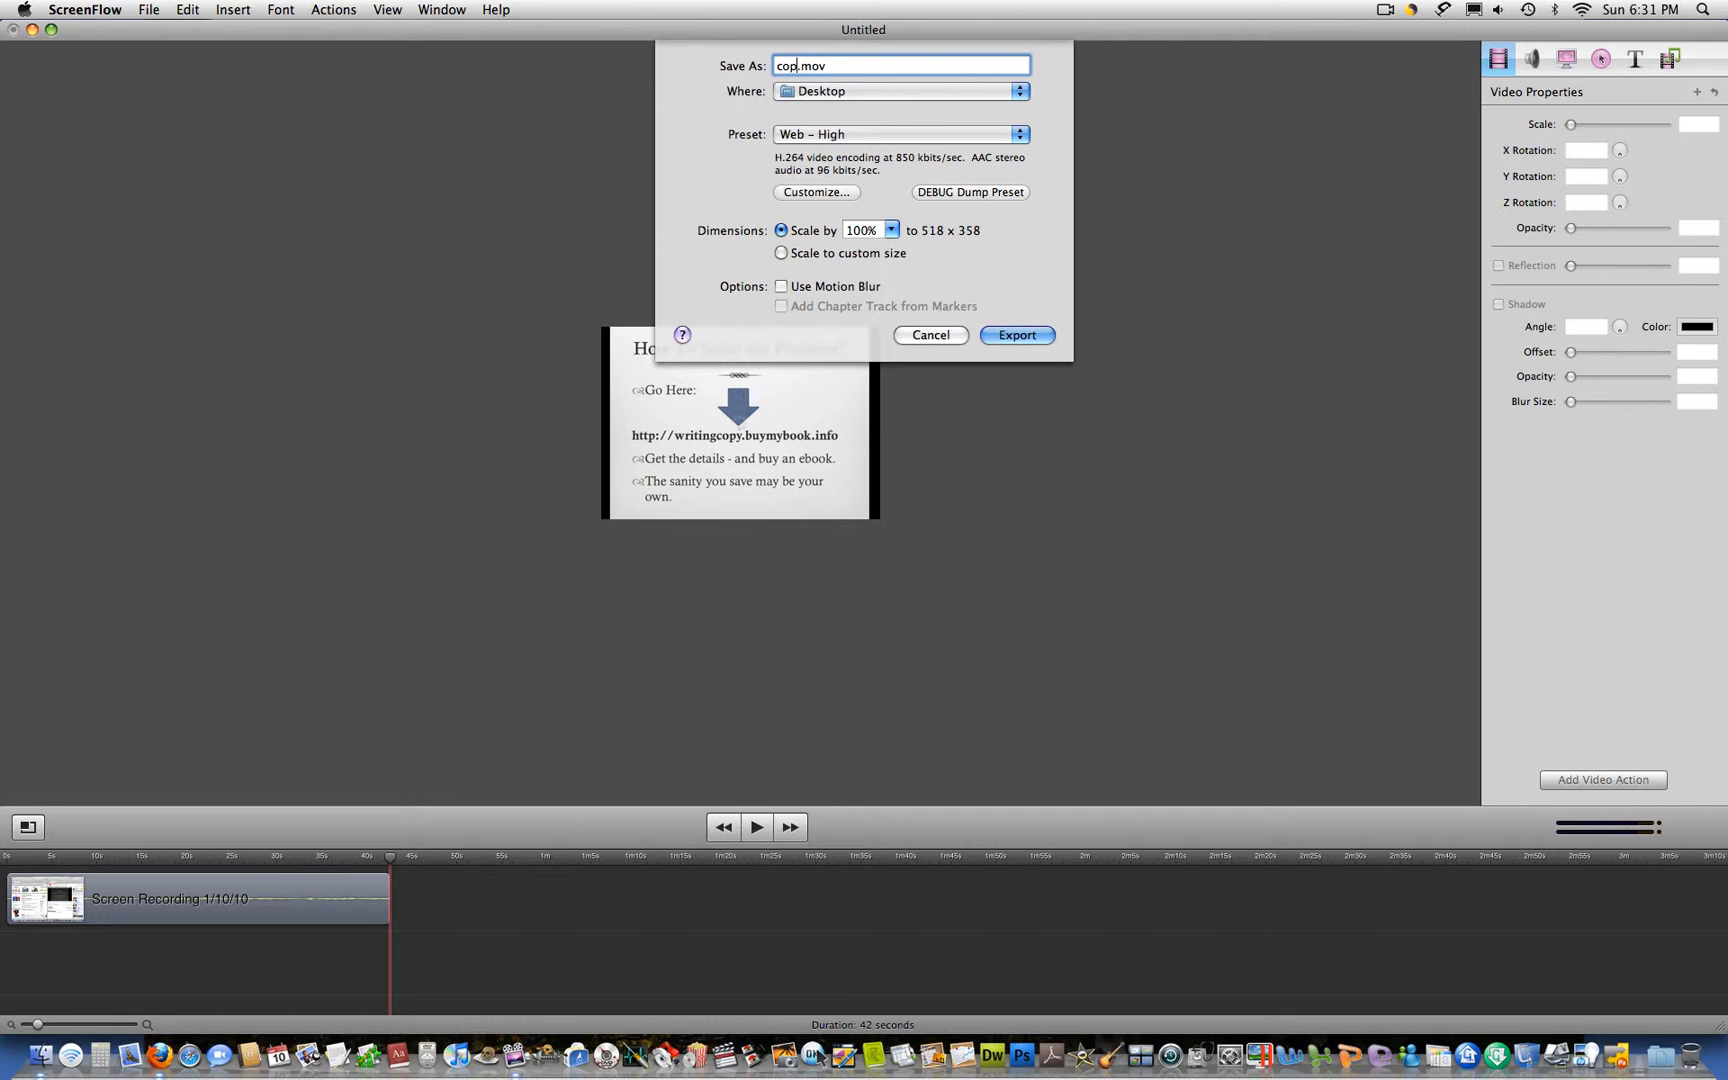
{"action": "type", "text": "ywi"}
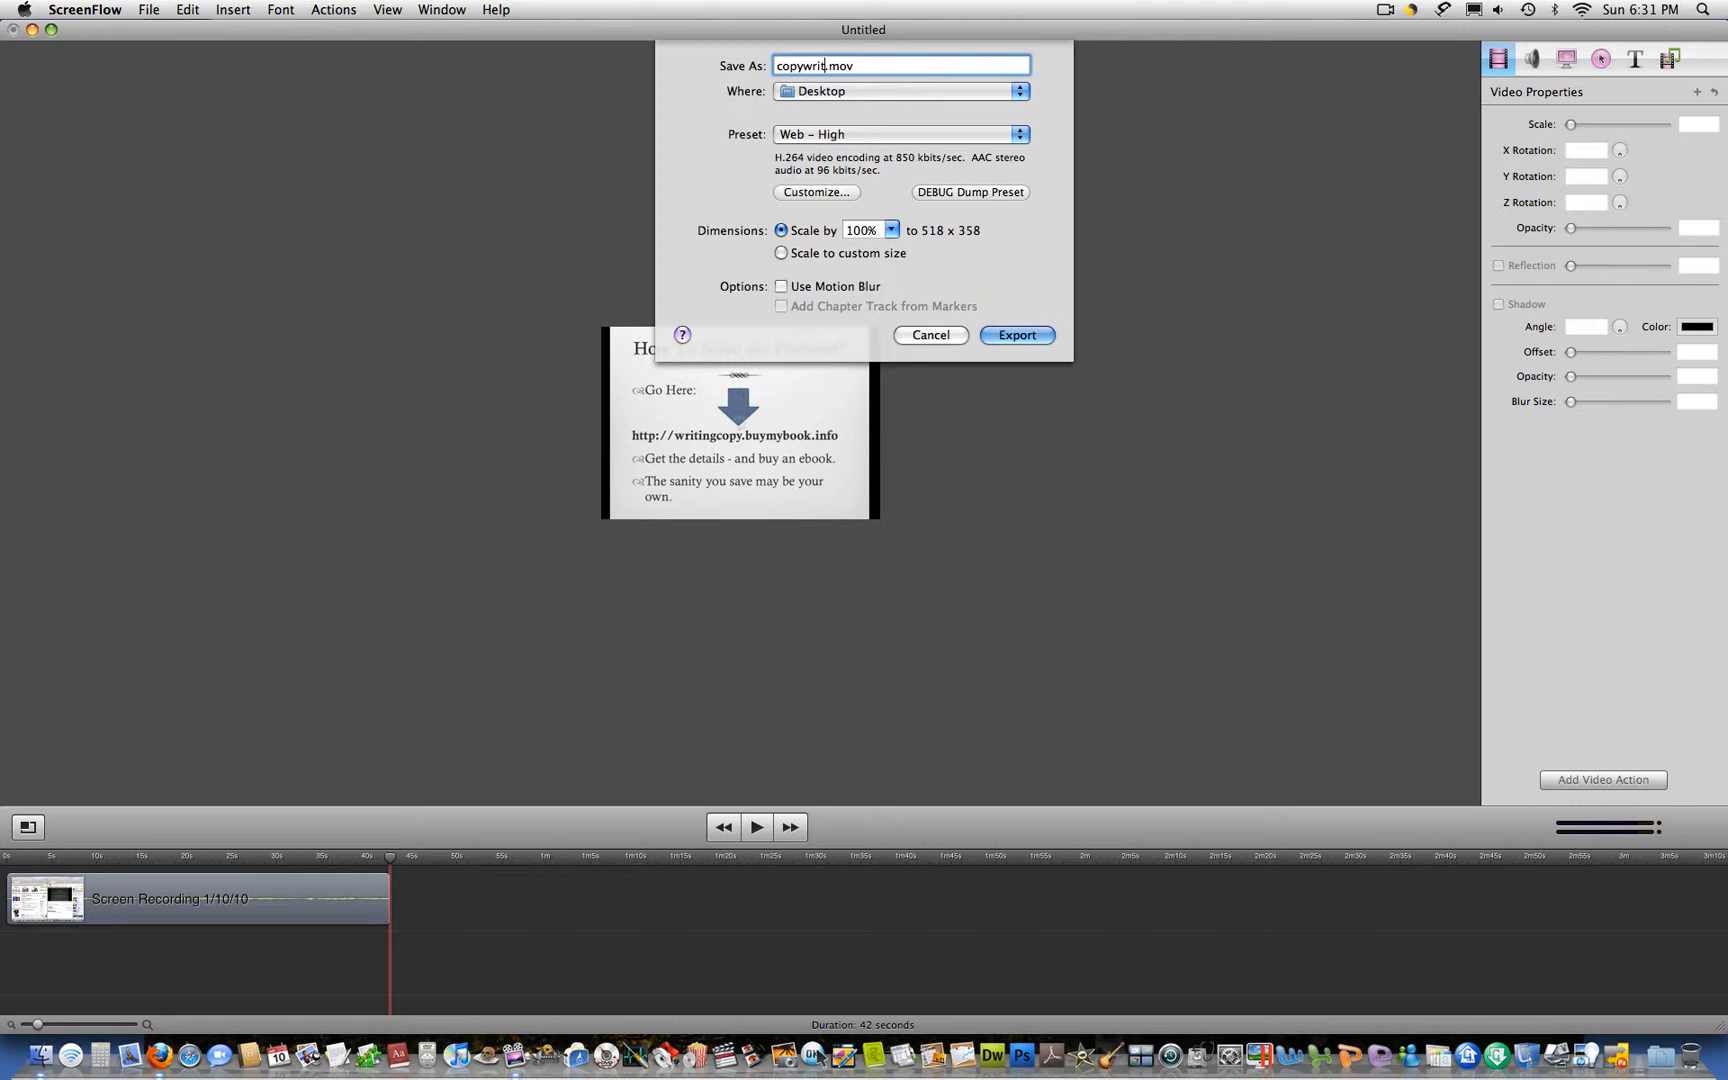
{"action": "type", "text": "ing"}
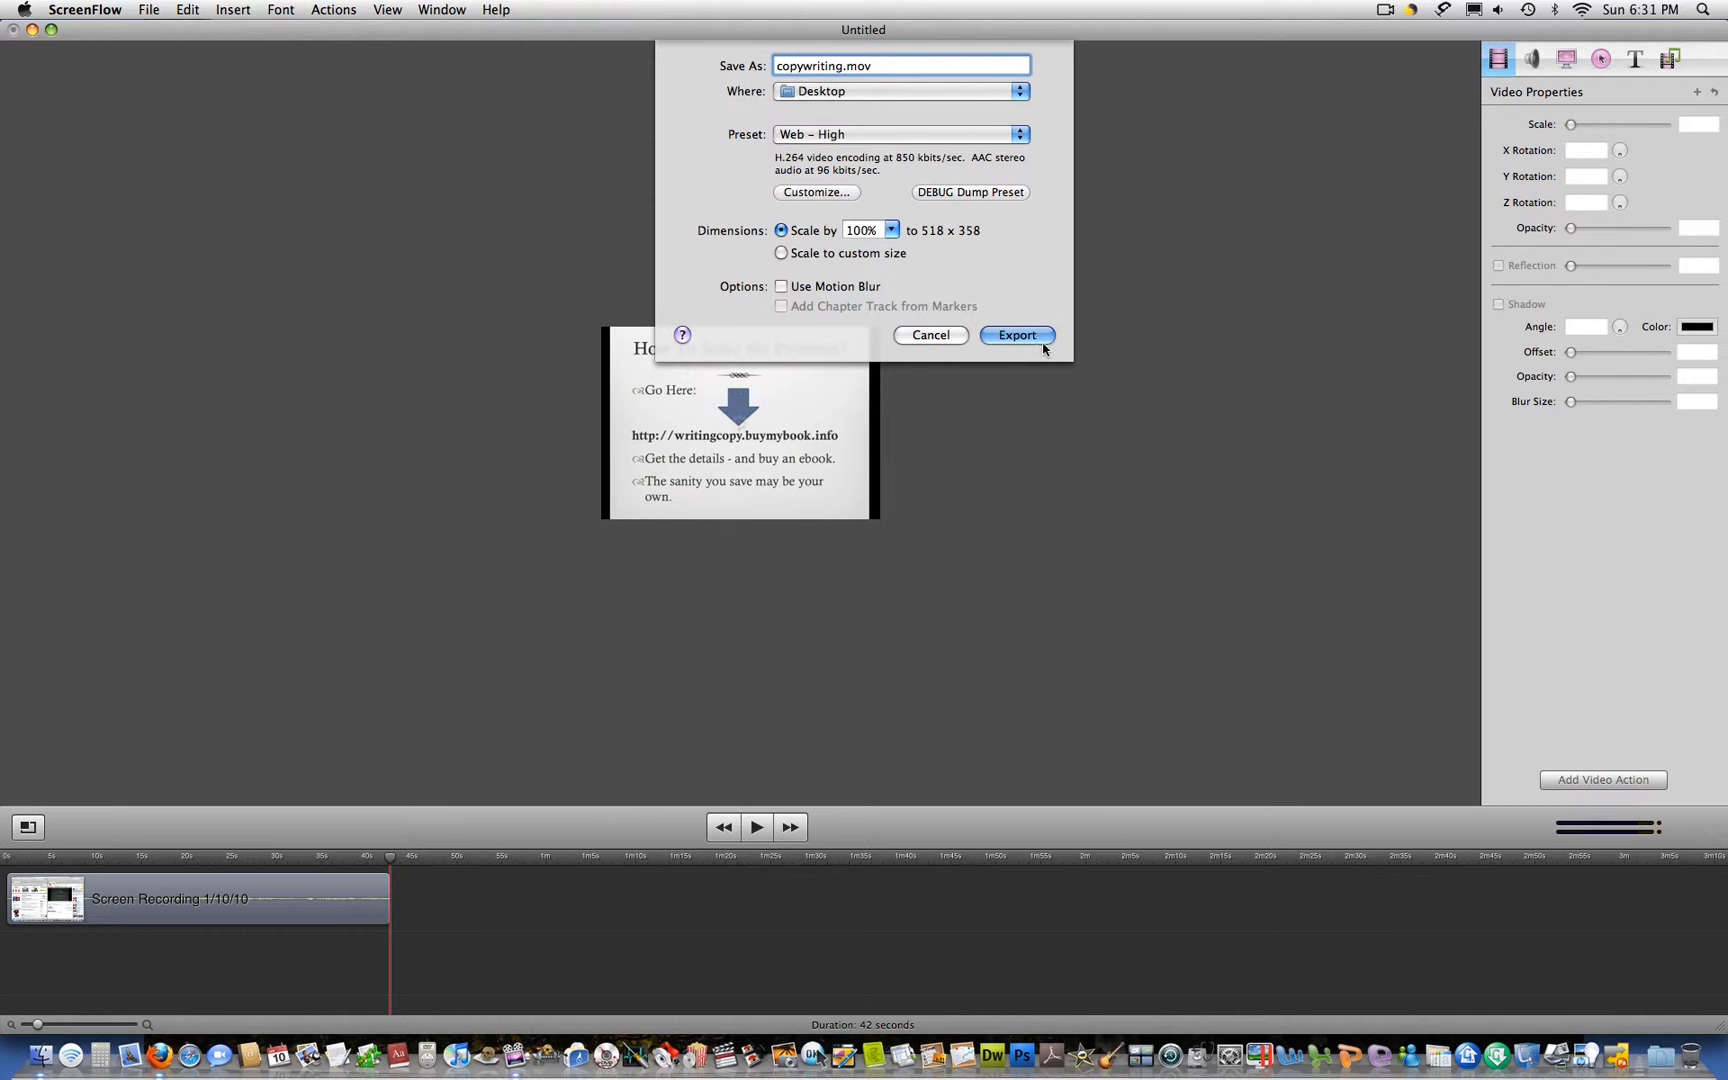
Export copywriting.mov and wait for the progress bar to finish
{"action": "left_click", "coordinate": [1014, 336]}
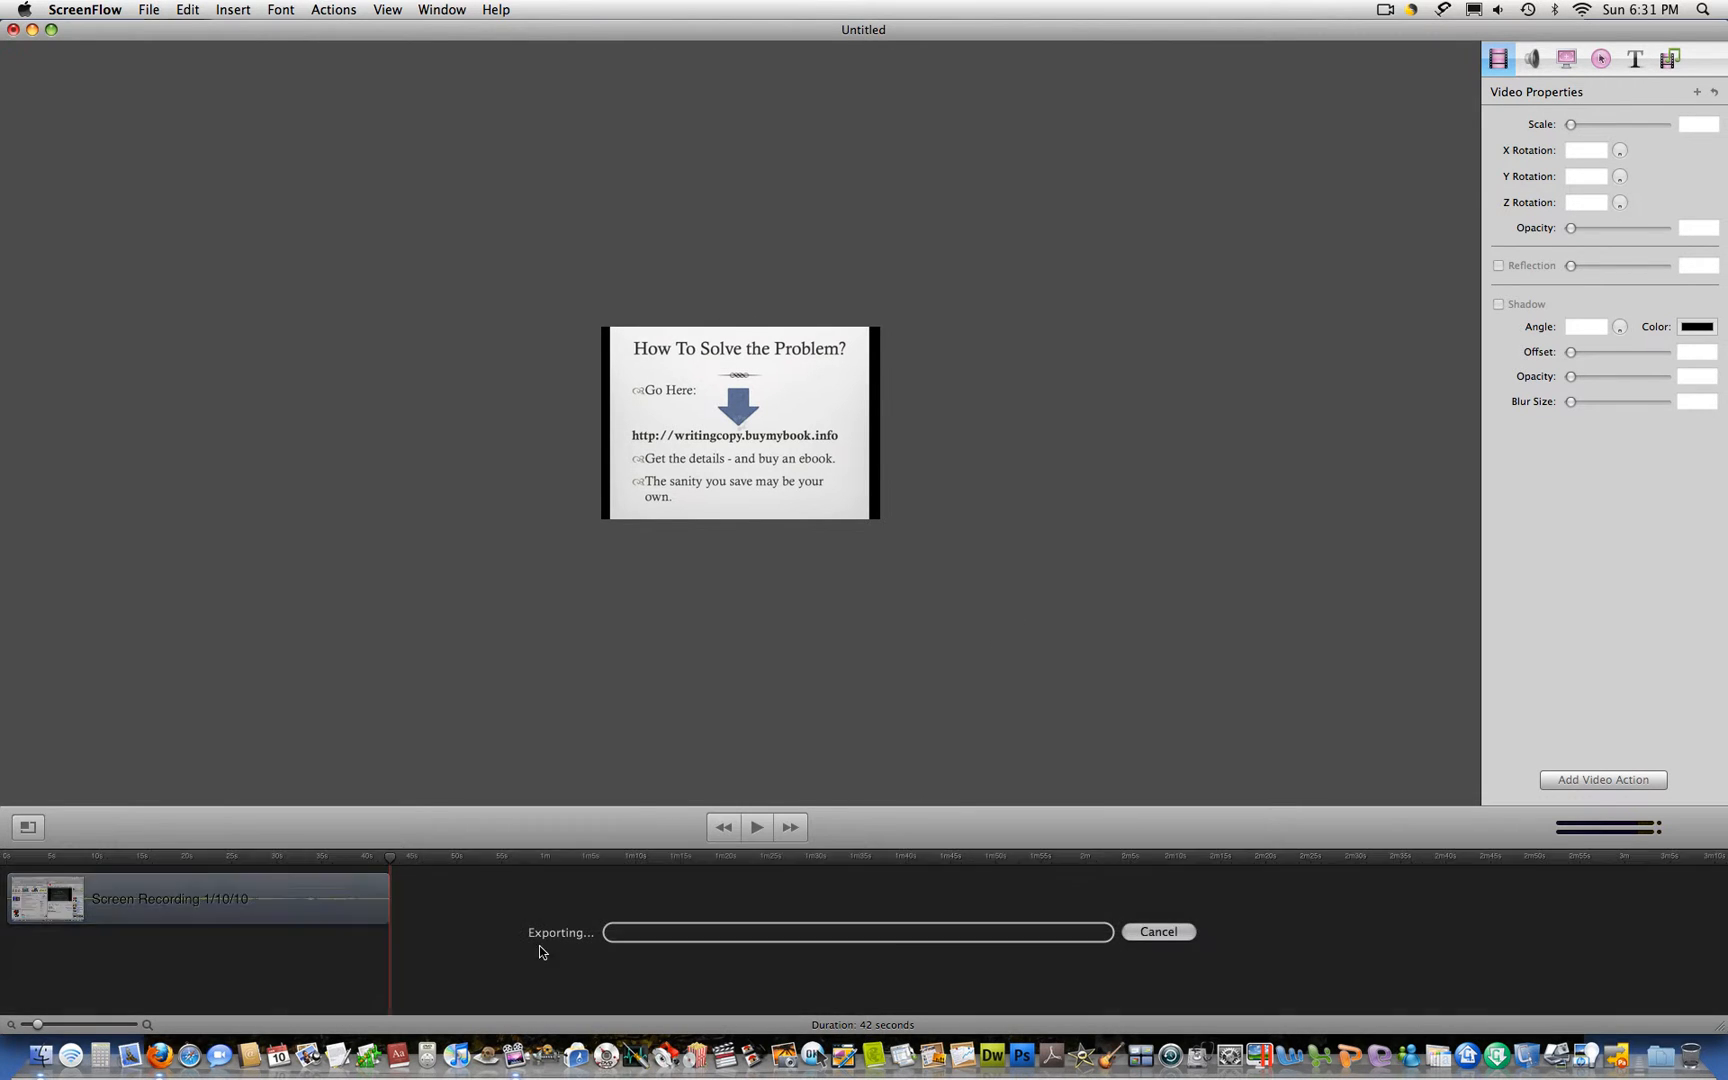
{"action": "mouse_move", "coordinate": [894, 282]}
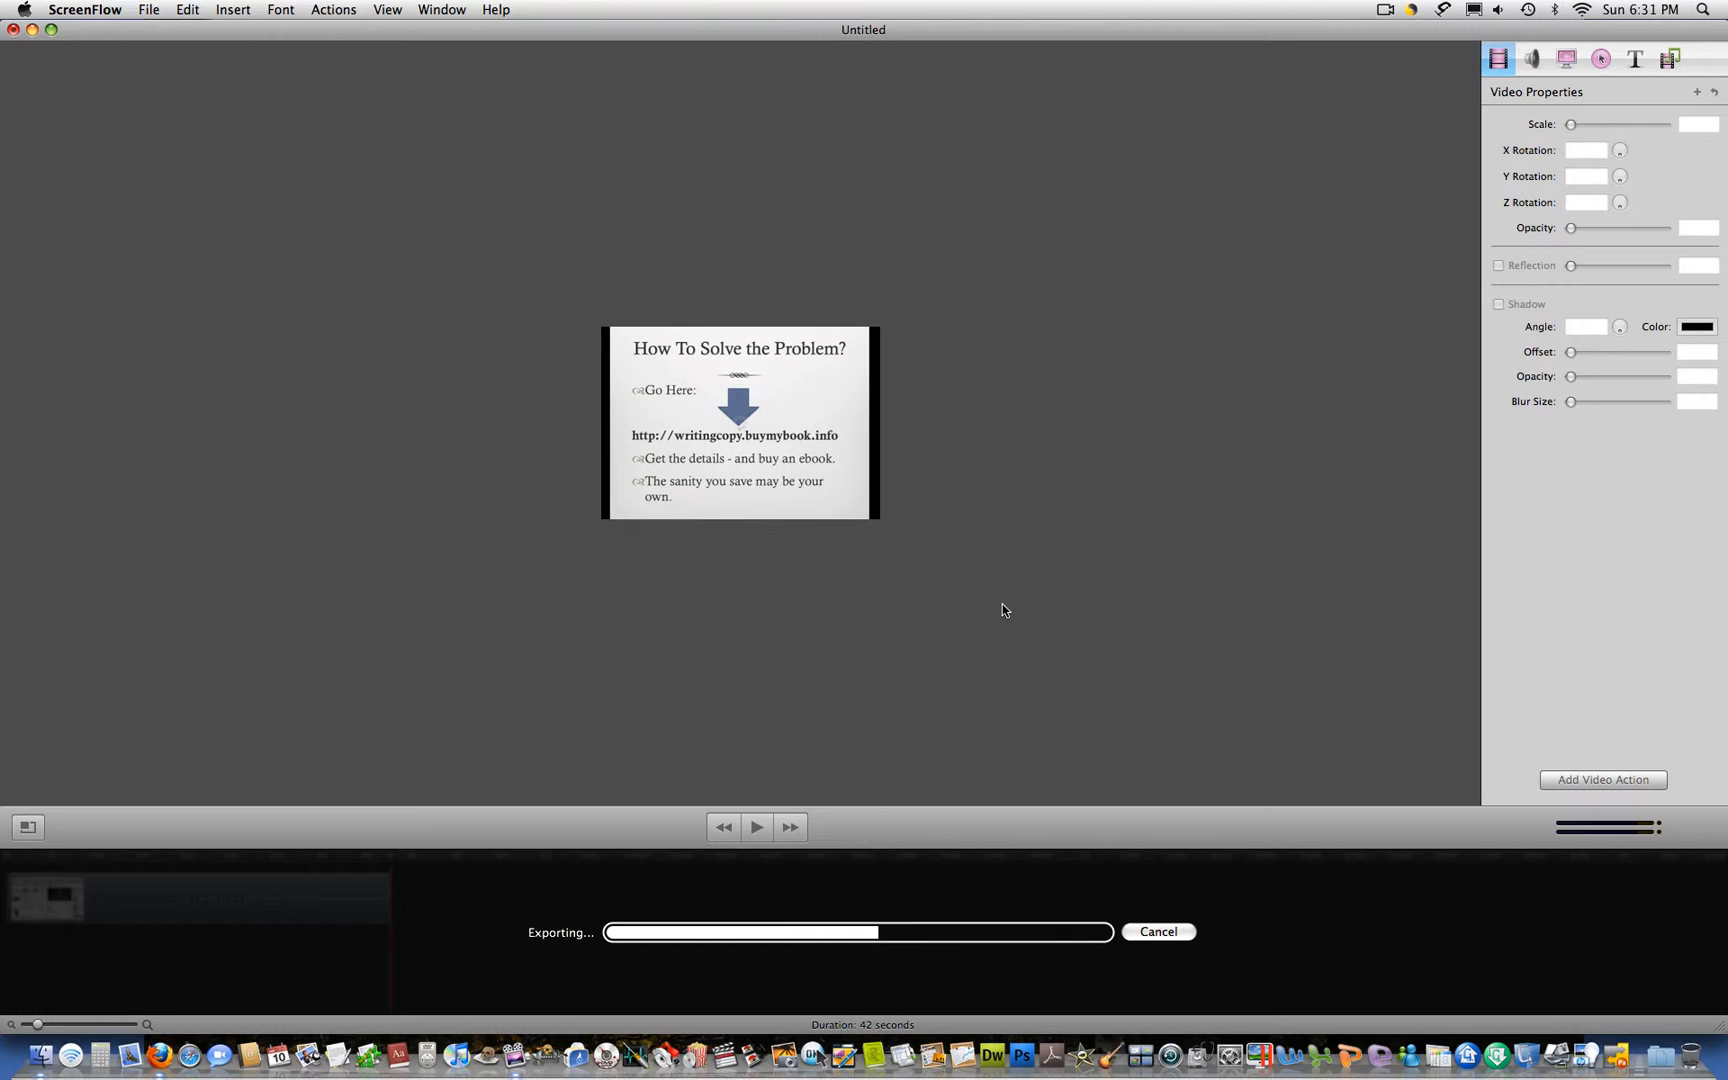
{"action": "mouse_move", "coordinate": [1474, 64]}
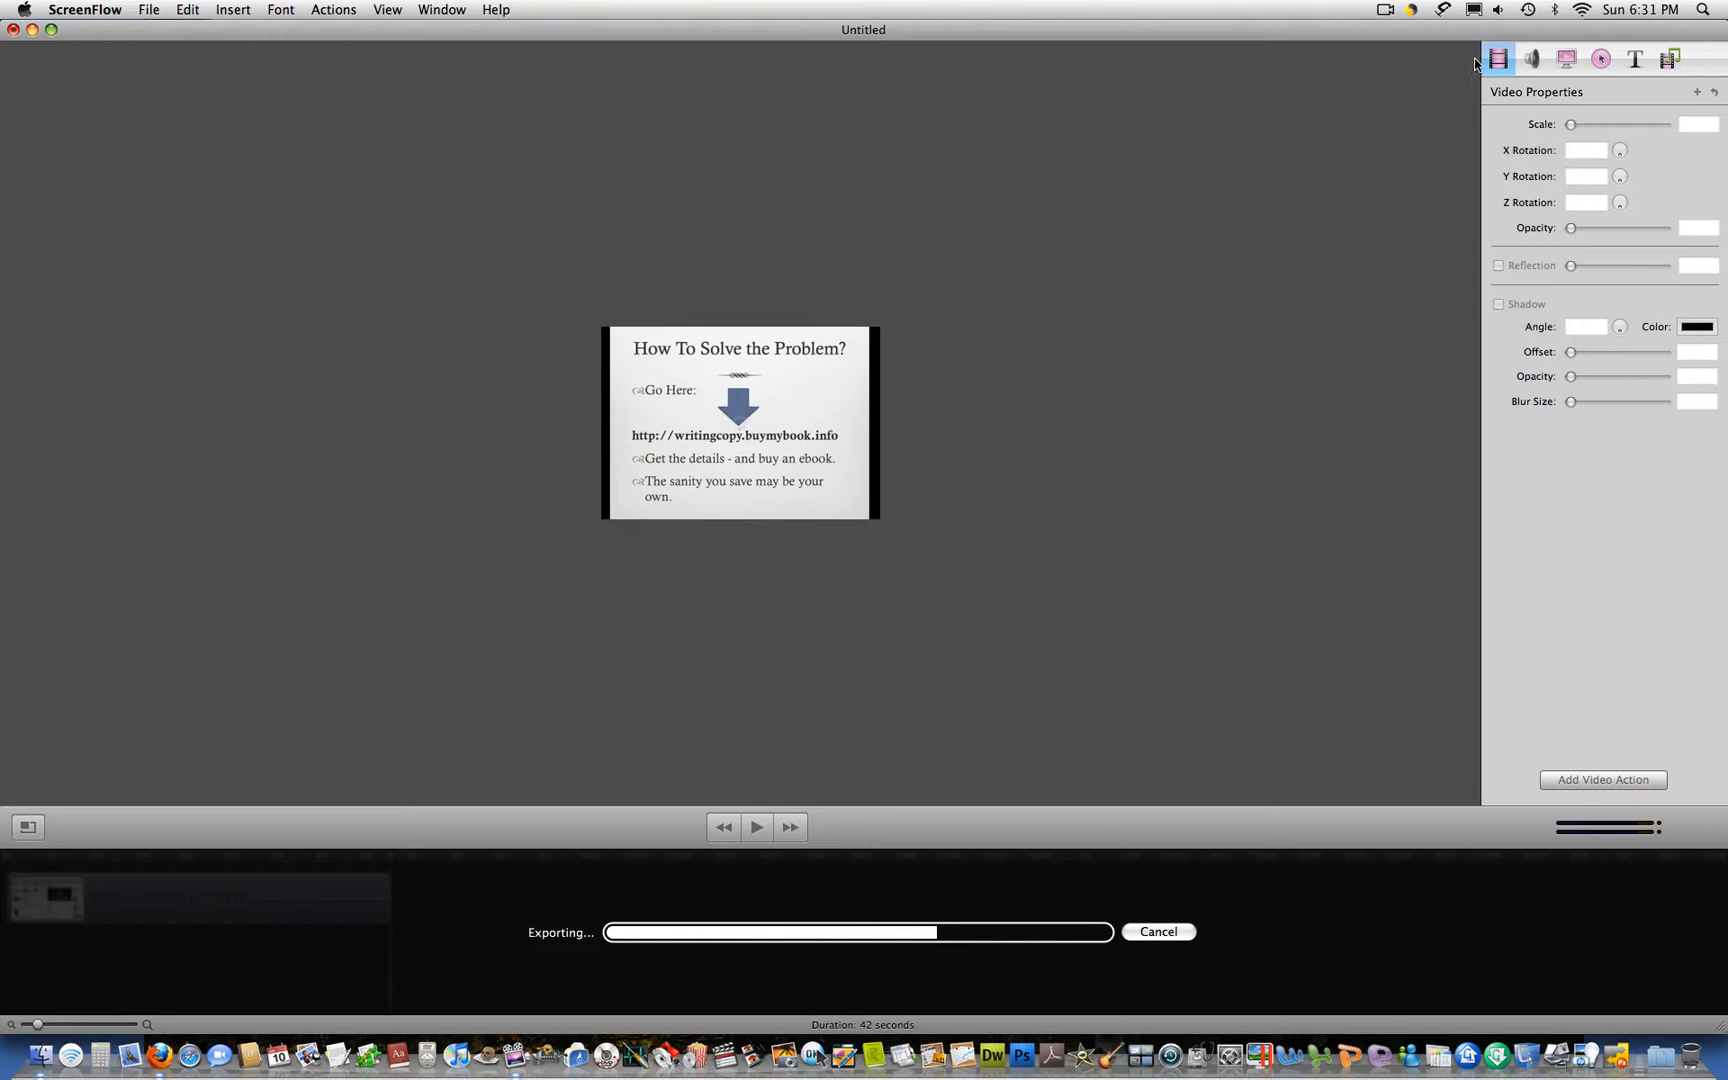
{"action": "mouse_move", "coordinate": [1196, 128]}
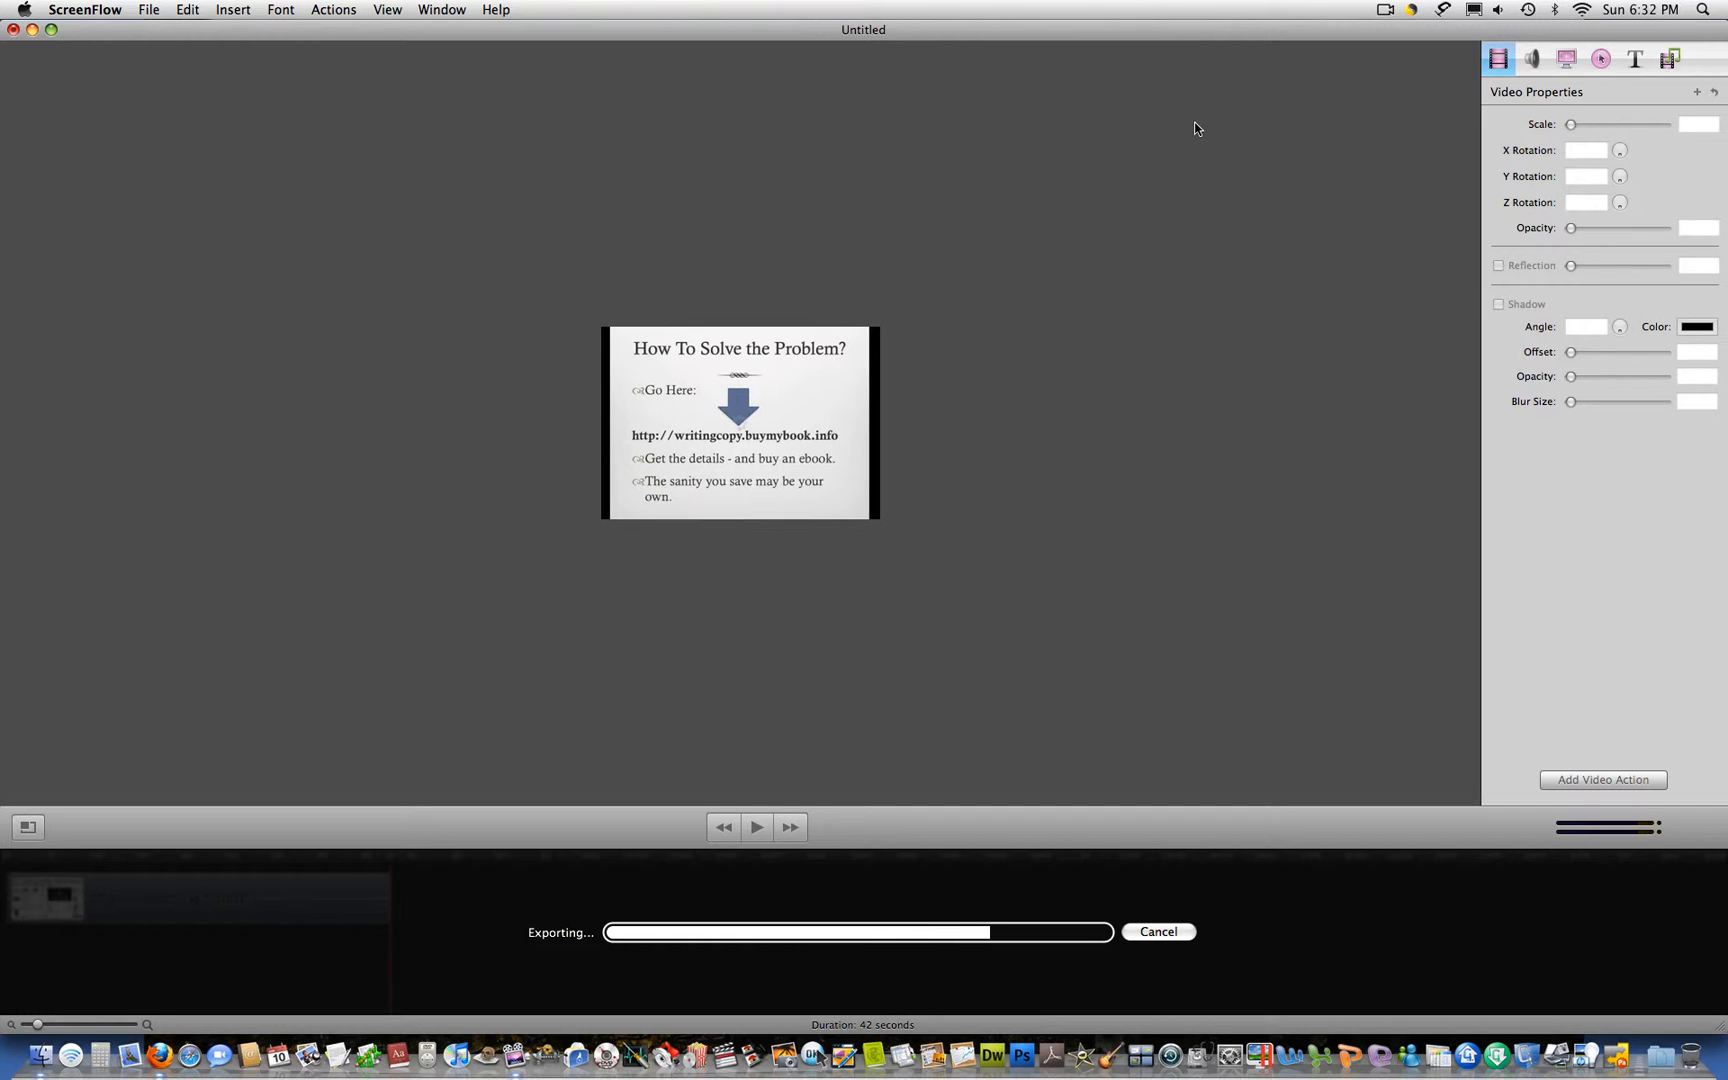
{"action": "mouse_move", "coordinate": [316, 182]}
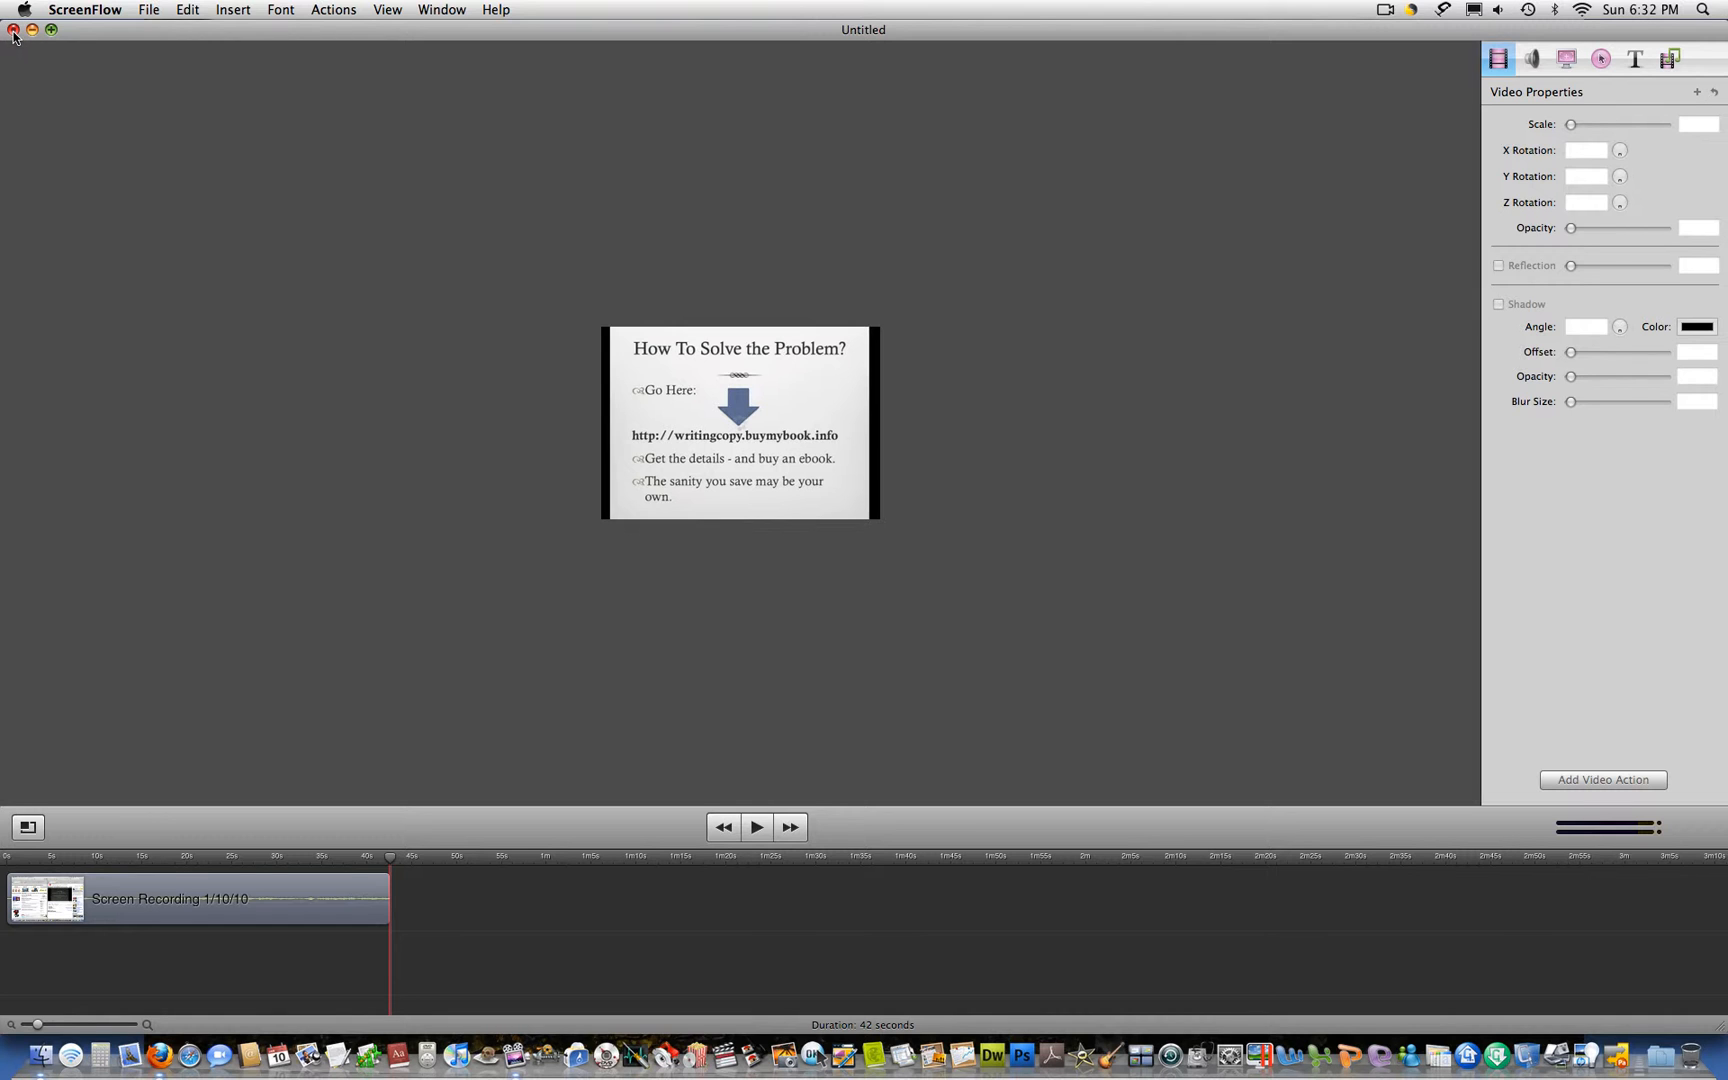
{"action": "mouse_move", "coordinate": [340, 238]}
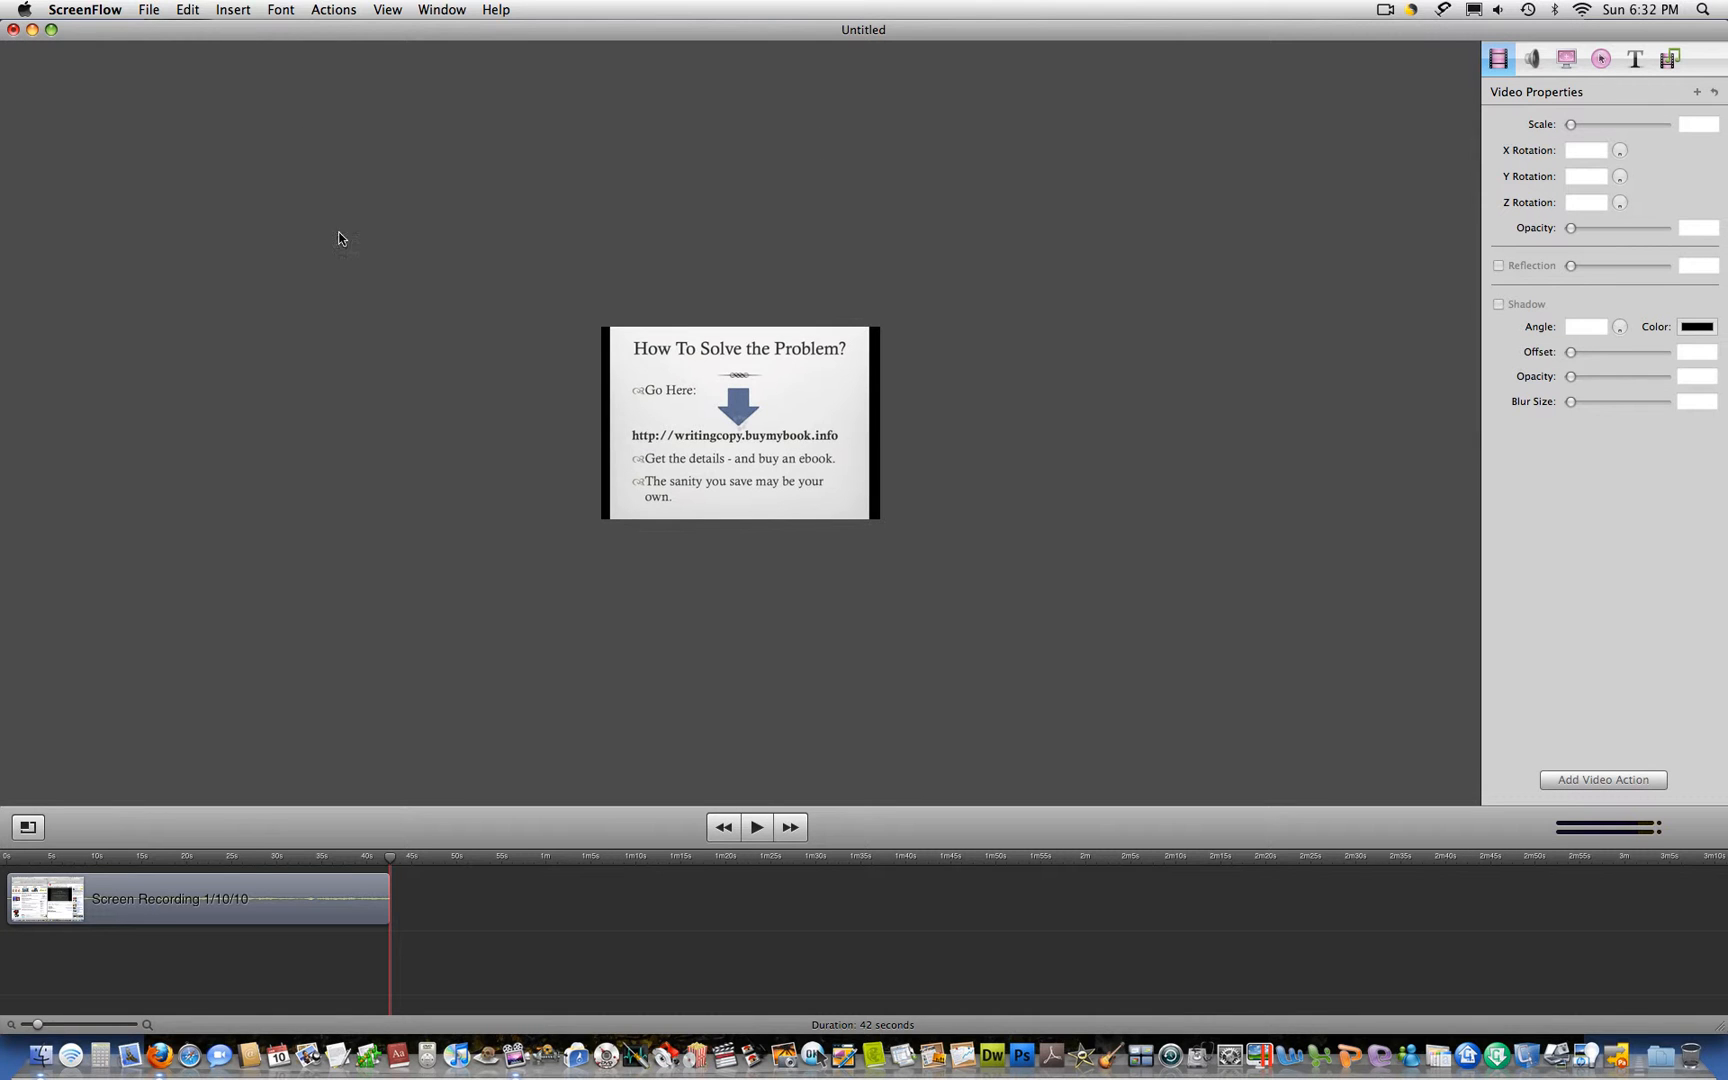
{"action": "mouse_move", "coordinate": [900, 386]}
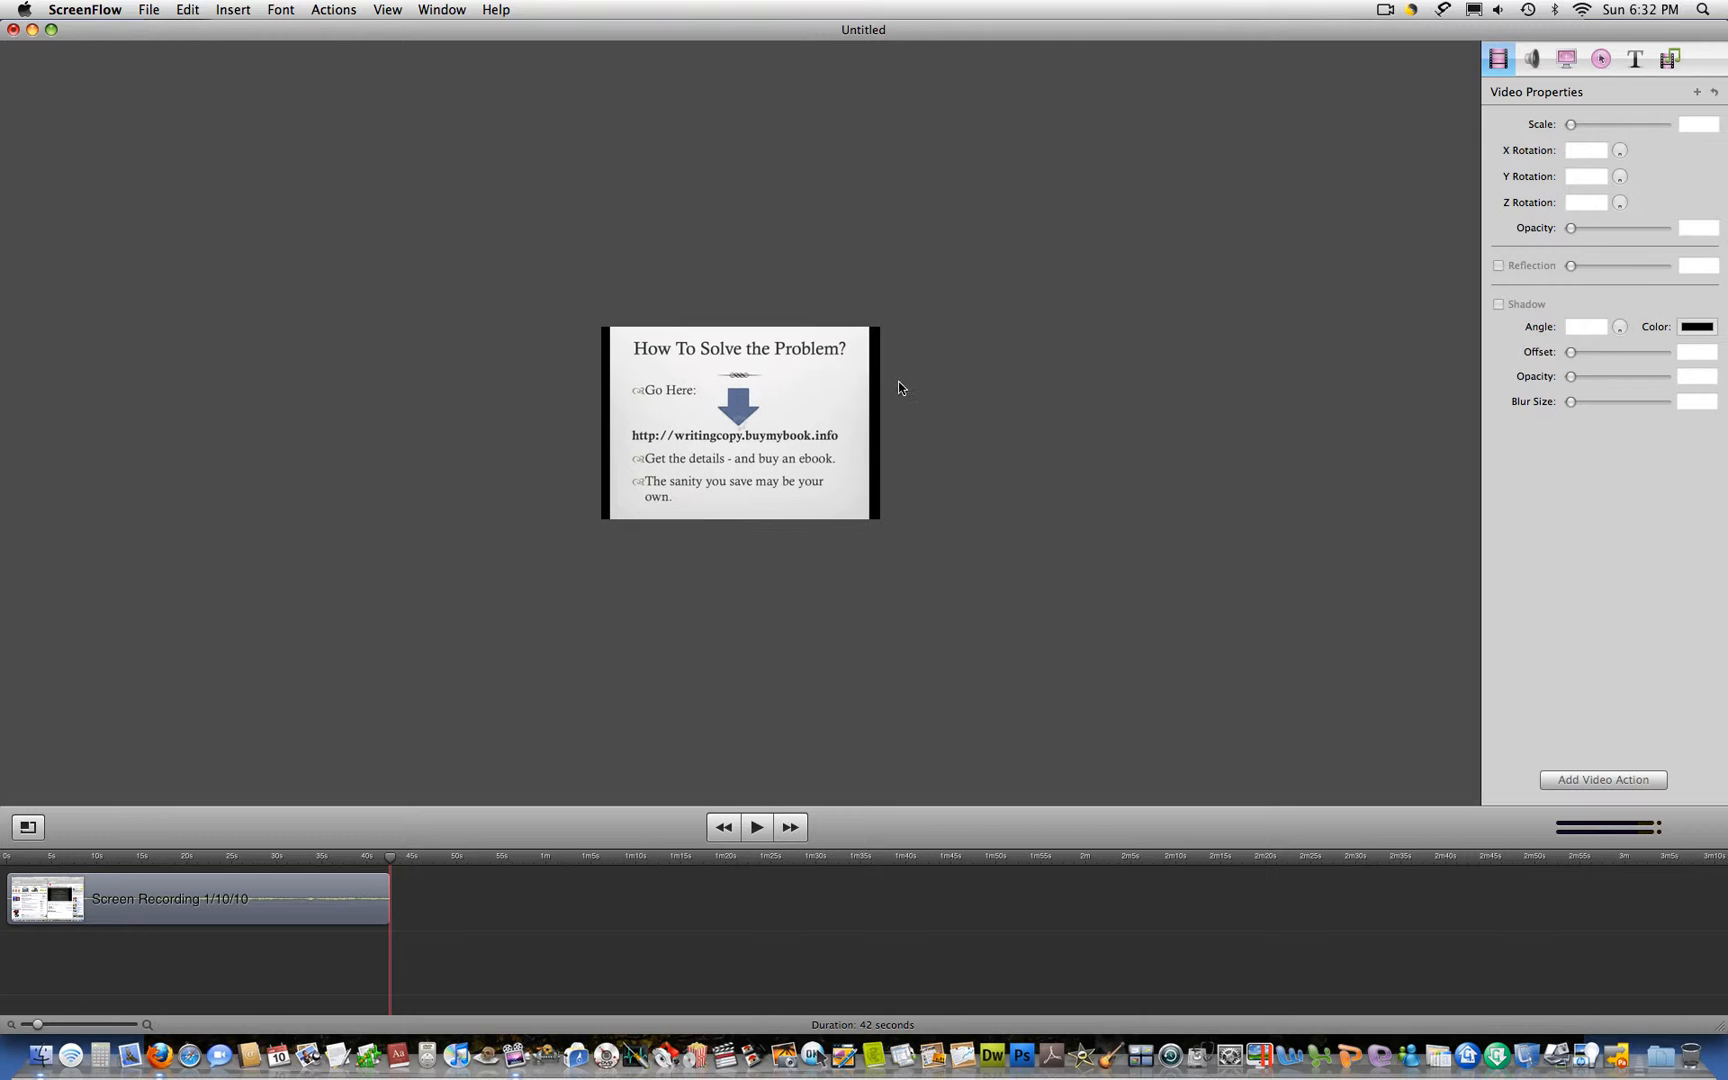
{"action": "mouse_move", "coordinate": [772, 438]}
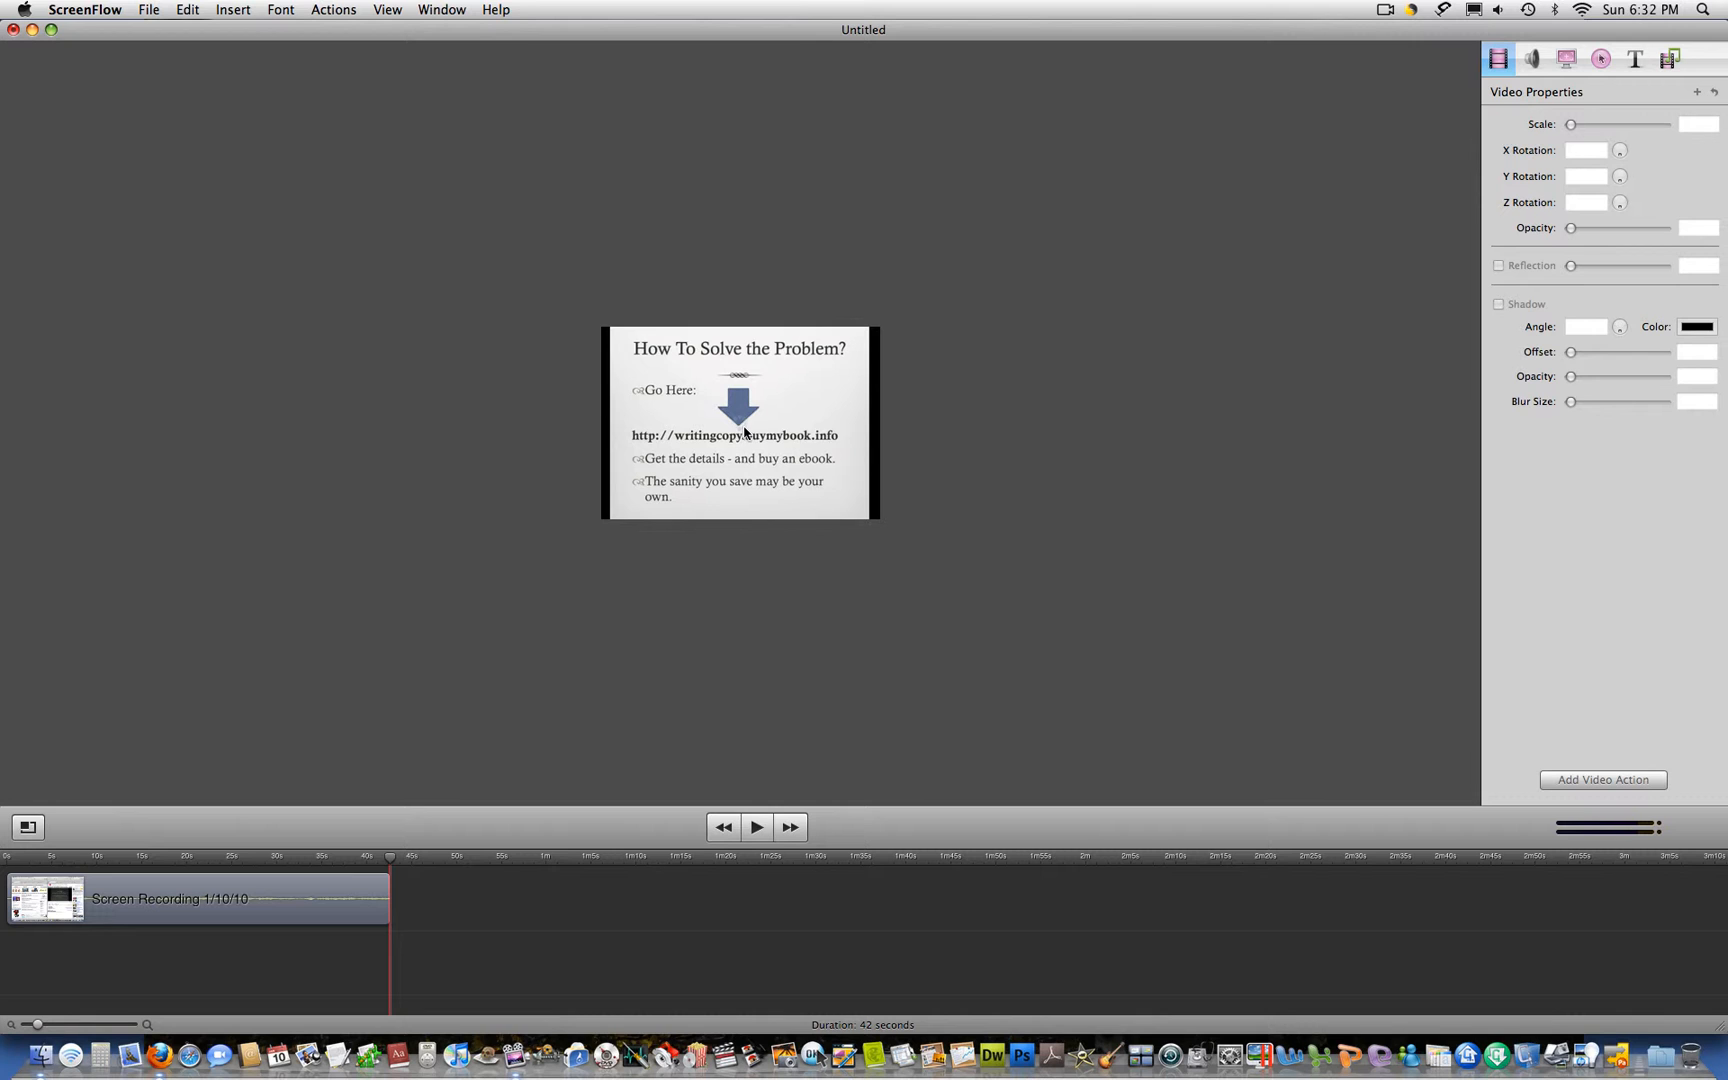
{"action": "mouse_move", "coordinate": [14, 30]}
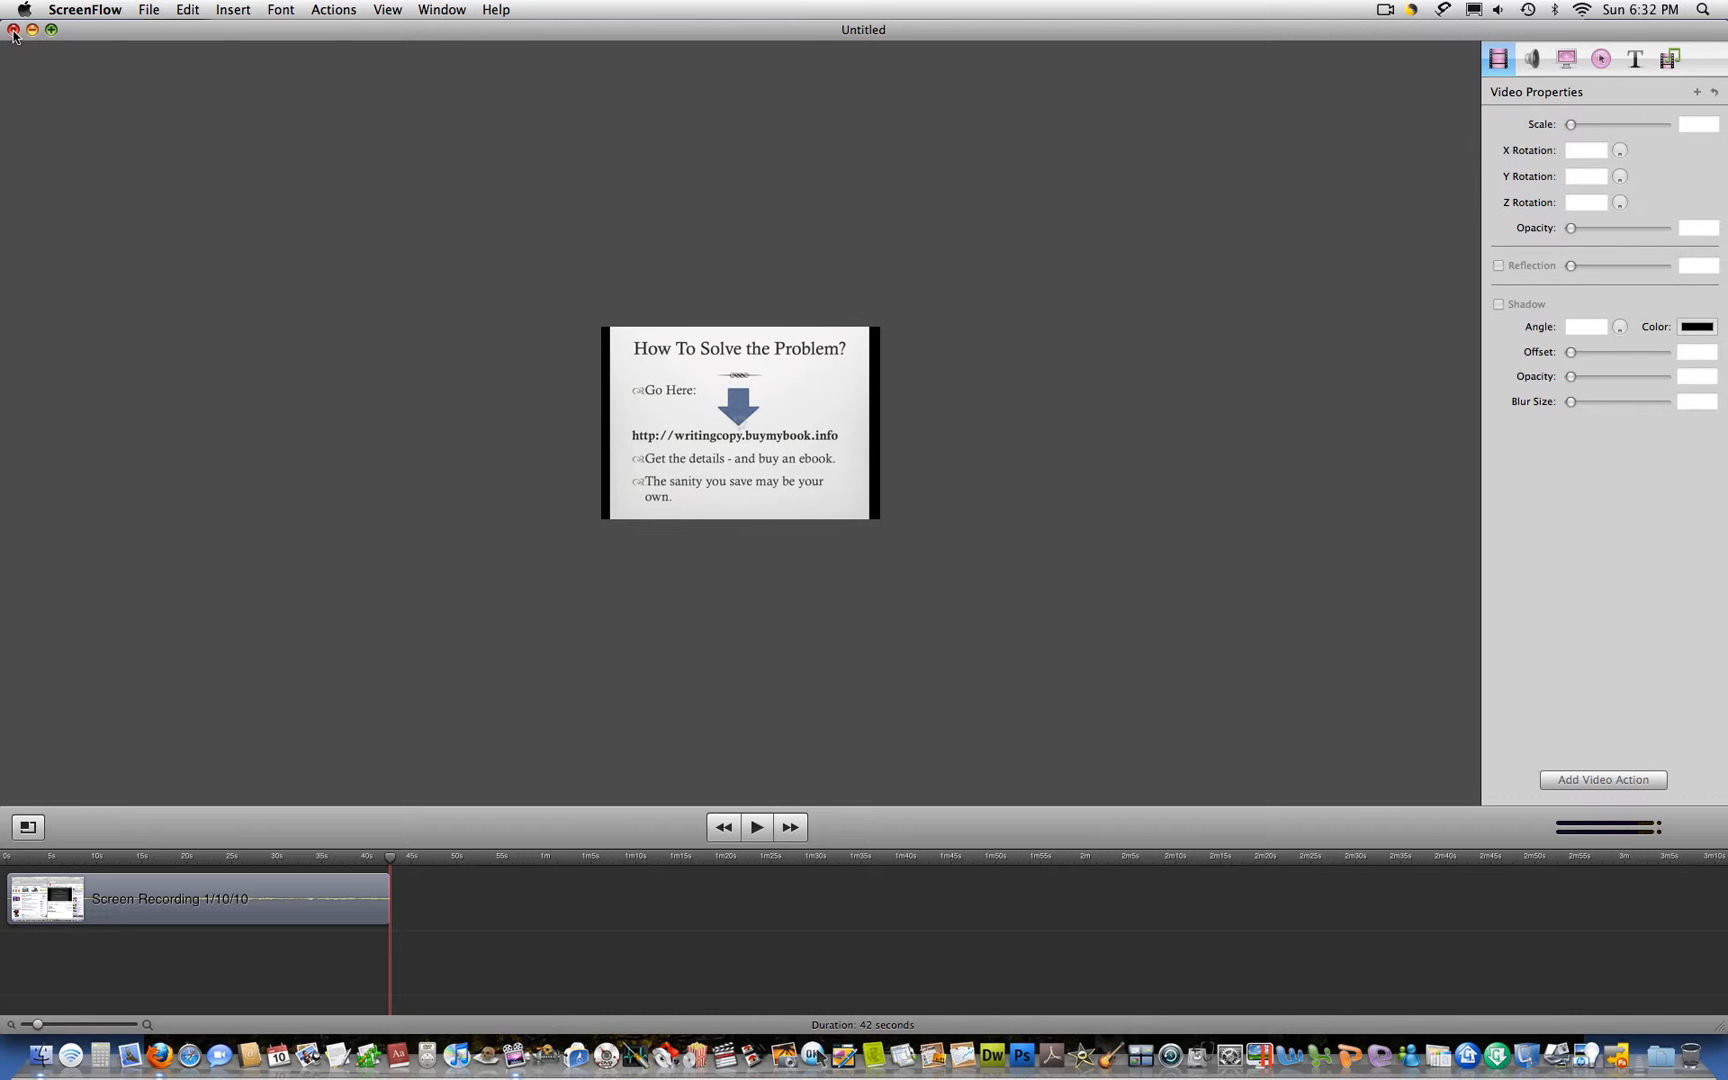
Close the Untitled ScreenFlow document, discarding its unsaved changes
{"action": "left_click", "coordinate": [12, 30]}
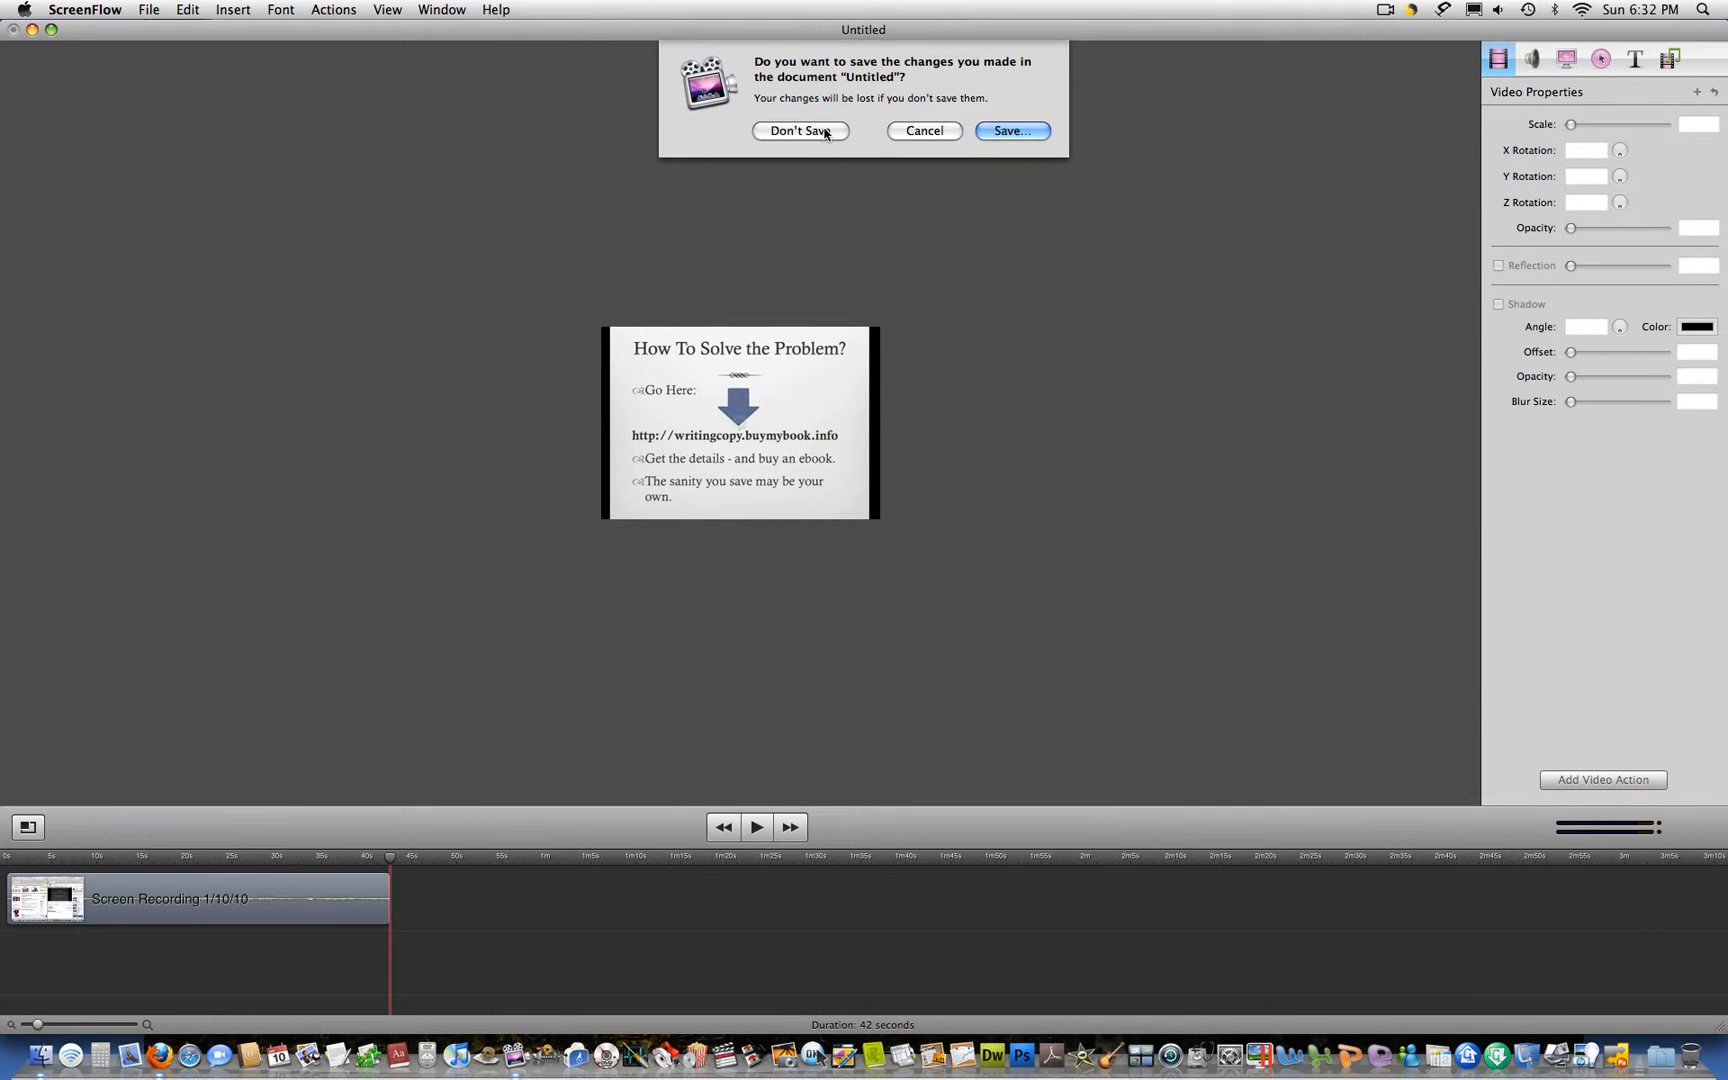
{"action": "left_click", "coordinate": [800, 132]}
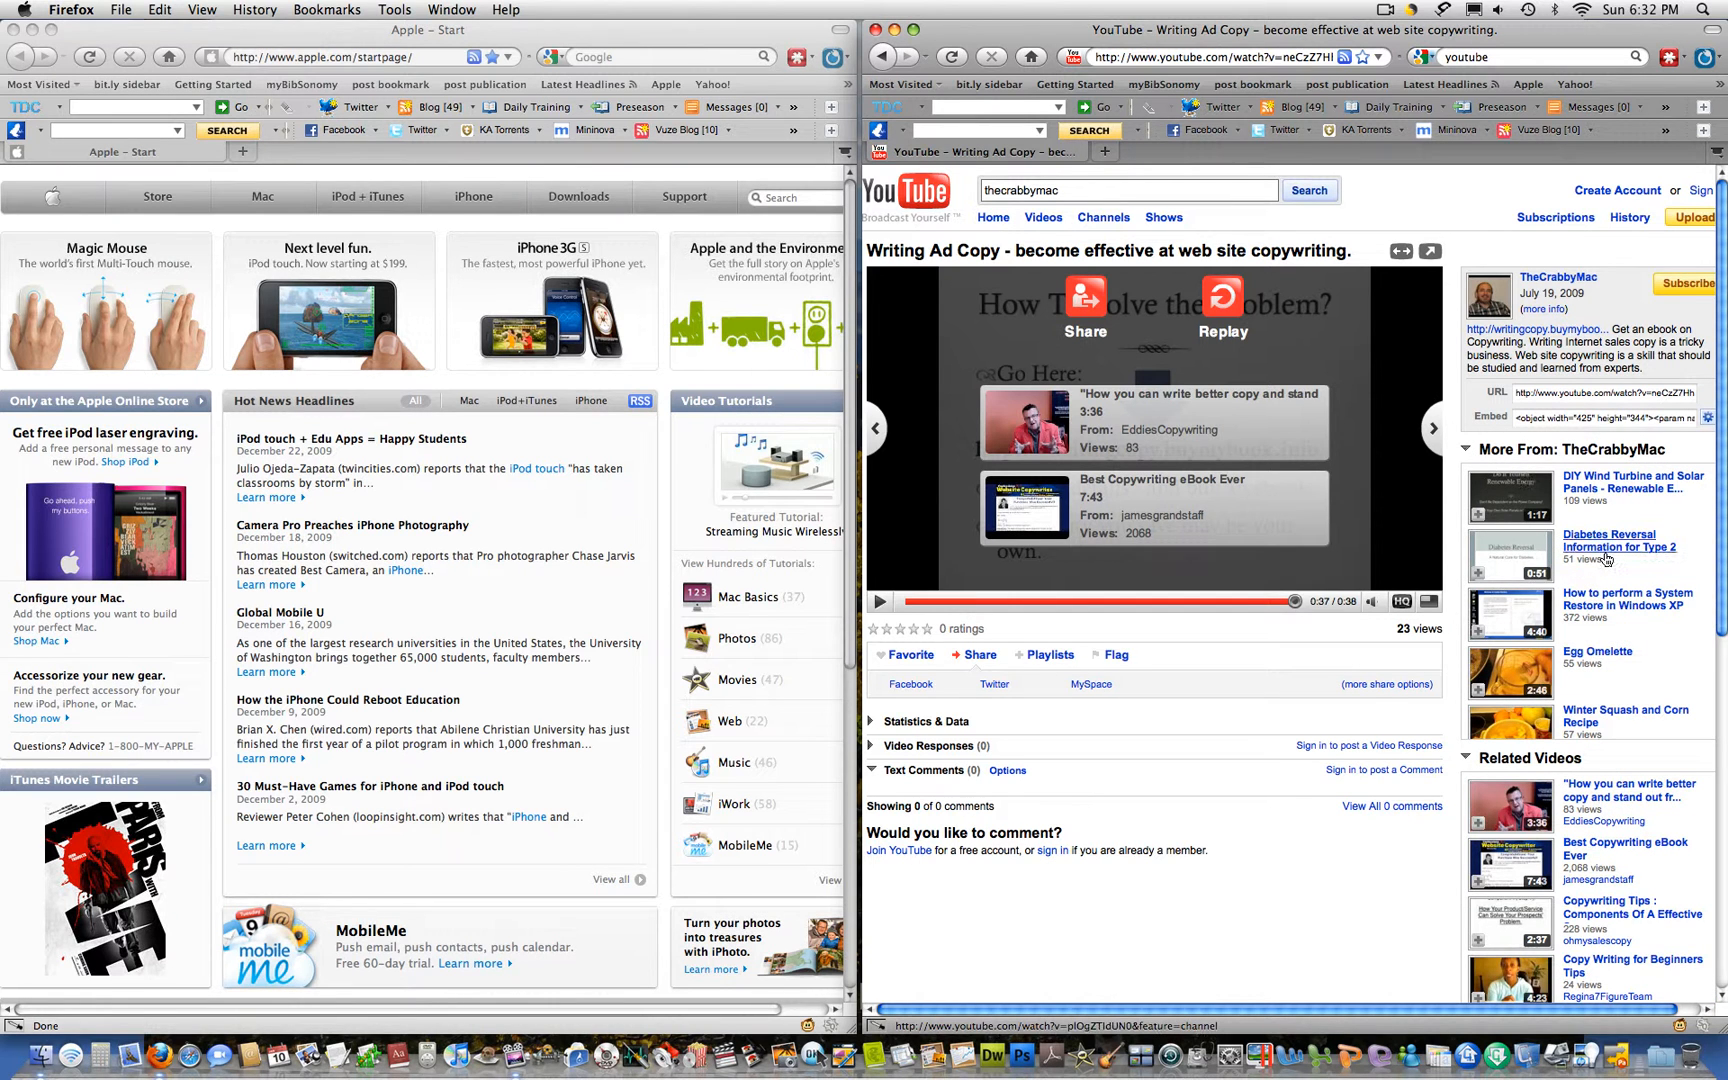
{"action": "mouse_move", "coordinate": [1550, 520]}
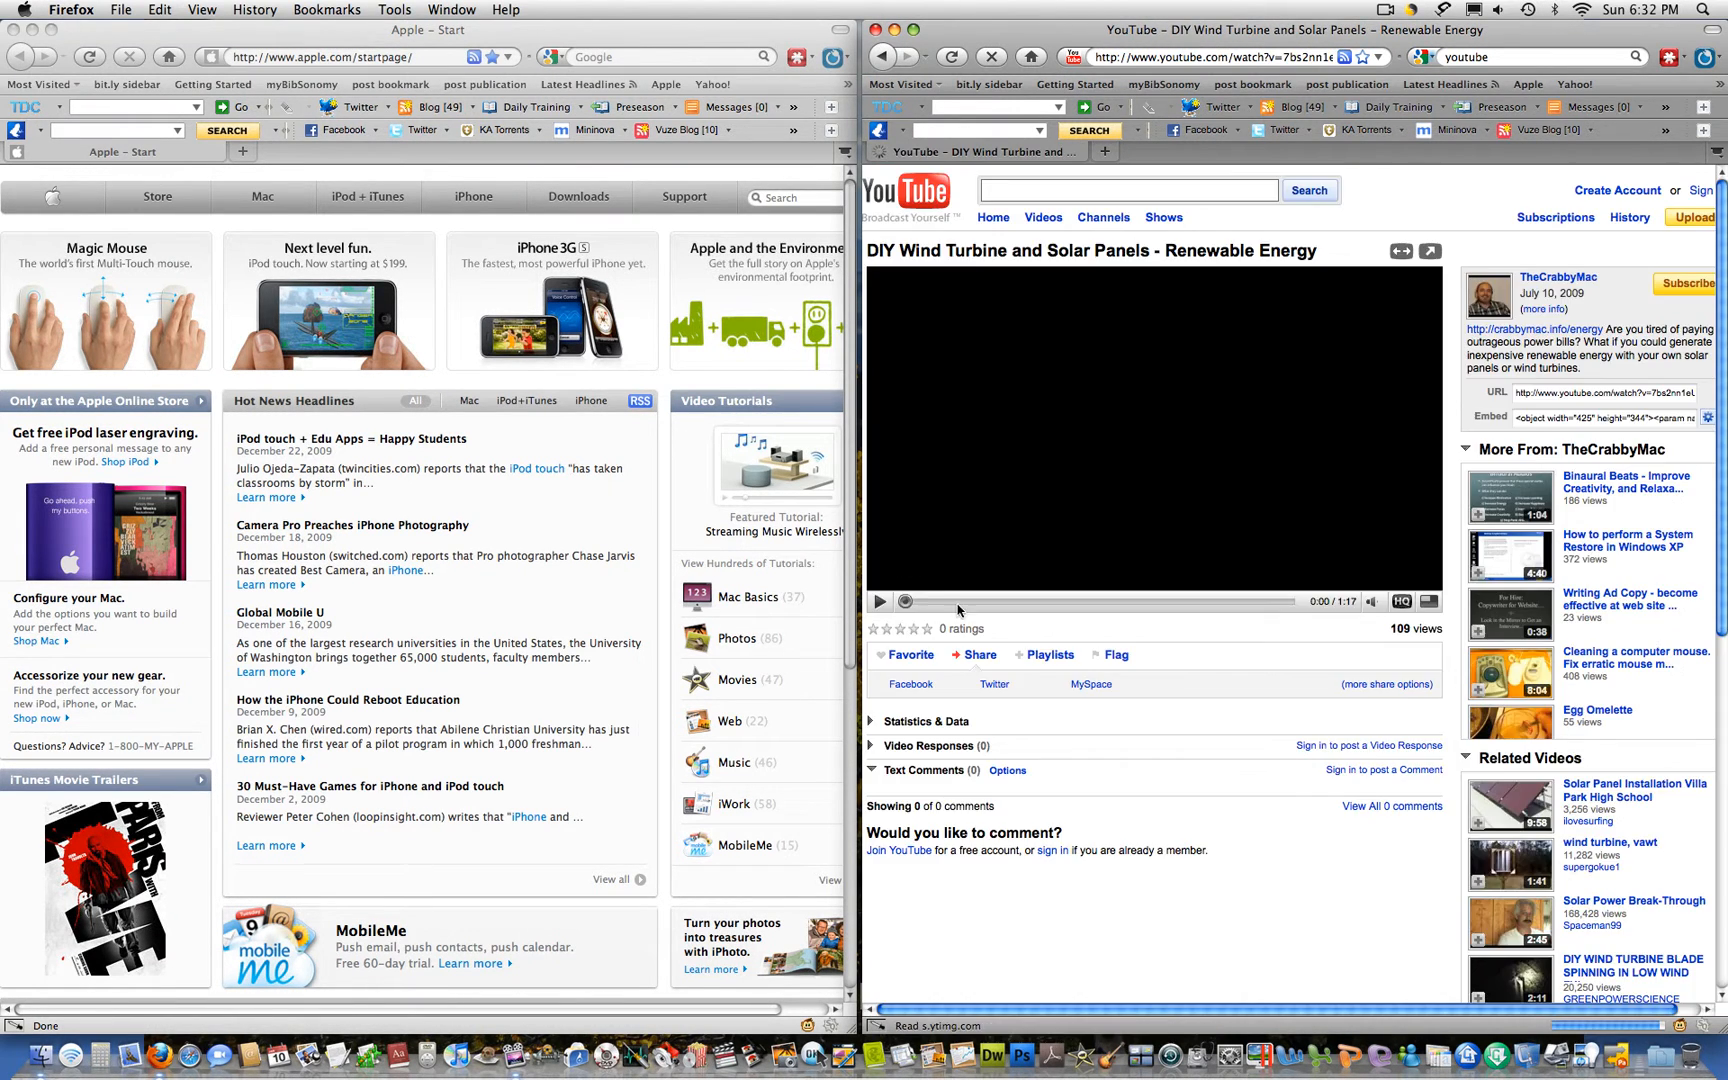
Pause and rewind the DIY Wind Turbine video, then play it to the Renewable Energy Solution slide
{"action": "left_click", "coordinate": [880, 602]}
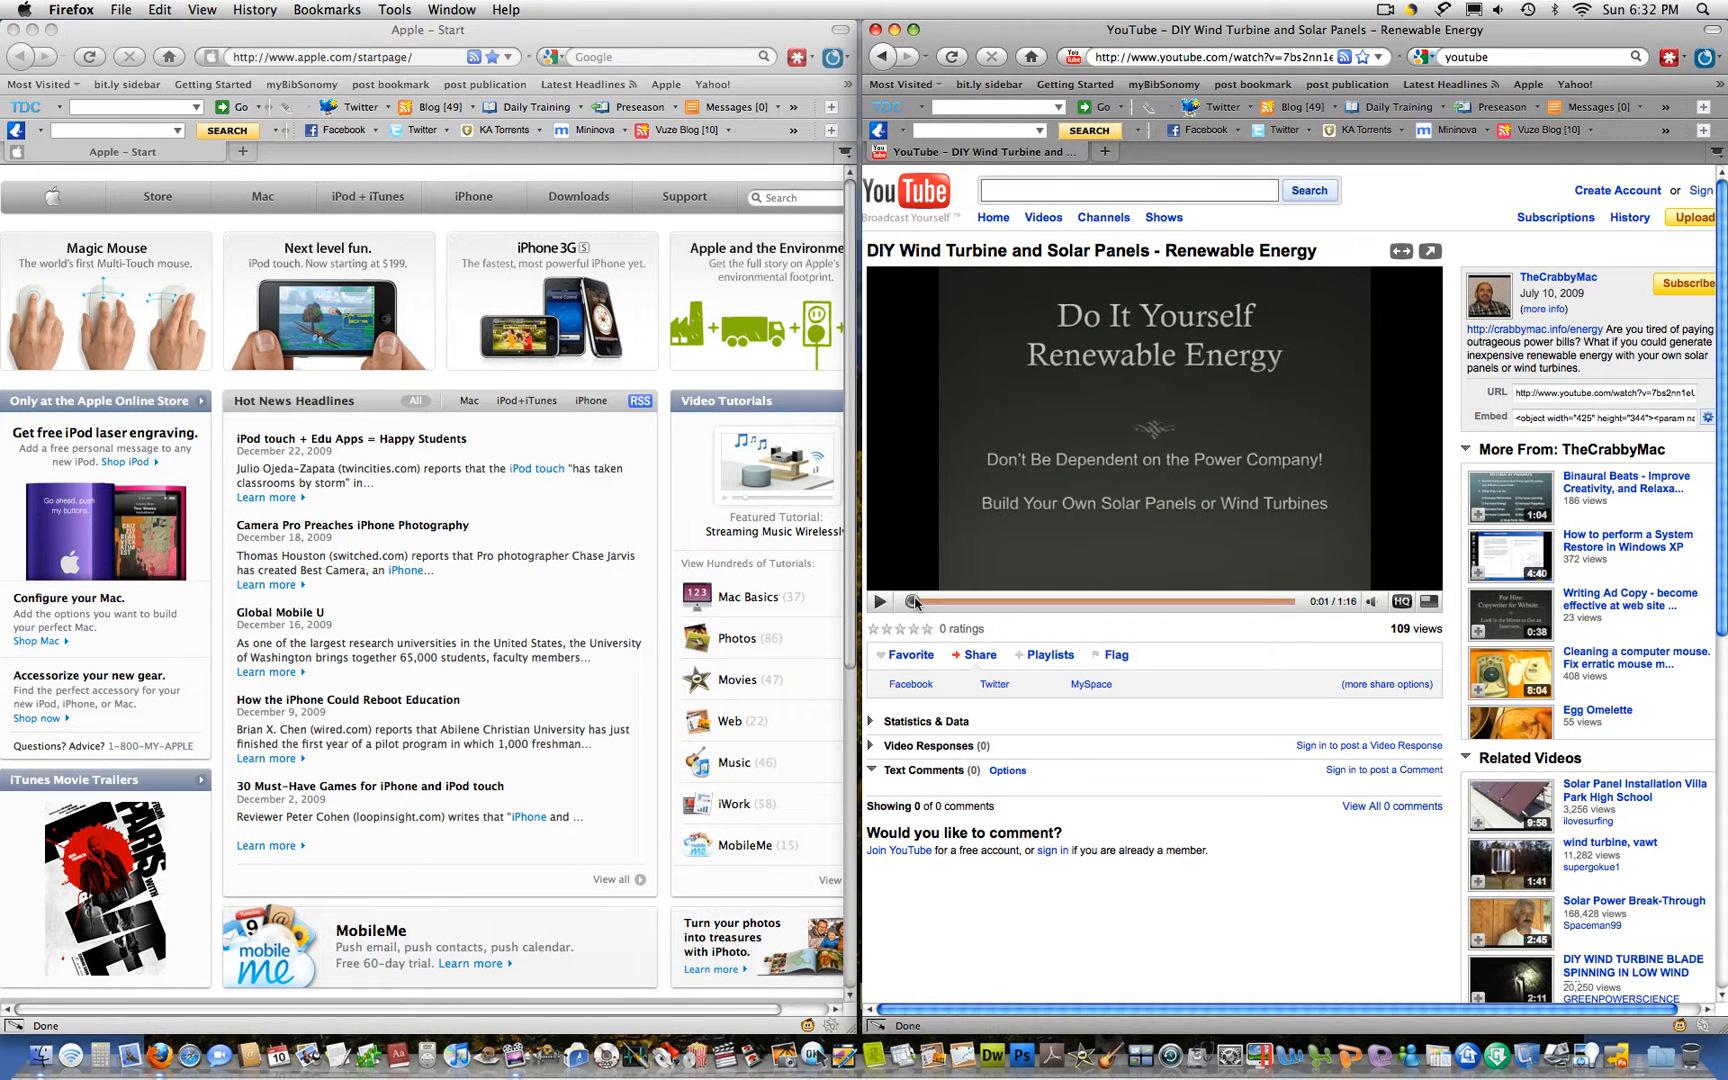
{"action": "left_click", "coordinate": [880, 602]}
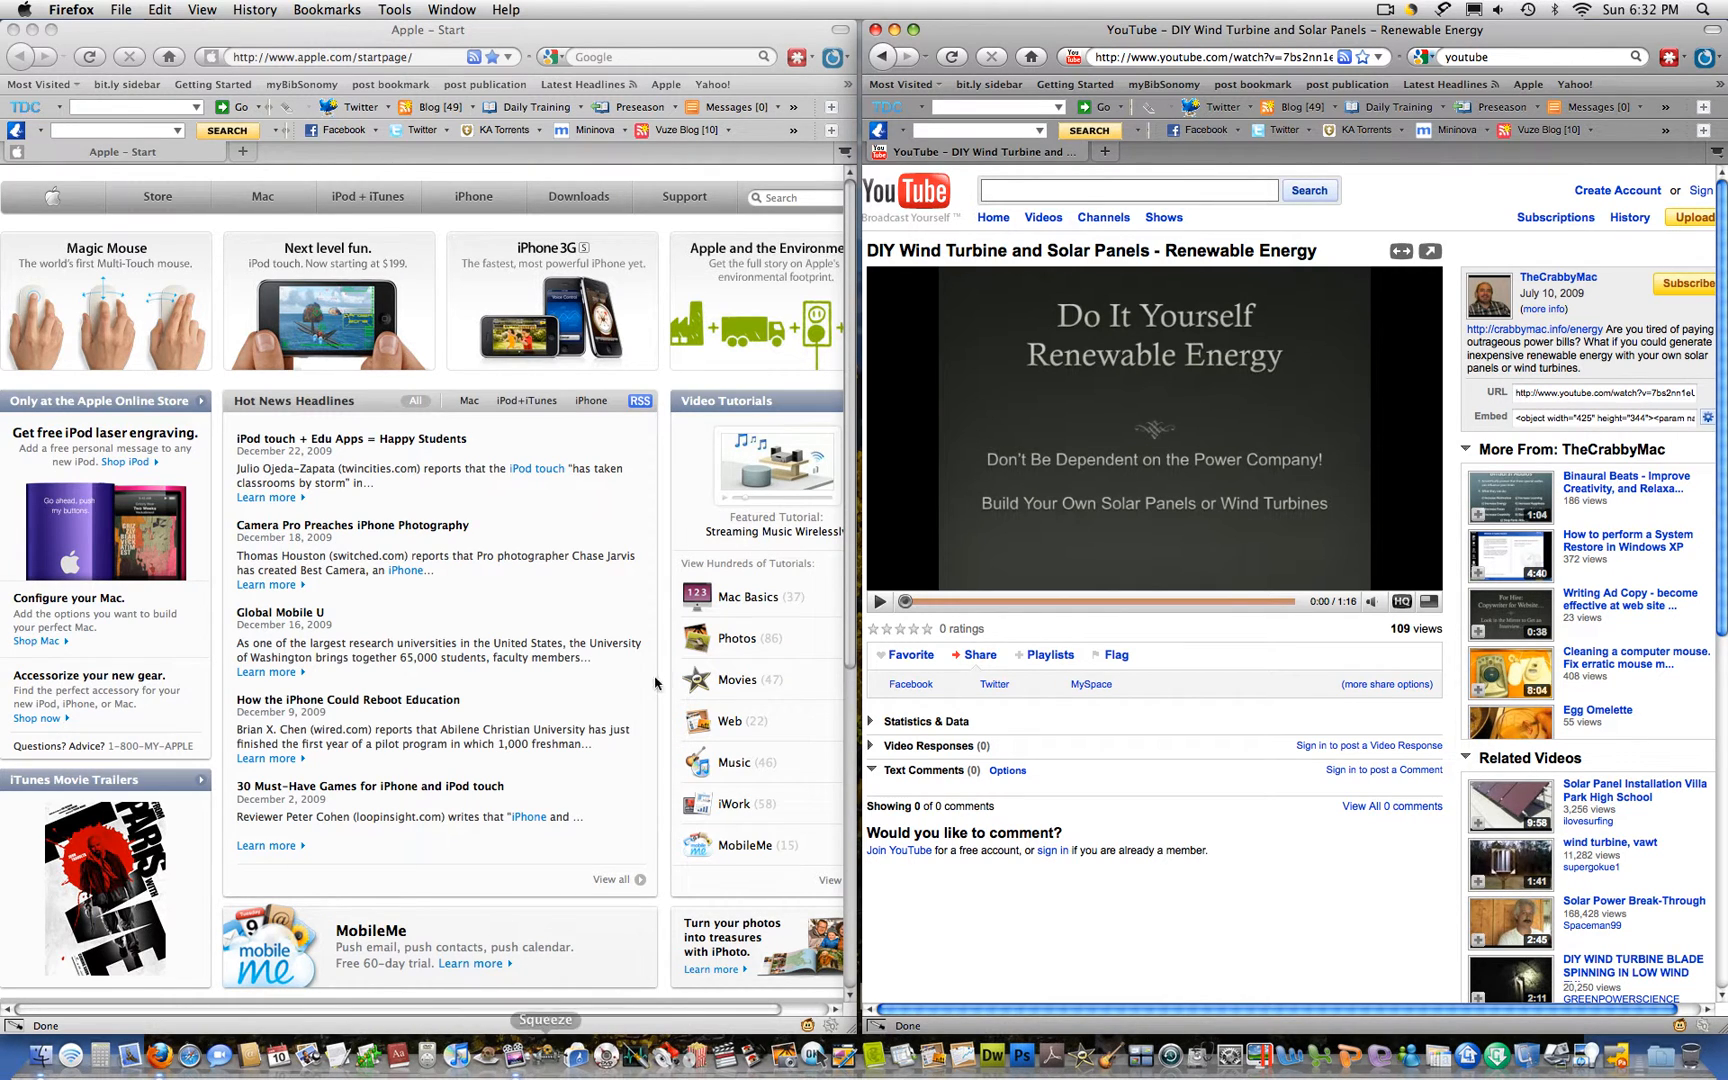
{"action": "mouse_move", "coordinate": [678, 502]}
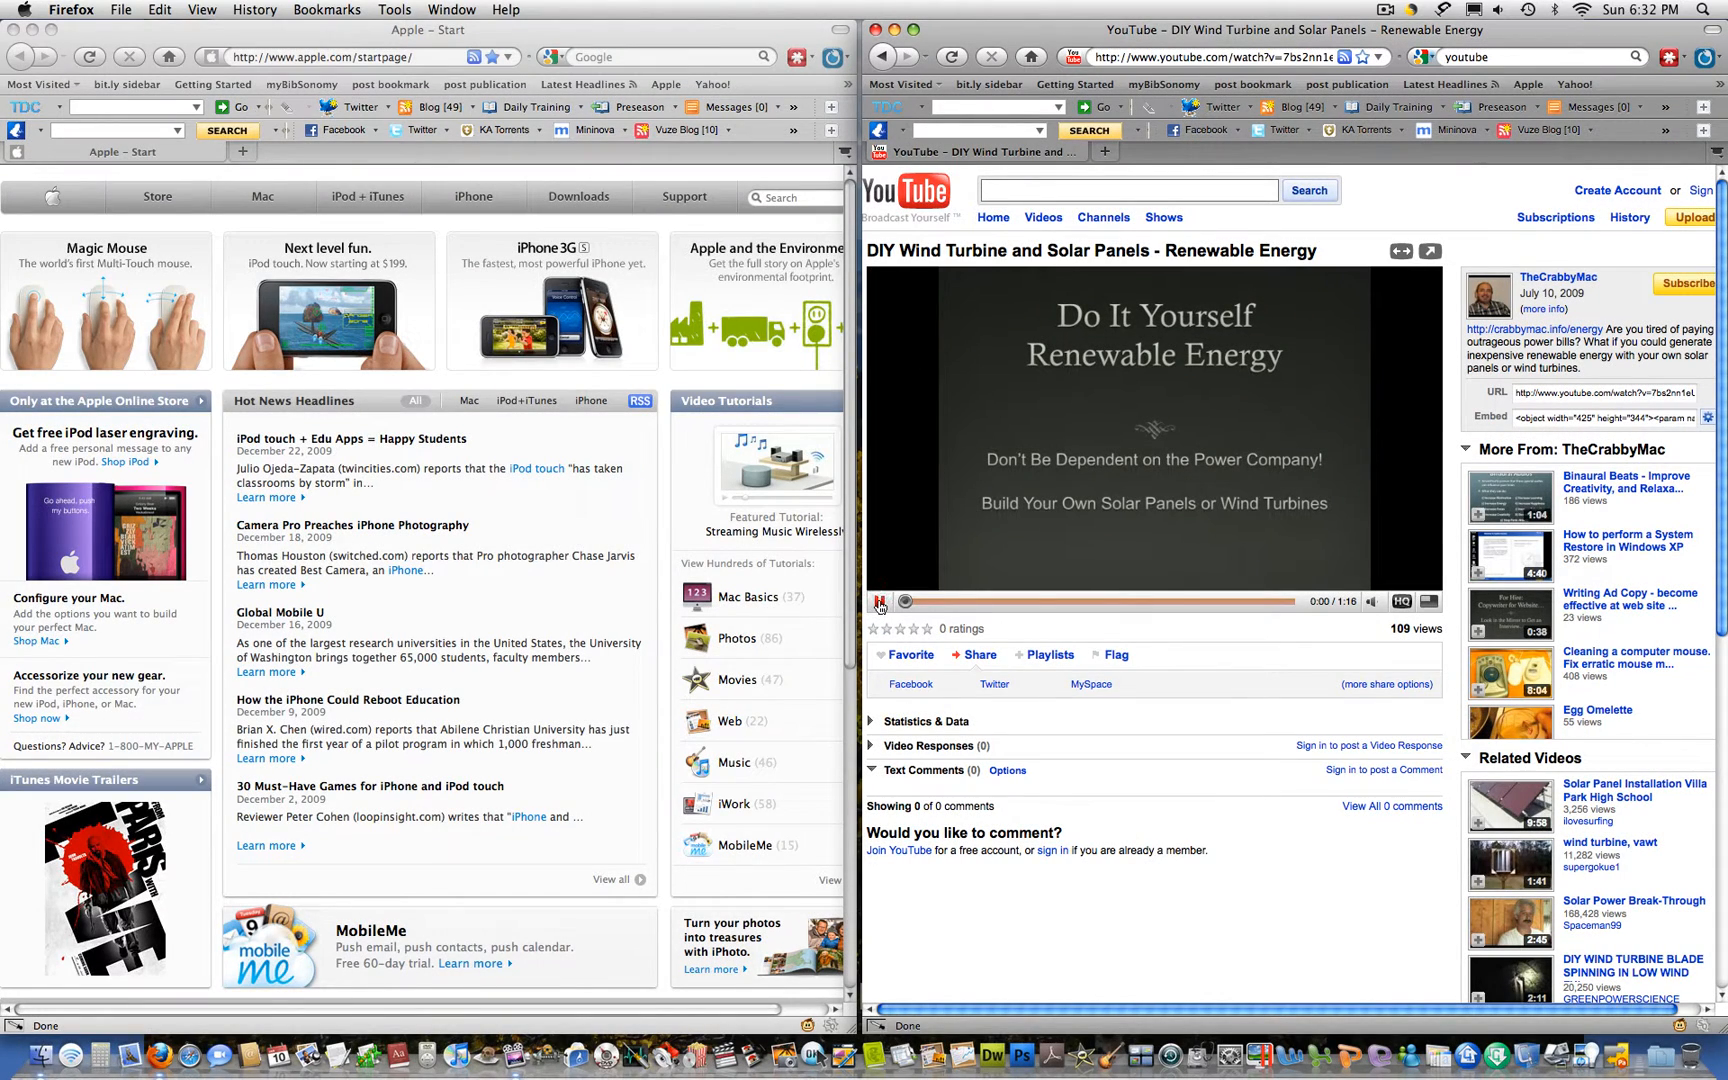
{"action": "left_click", "coordinate": [878, 602]}
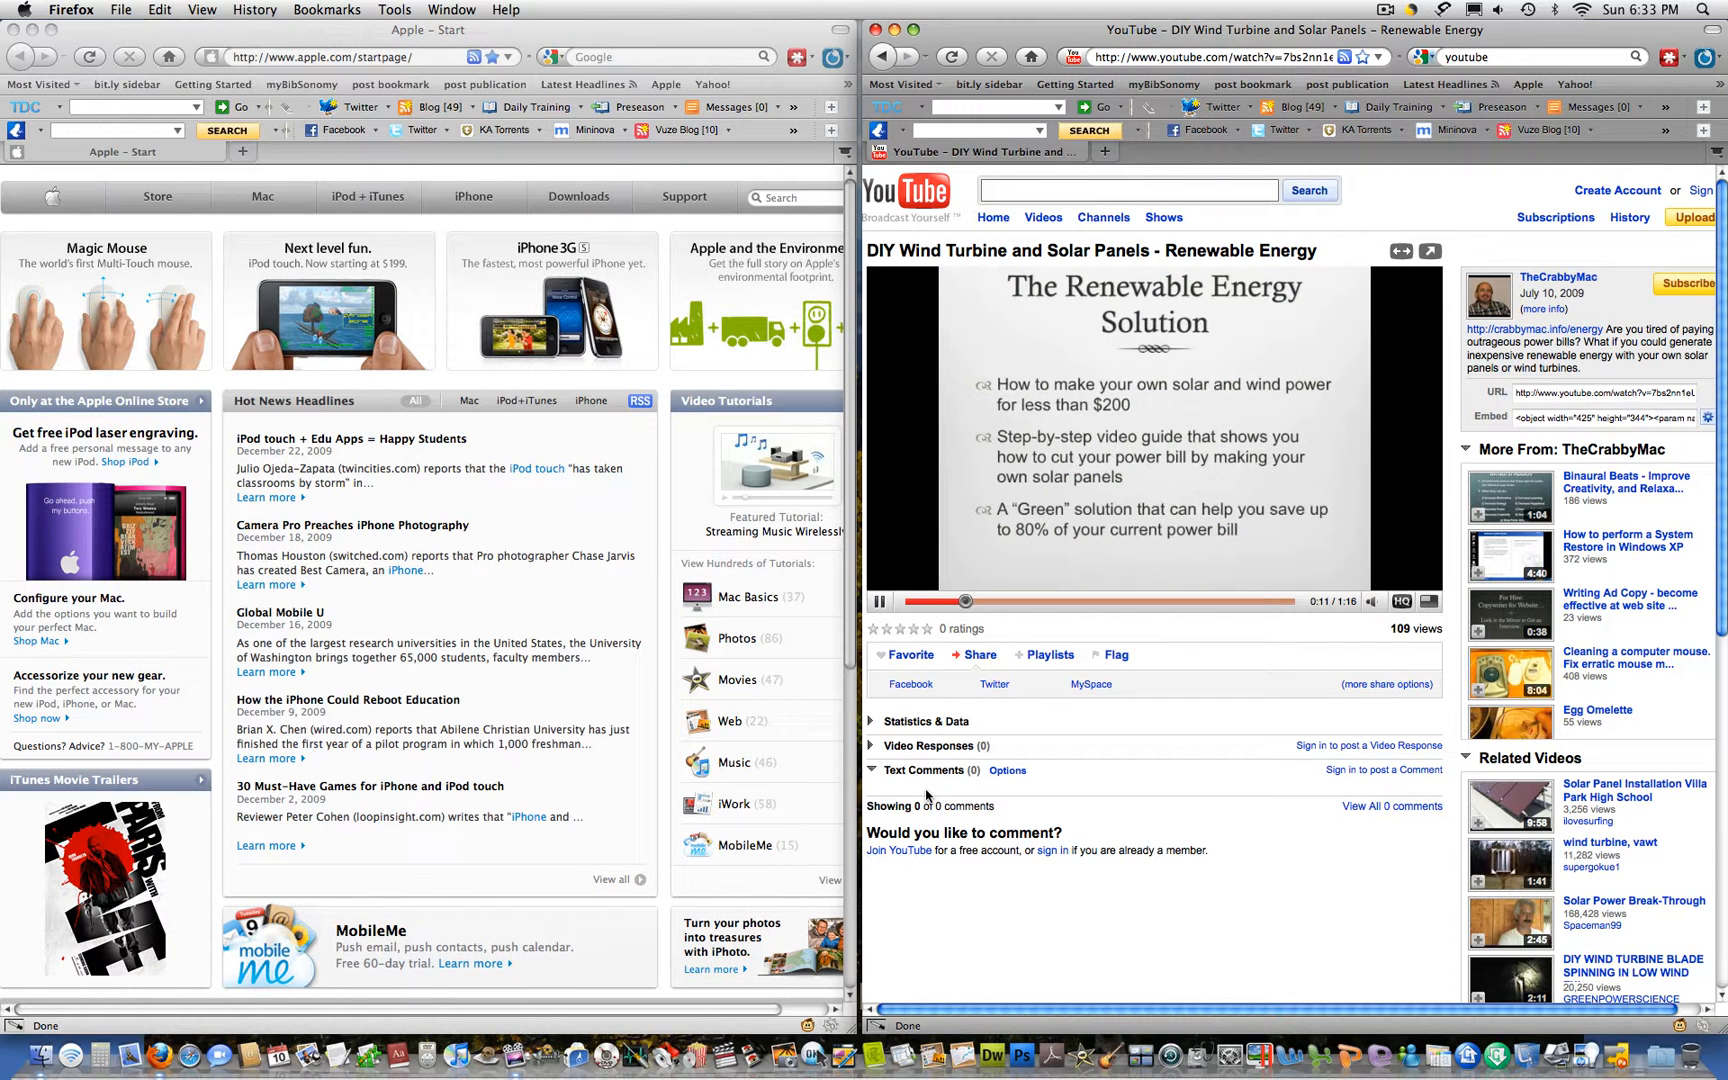
{"action": "left_click", "coordinate": [880, 602]}
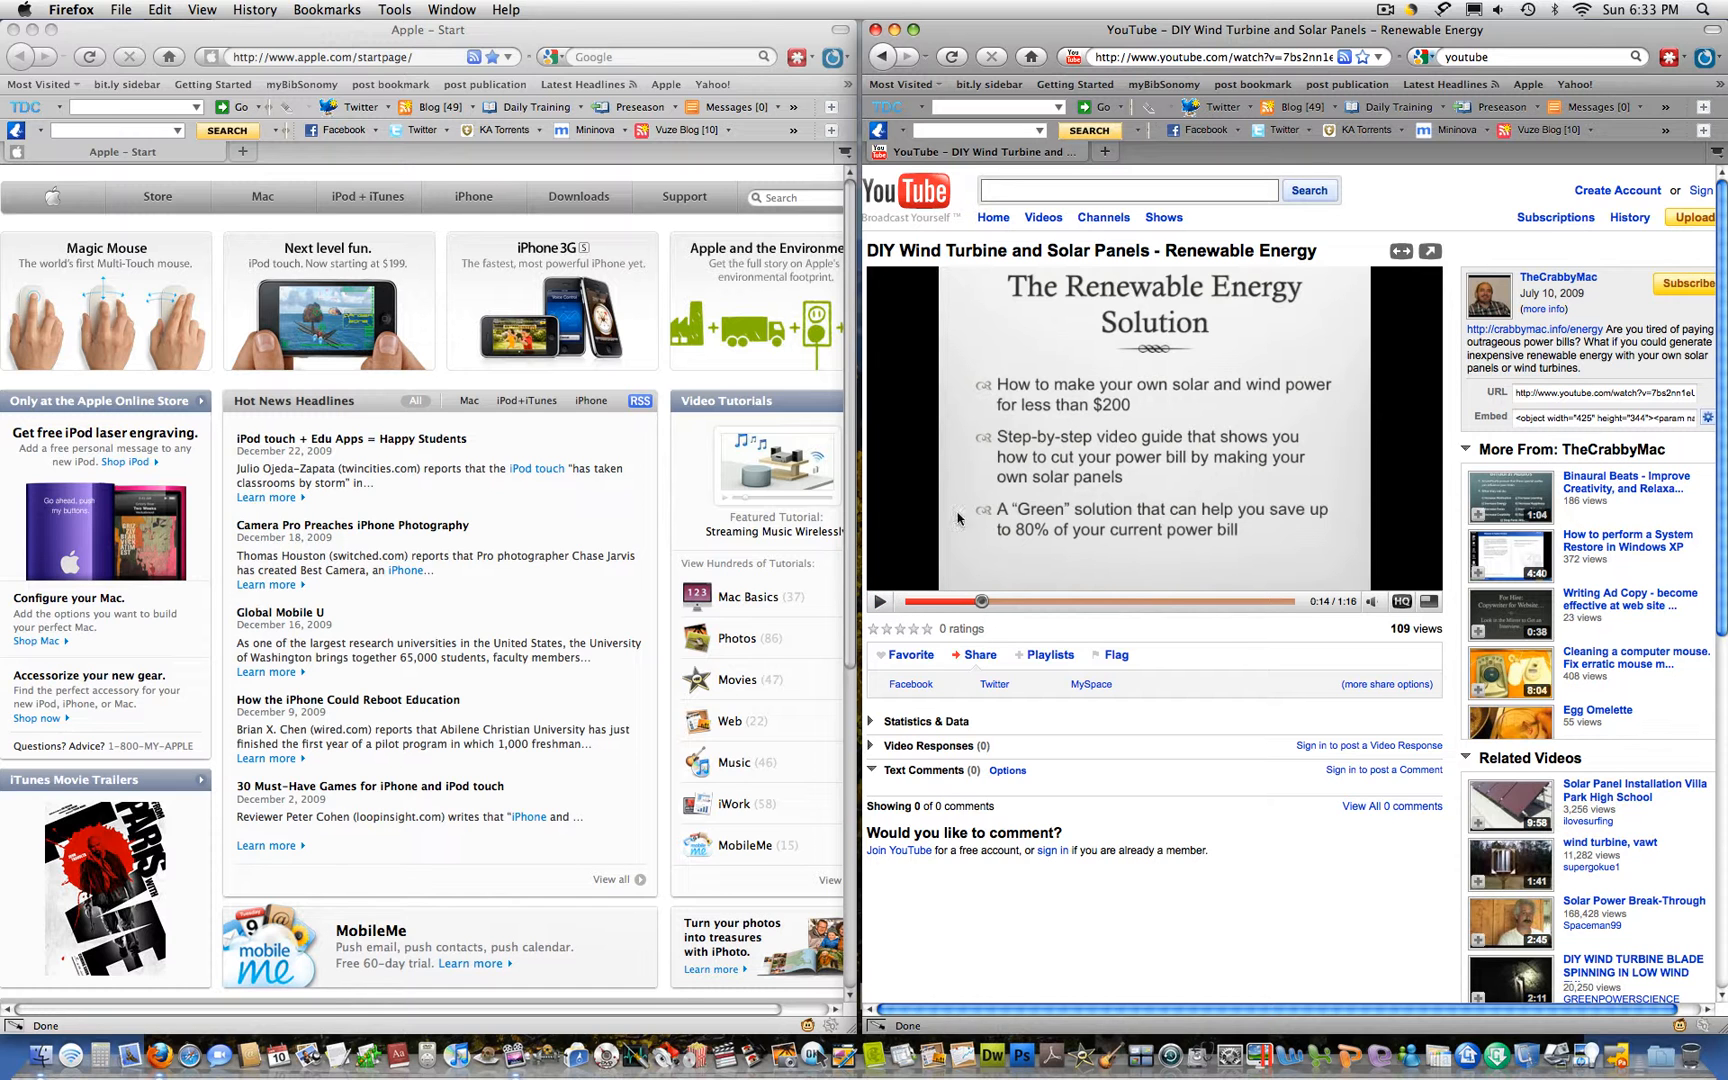
{"action": "mouse_move", "coordinate": [910, 614]}
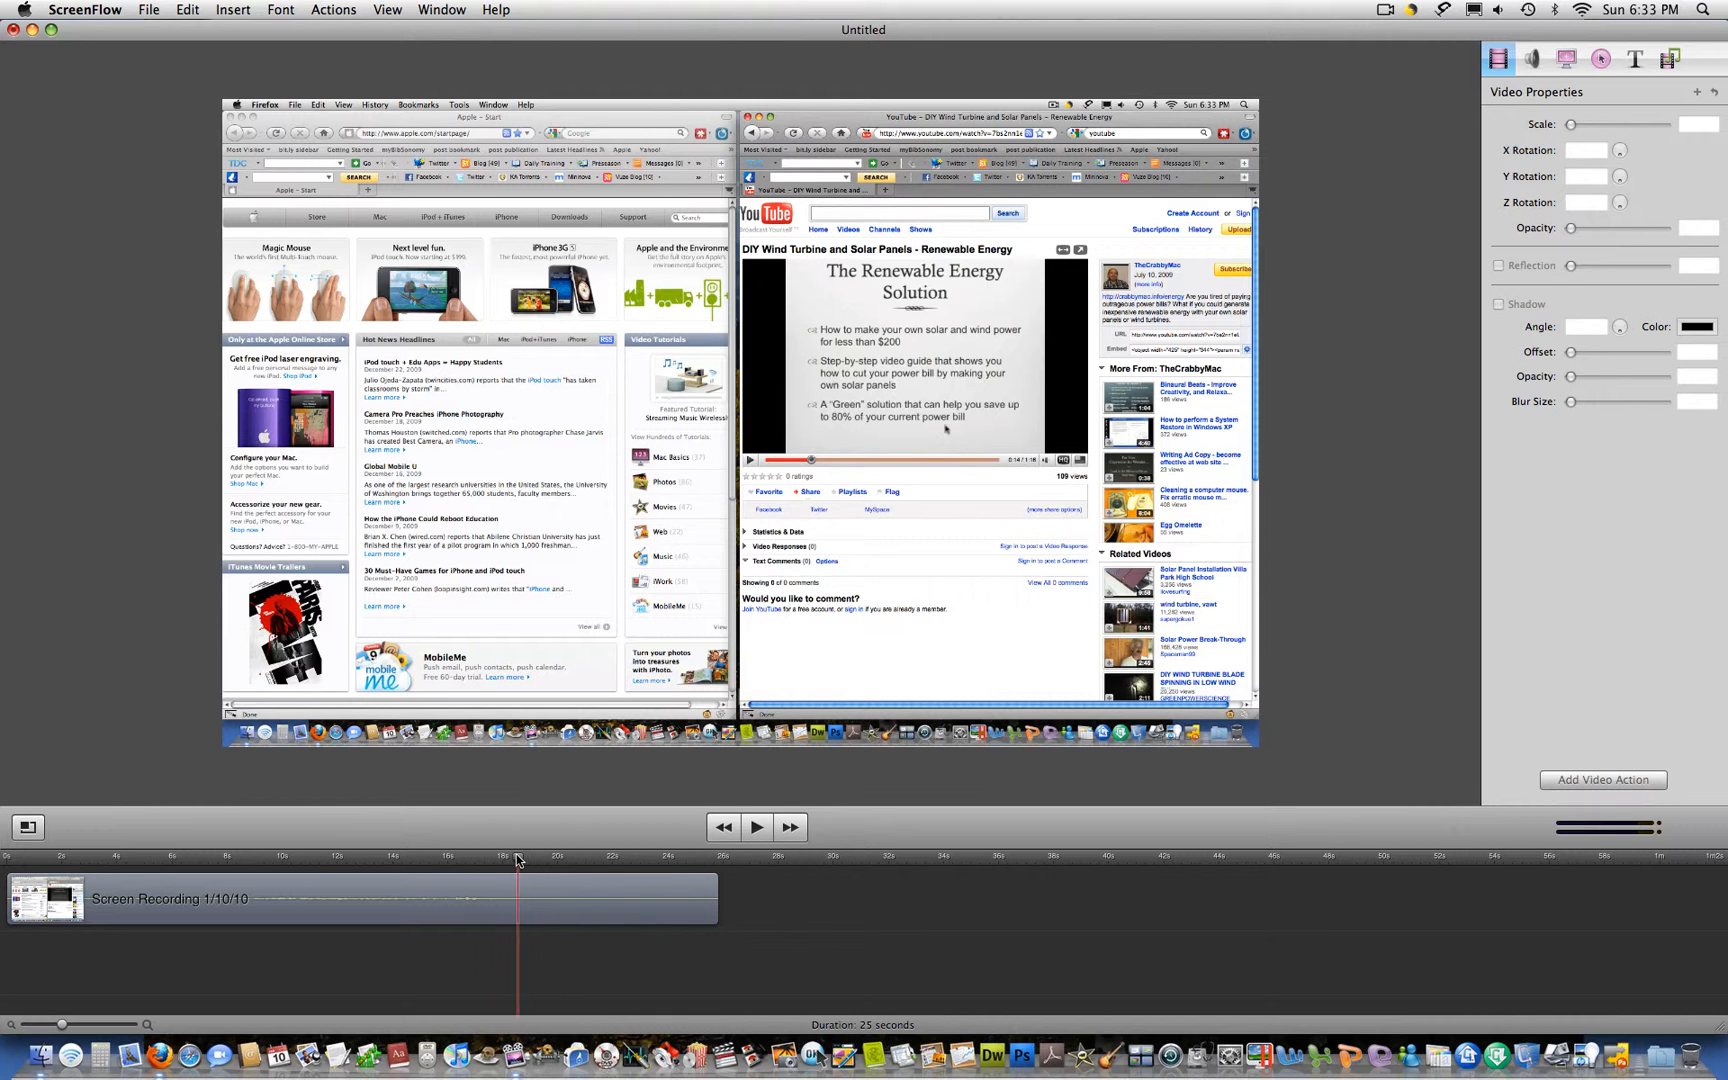
Trim the wind turbine clip so the project runs 17 seconds instead of 25
{"action": "left_click", "coordinate": [472, 860]}
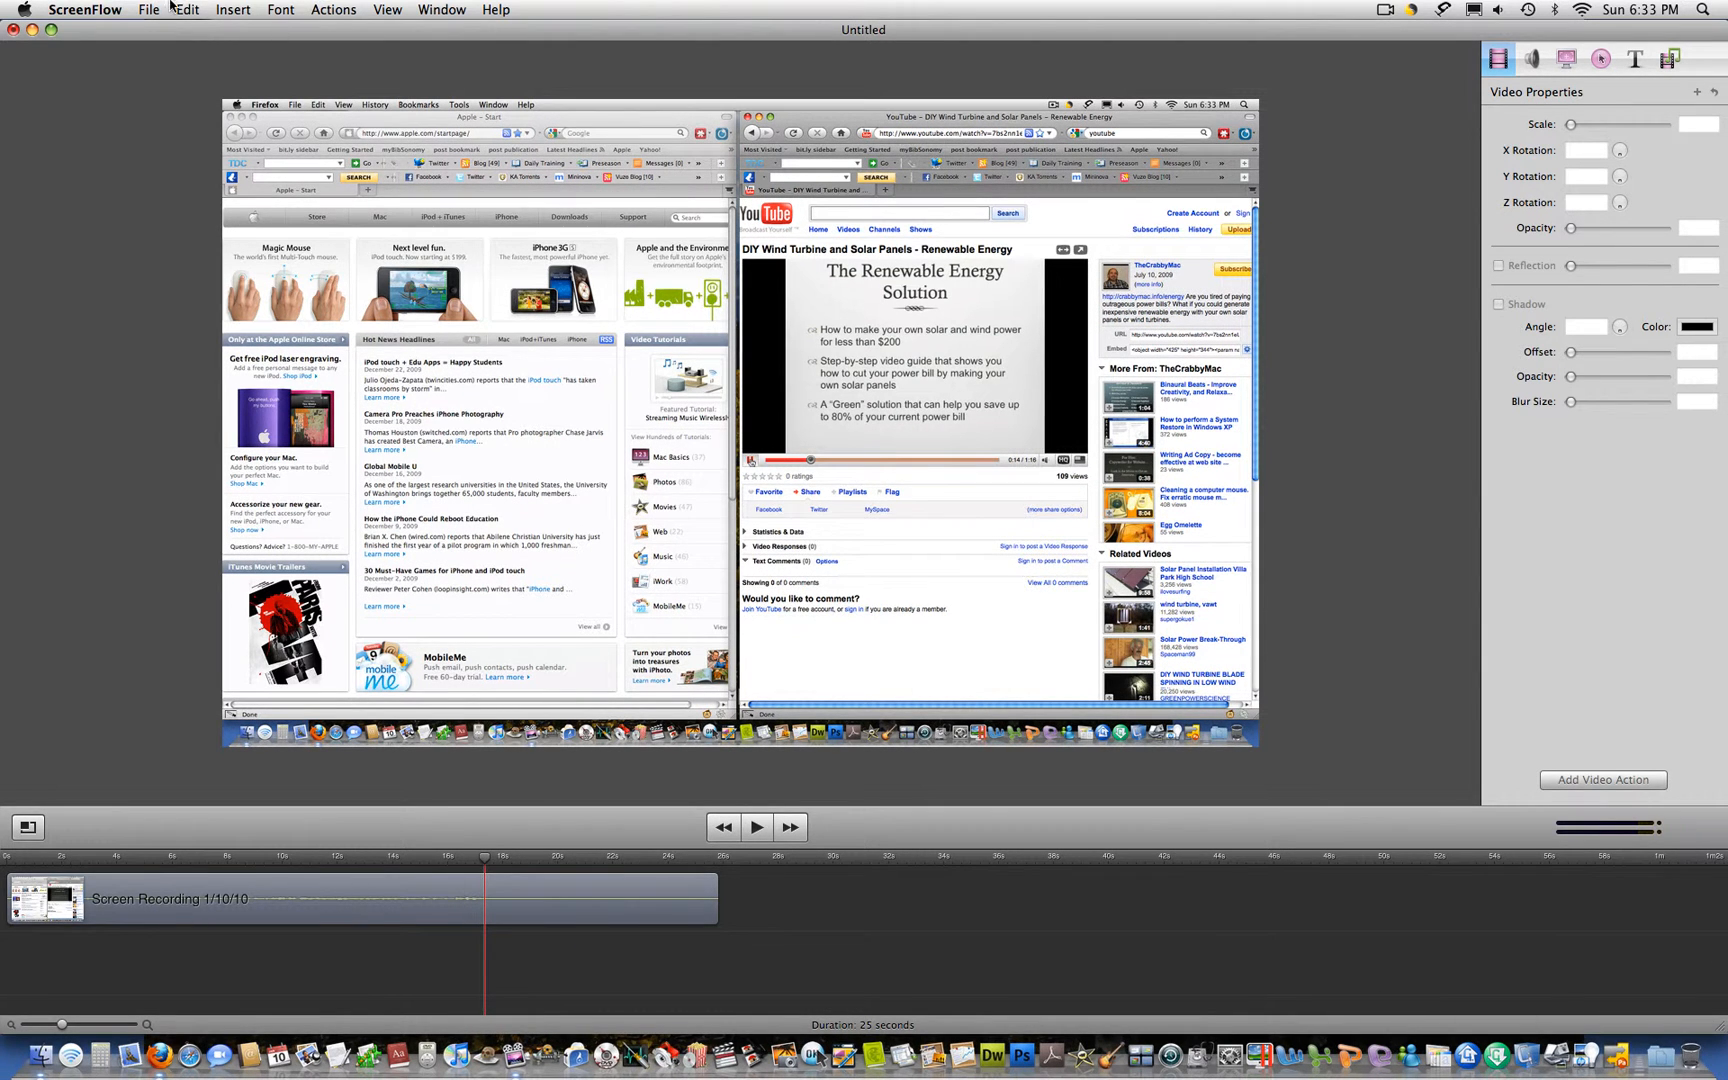
{"action": "left_click", "coordinate": [186, 10]}
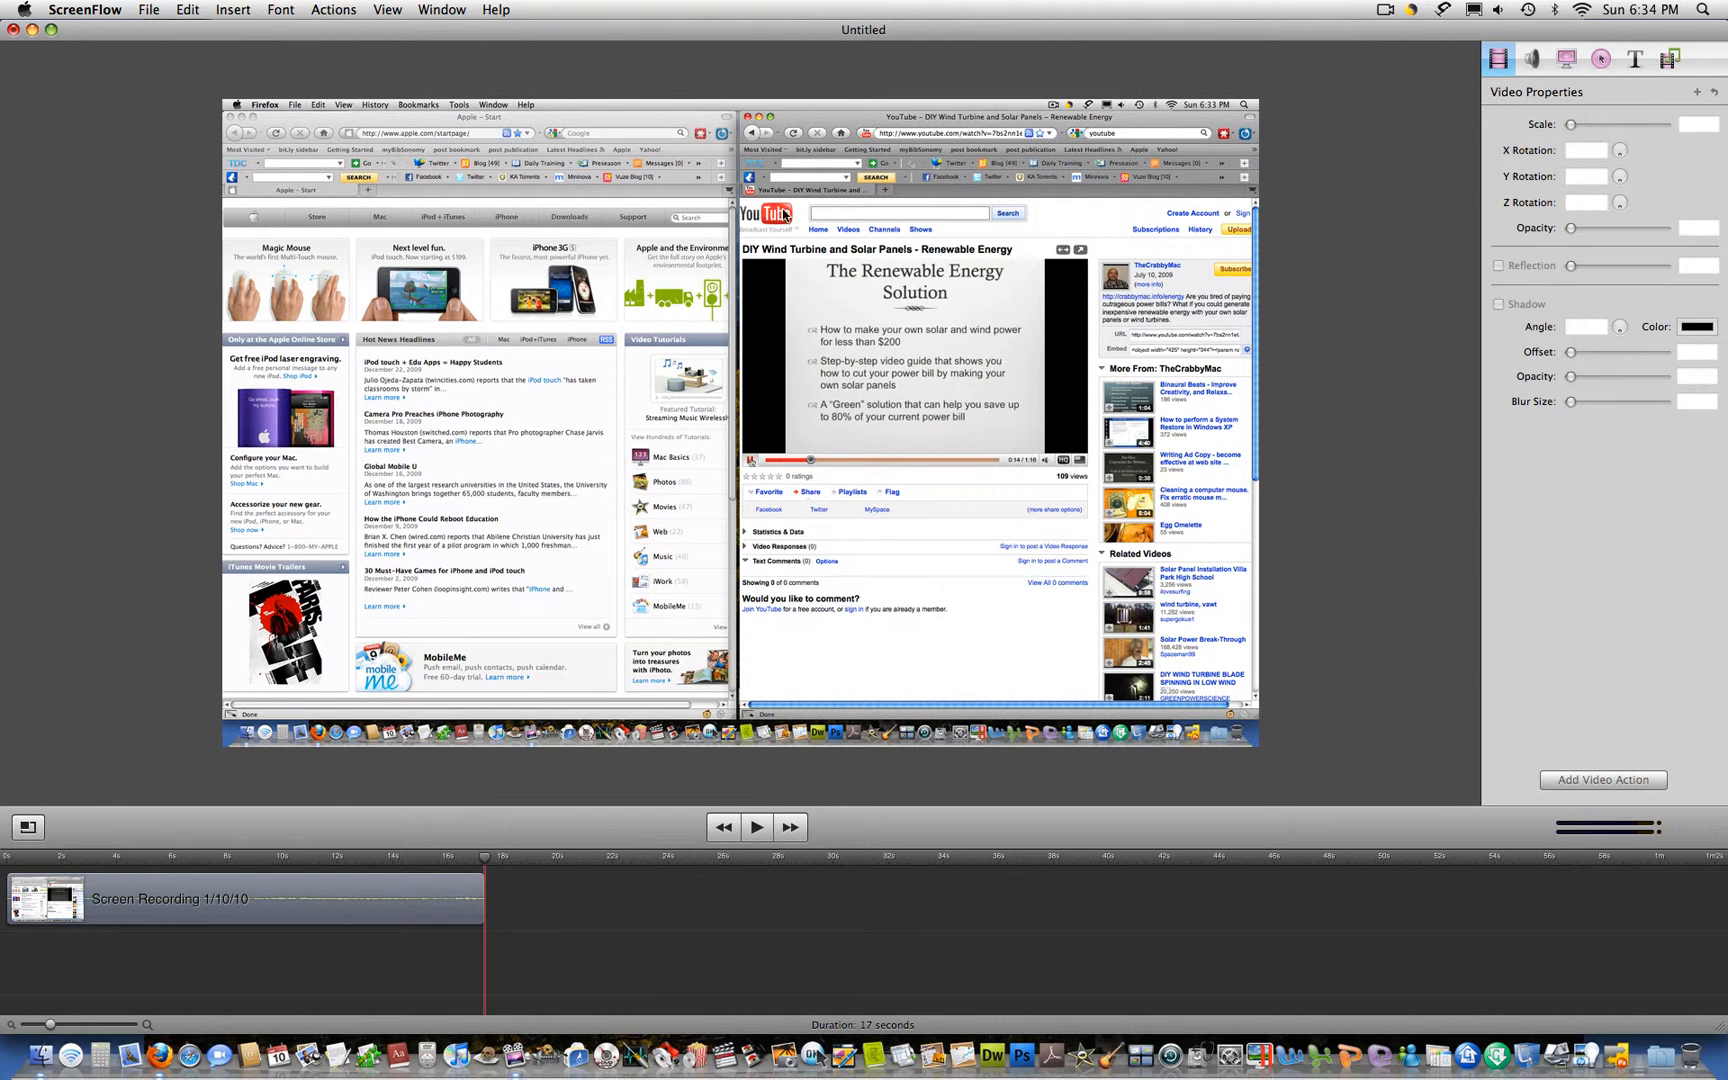
{"action": "mouse_move", "coordinate": [1204, 620]}
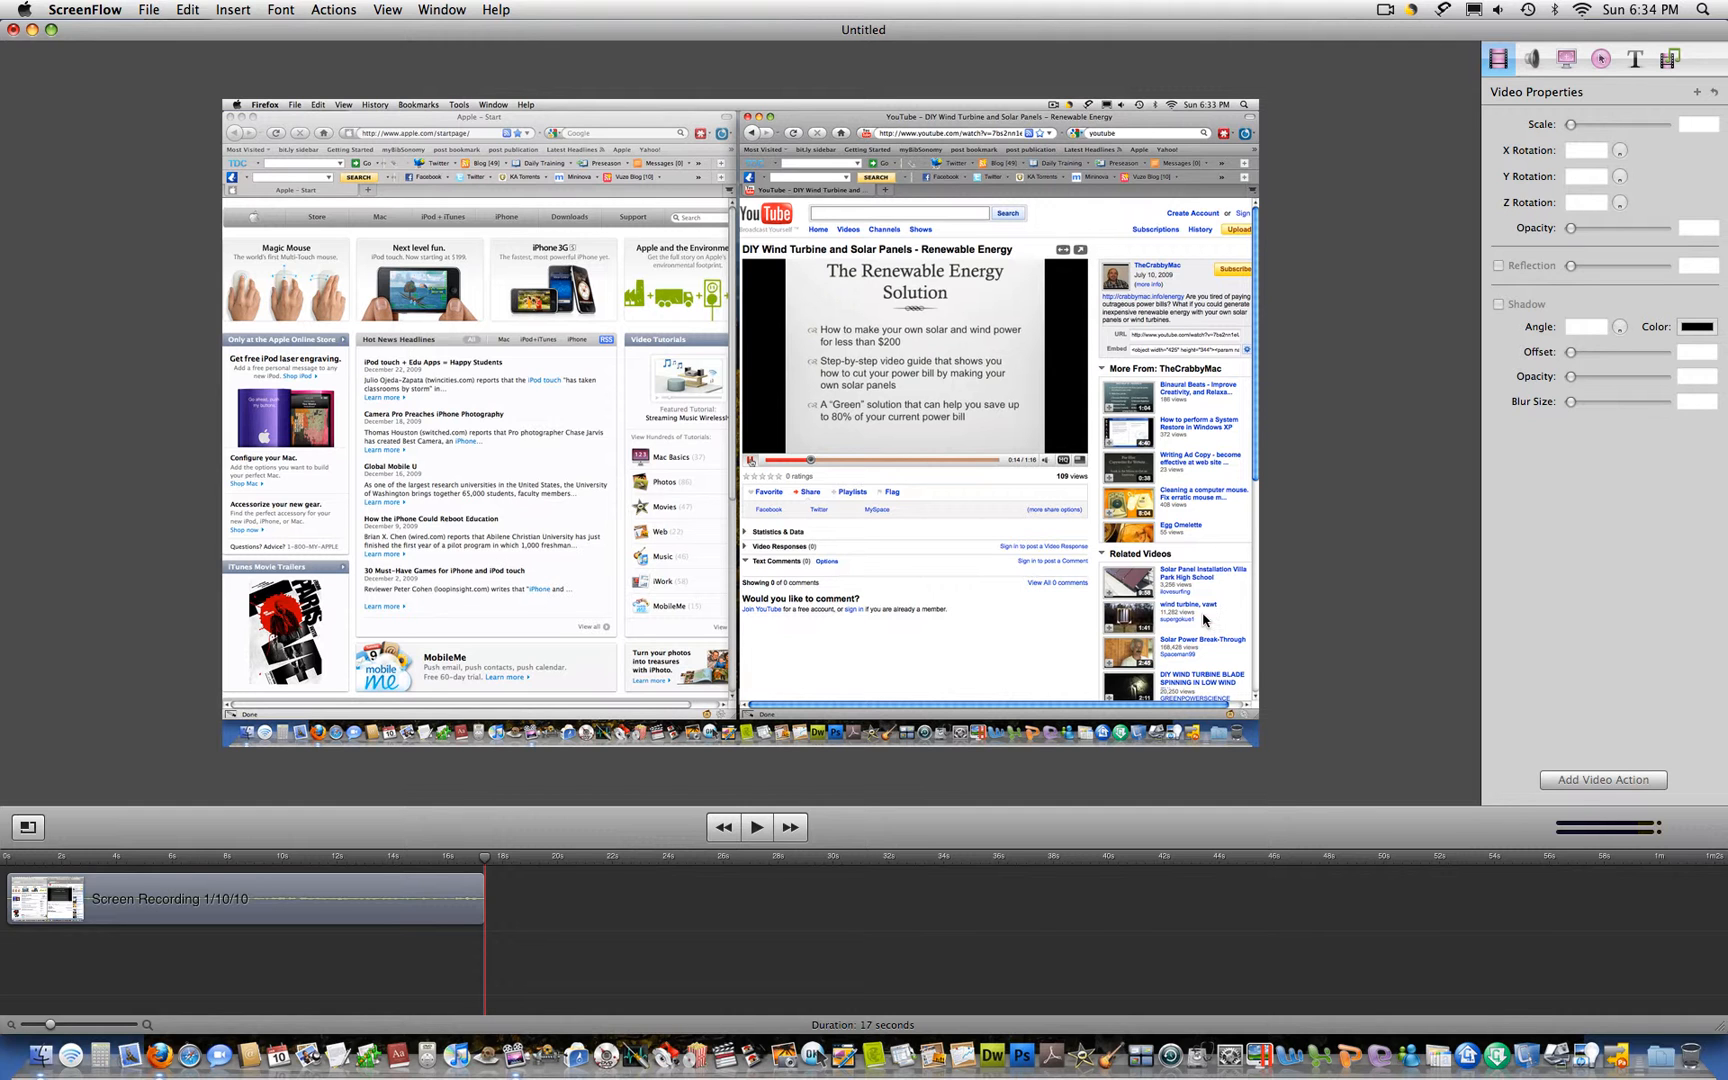
{"action": "mouse_move", "coordinate": [234, 768]}
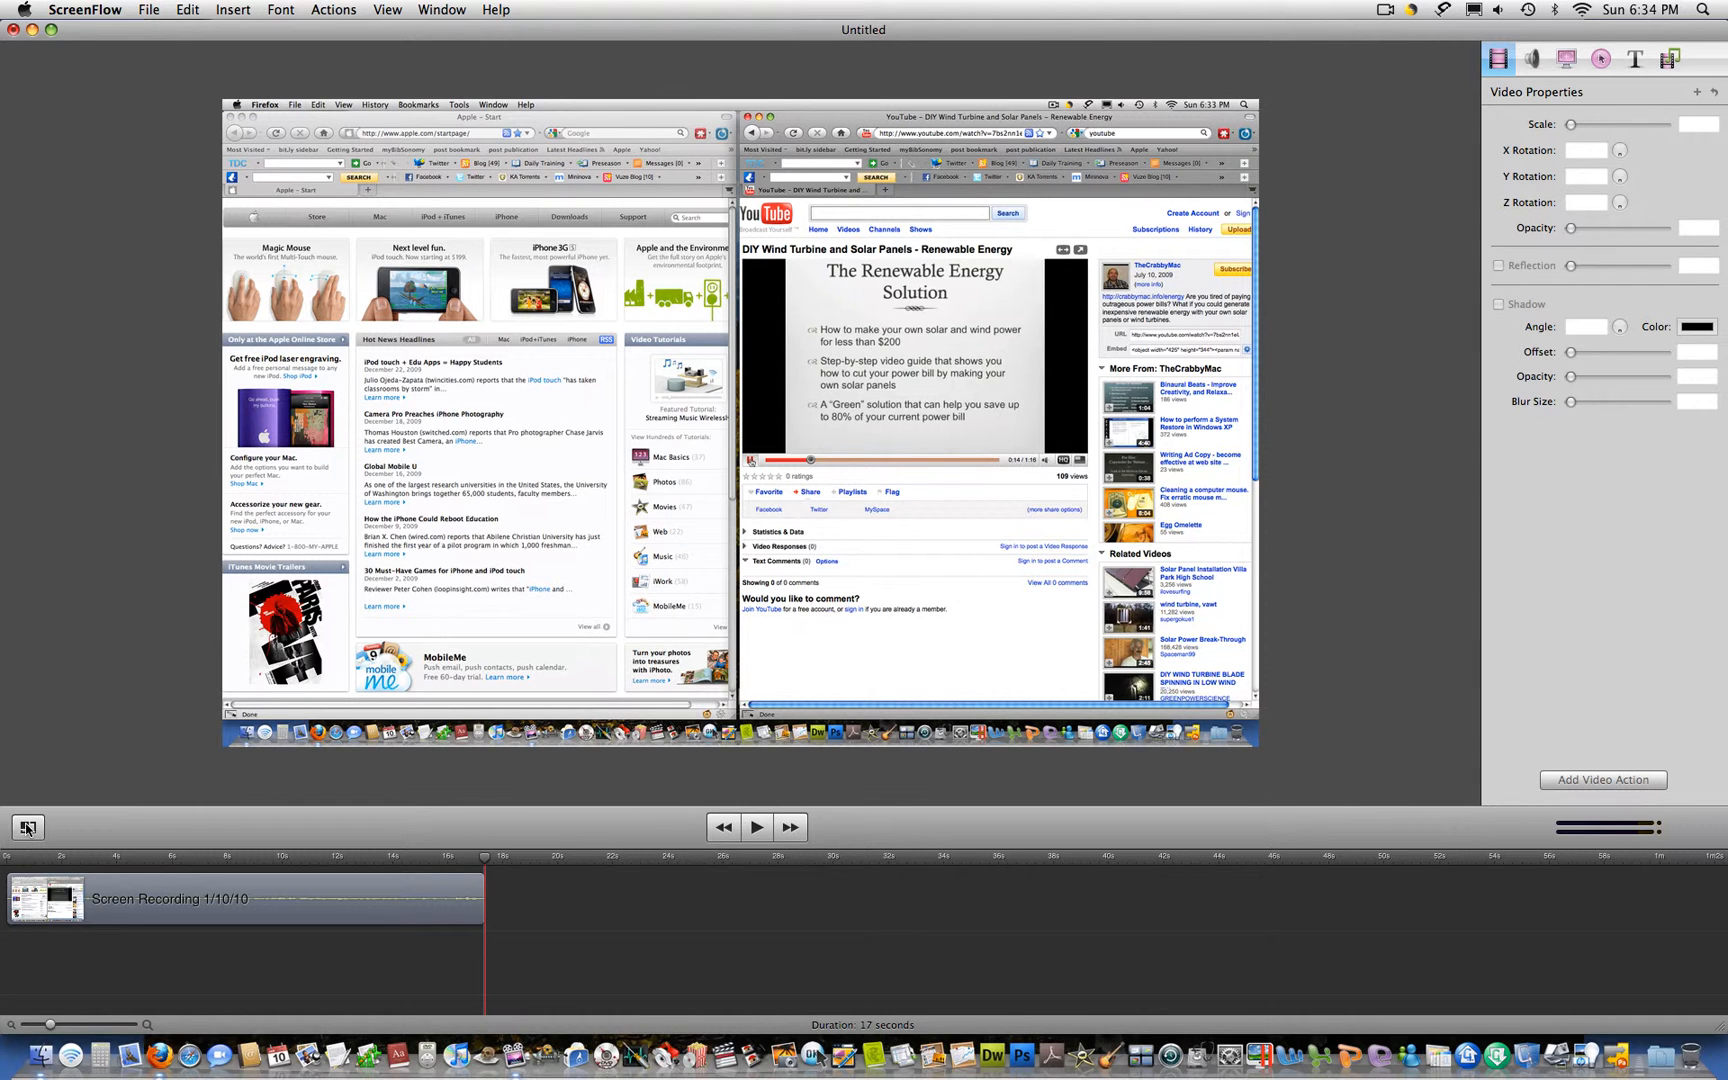
Crop the canvas to 478 × 360 around The Renewable Energy Solution slide and apply it
{"action": "left_click", "coordinate": [28, 826]}
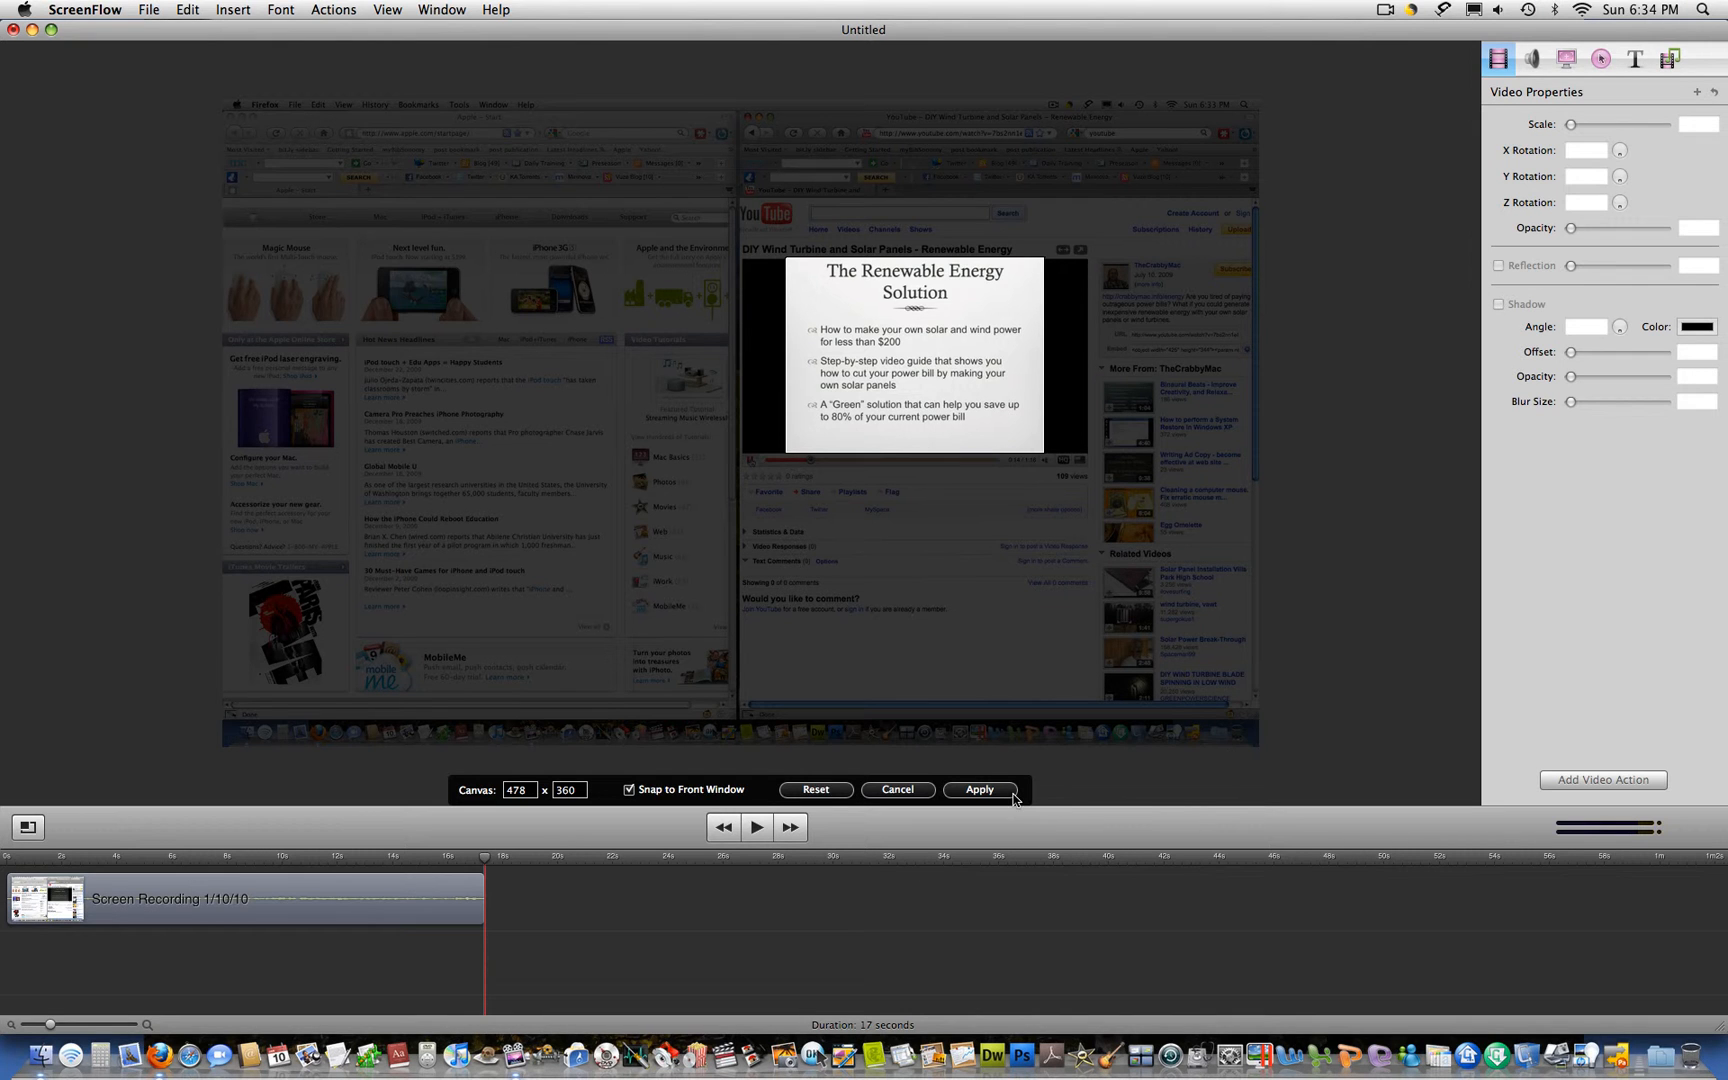
{"action": "left_click", "coordinate": [978, 790]}
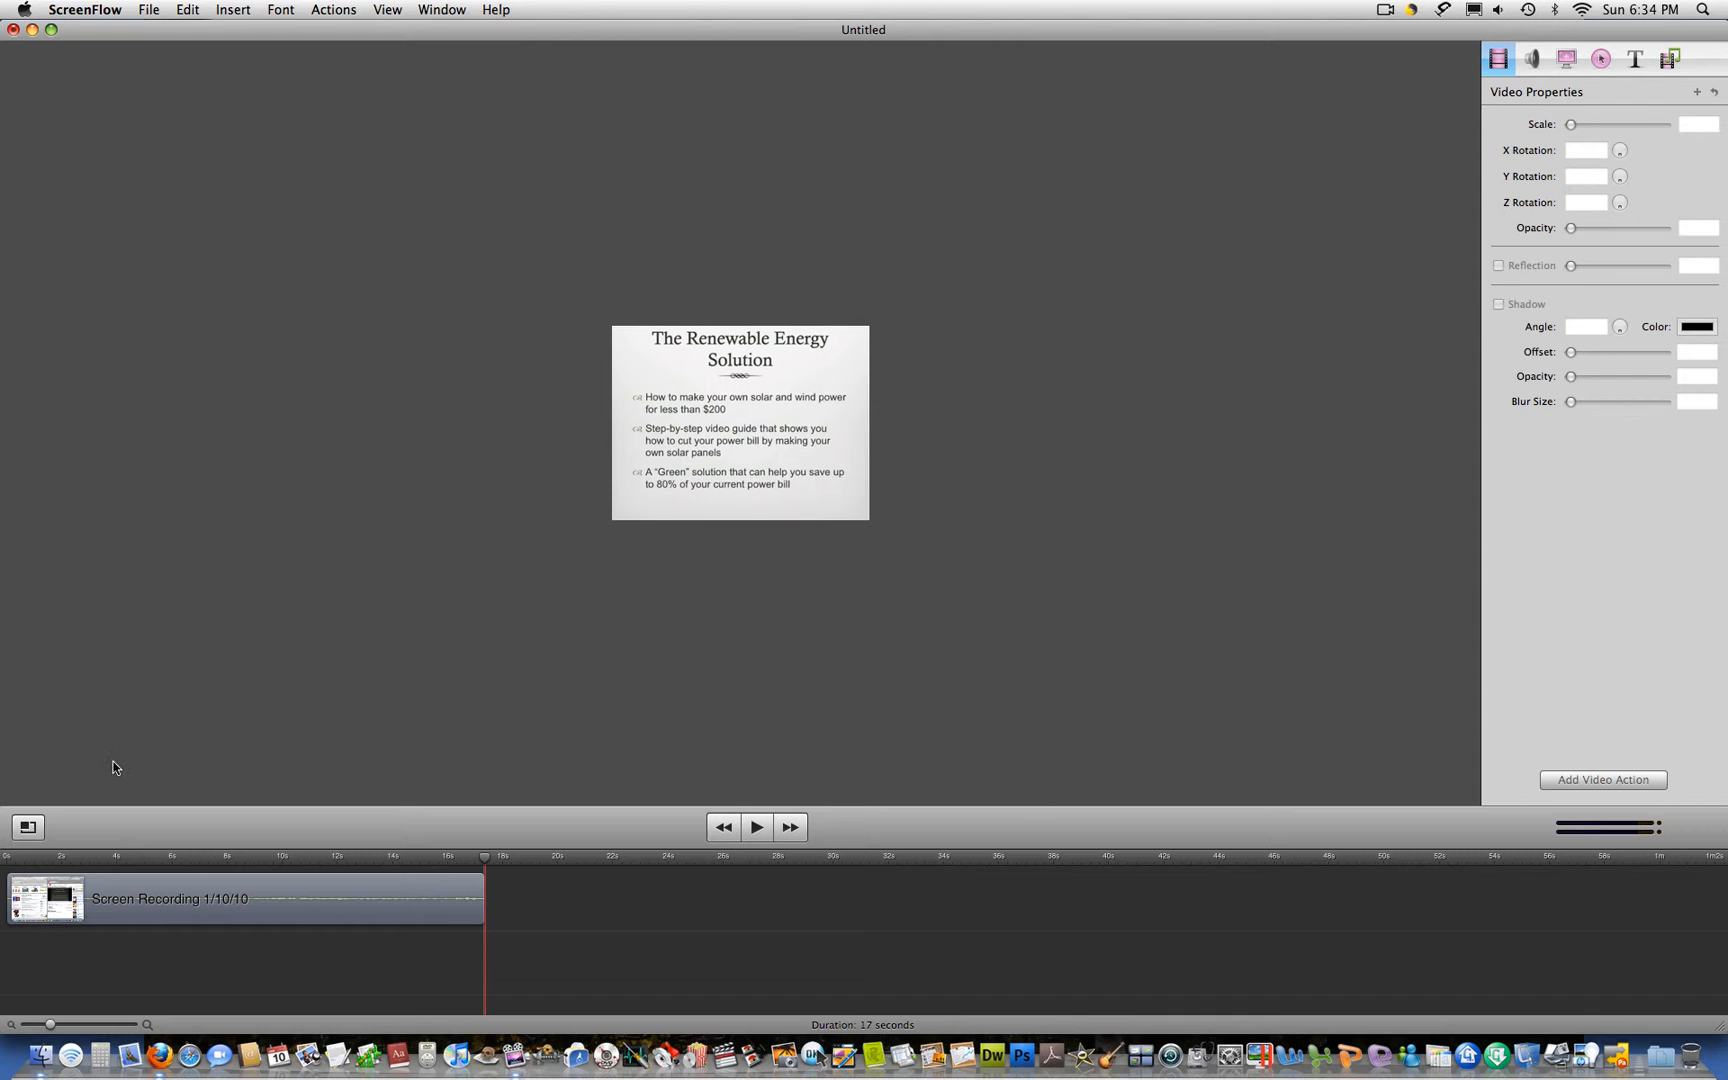
Export at 100% scale (478 × 360) to the Desktop as Renewable Energy.mov
{"action": "left_click", "coordinate": [148, 8]}
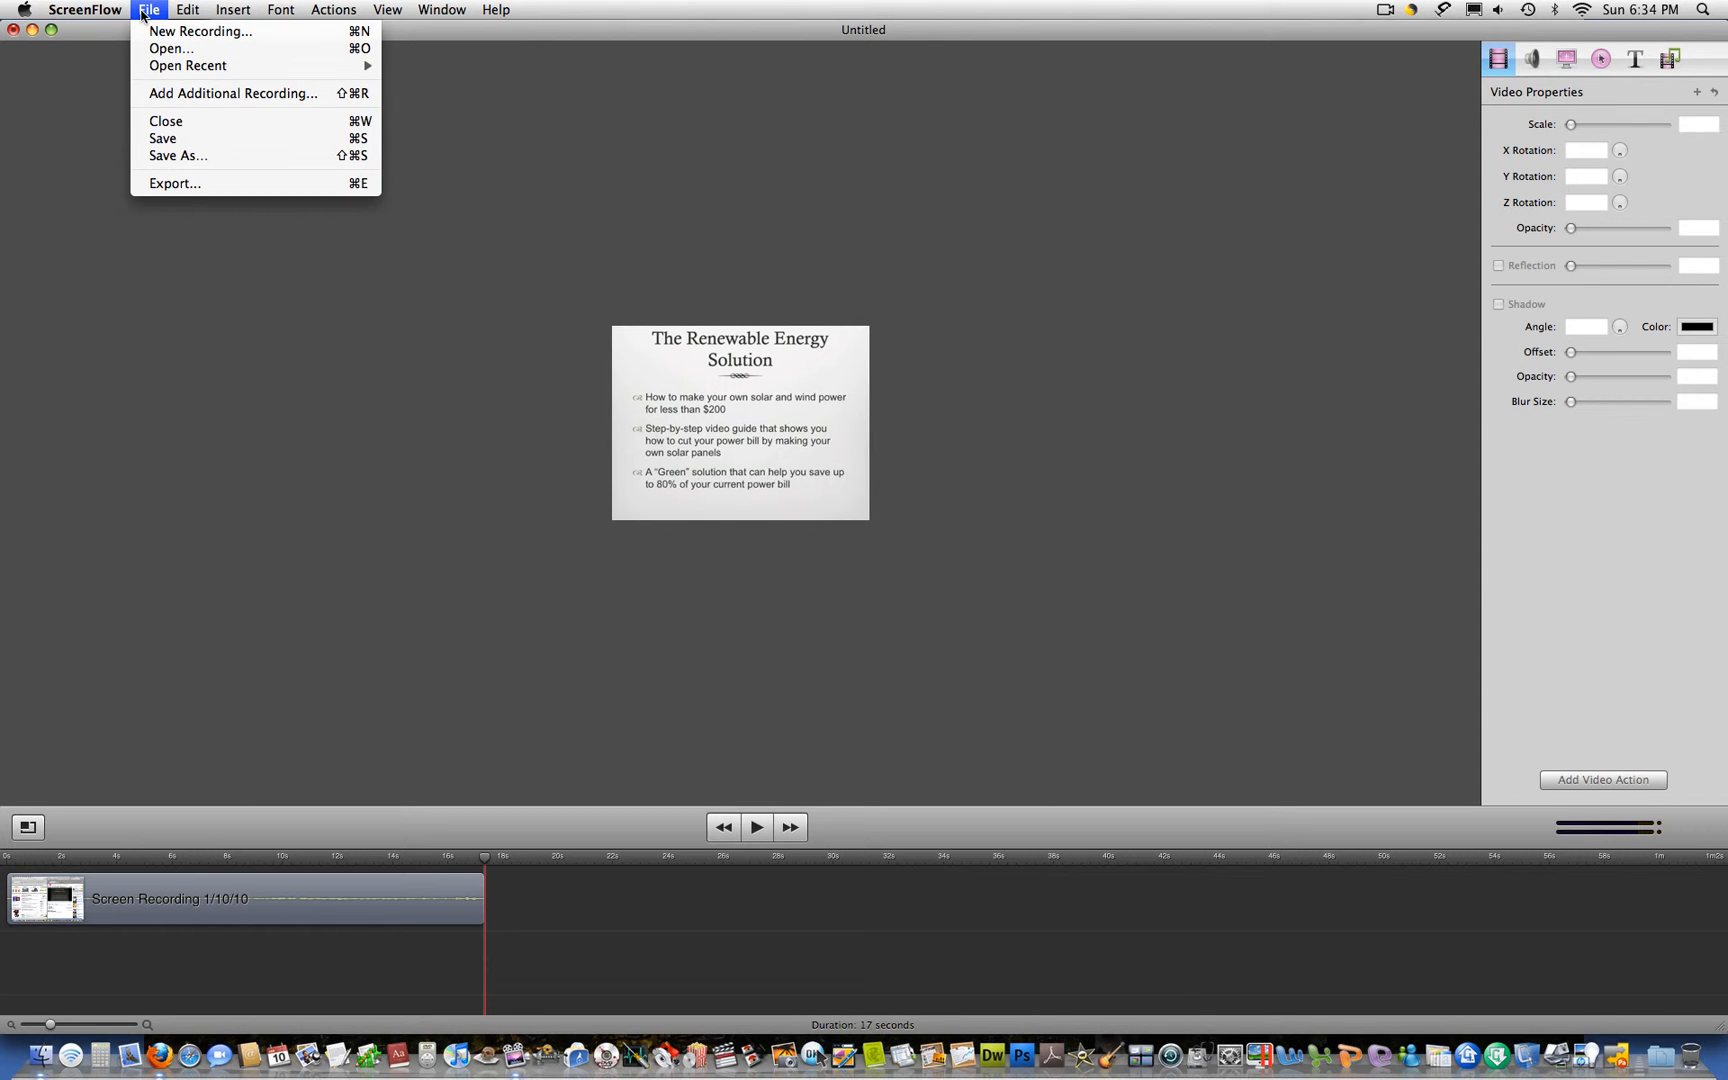
{"action": "left_click", "coordinate": [174, 182]}
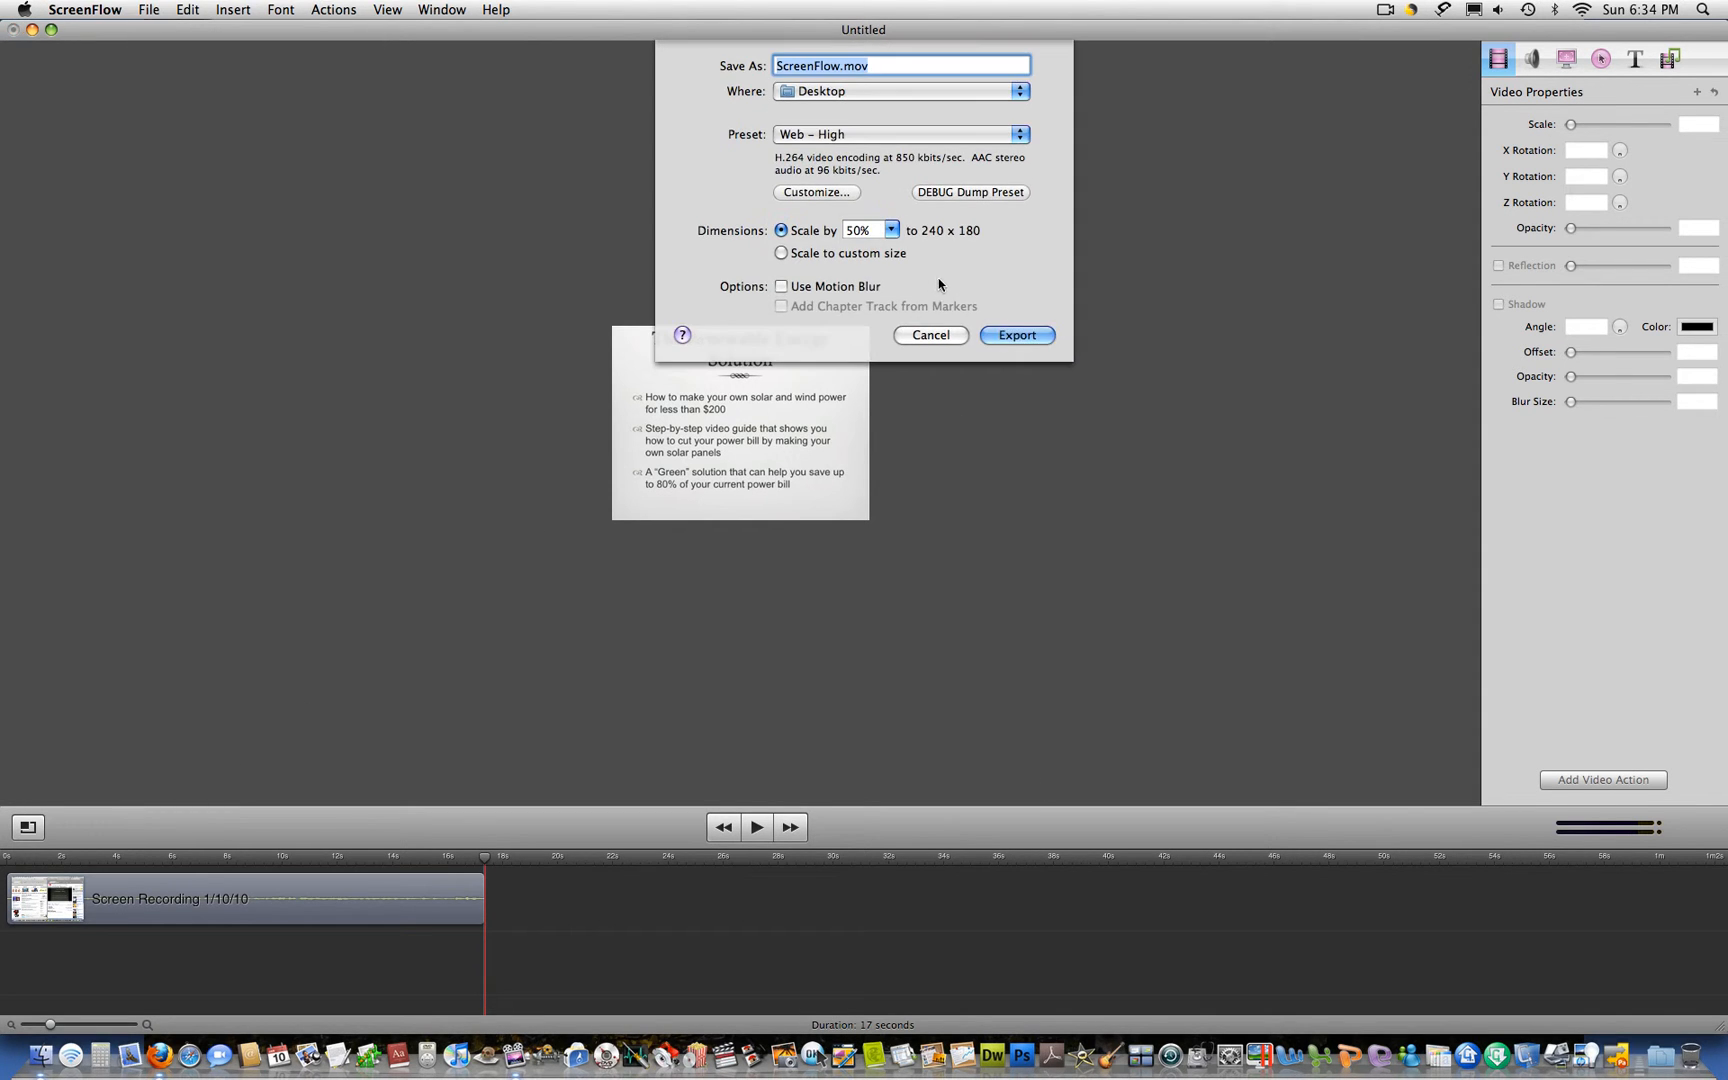
{"action": "left_click", "coordinate": [870, 230]}
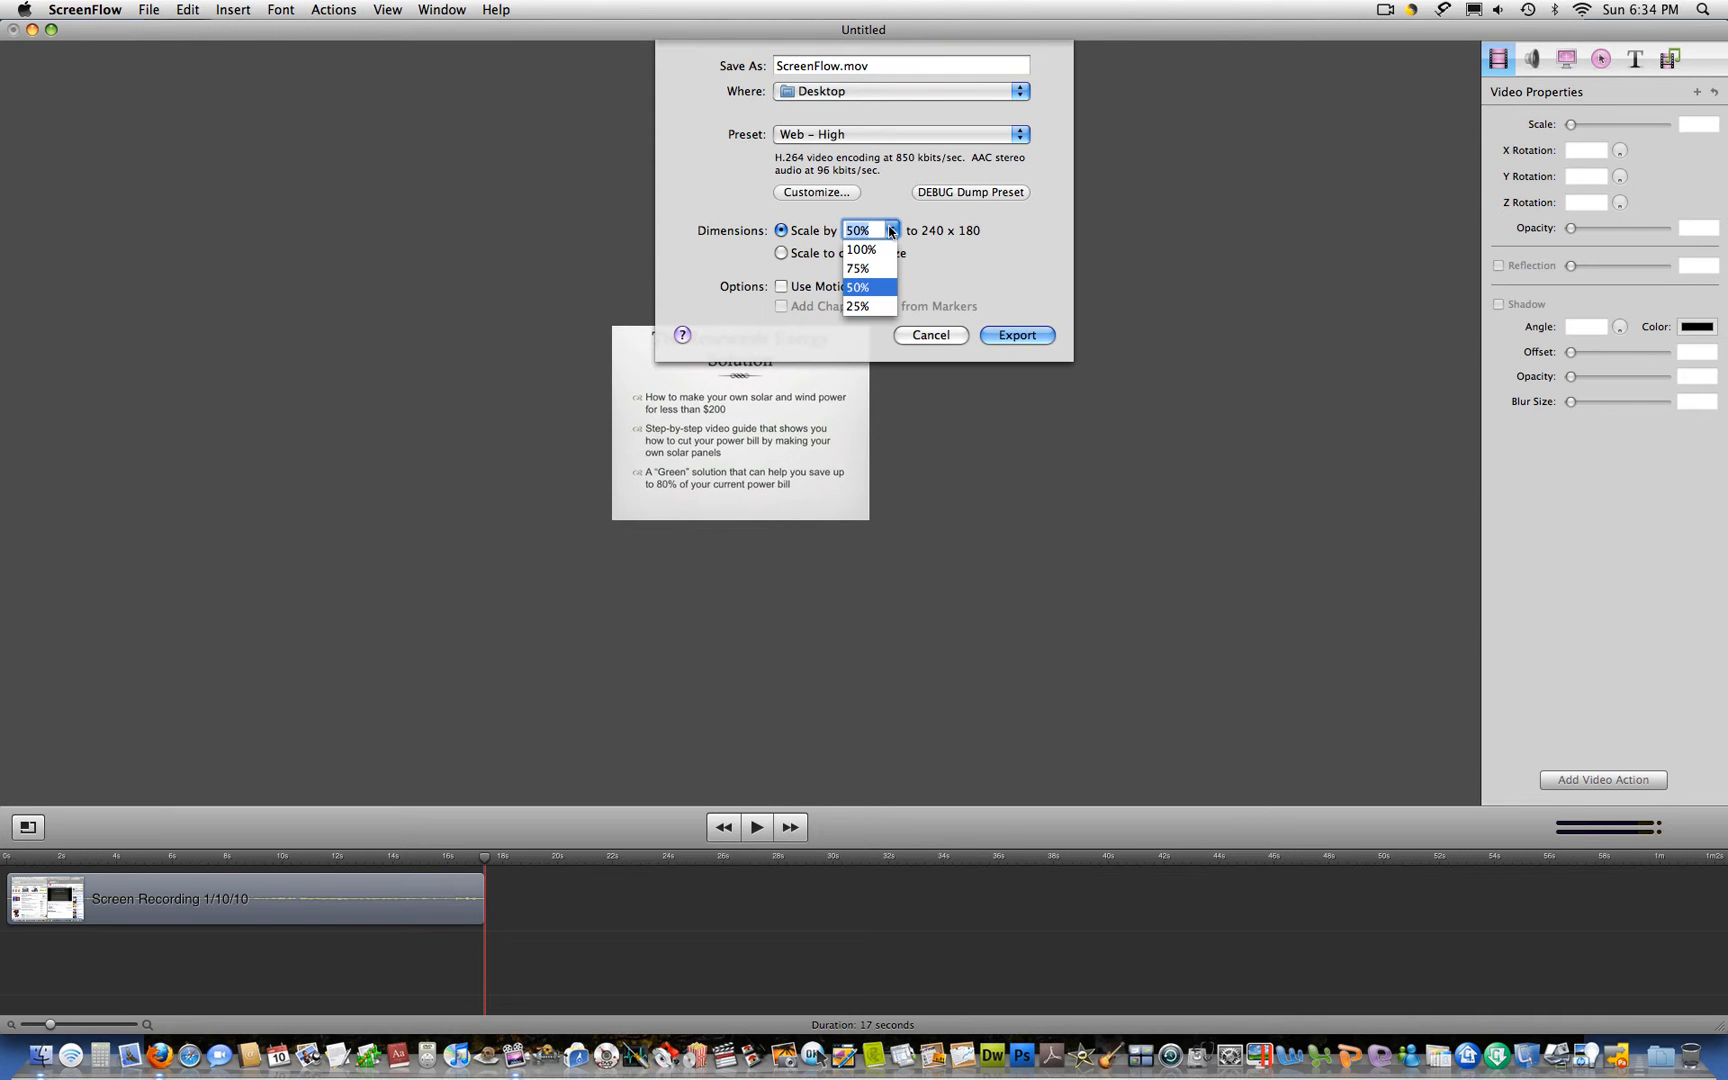
{"action": "left_click", "coordinate": [860, 250]}
{"action": "type", "text": "Renewable En"}
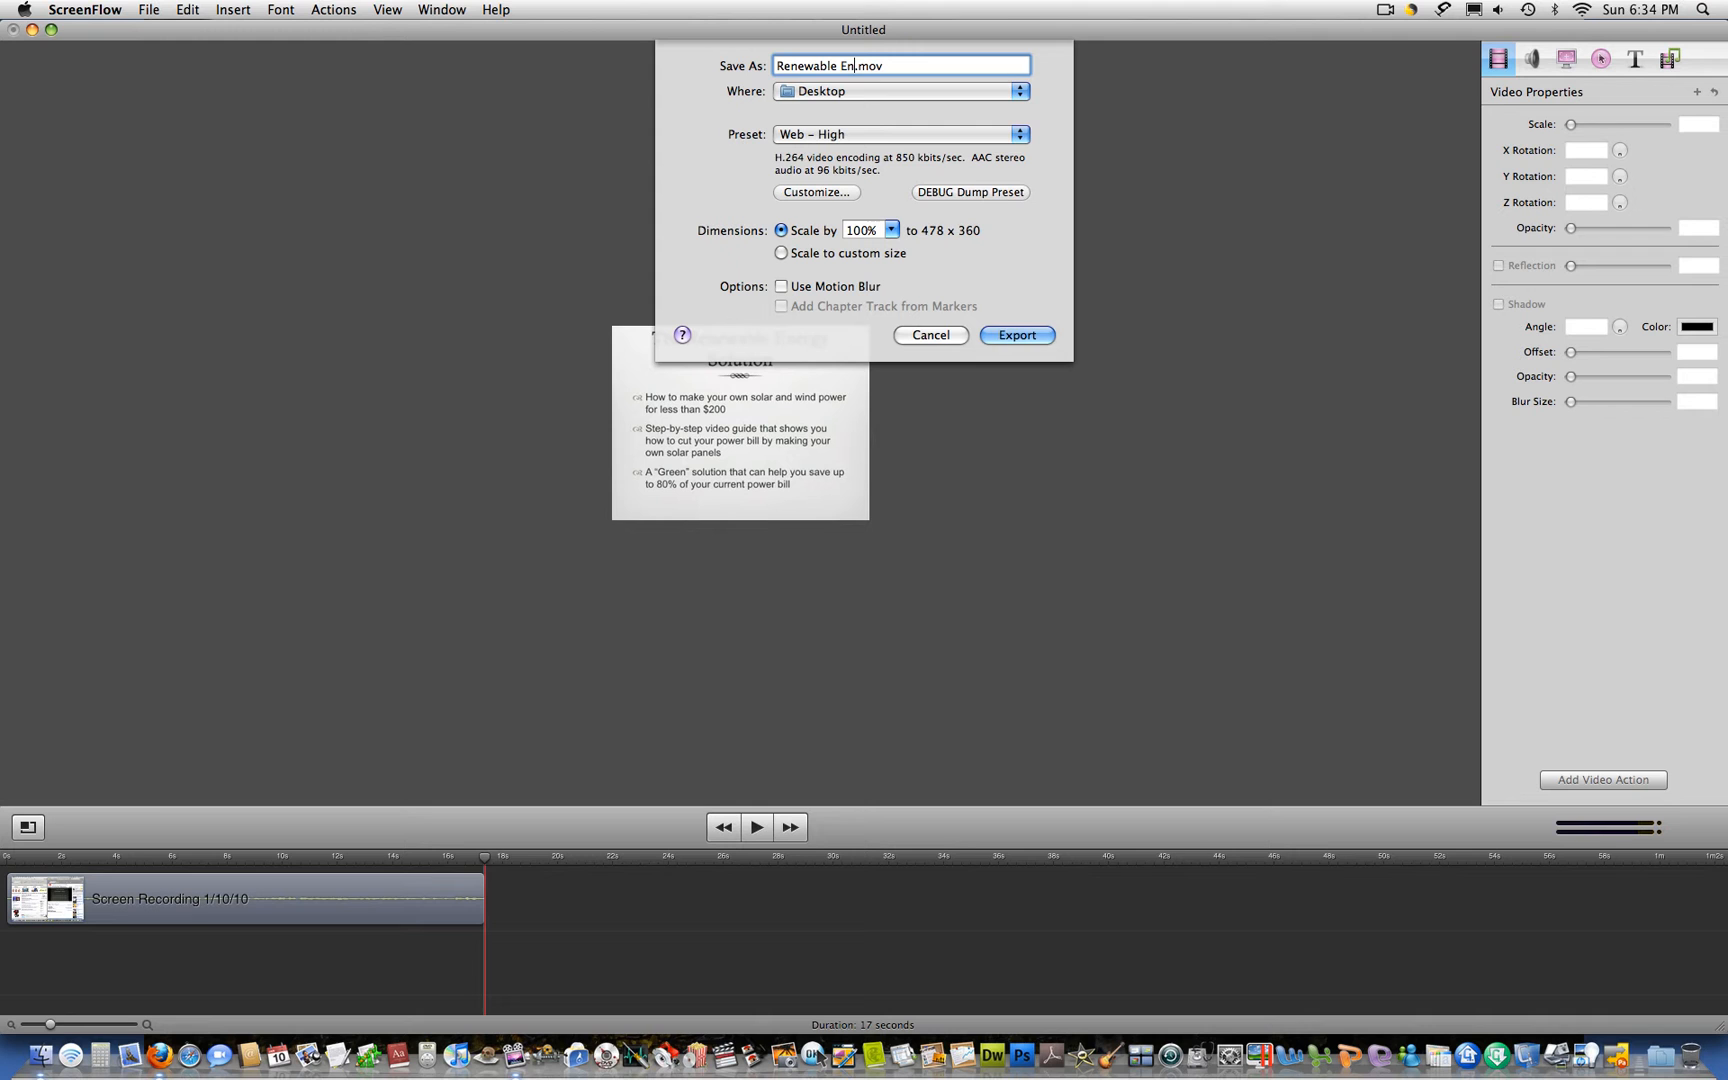
{"action": "type", "text": "ergy"}
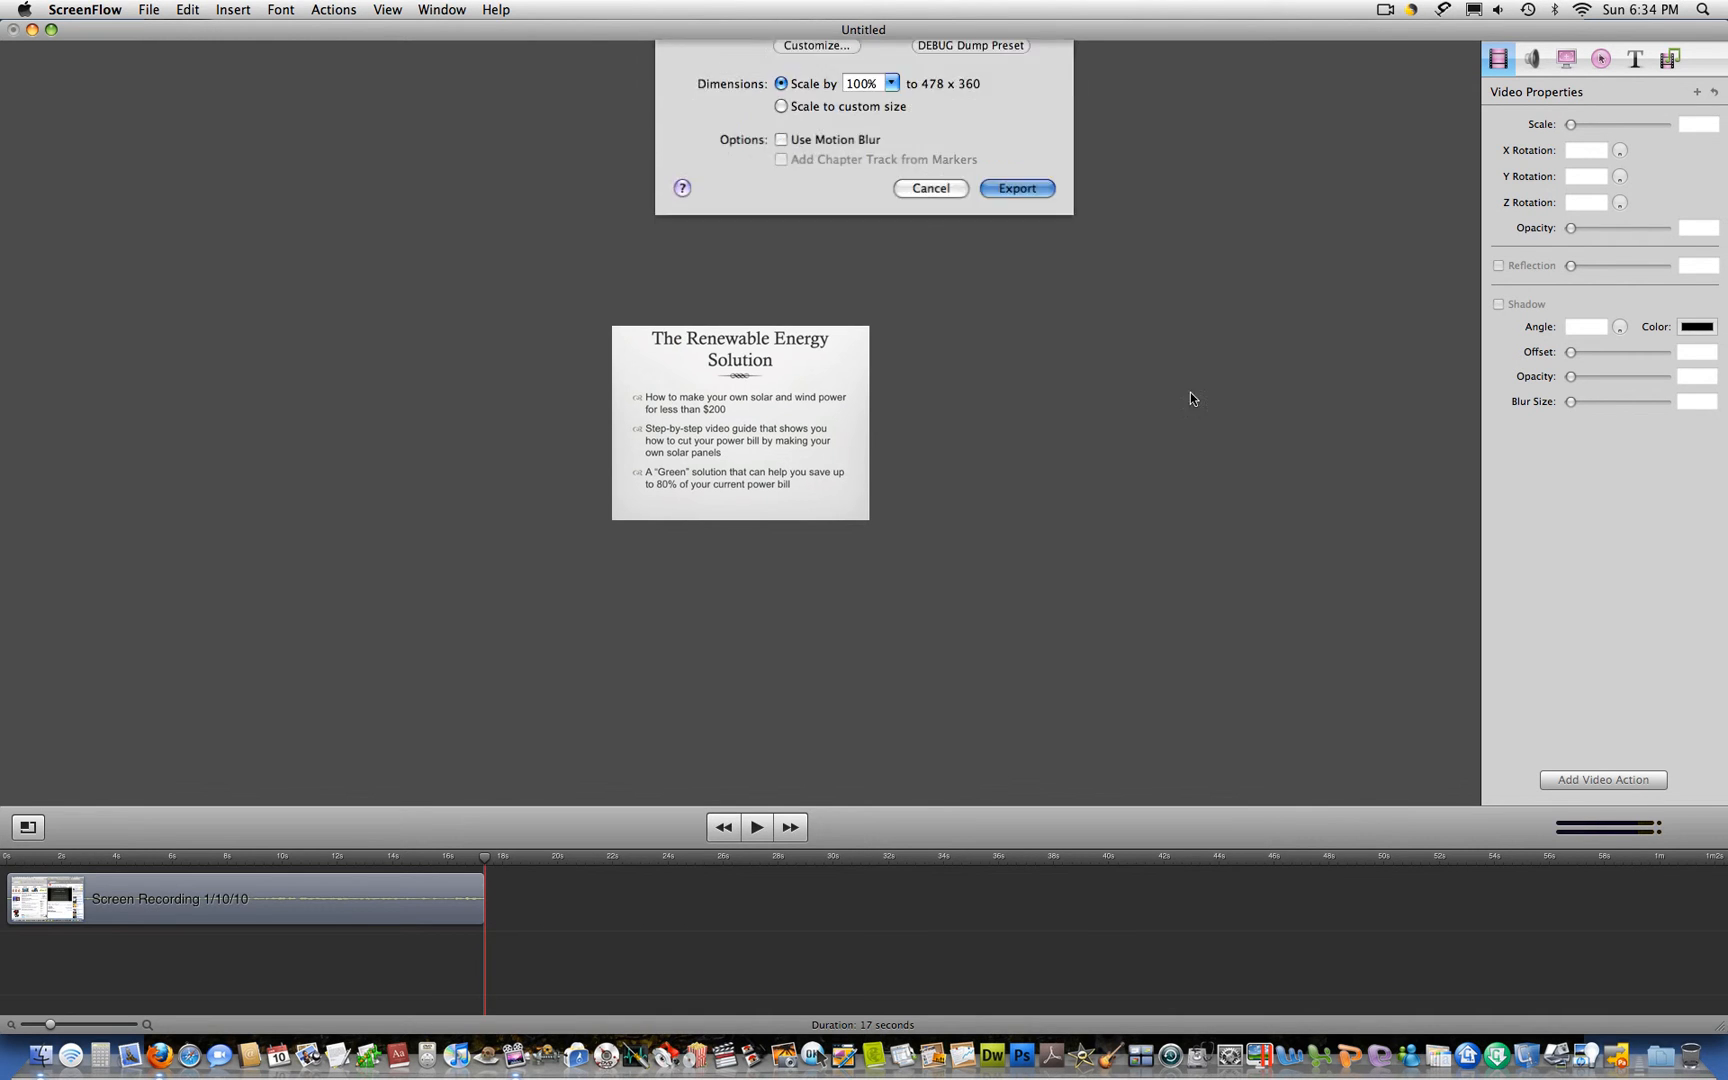
{"action": "left_click", "coordinate": [1014, 188]}
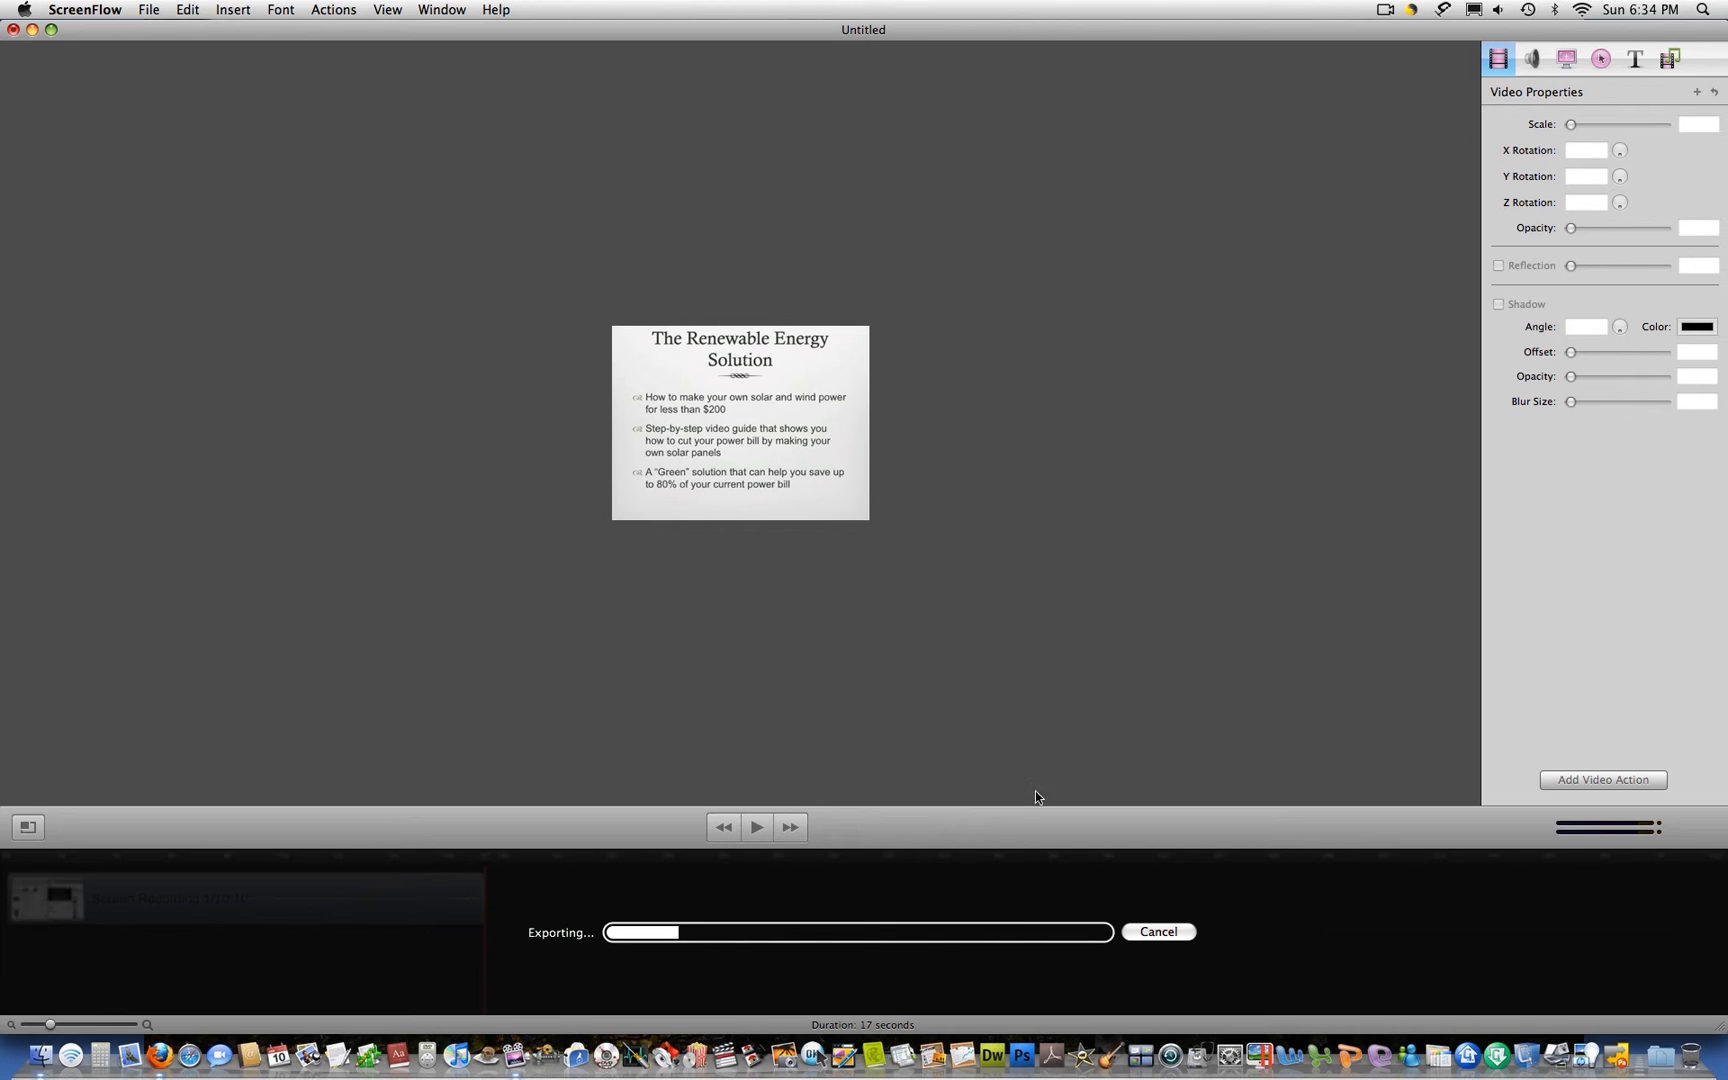
{"action": "mouse_move", "coordinate": [1200, 62]}
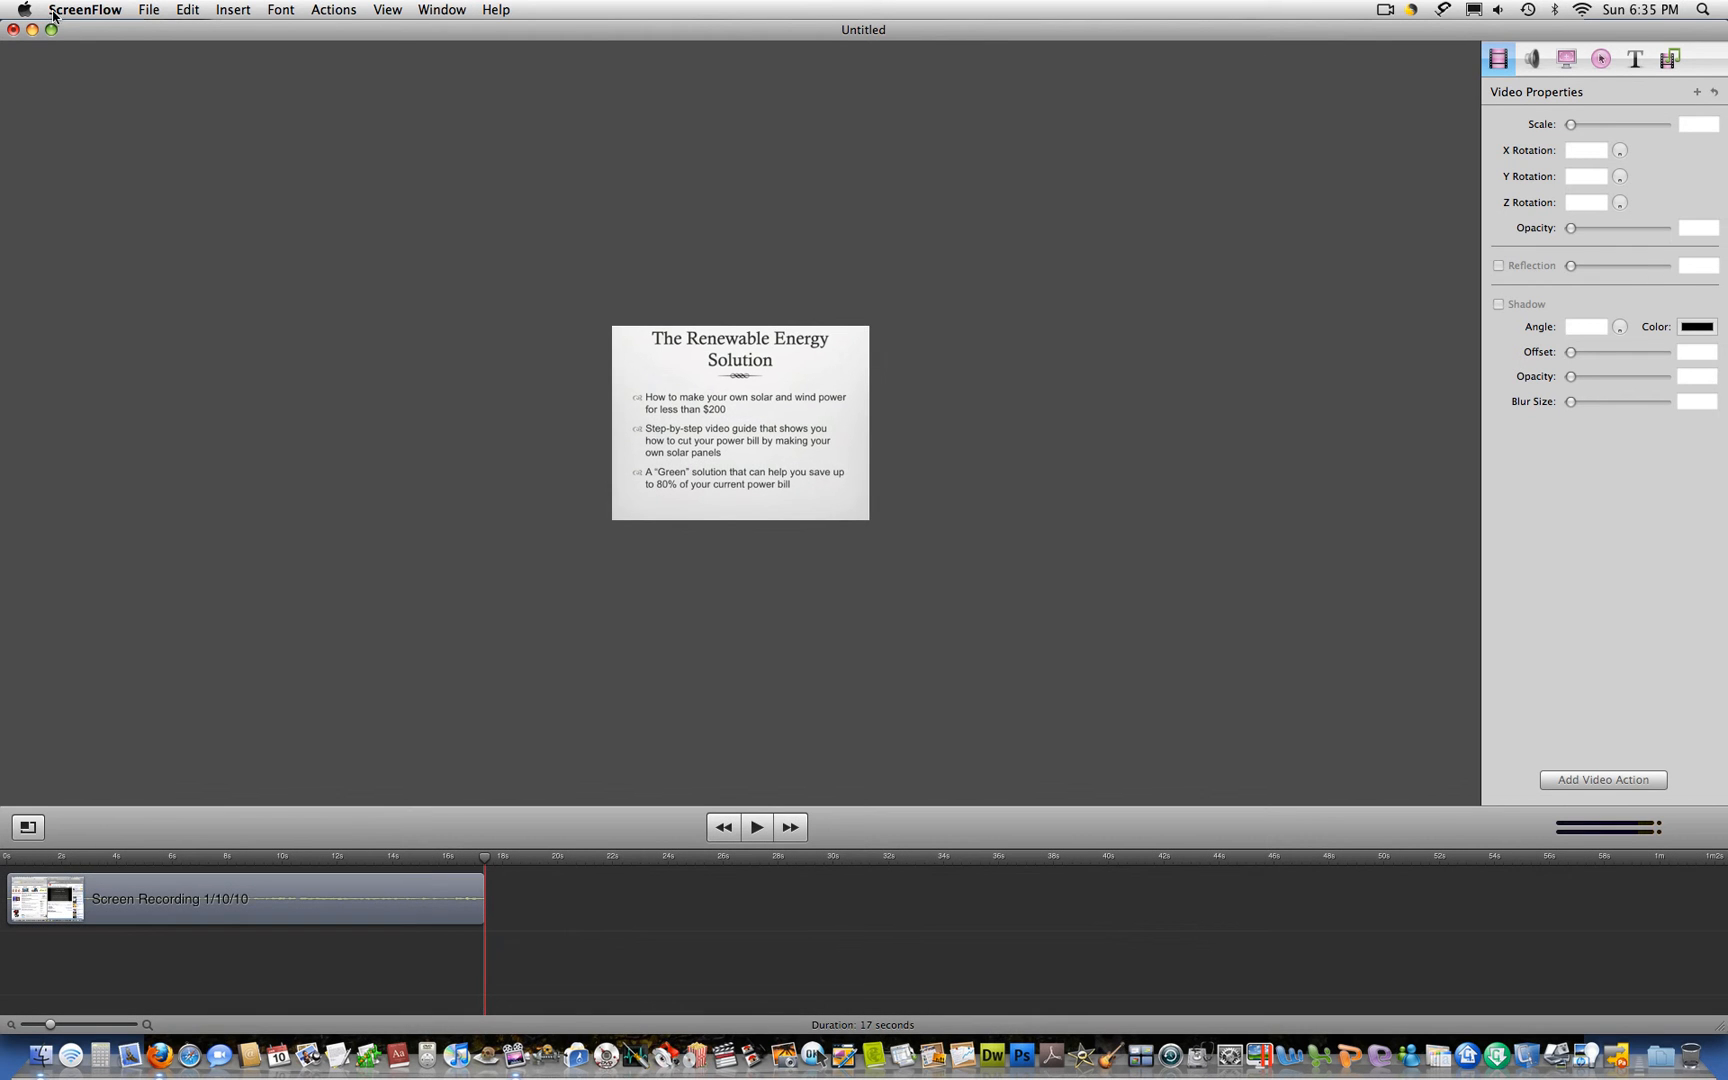
Quit ScreenFlow discarding the untitled project, then quit Firefox
{"action": "left_click", "coordinate": [84, 8]}
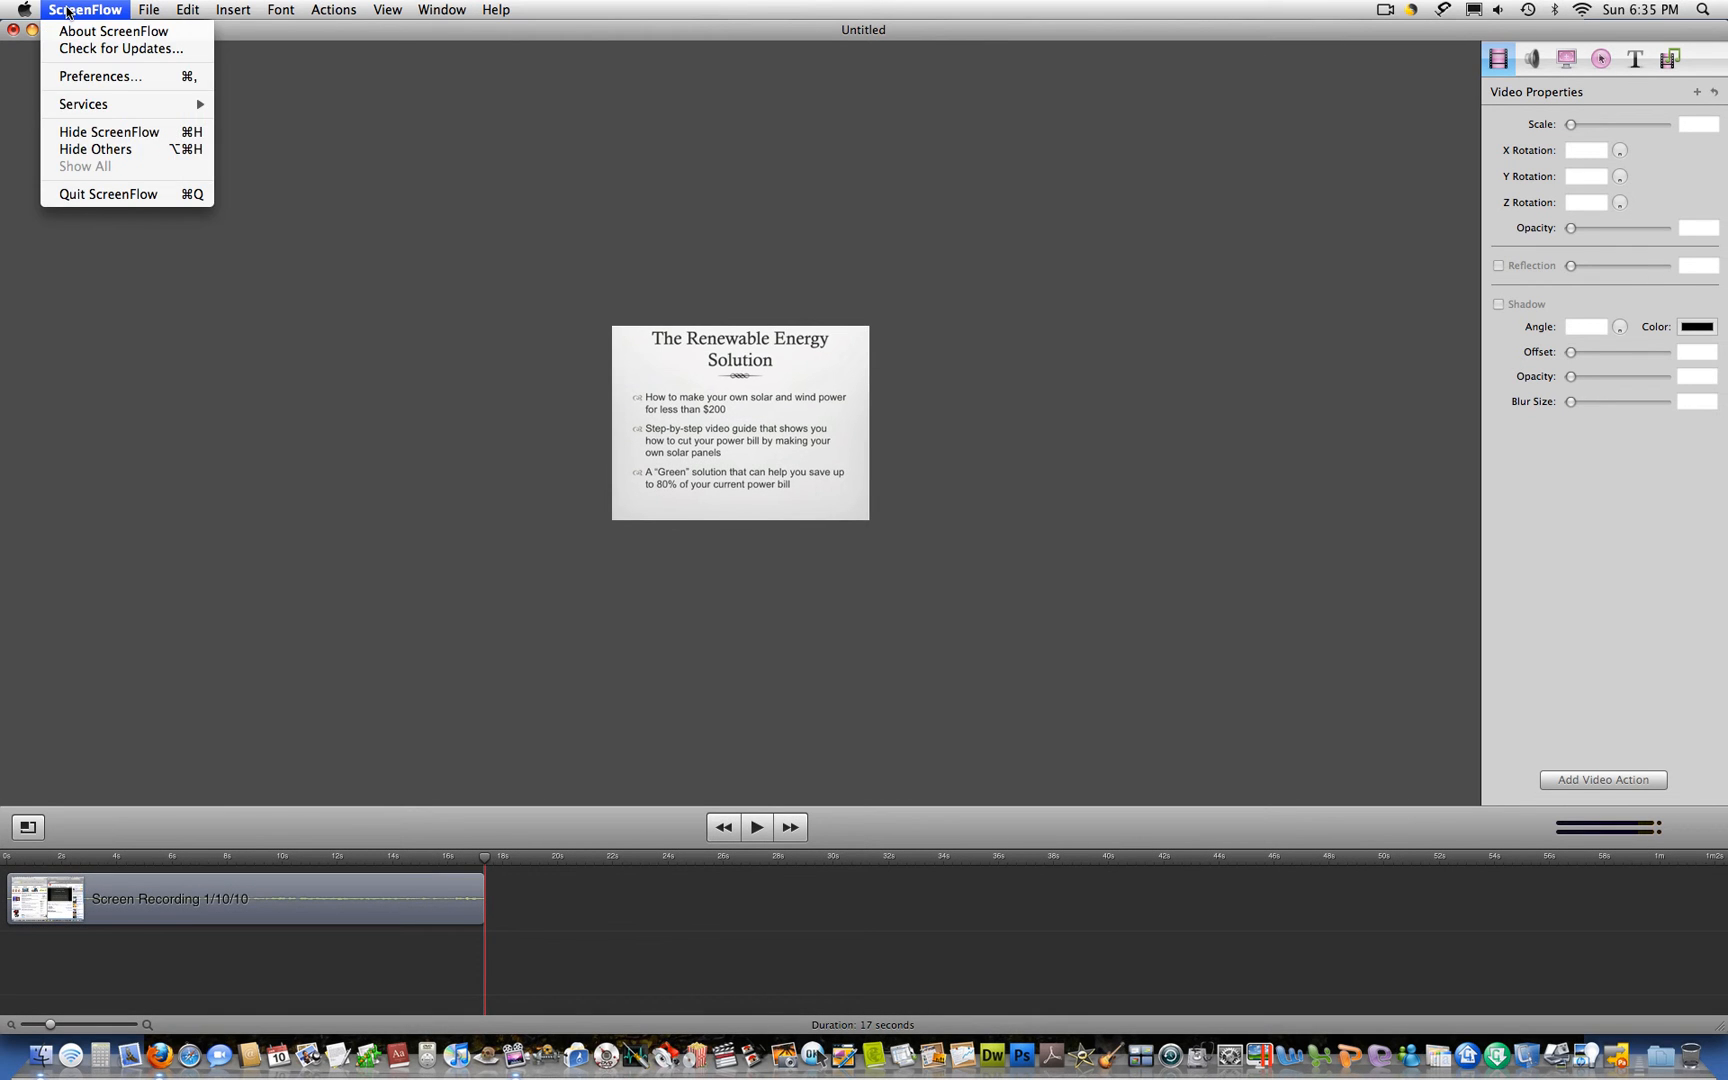
{"action": "mouse_move", "coordinate": [106, 194]}
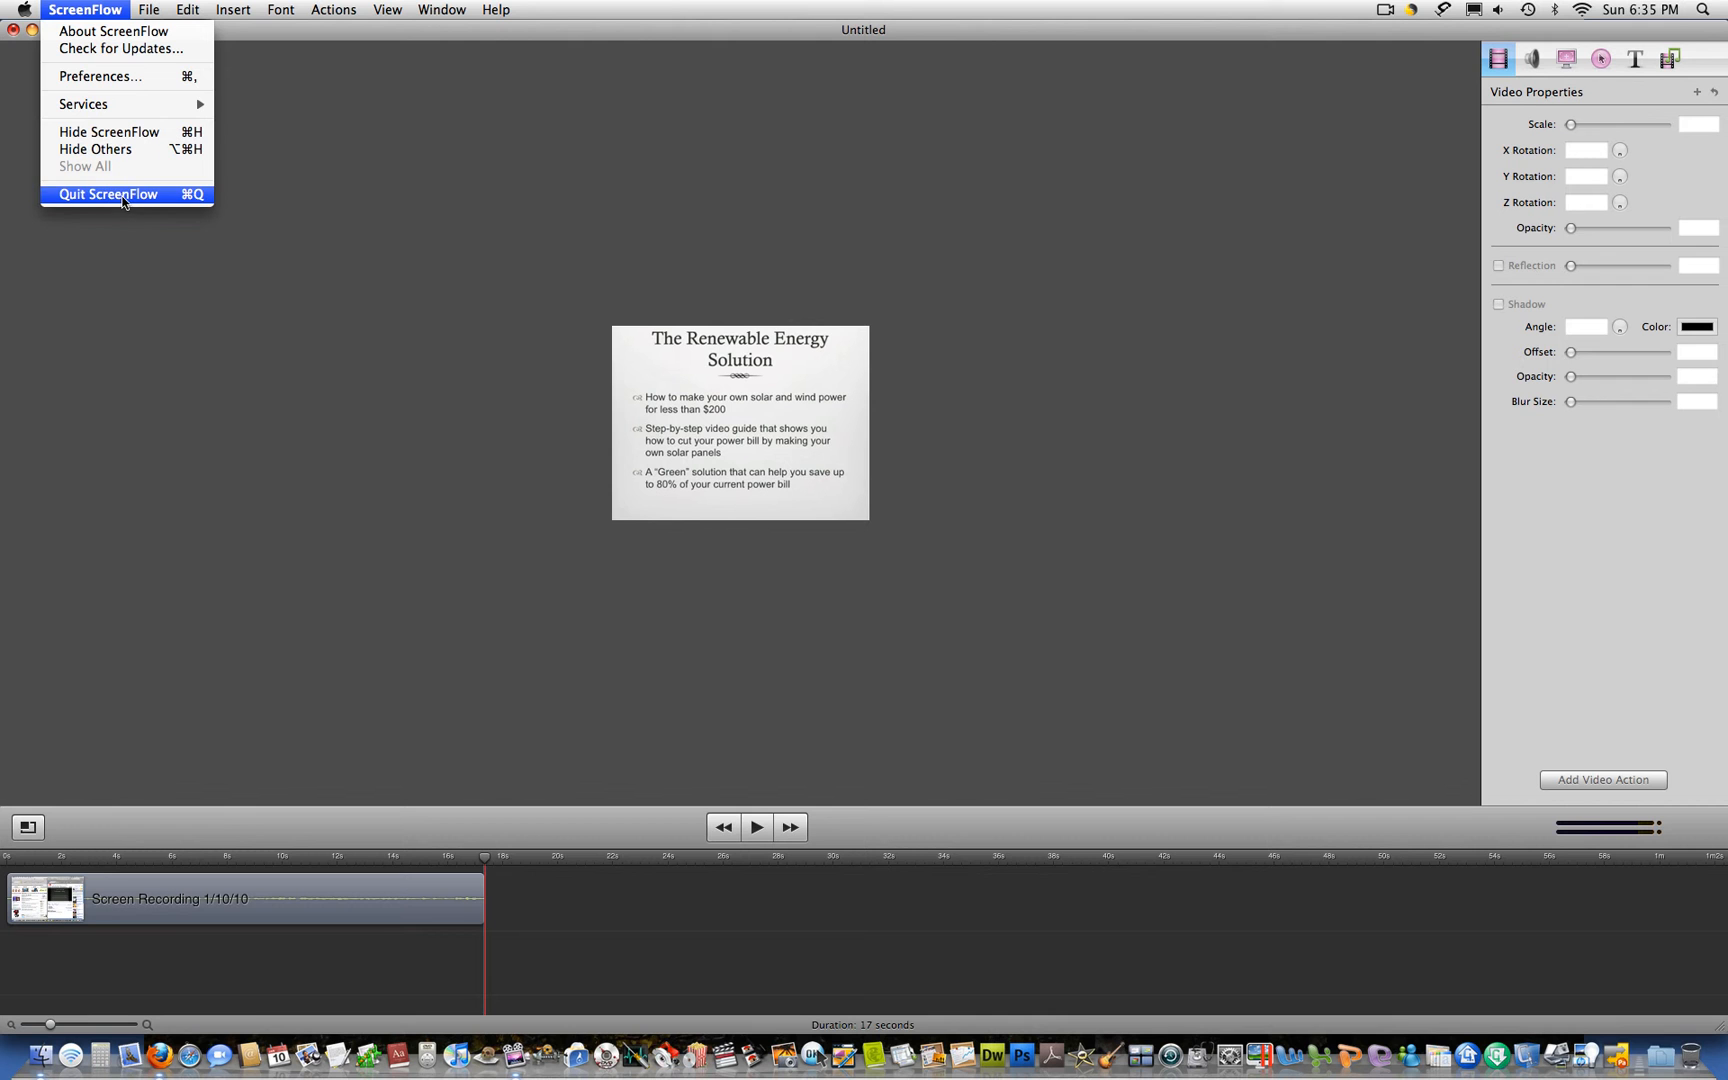
{"action": "left_click", "coordinate": [106, 194]}
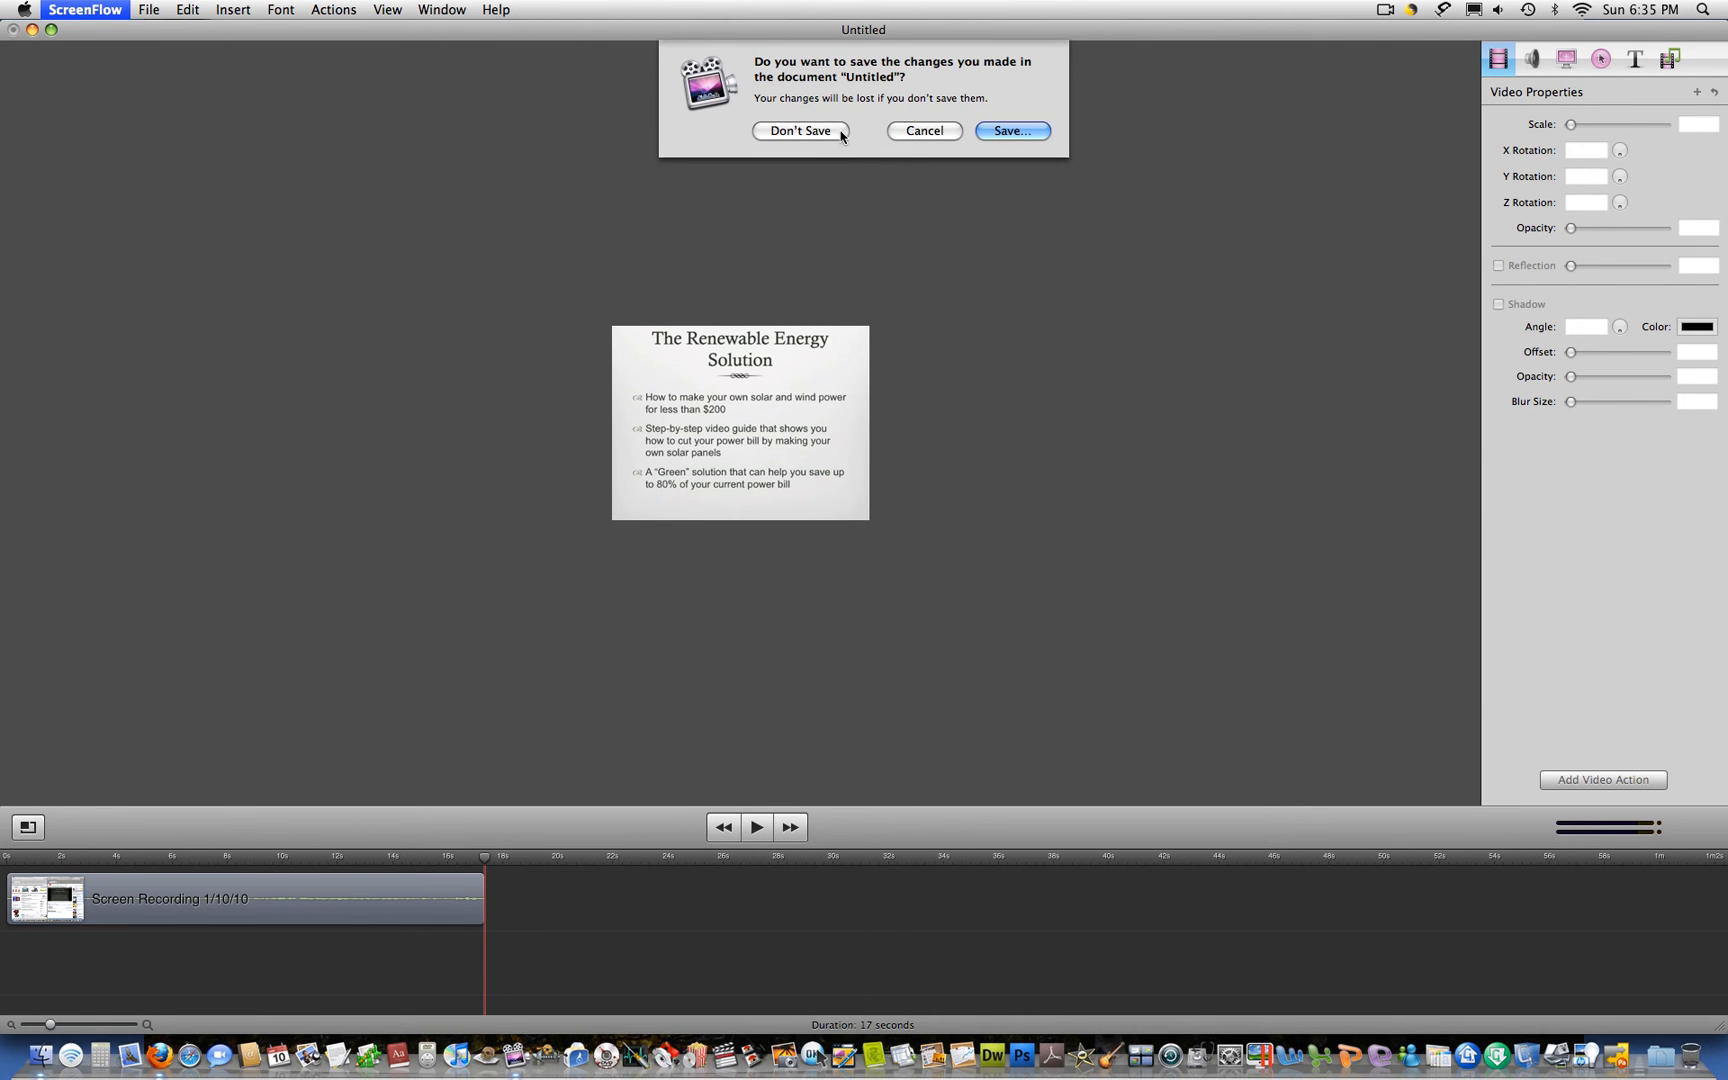
{"action": "left_click", "coordinate": [800, 130]}
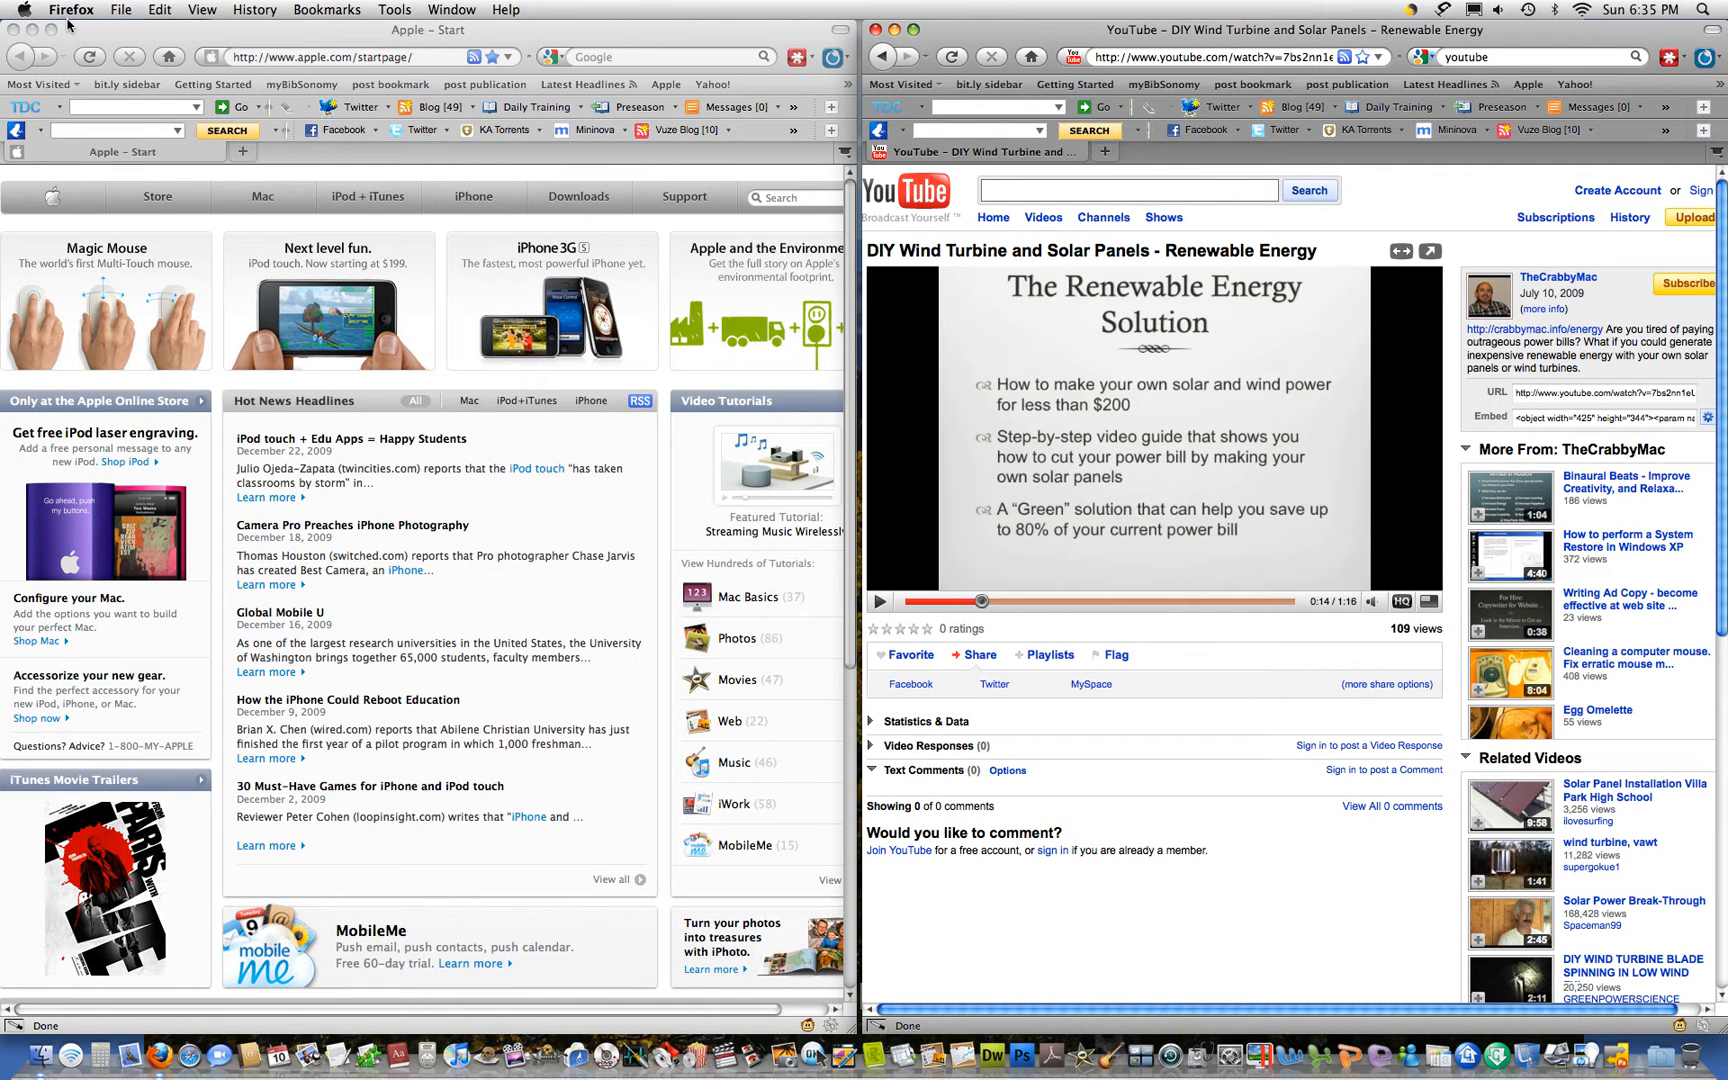
{"action": "left_click", "coordinate": [70, 8]}
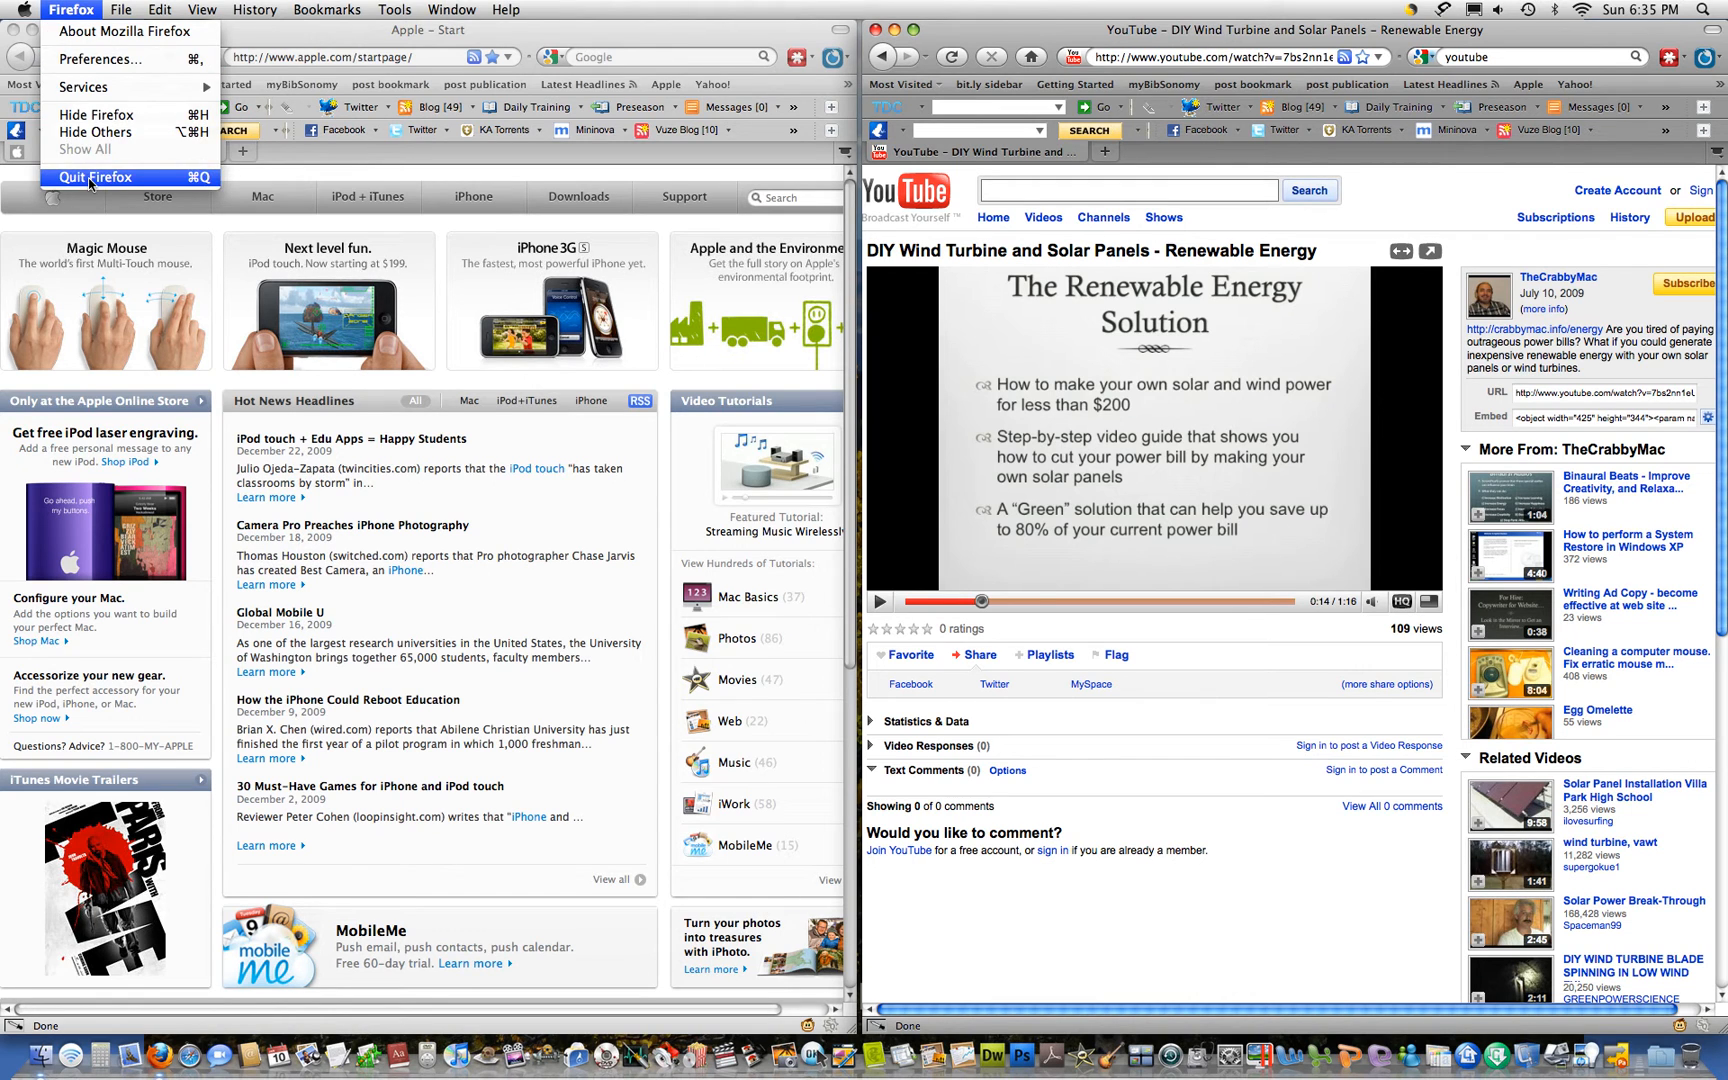
{"action": "left_click", "coordinate": [96, 176]}
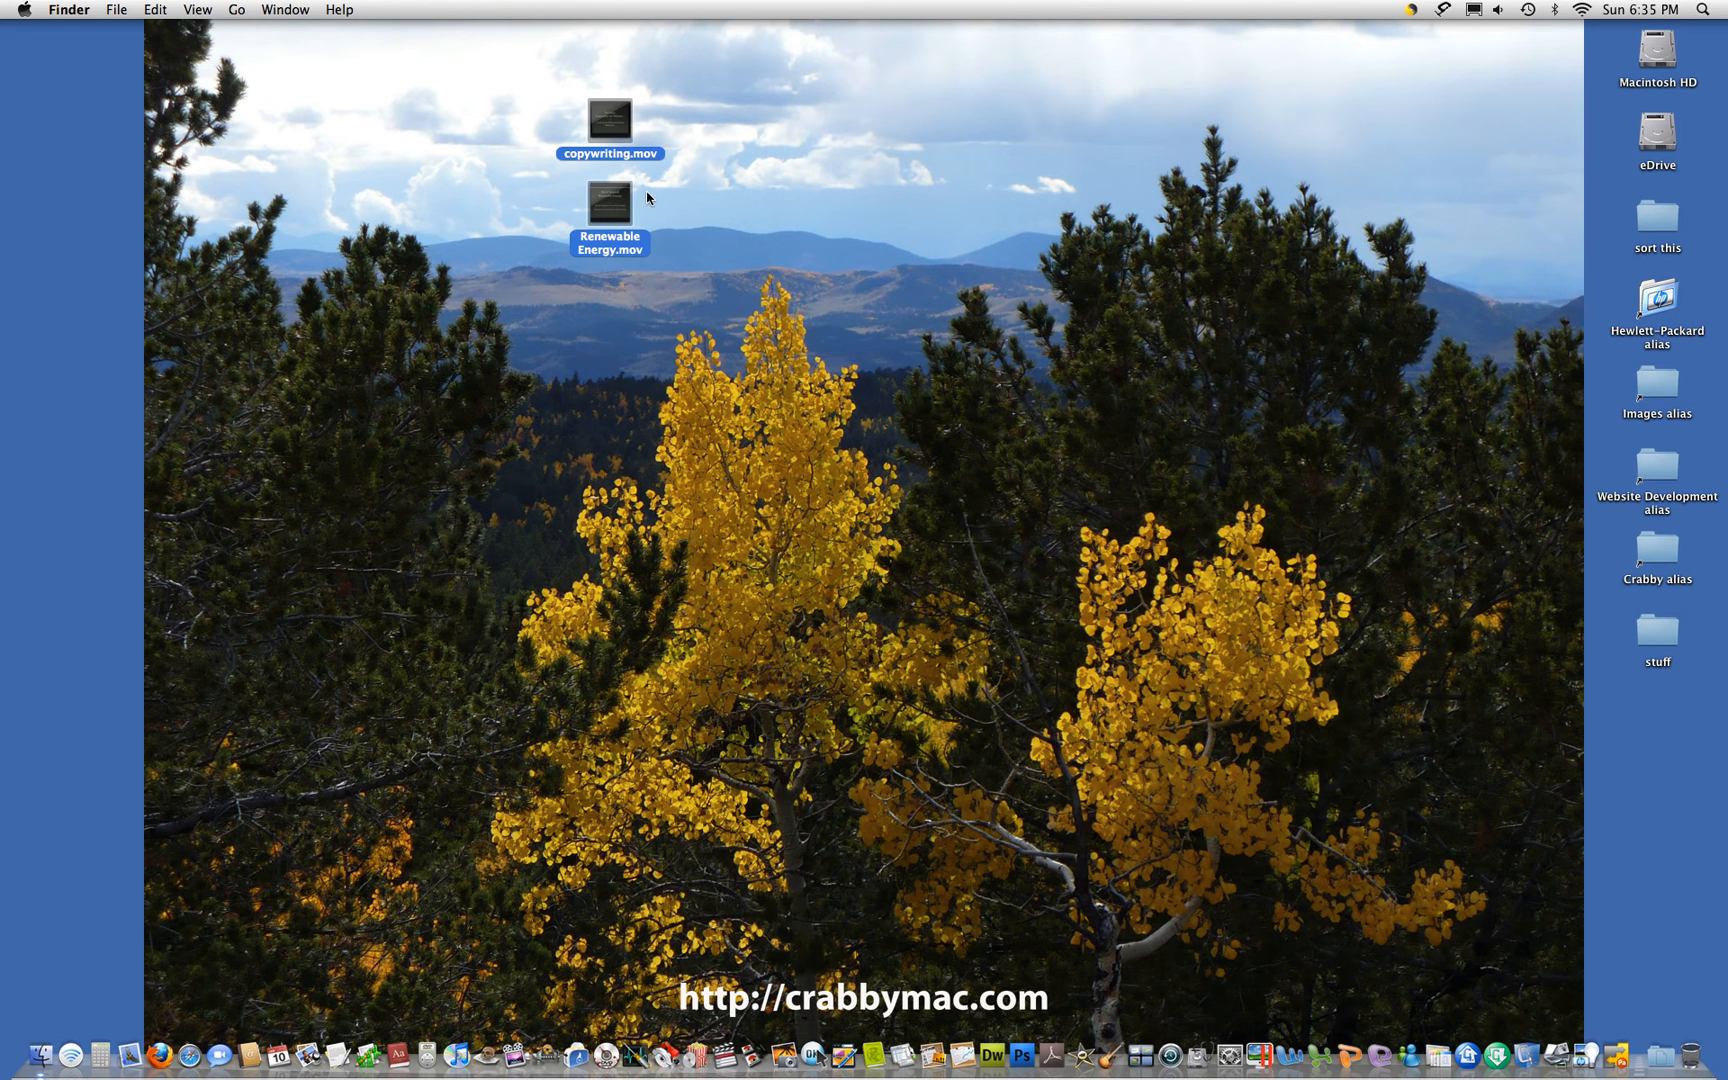
{"action": "mouse_move", "coordinate": [754, 216]}
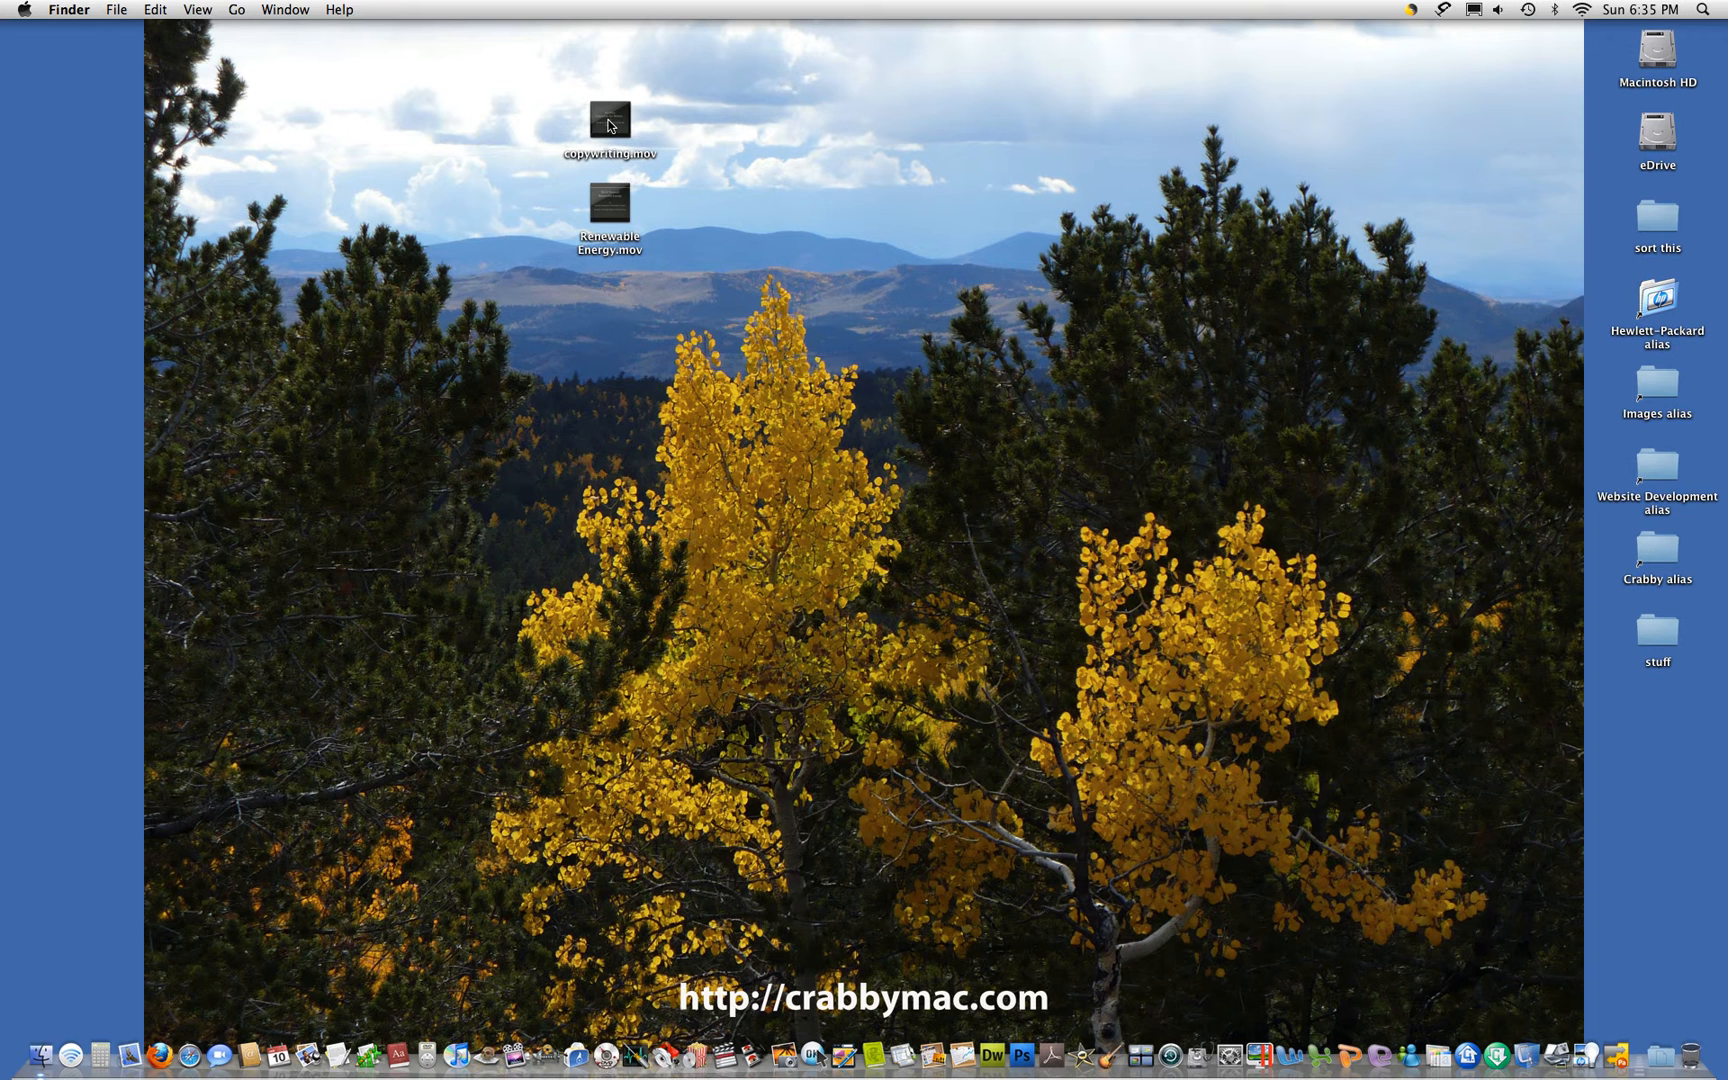
Play copywriting.mov from the Desktop in QuickTime Player to verify it, then quit the player
{"action": "double_click", "coordinate": [610, 120]}
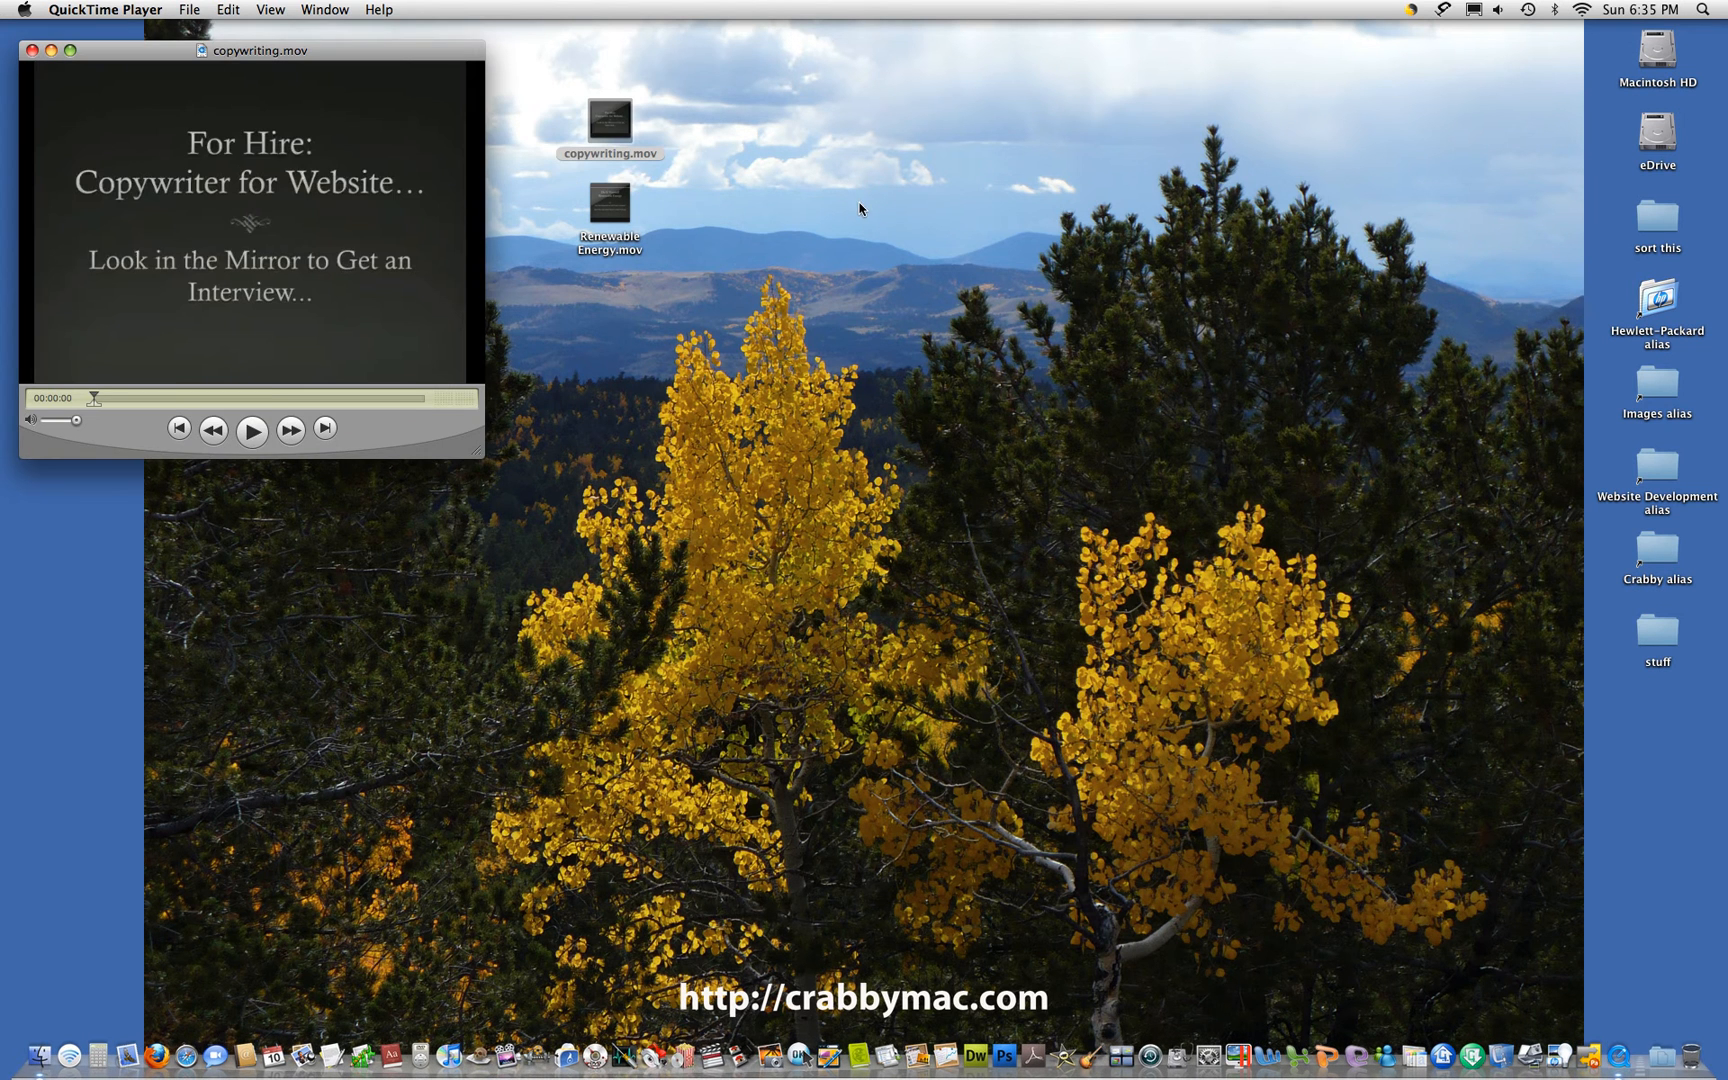
{"action": "left_click", "coordinate": [250, 428]}
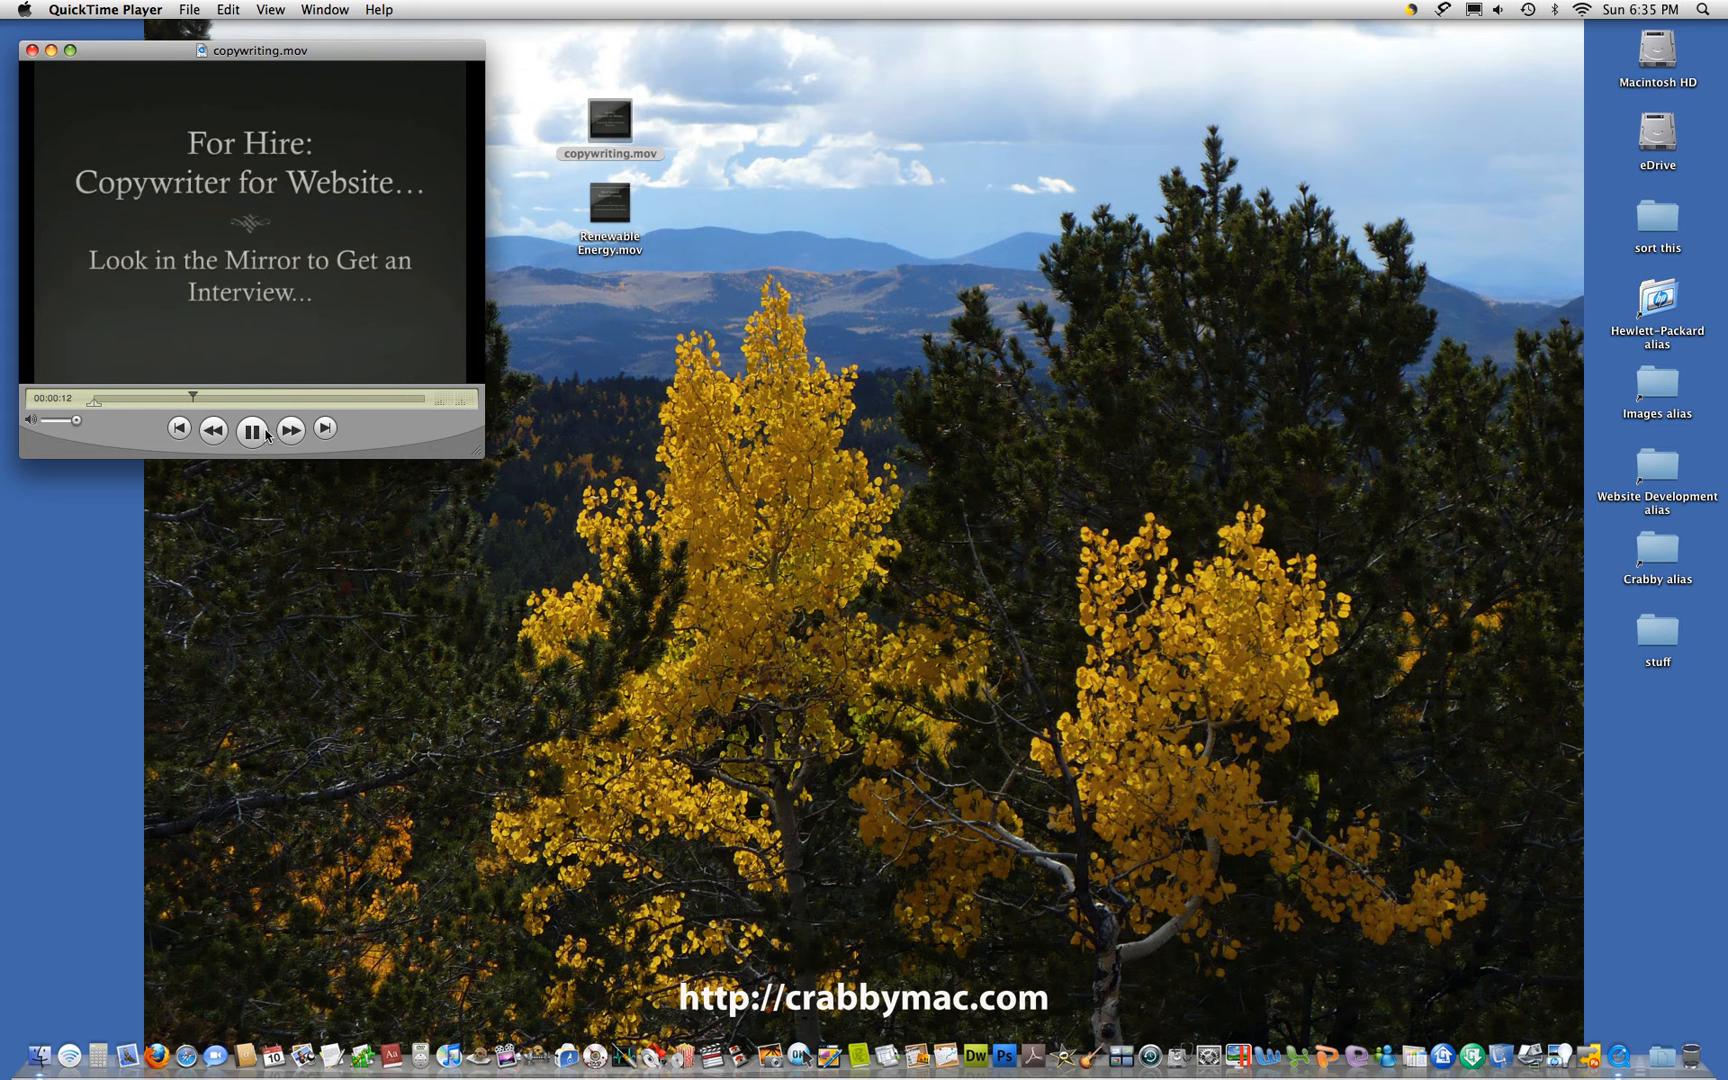
{"action": "left_click", "coordinate": [104, 8]}
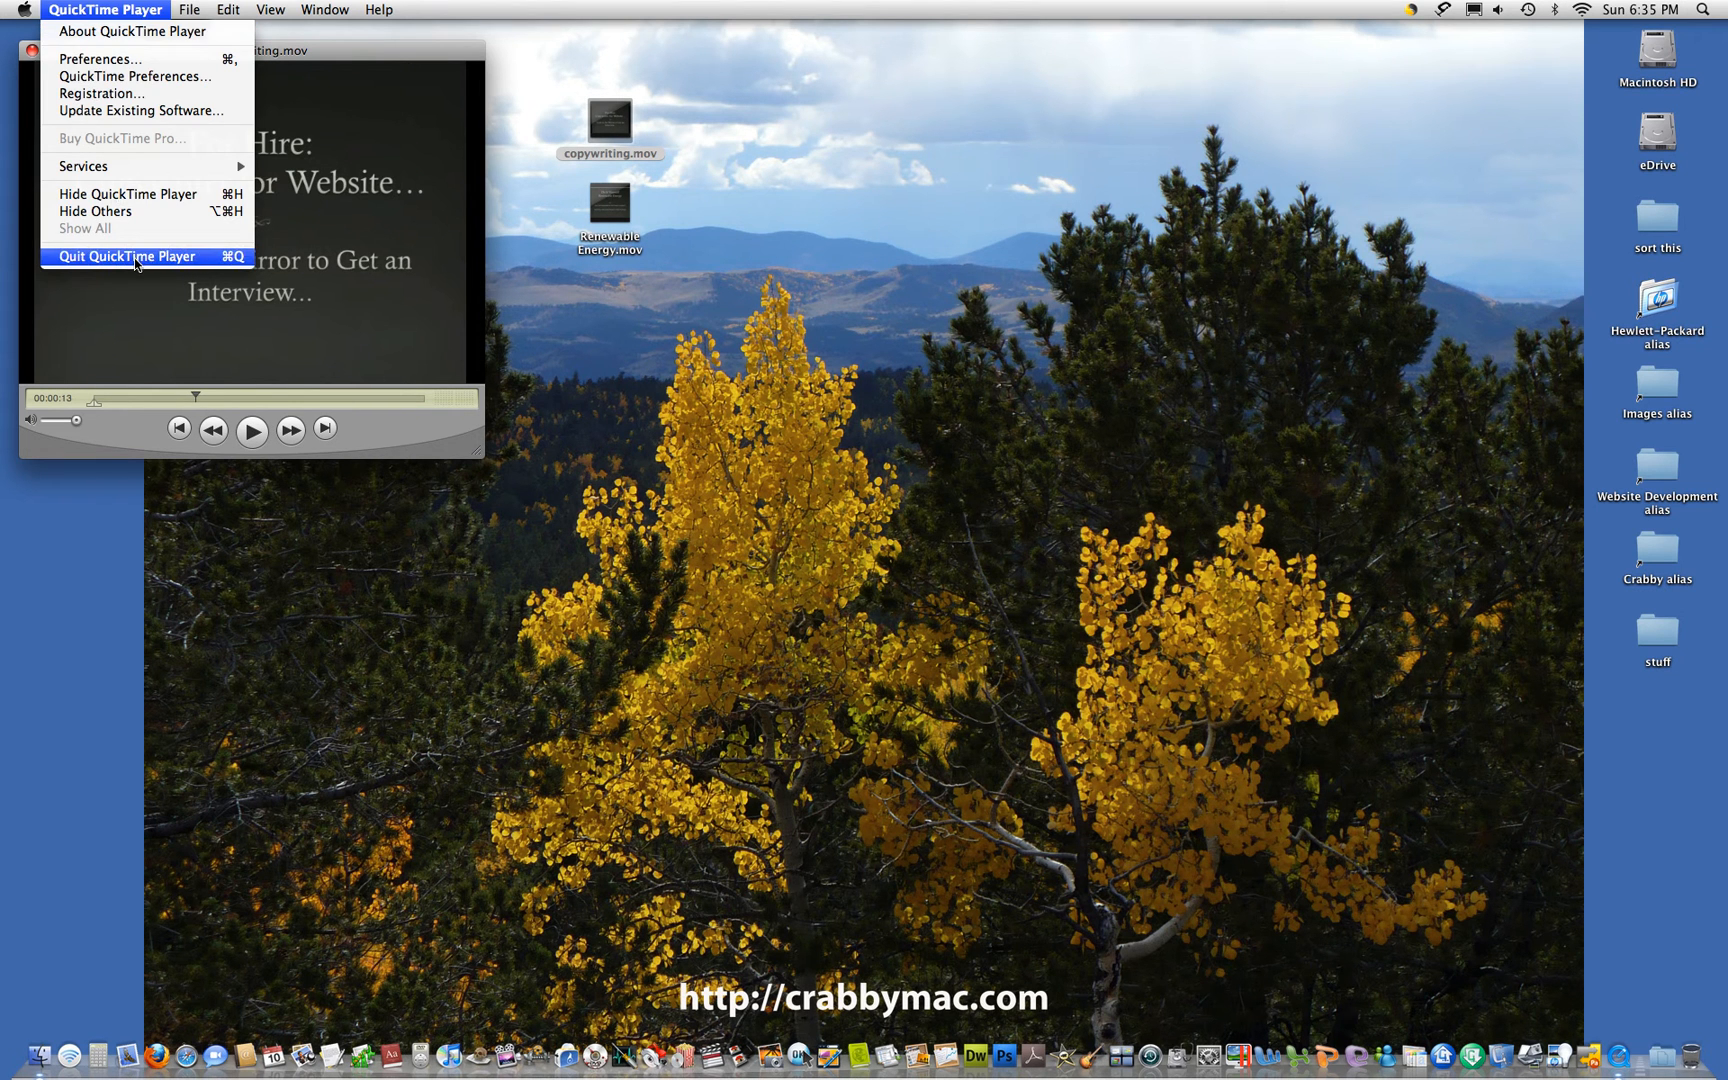
{"action": "left_click", "coordinate": [124, 256]}
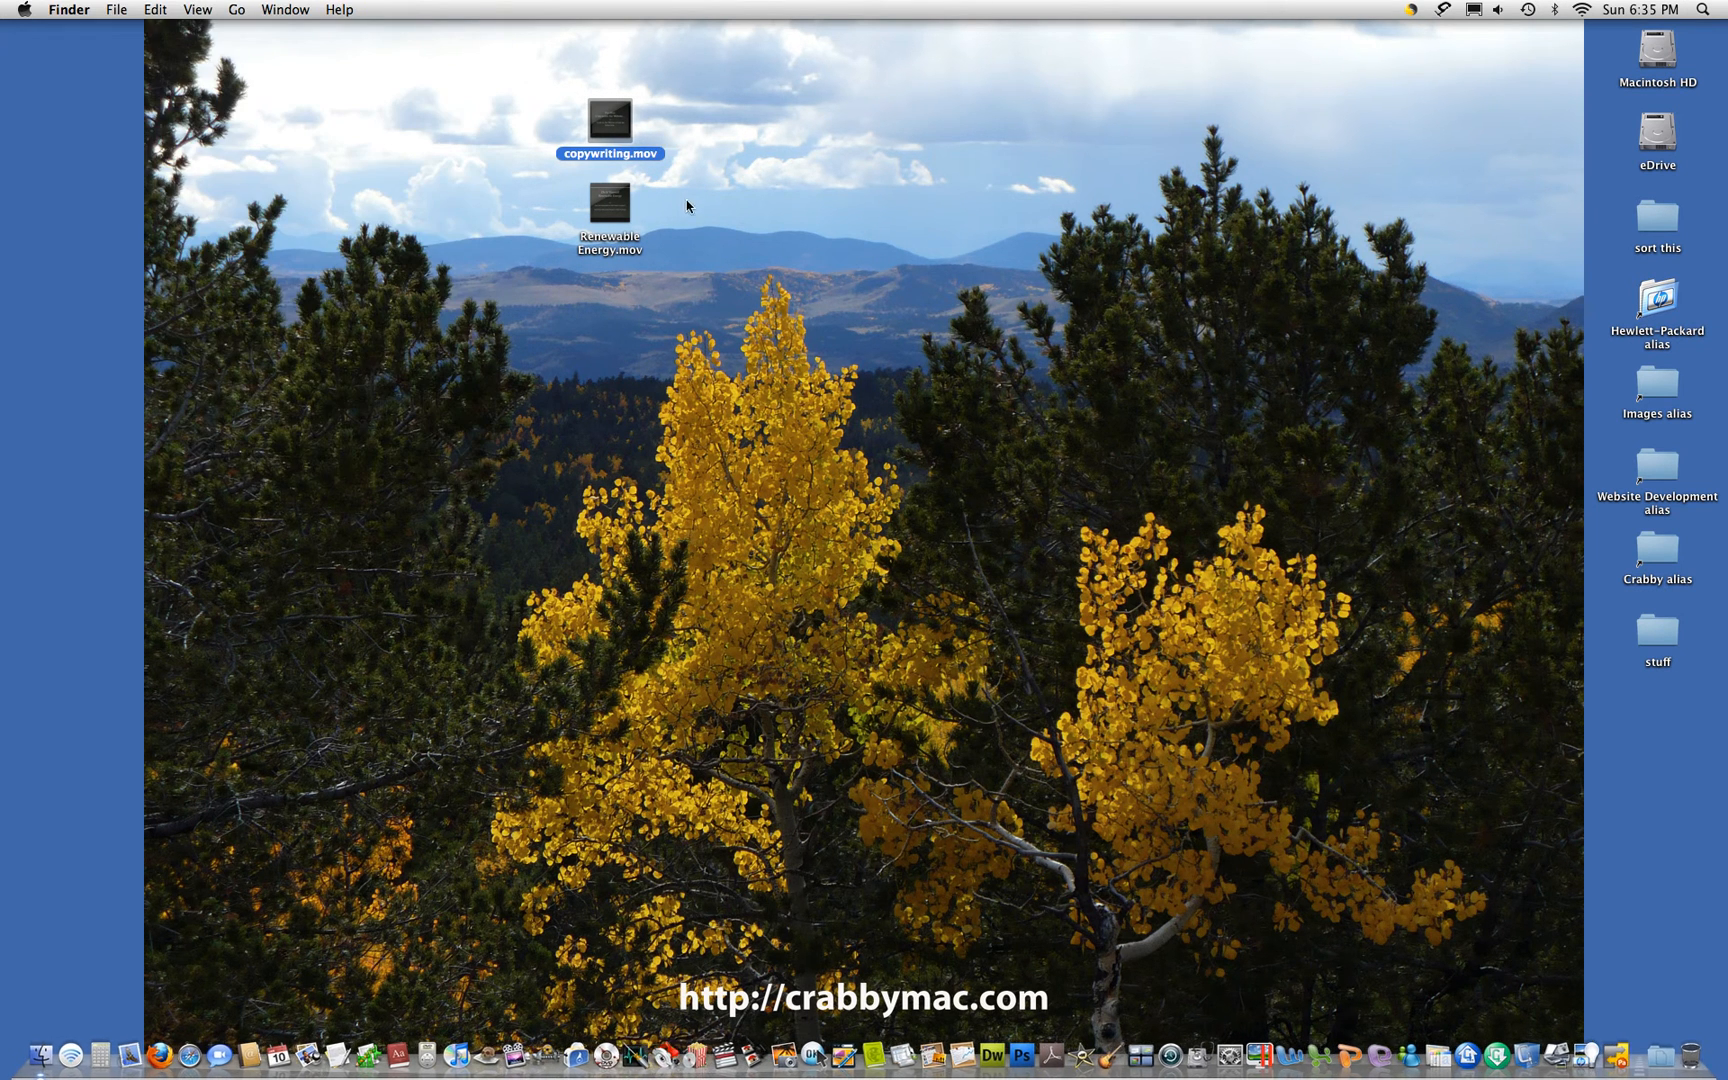
{"action": "mouse_move", "coordinate": [602, 304]}
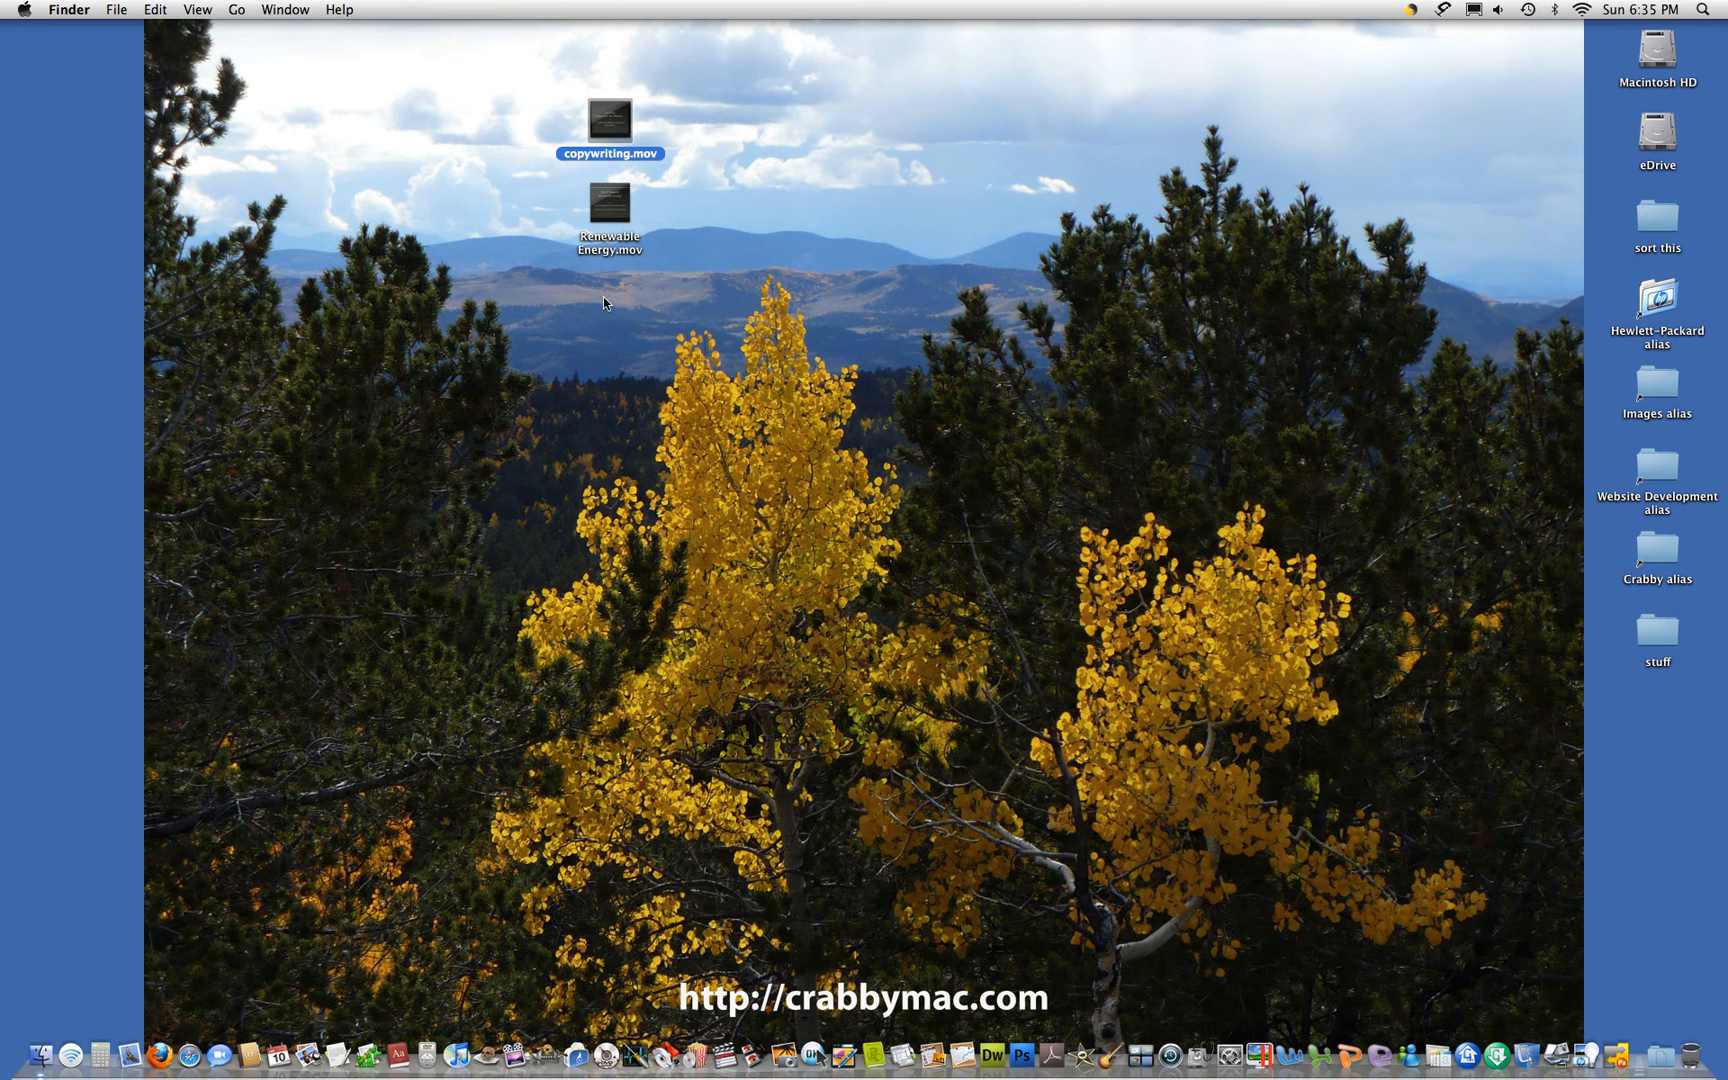
{"action": "mouse_move", "coordinate": [1128, 408]}
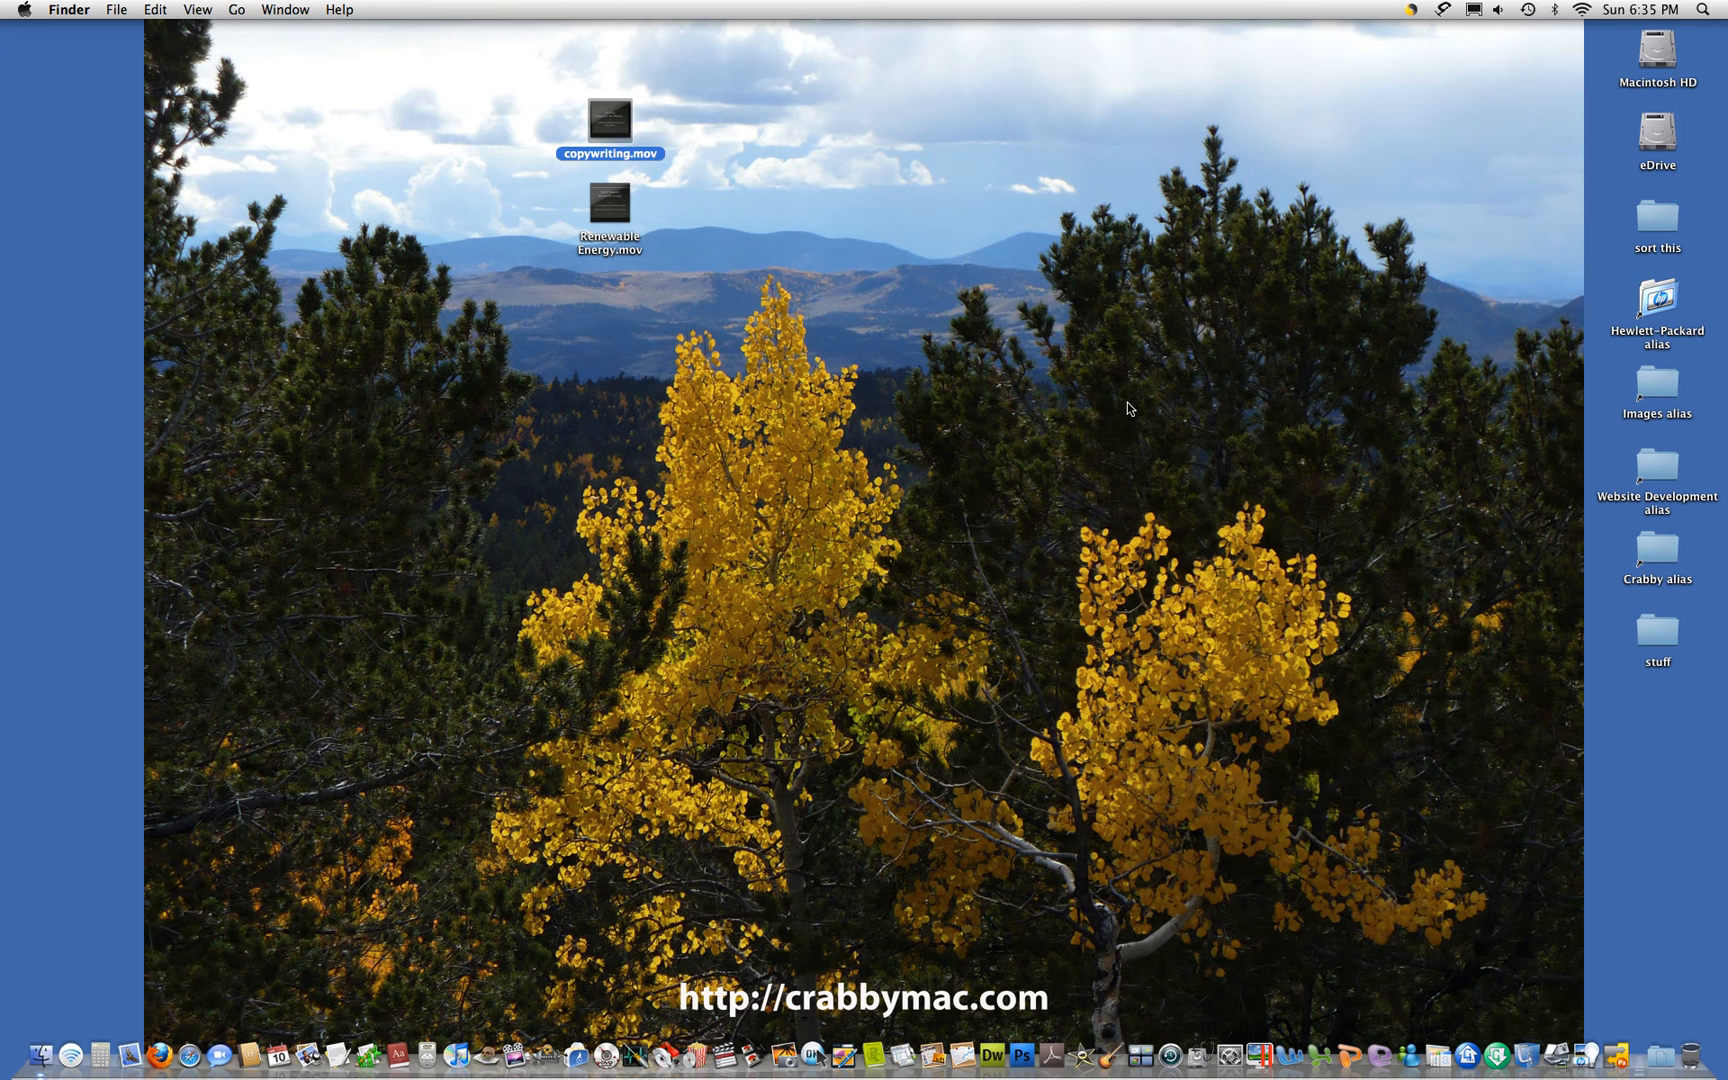
{"action": "mouse_move", "coordinate": [1126, 406]}
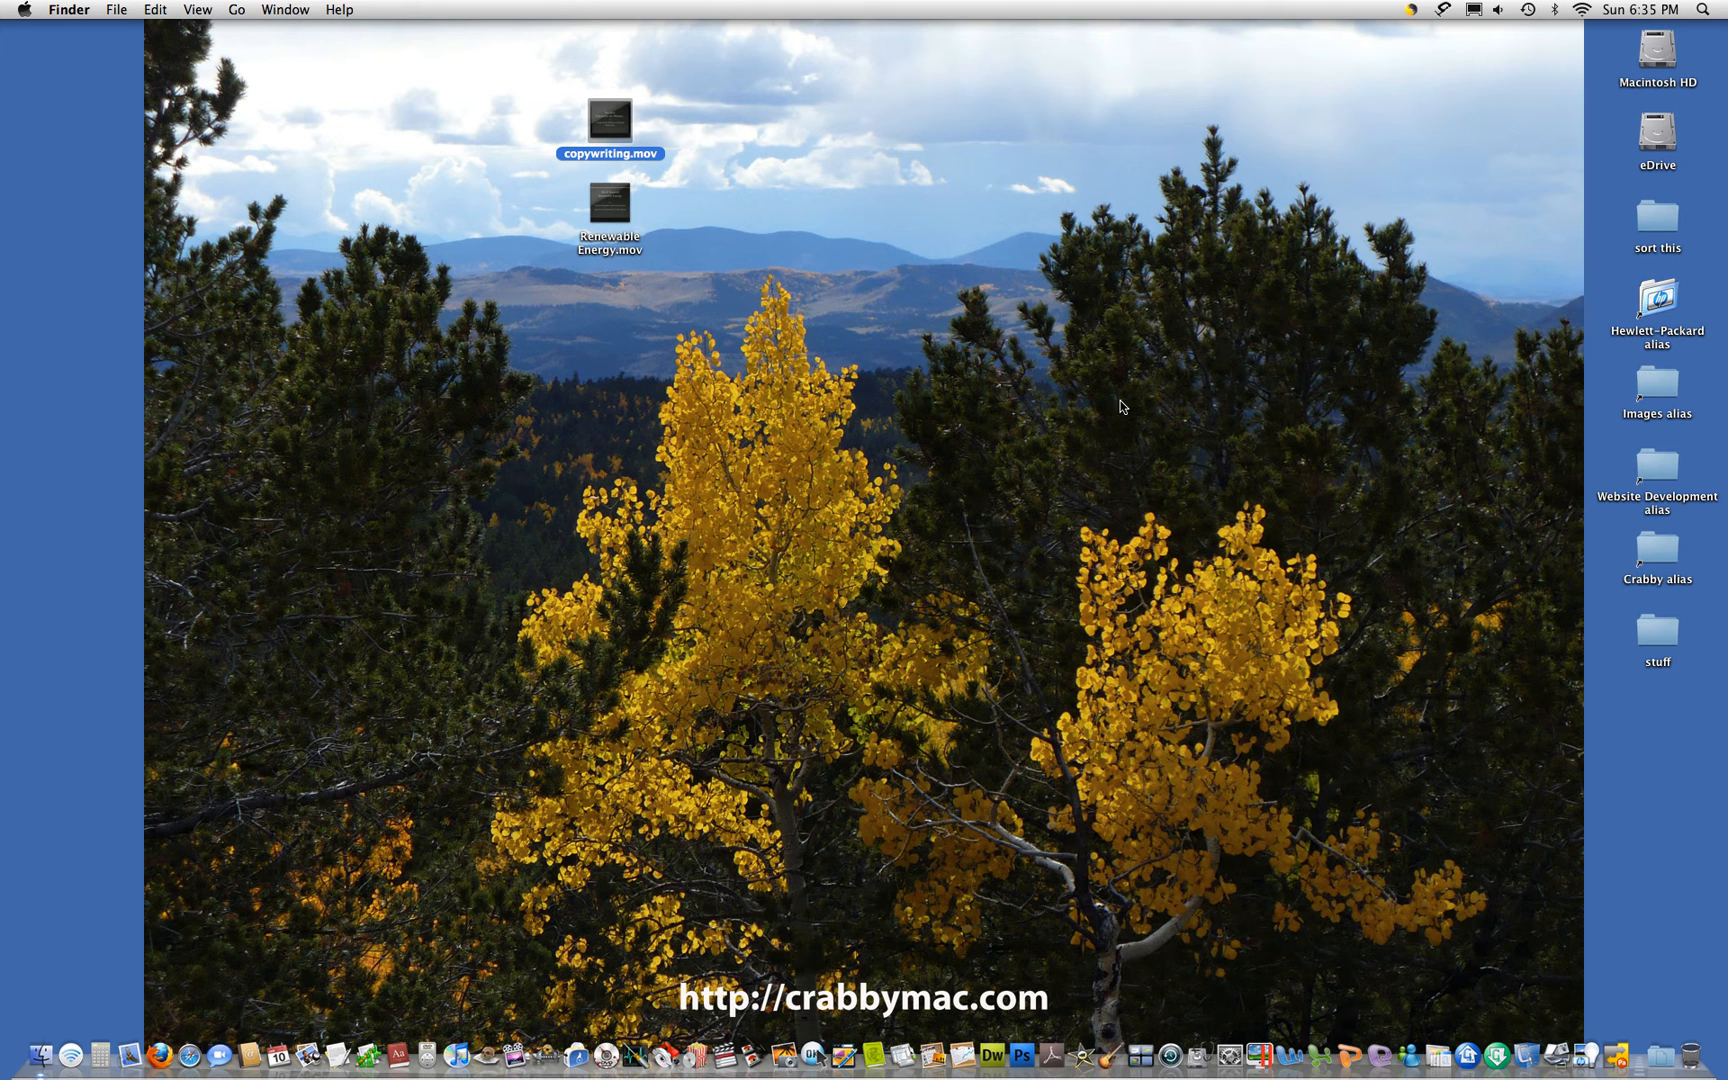
{"action": "mouse_move", "coordinate": [870, 482]}
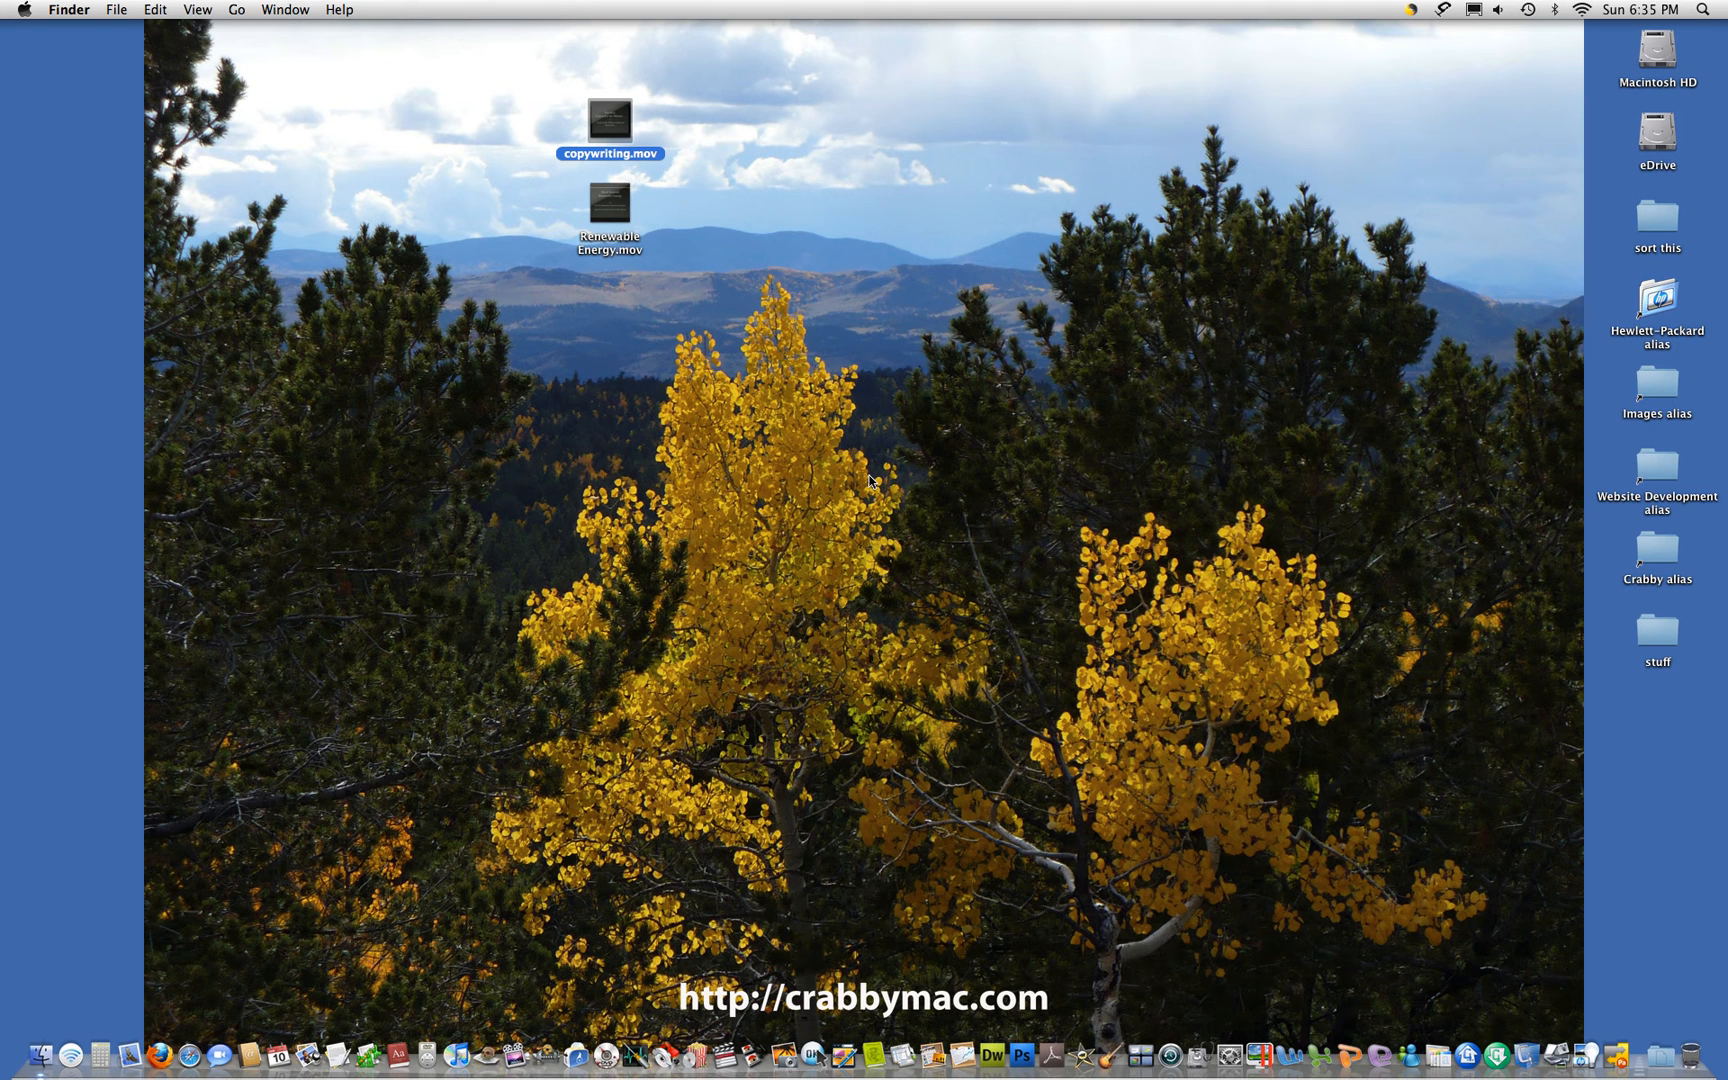
{"action": "mouse_move", "coordinate": [862, 784]}
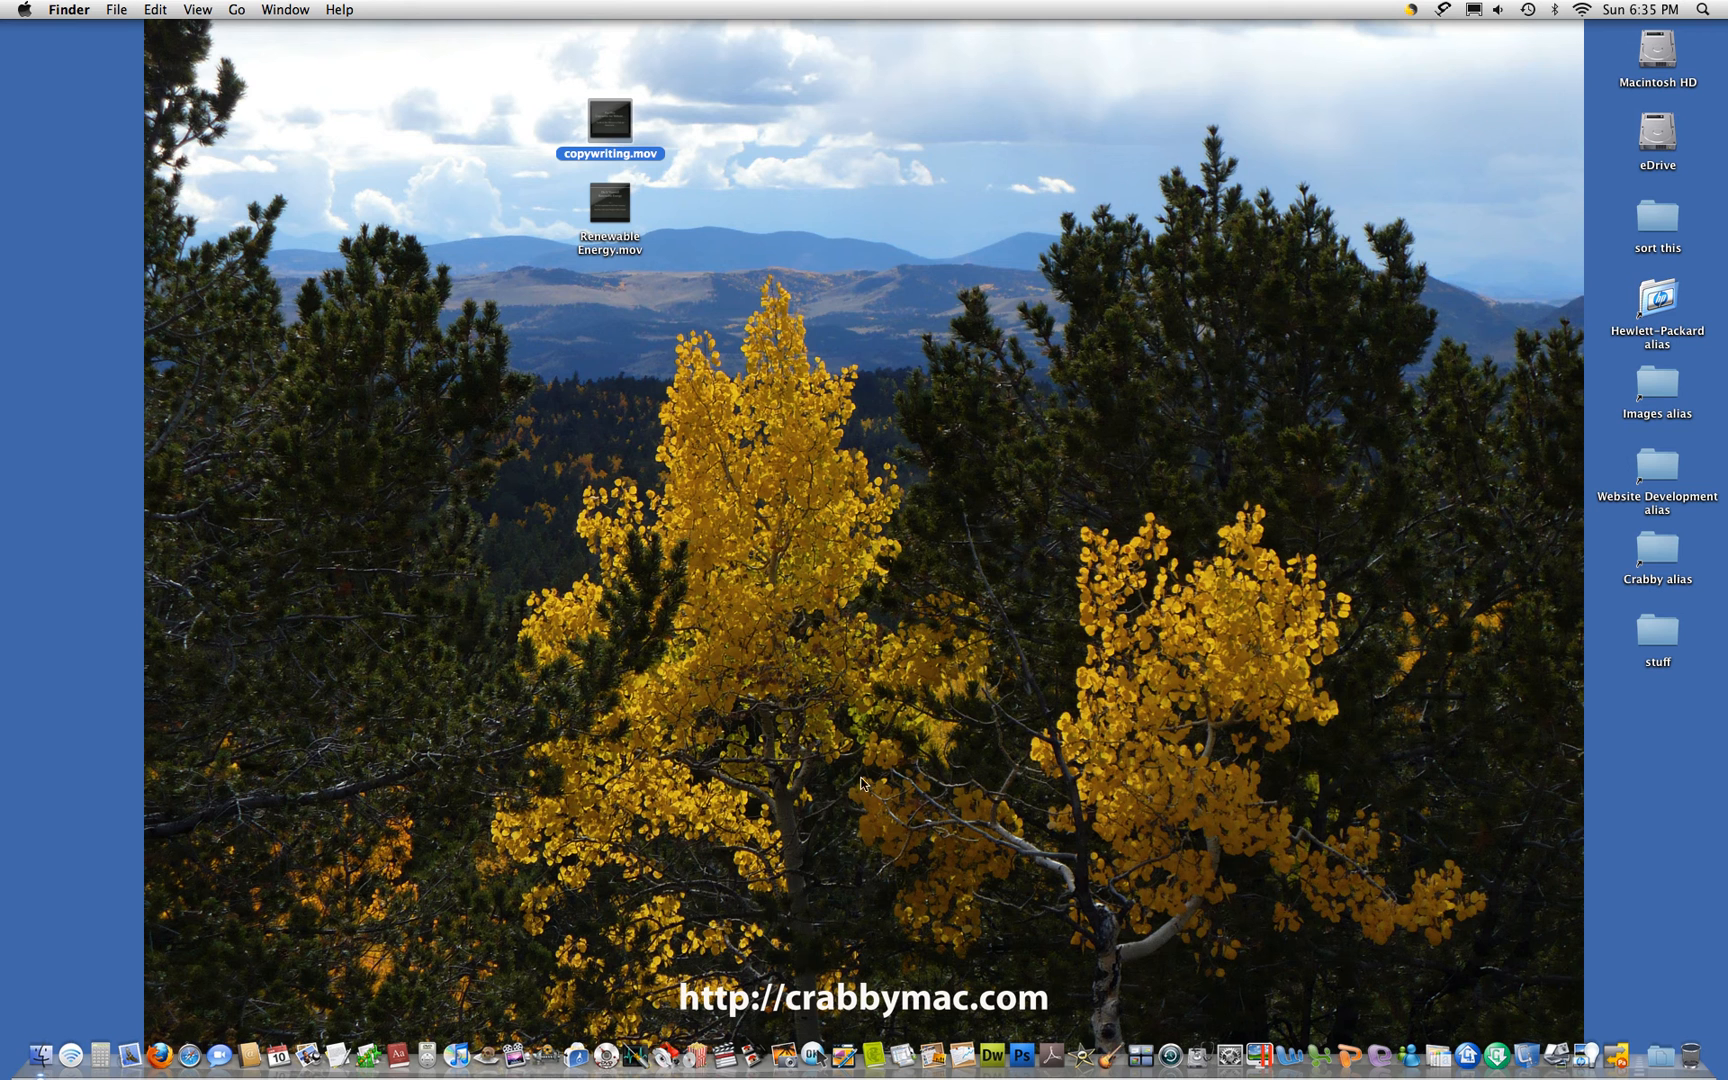
{"action": "mouse_move", "coordinate": [774, 1006]}
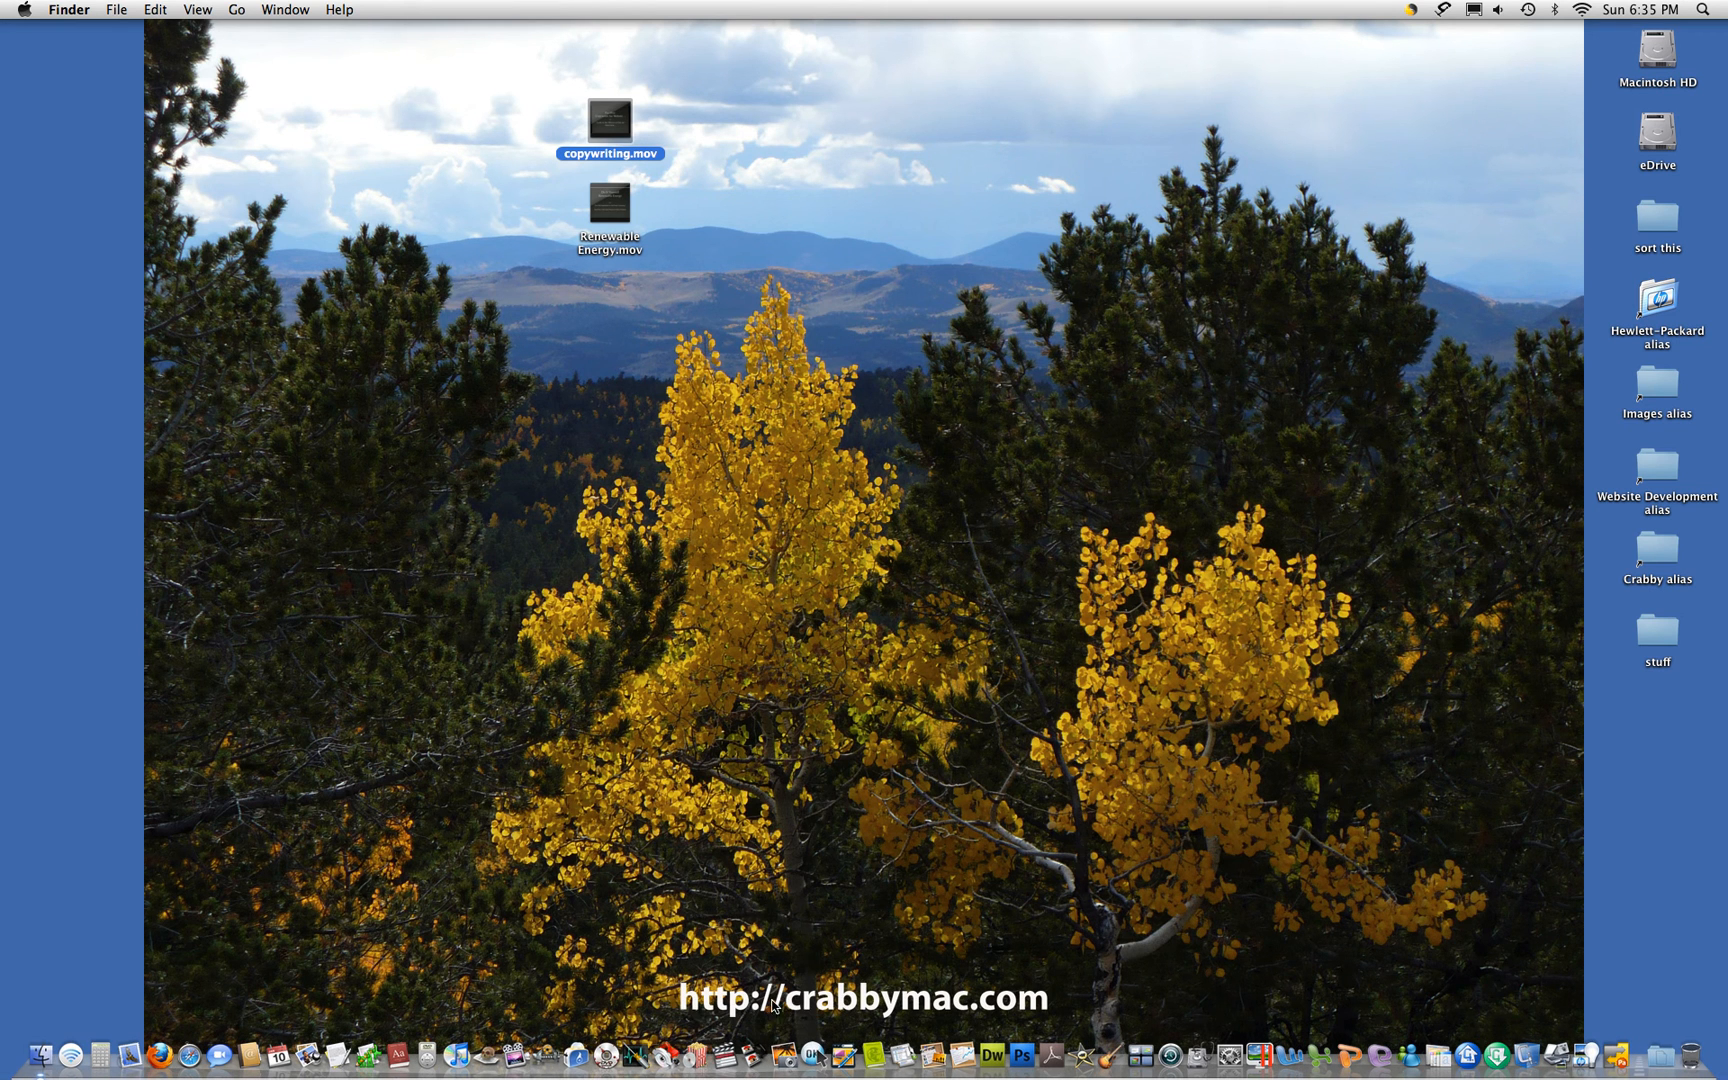
{"action": "mouse_move", "coordinate": [890, 468]}
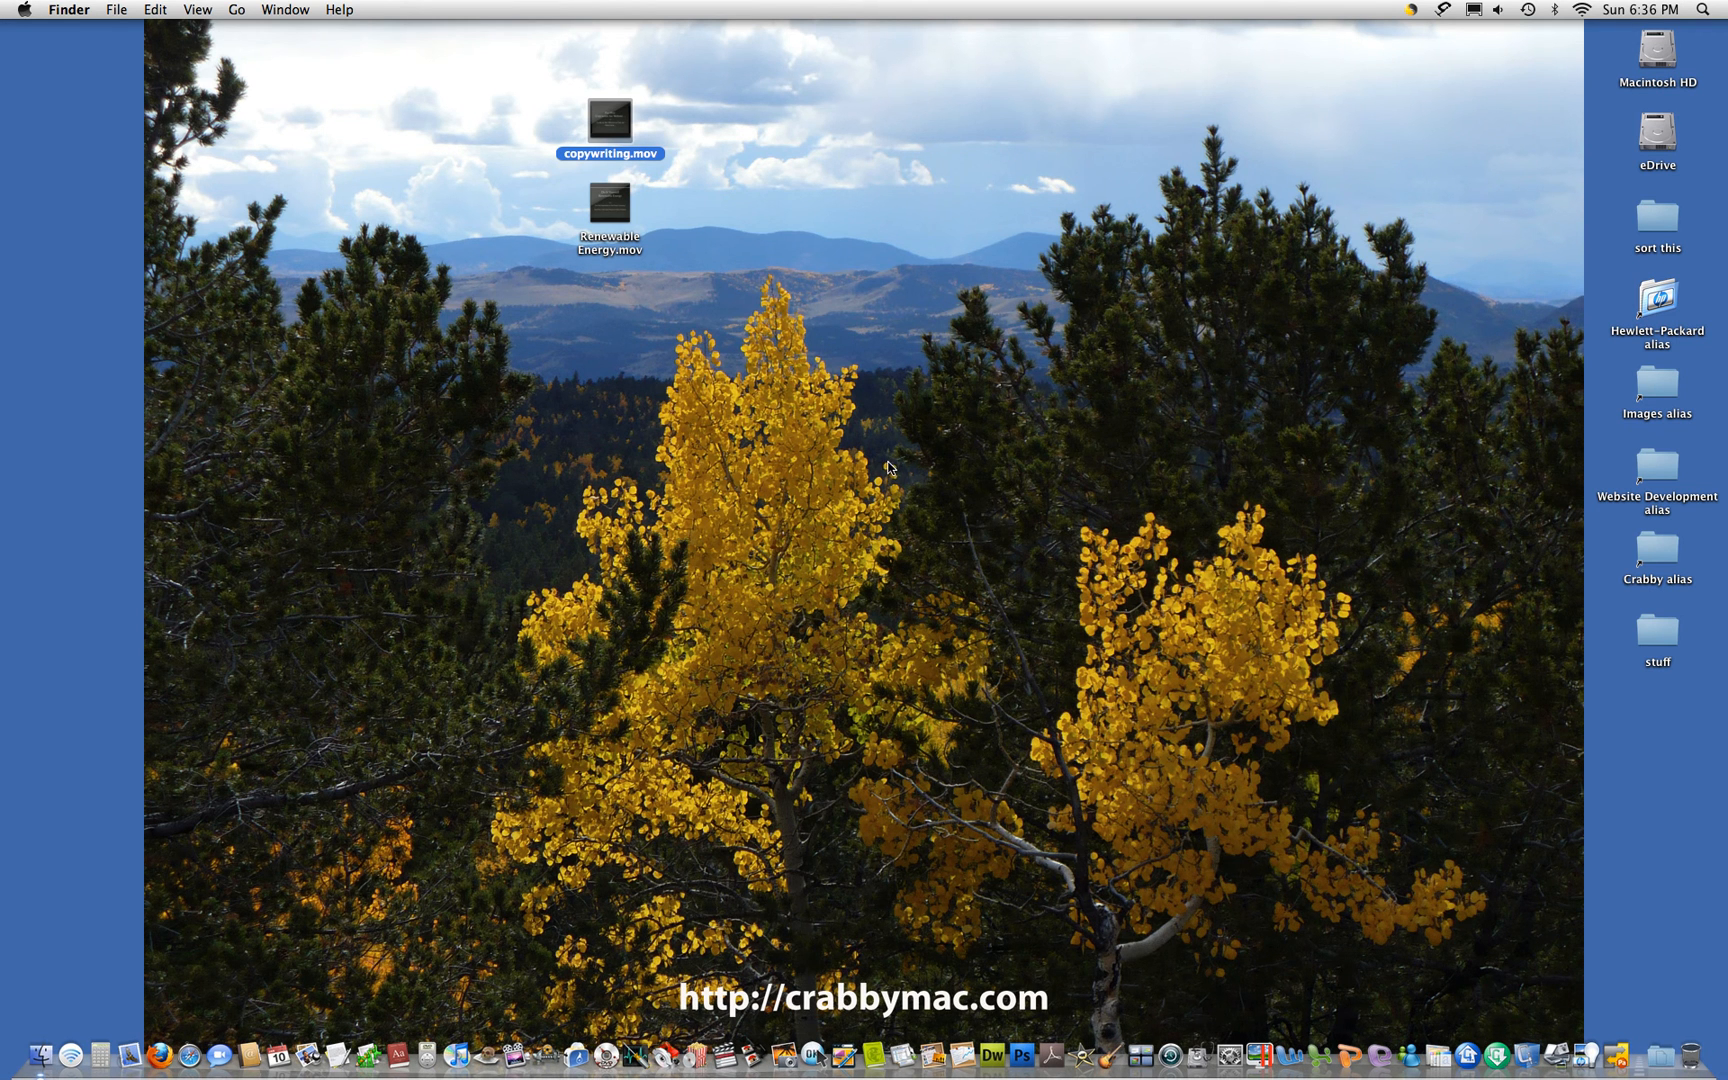